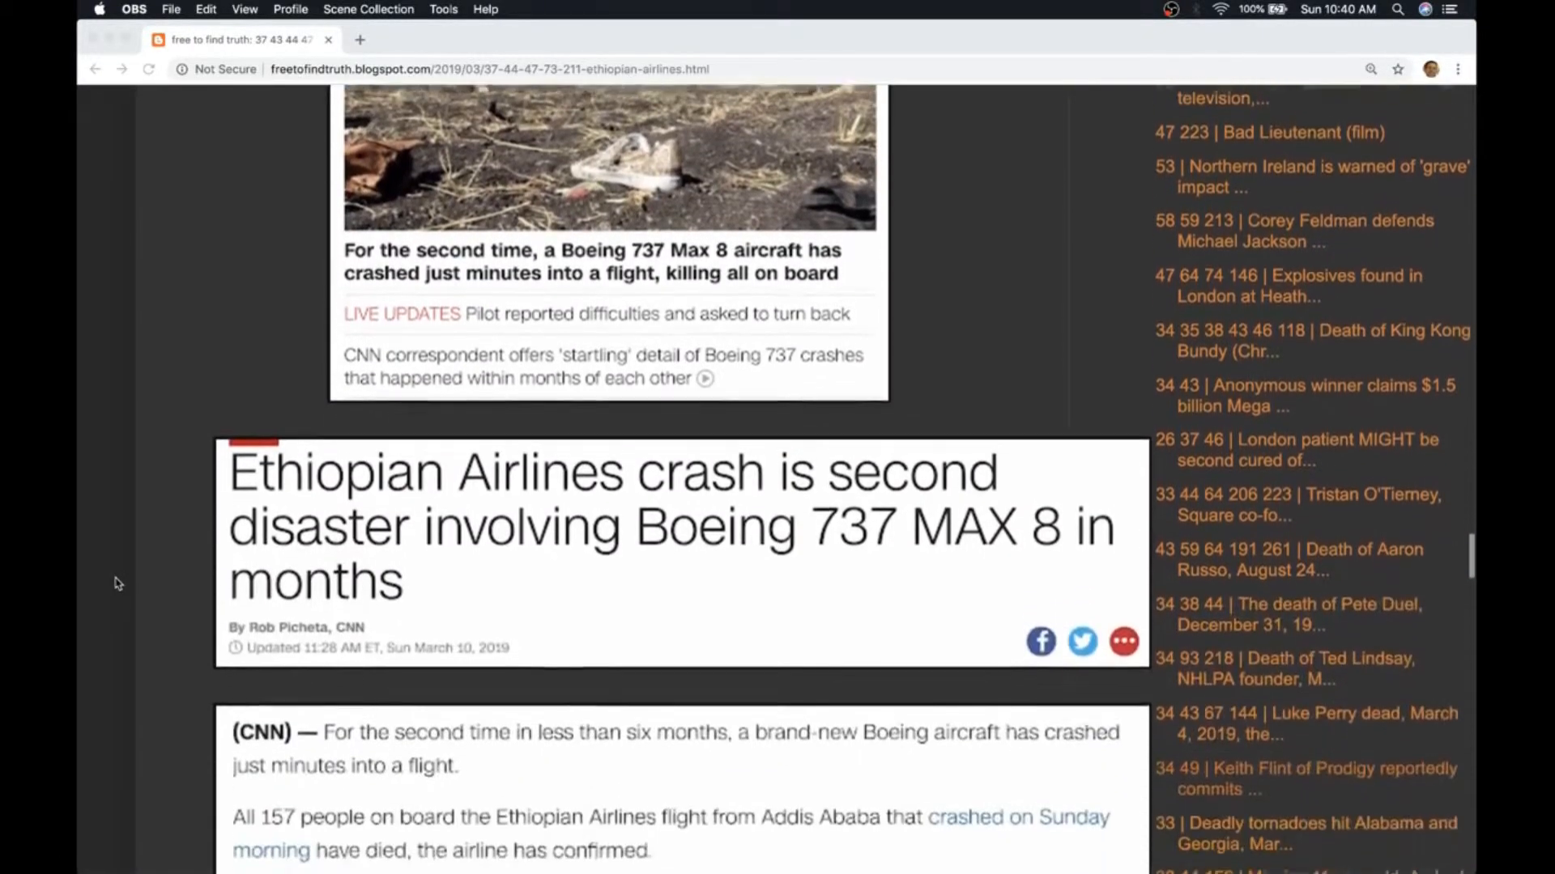
Step: Scroll down through the 133-day calculation, October 29 card and Boeing tweet to the 'Boeing' = 52 ending
scroll(down, 3)
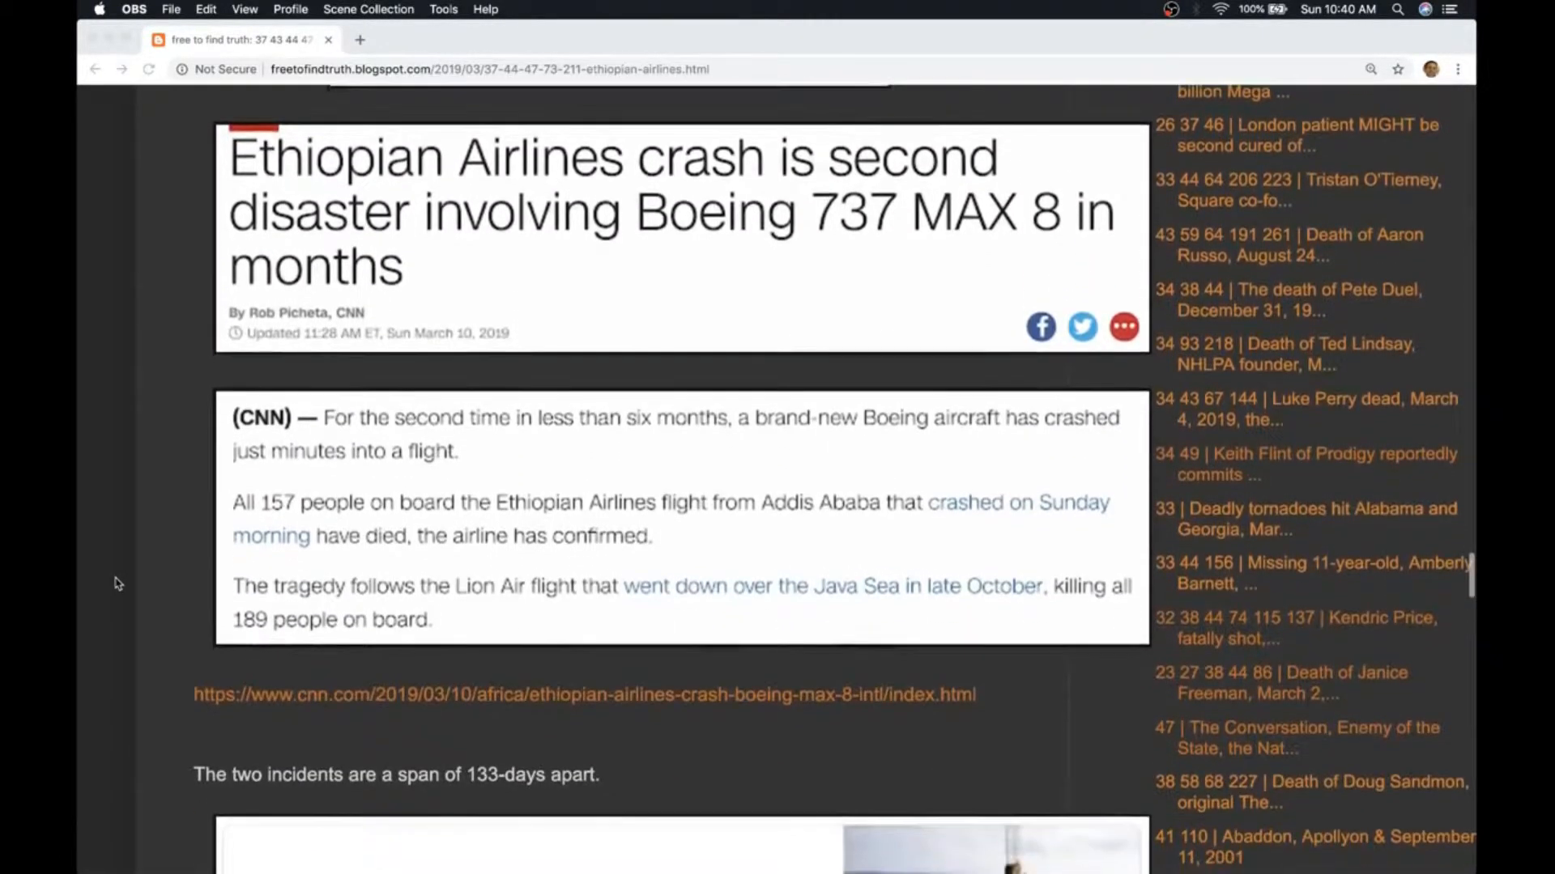
scroll(down, 3)
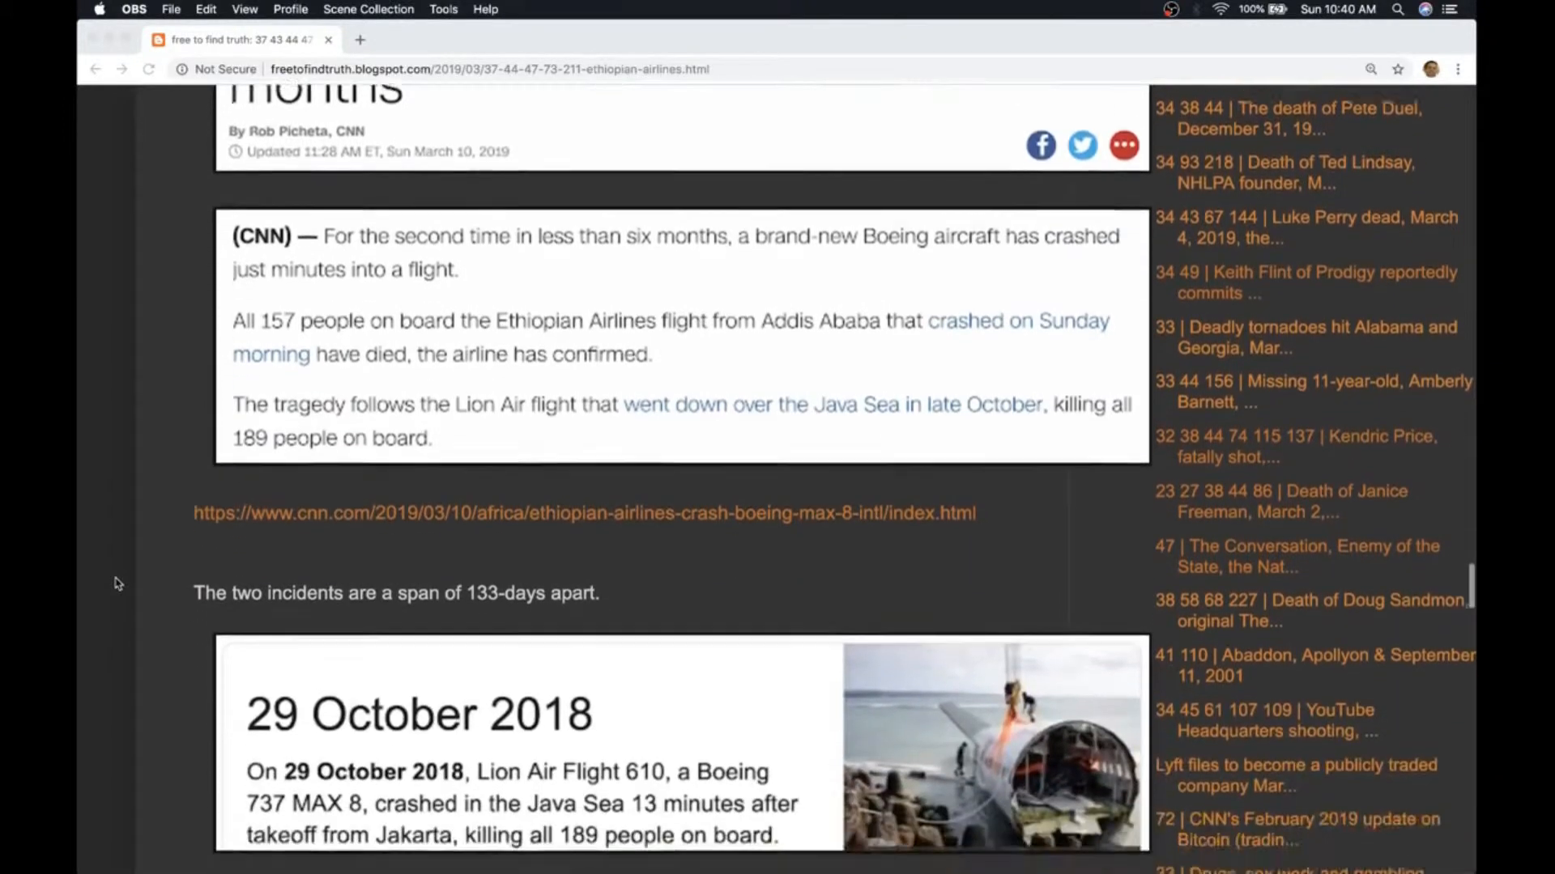
scroll(down, 3)
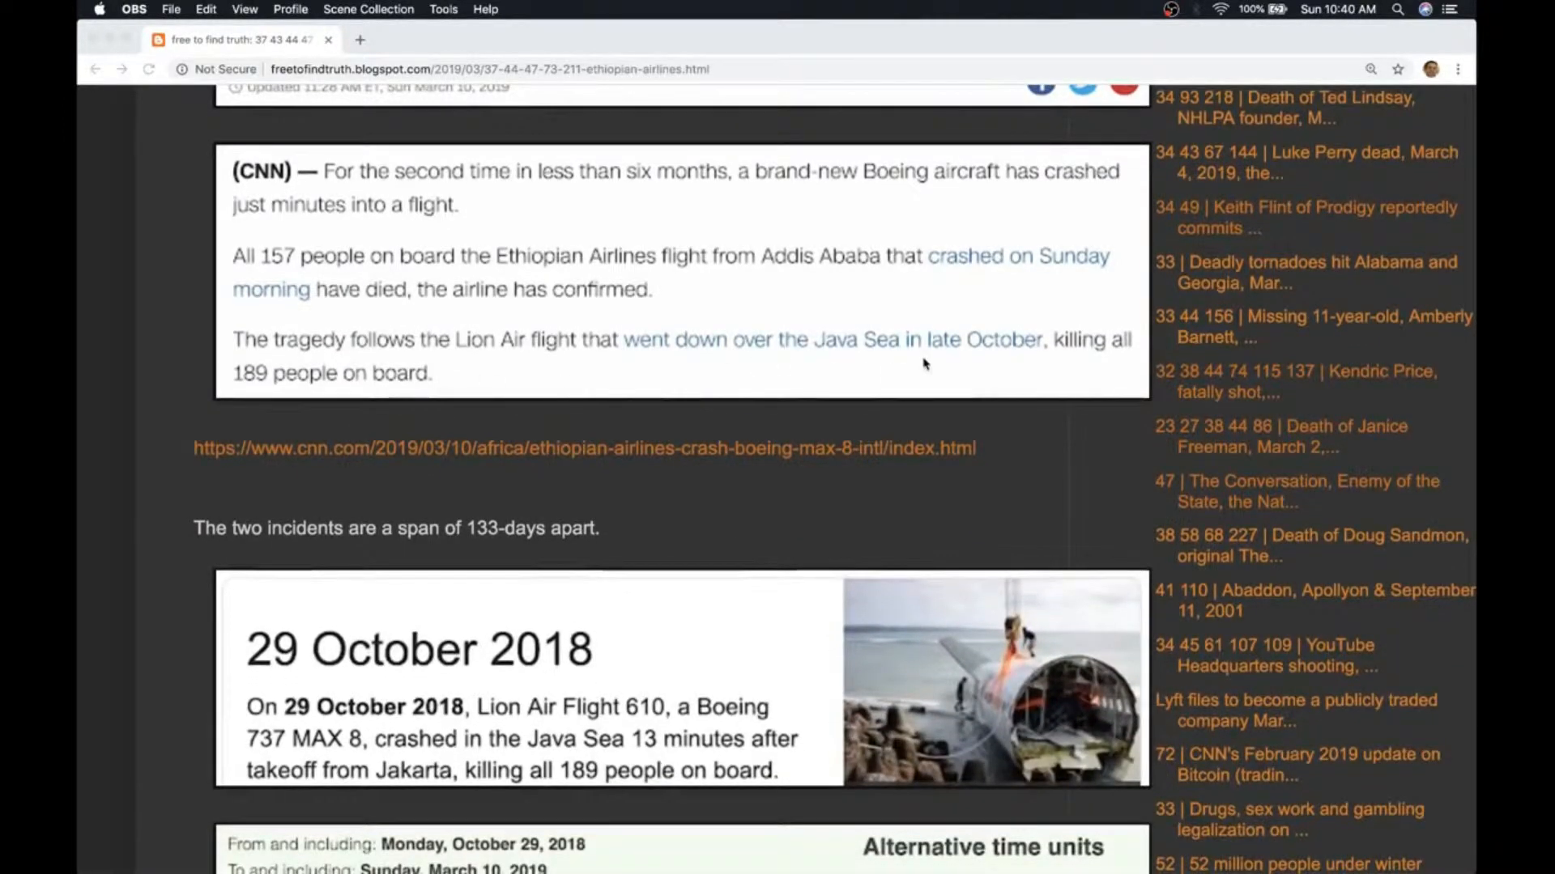
scroll(down, 3)
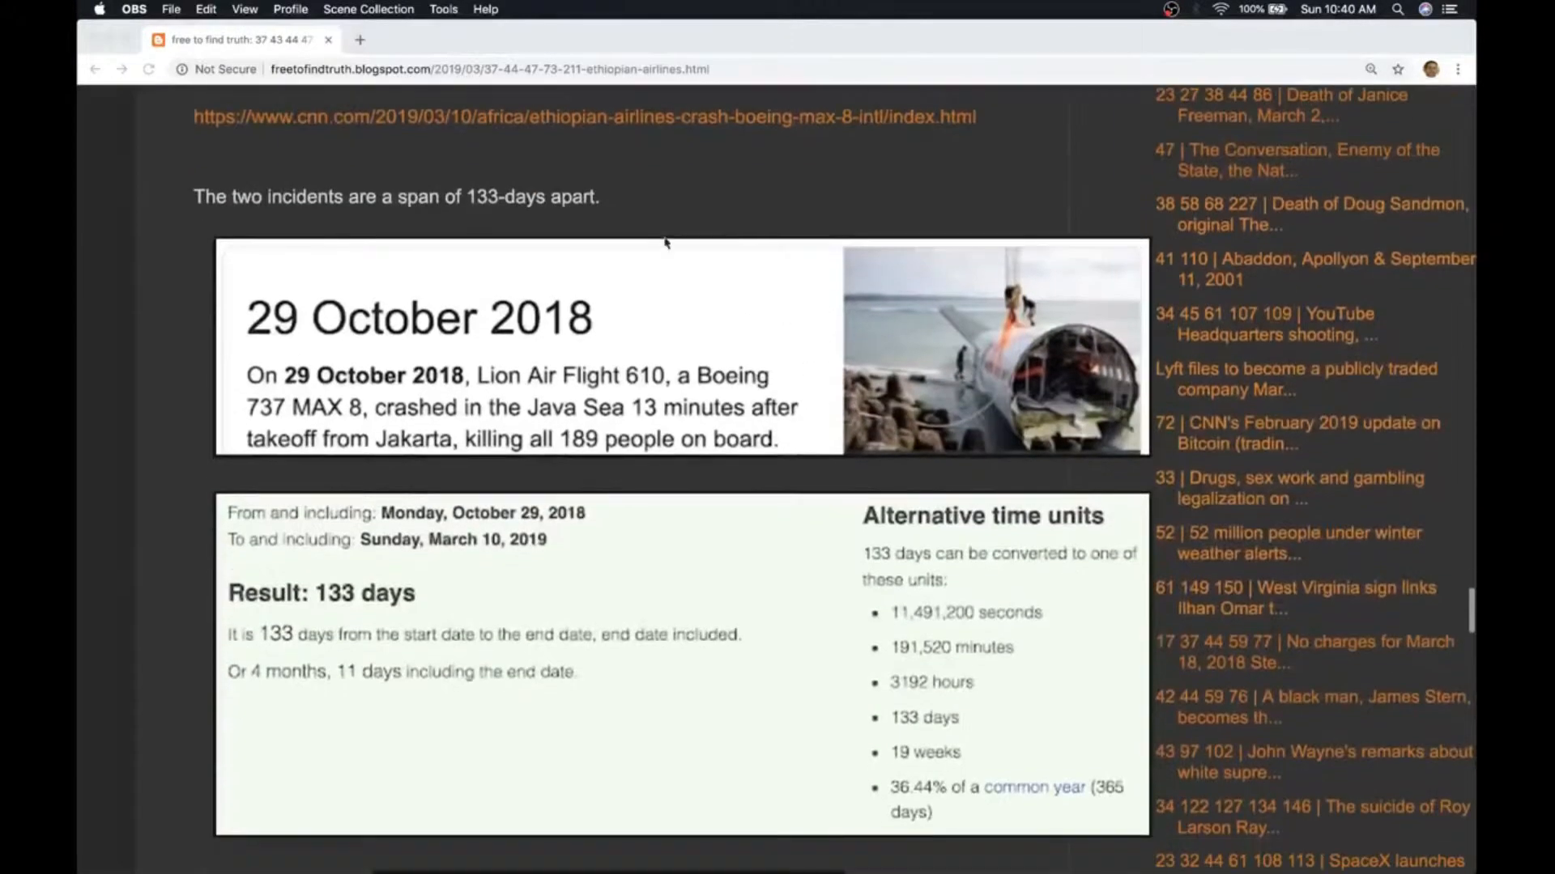
mouse_move(421, 352)
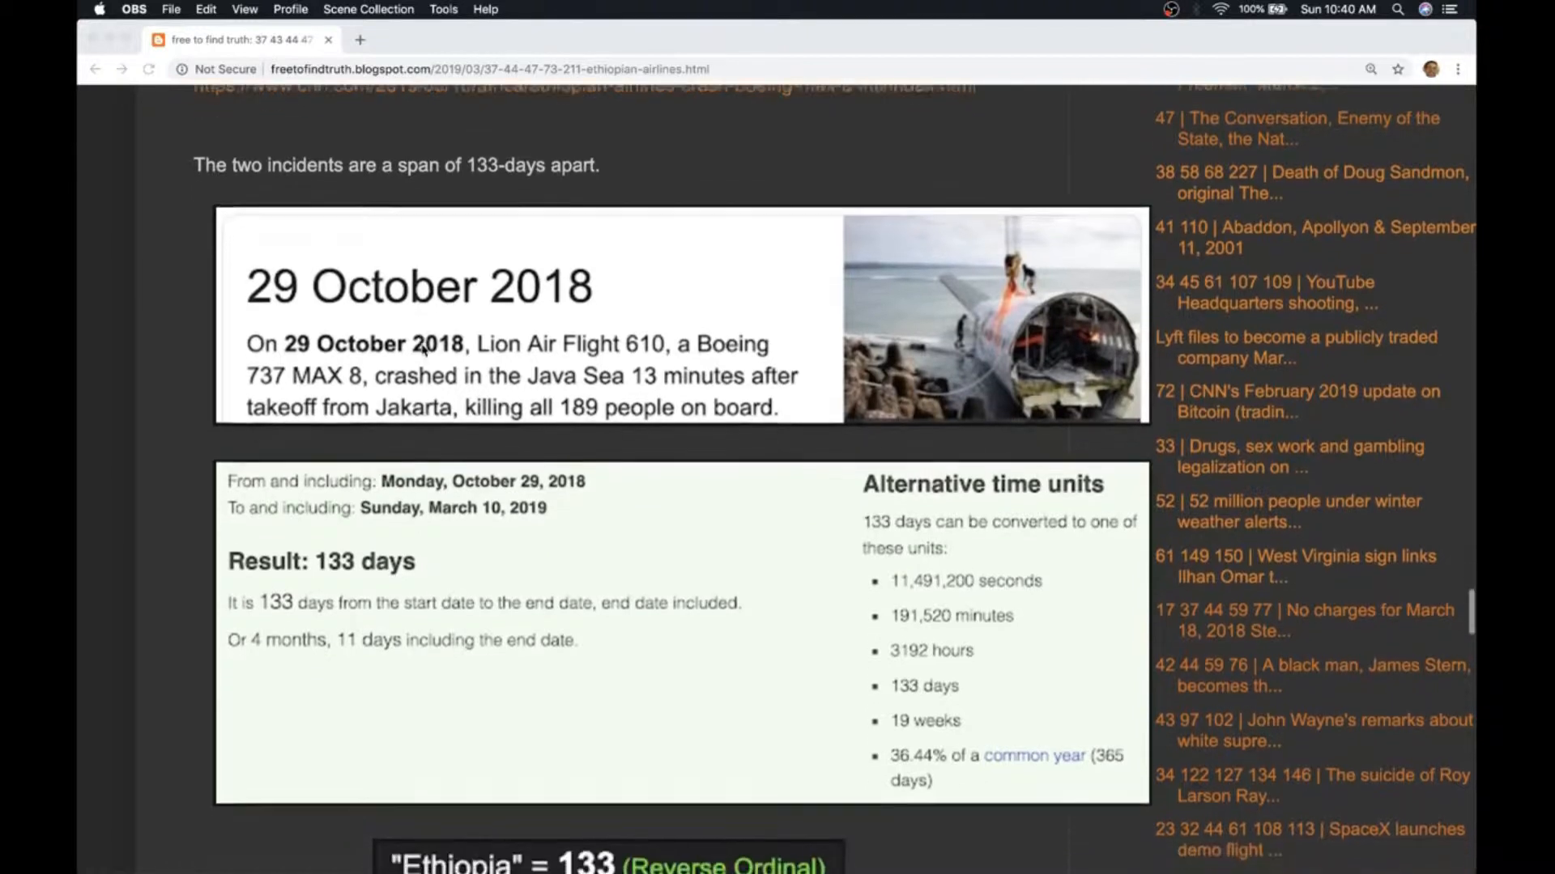
scroll(down, 3)
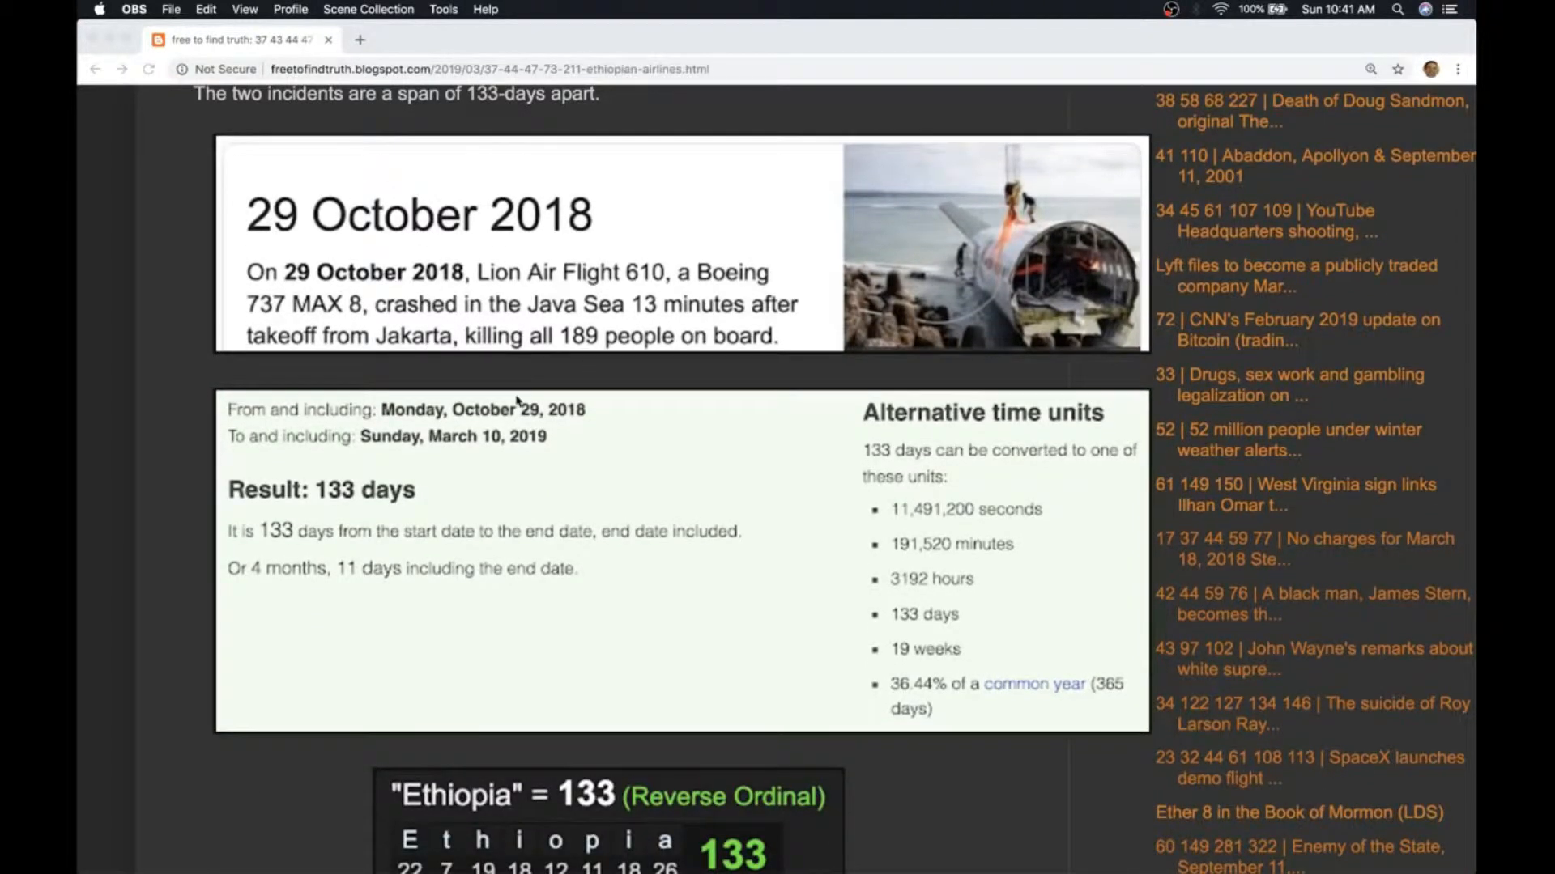
scroll(down, 3)
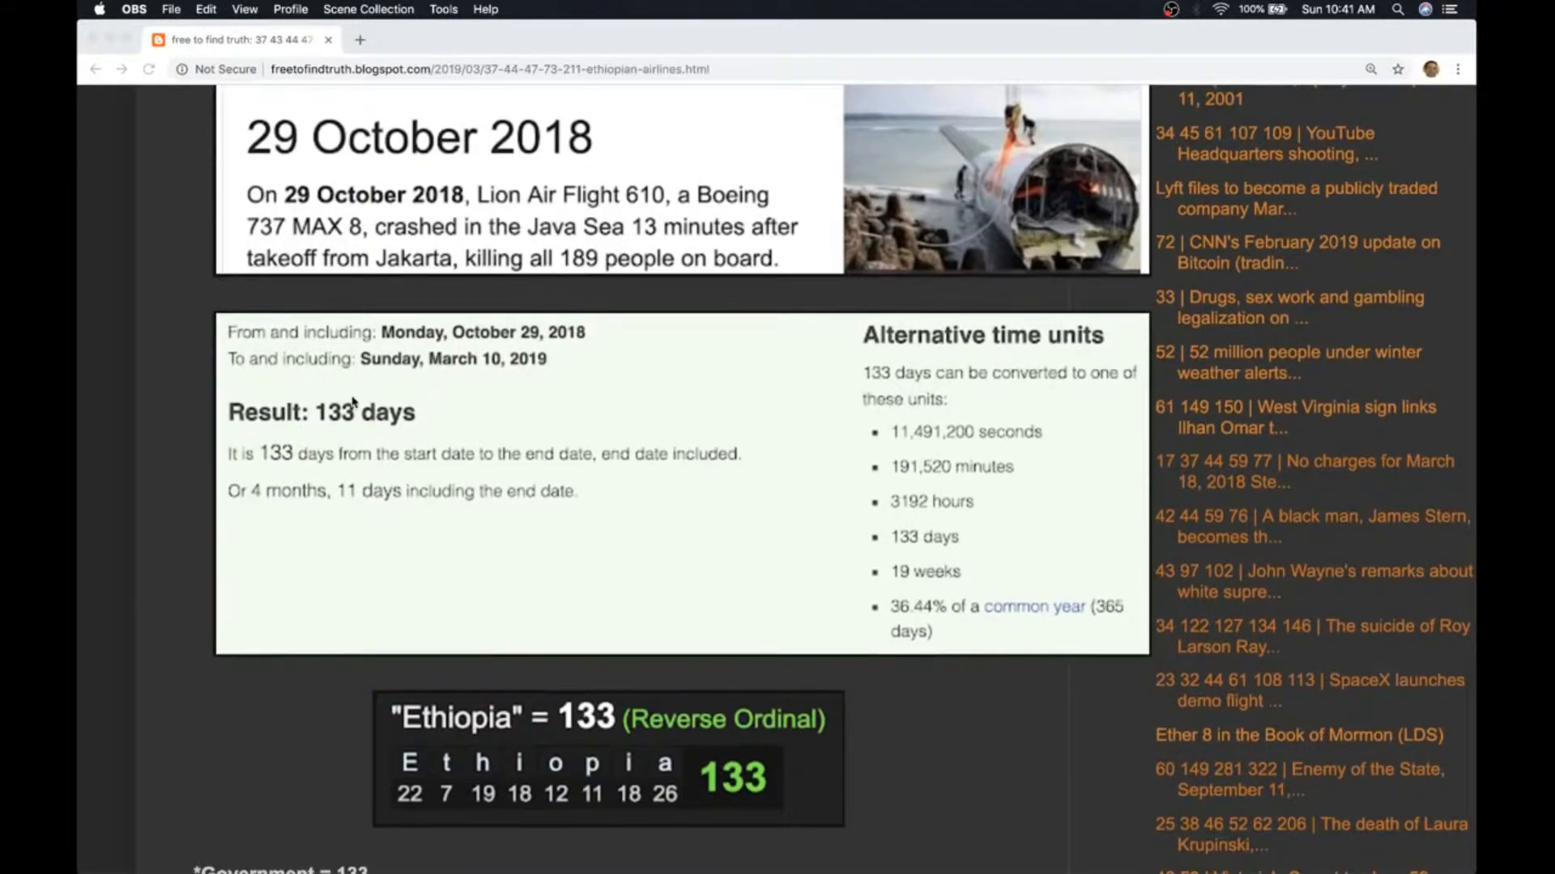
mouse_move(331, 769)
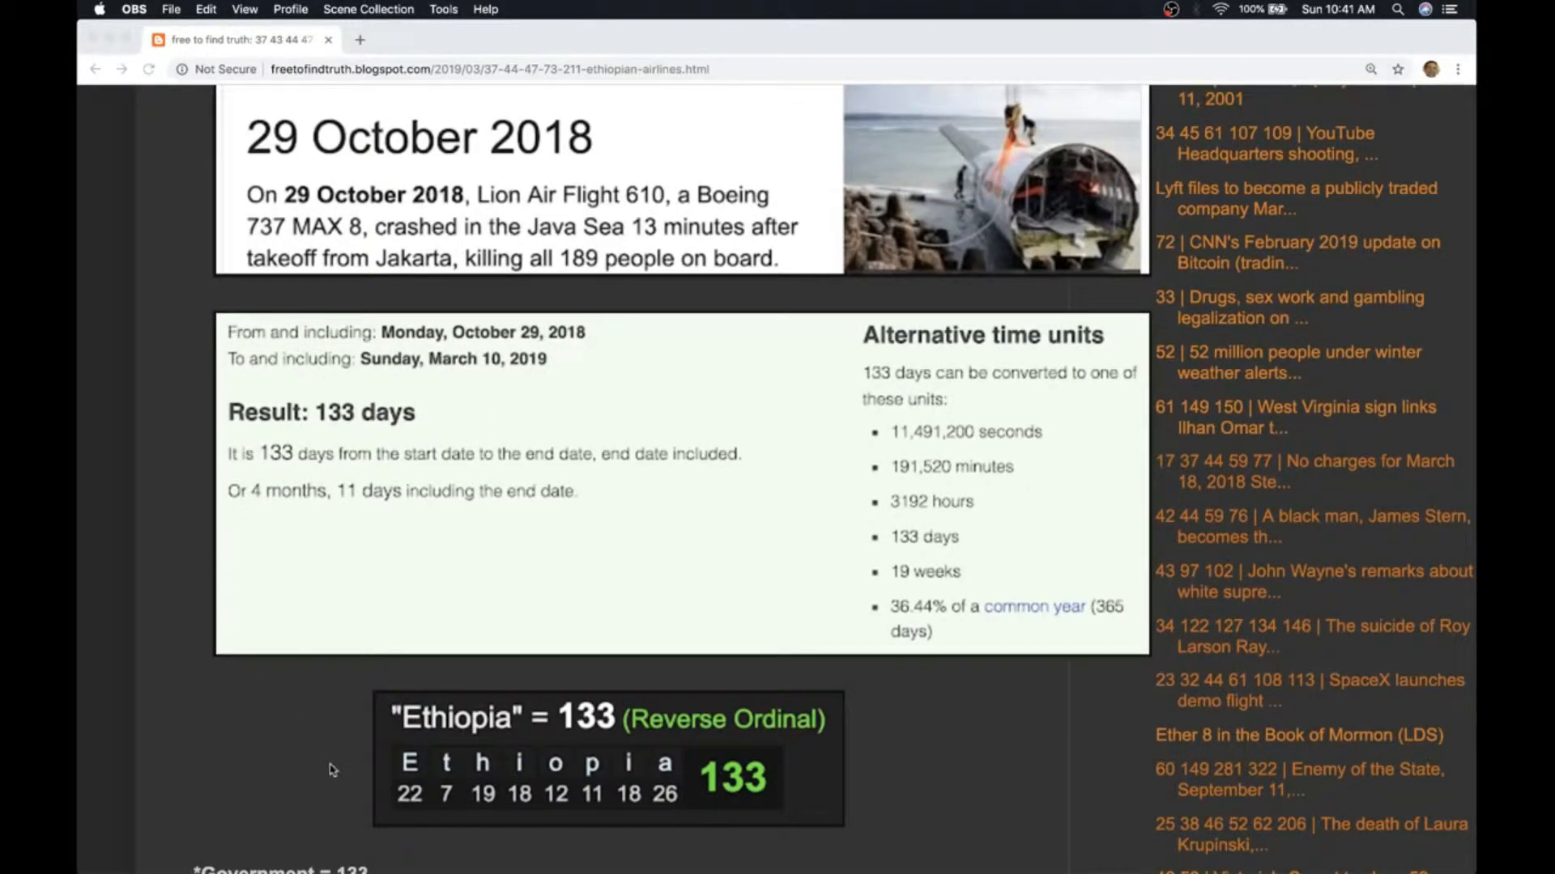
mouse_move(268, 769)
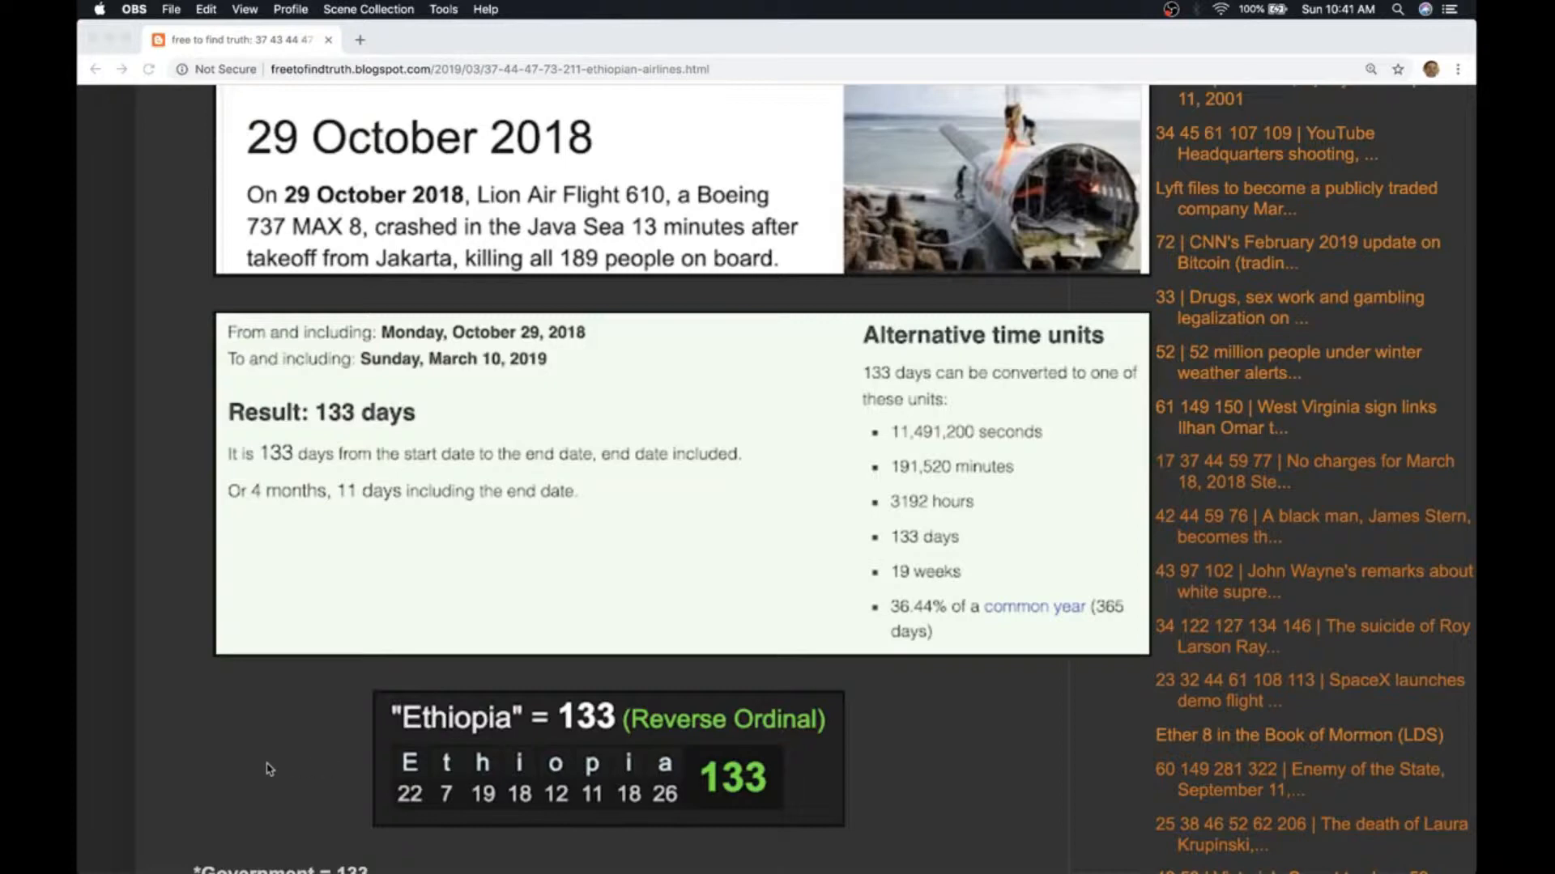
scroll(down, 3)
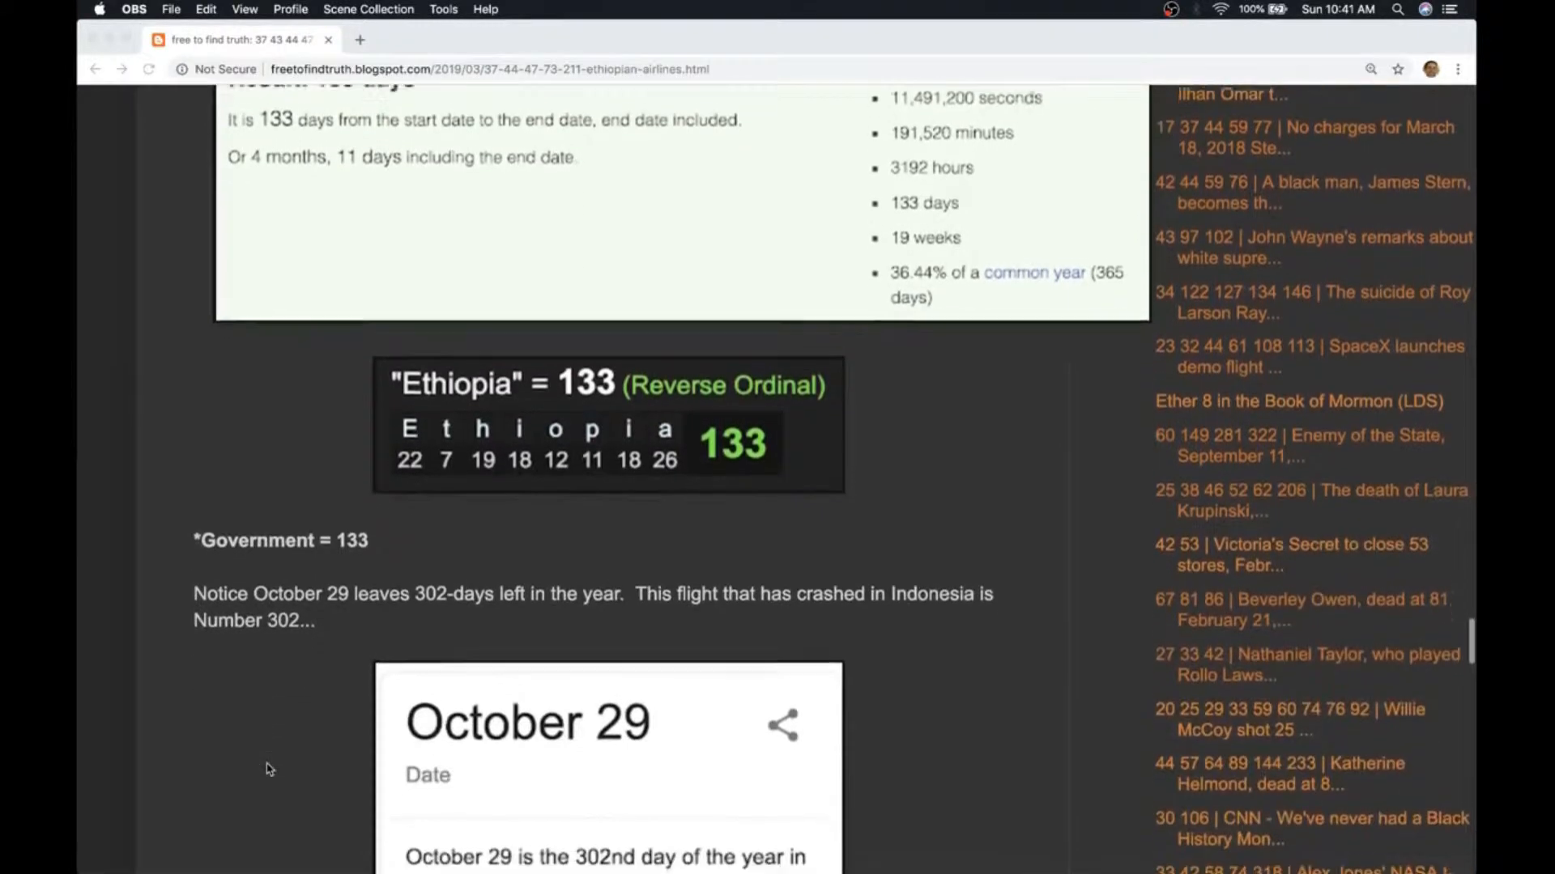
scroll(down, 3)
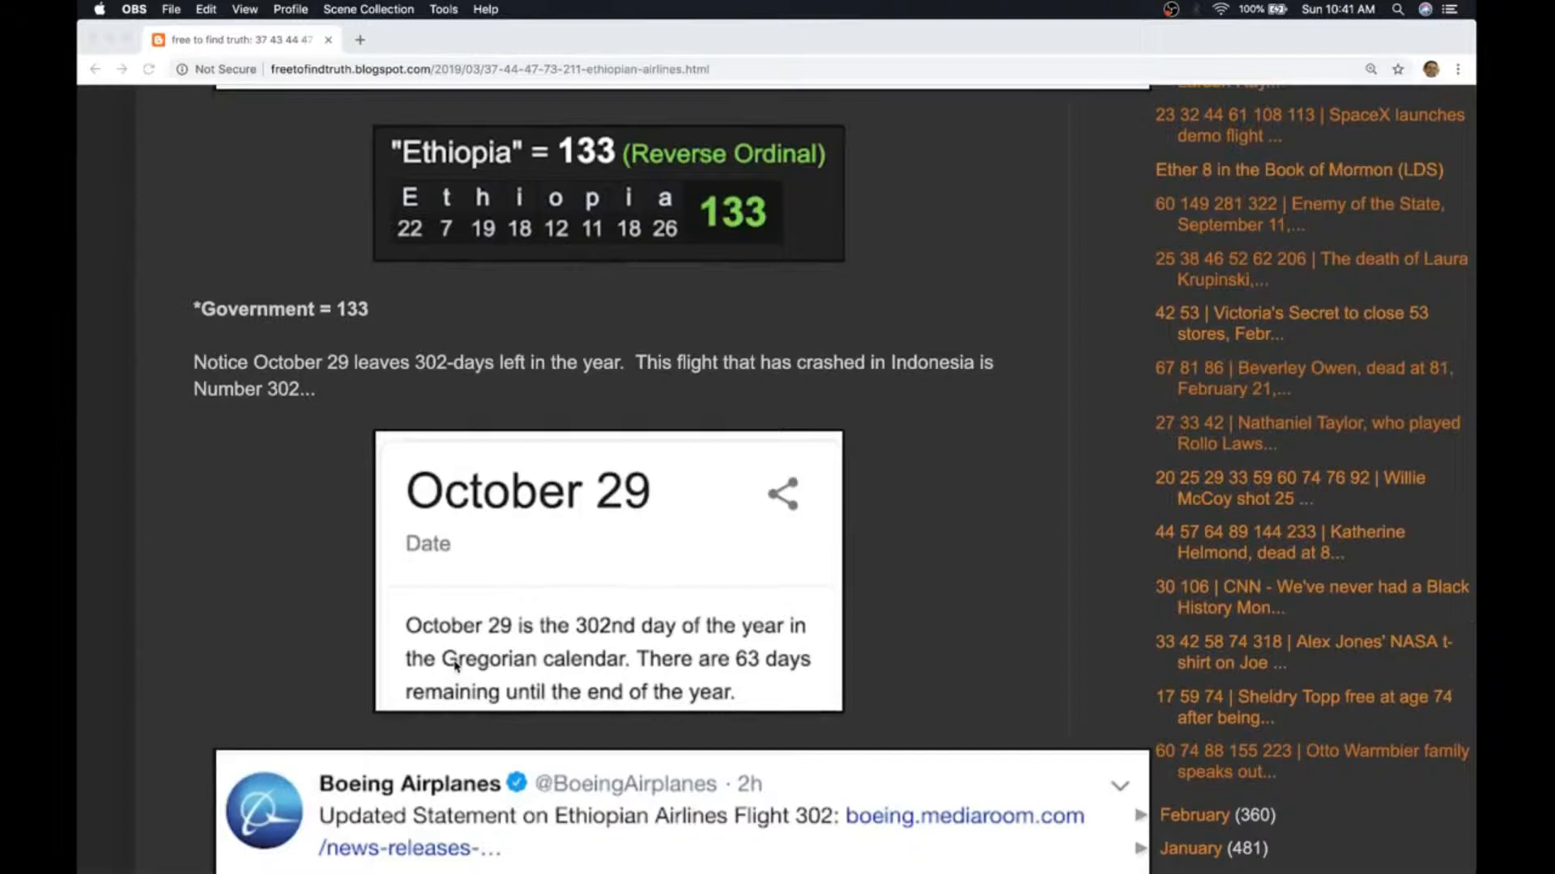
mouse_move(578, 601)
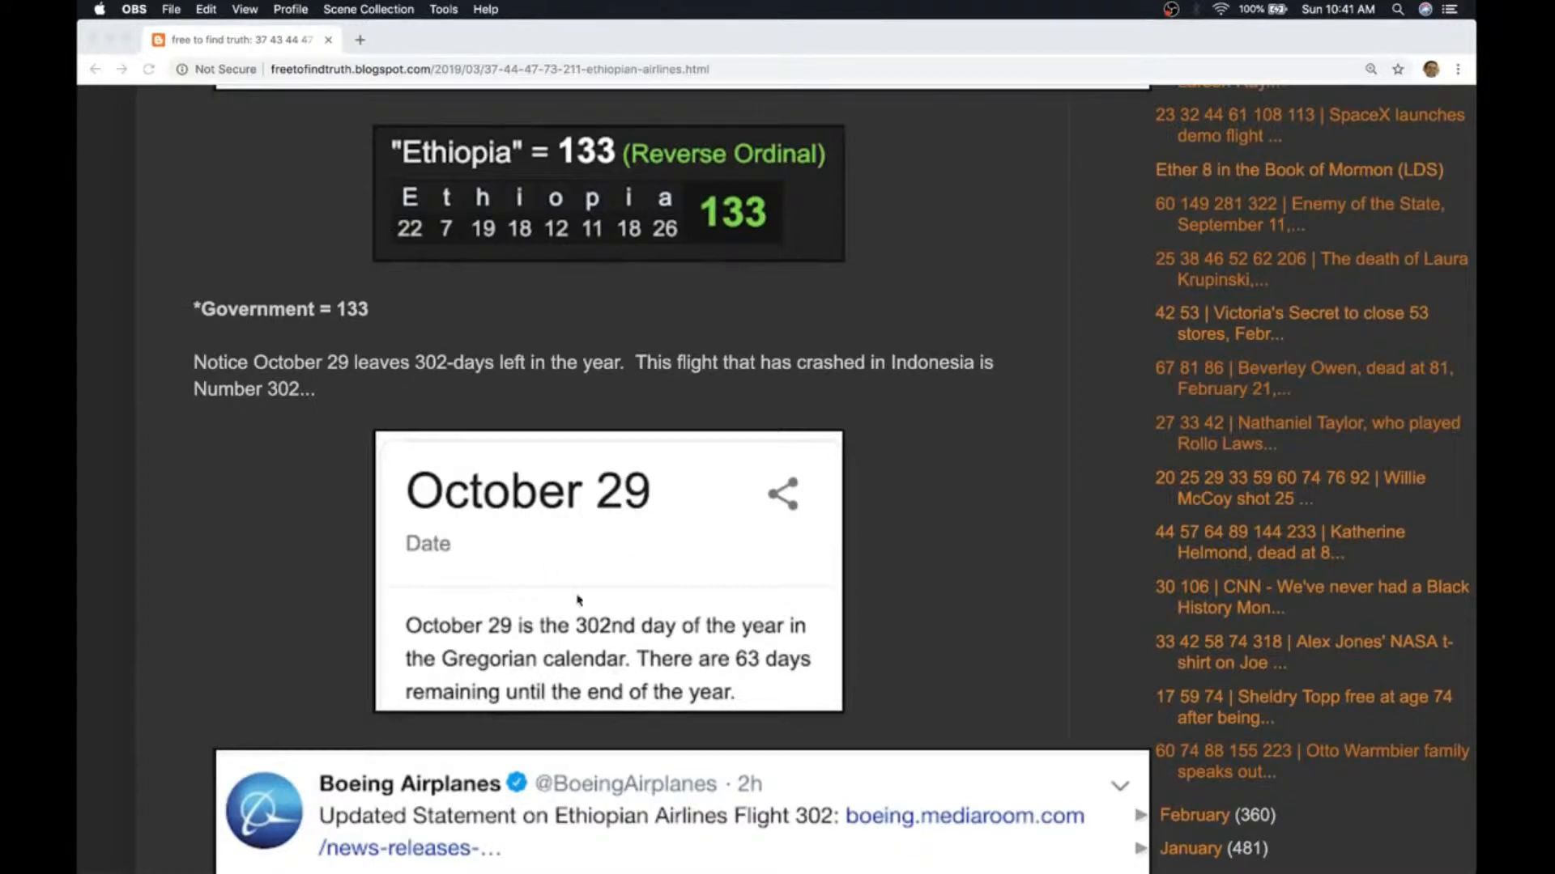
scroll(down, 3)
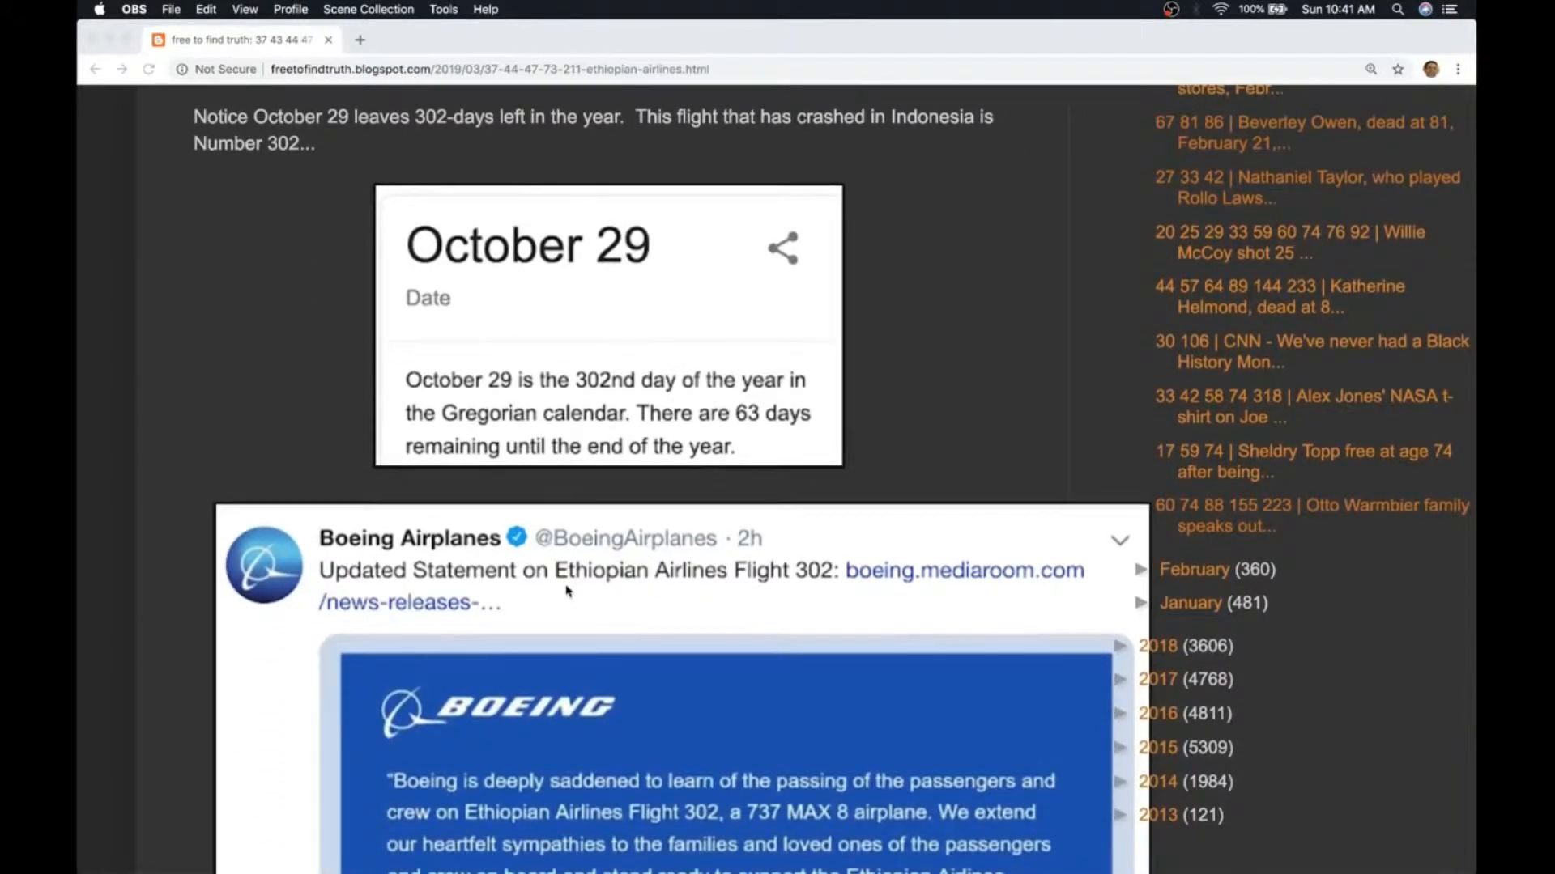
mouse_move(817, 584)
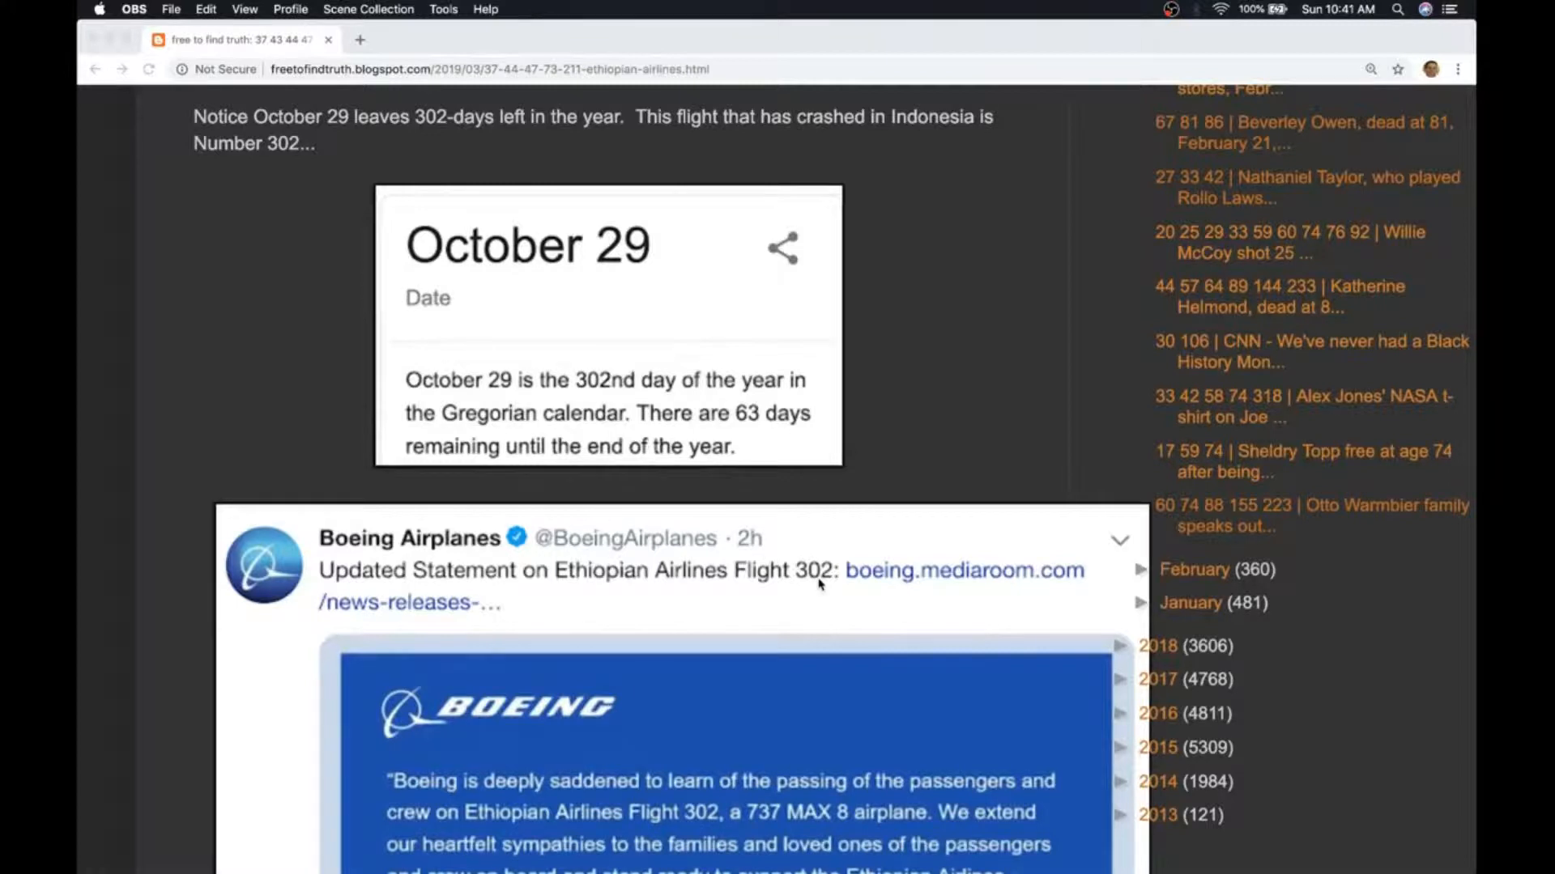
mouse_move(219, 434)
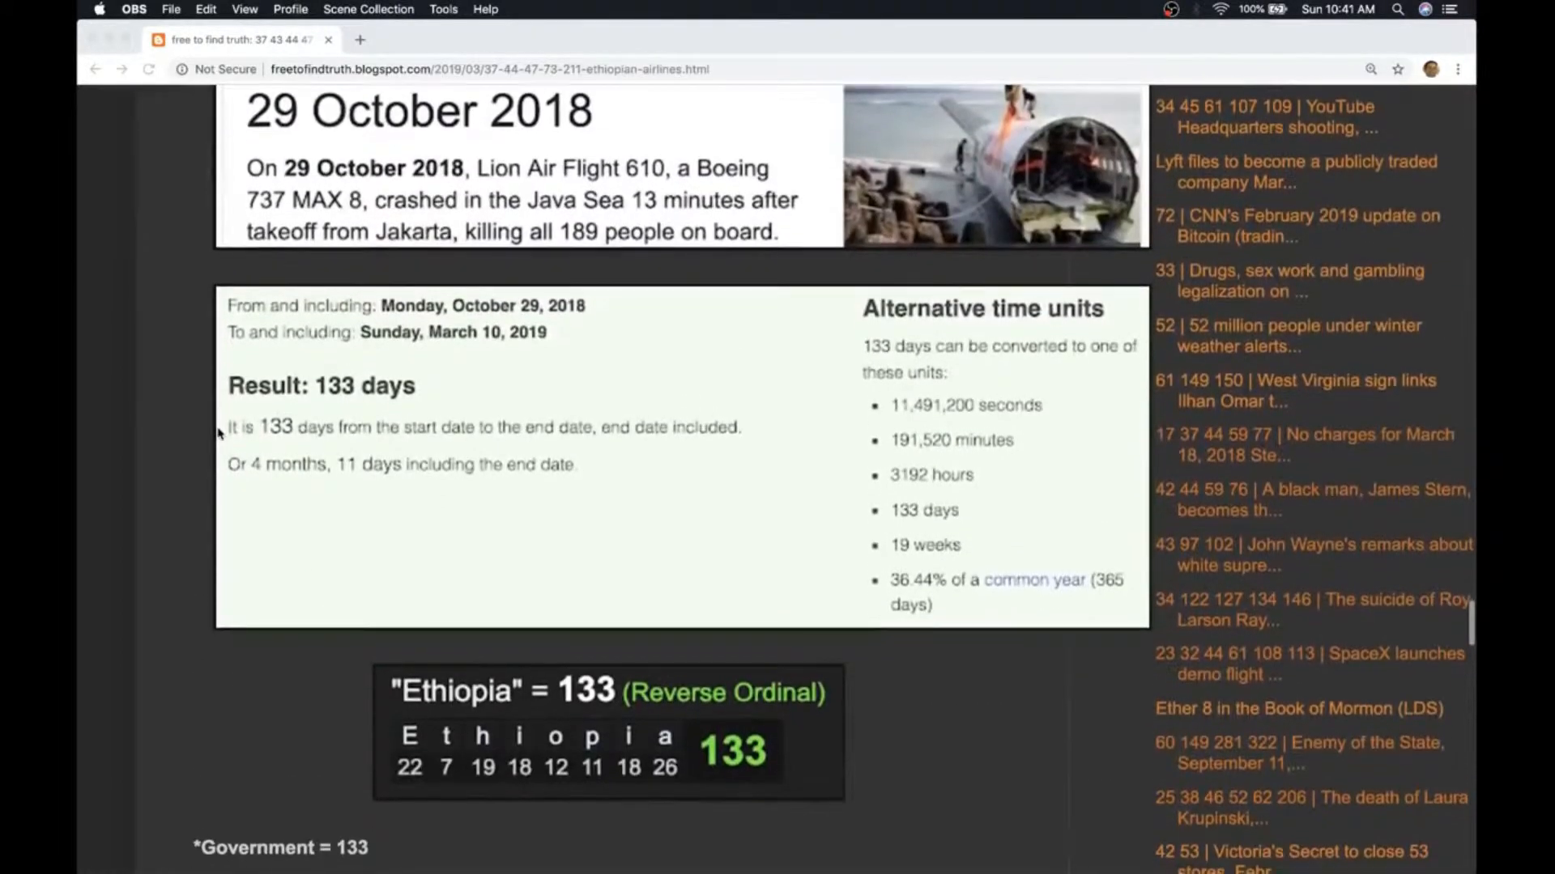
scroll(down, 3)
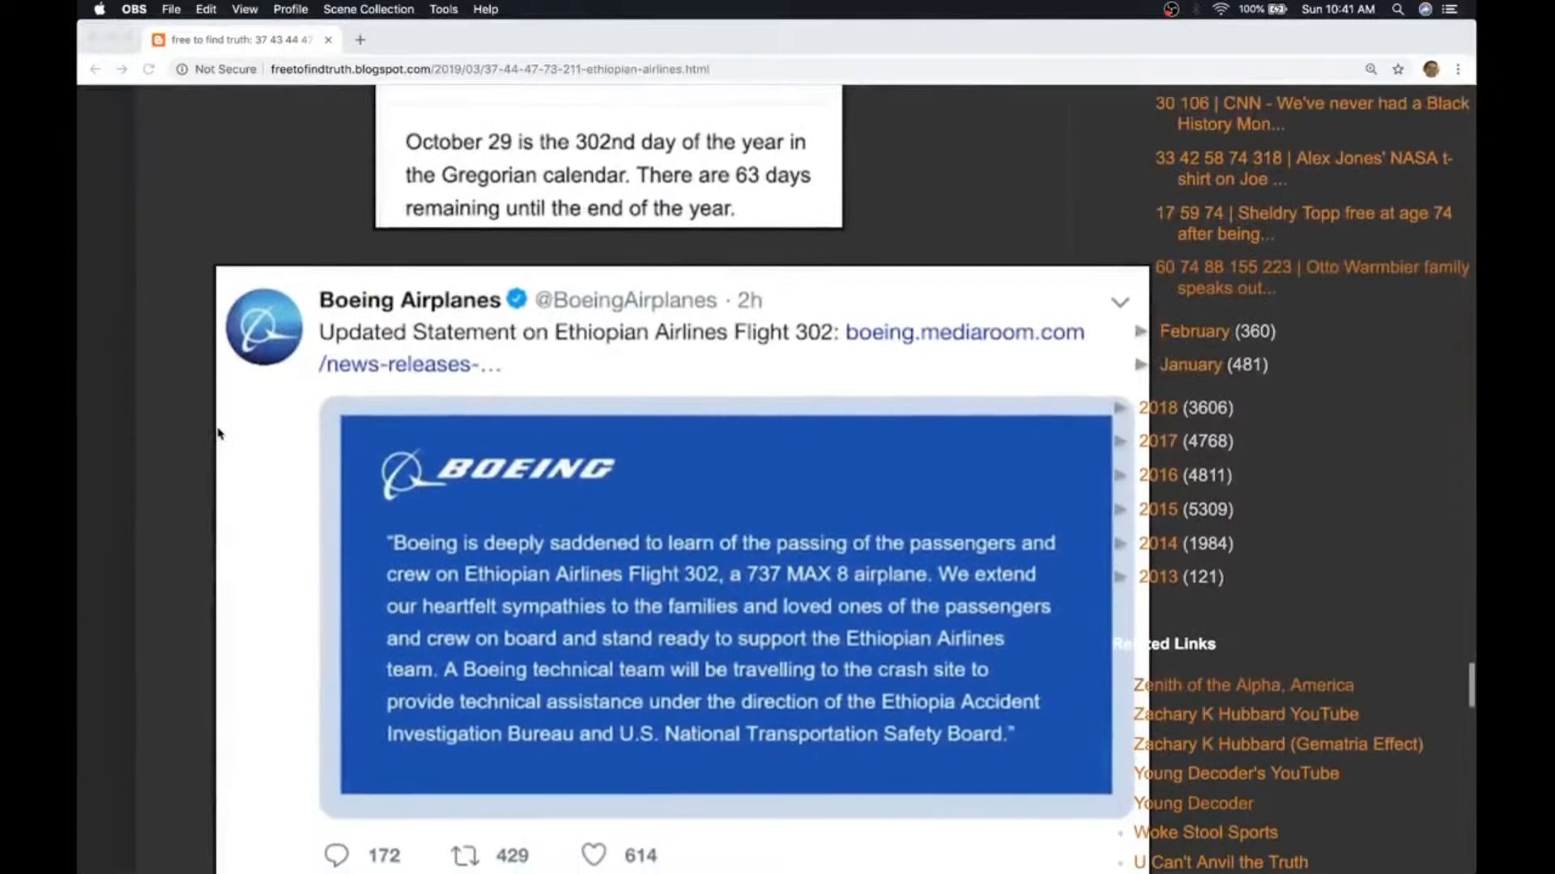
scroll(down, 3)
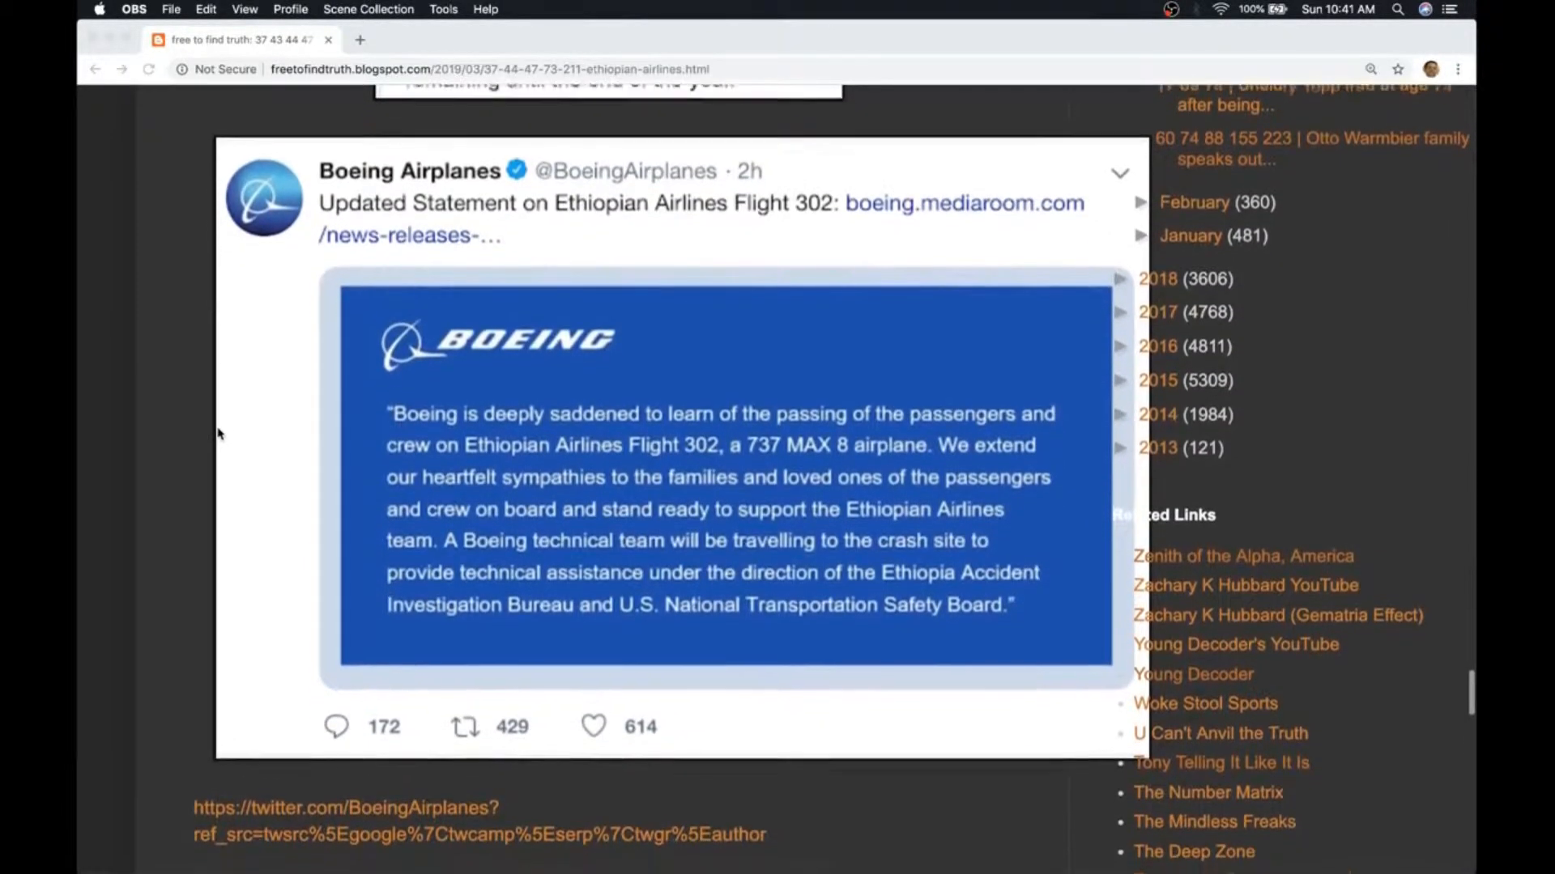
scroll(down, 3)
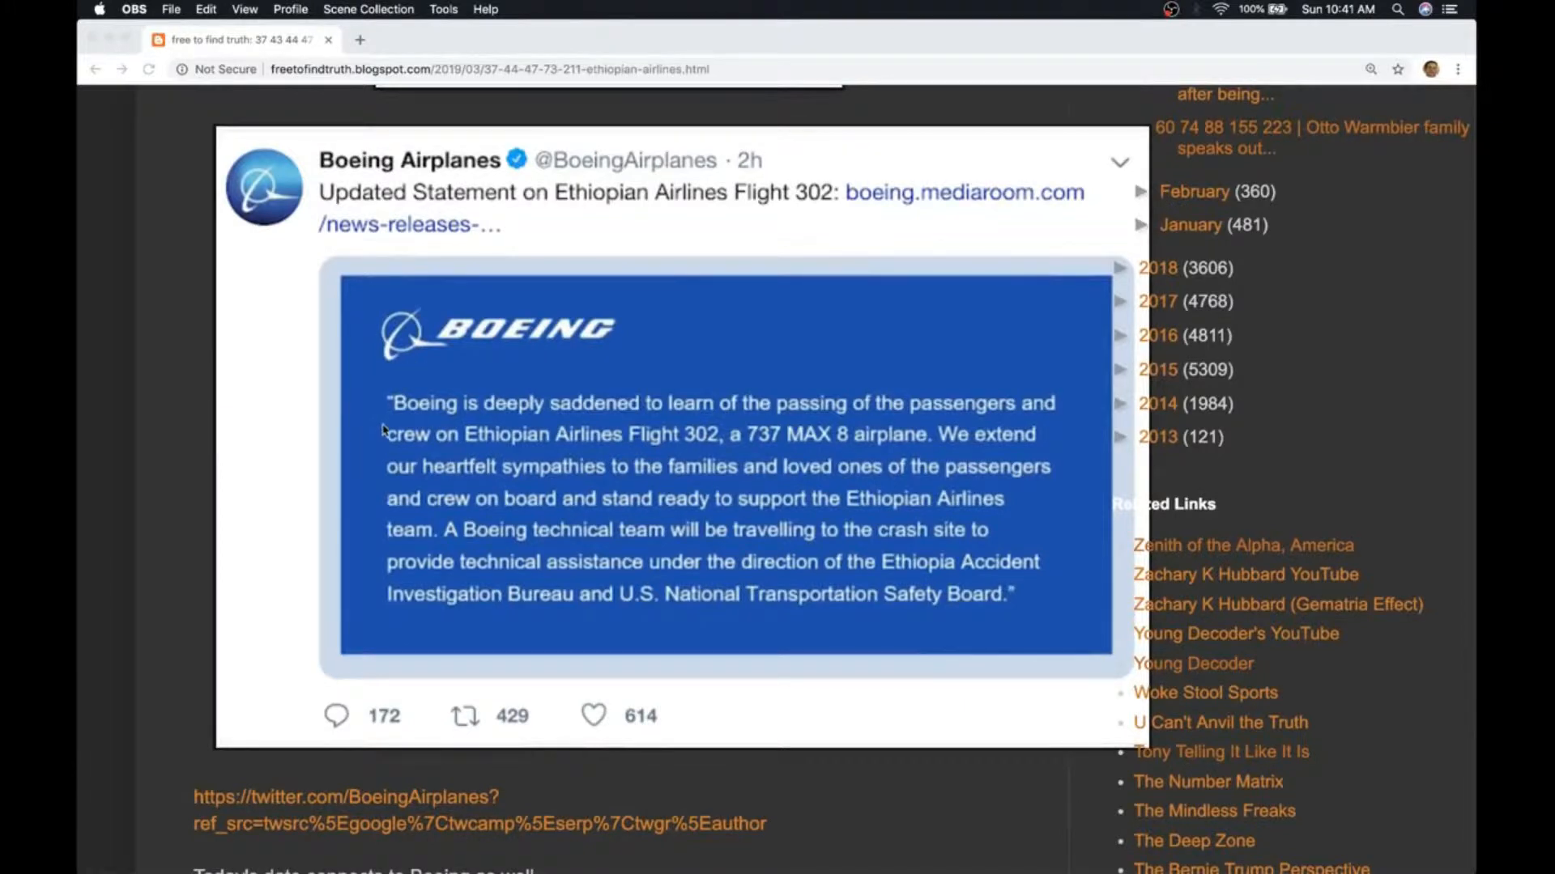
scroll(down, 3)
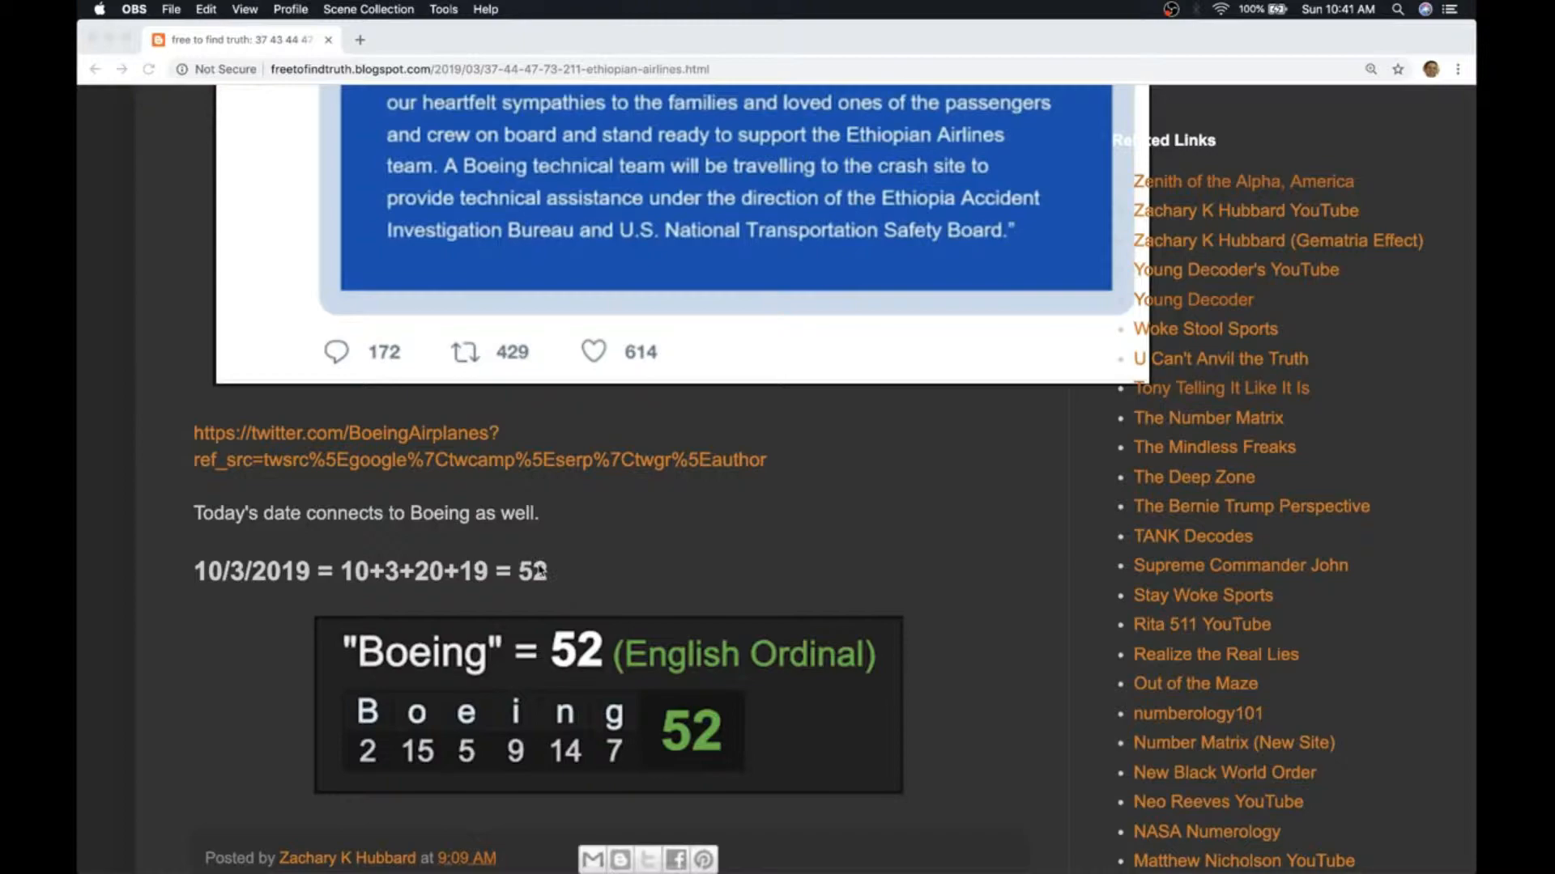
Step: Scroll past the October 29 news screenshot to the 211 breakdown and Ethiopia = 47, News = 47 charts
scroll(down, 3)
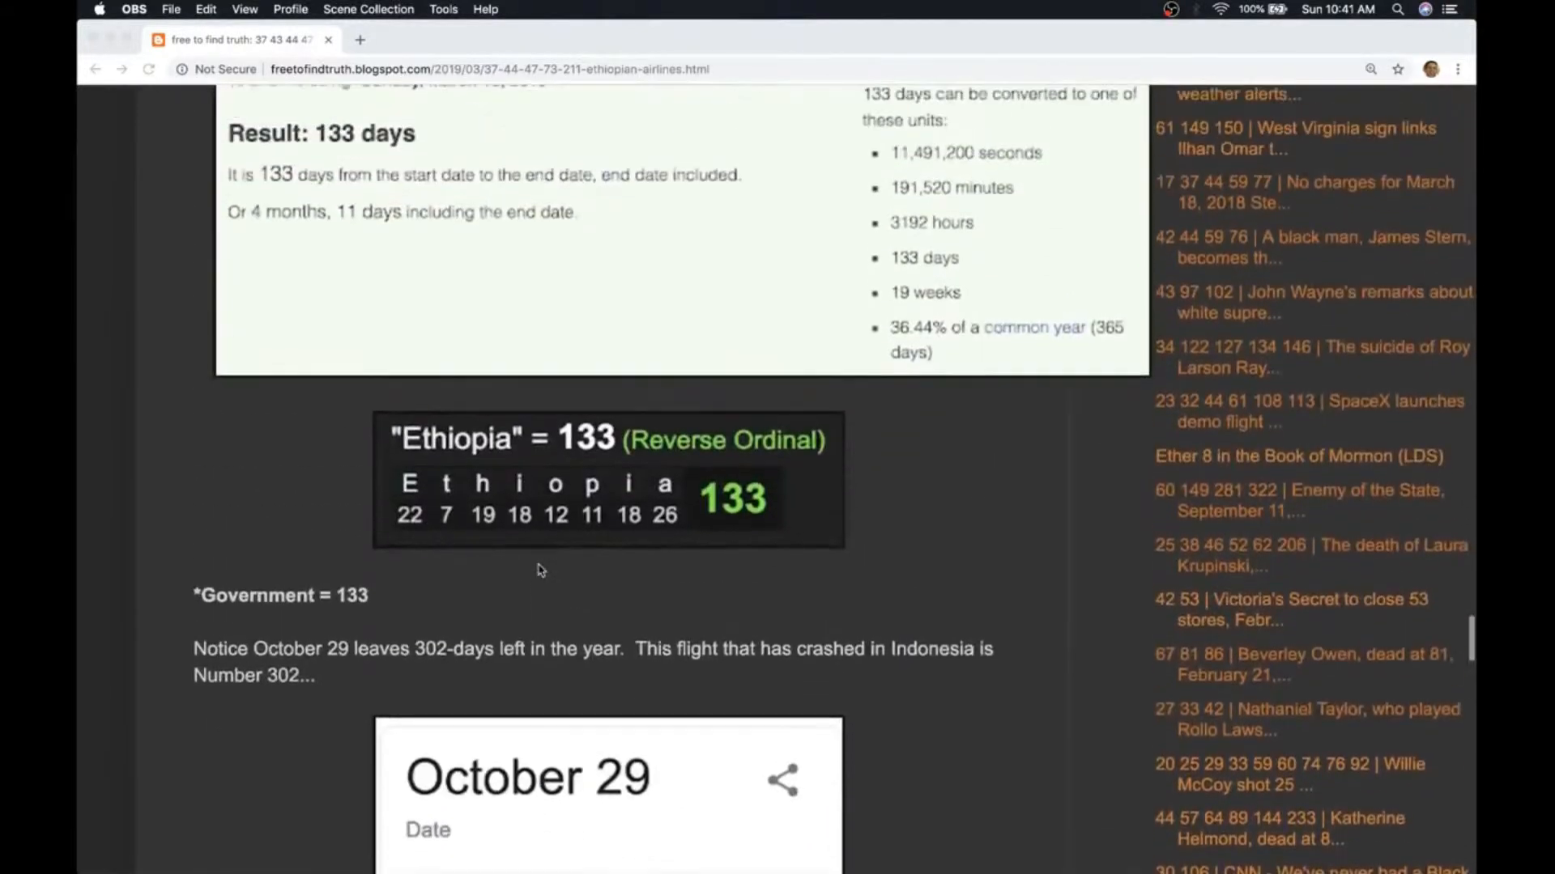
scroll(down, 3)
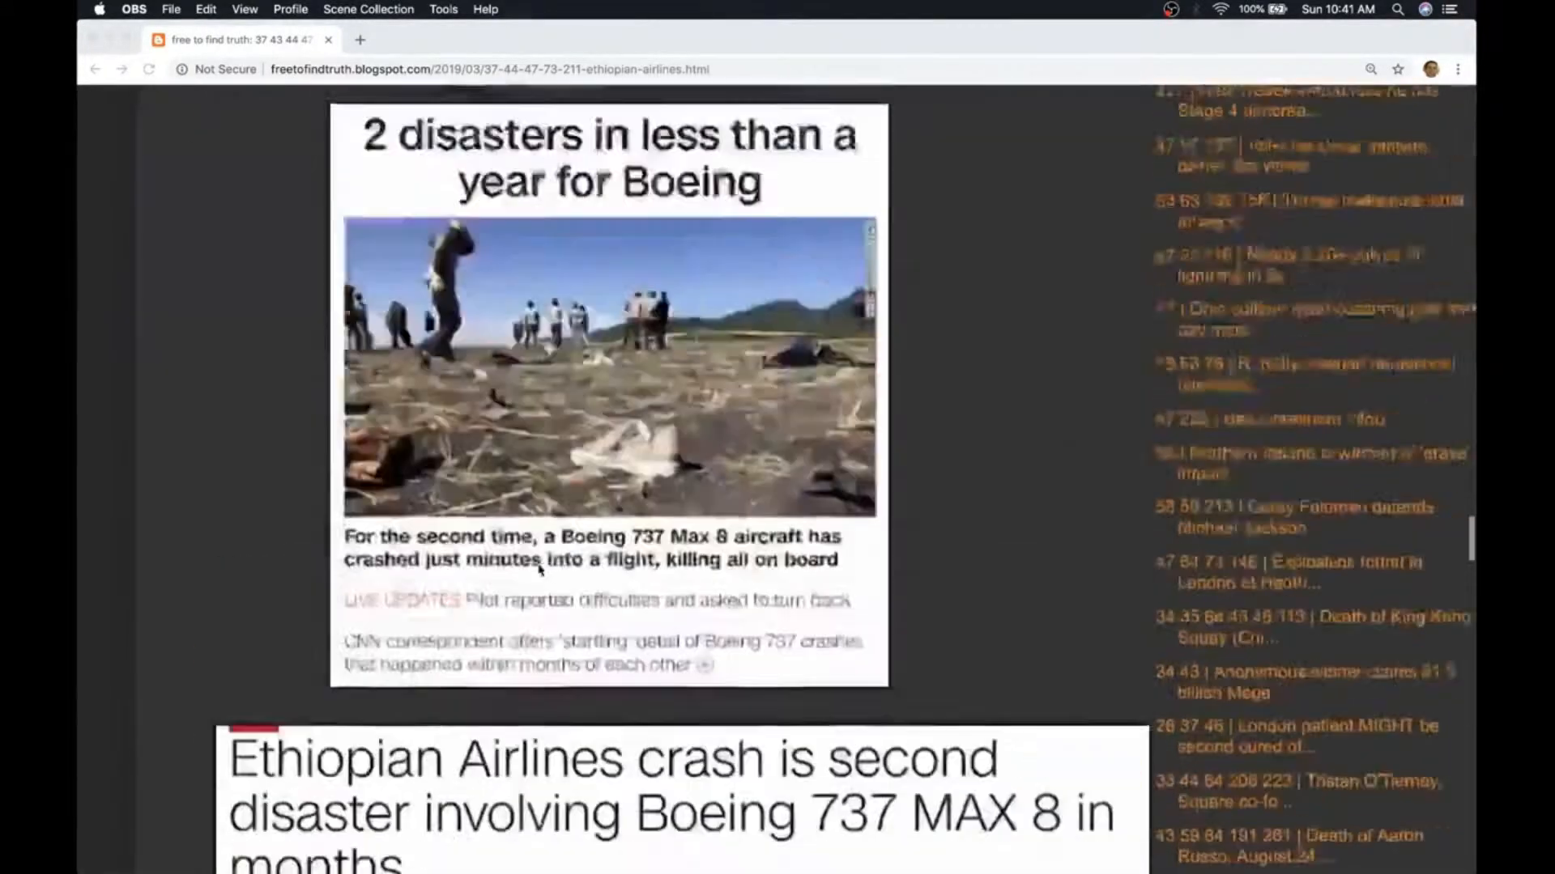
scroll(down, 3)
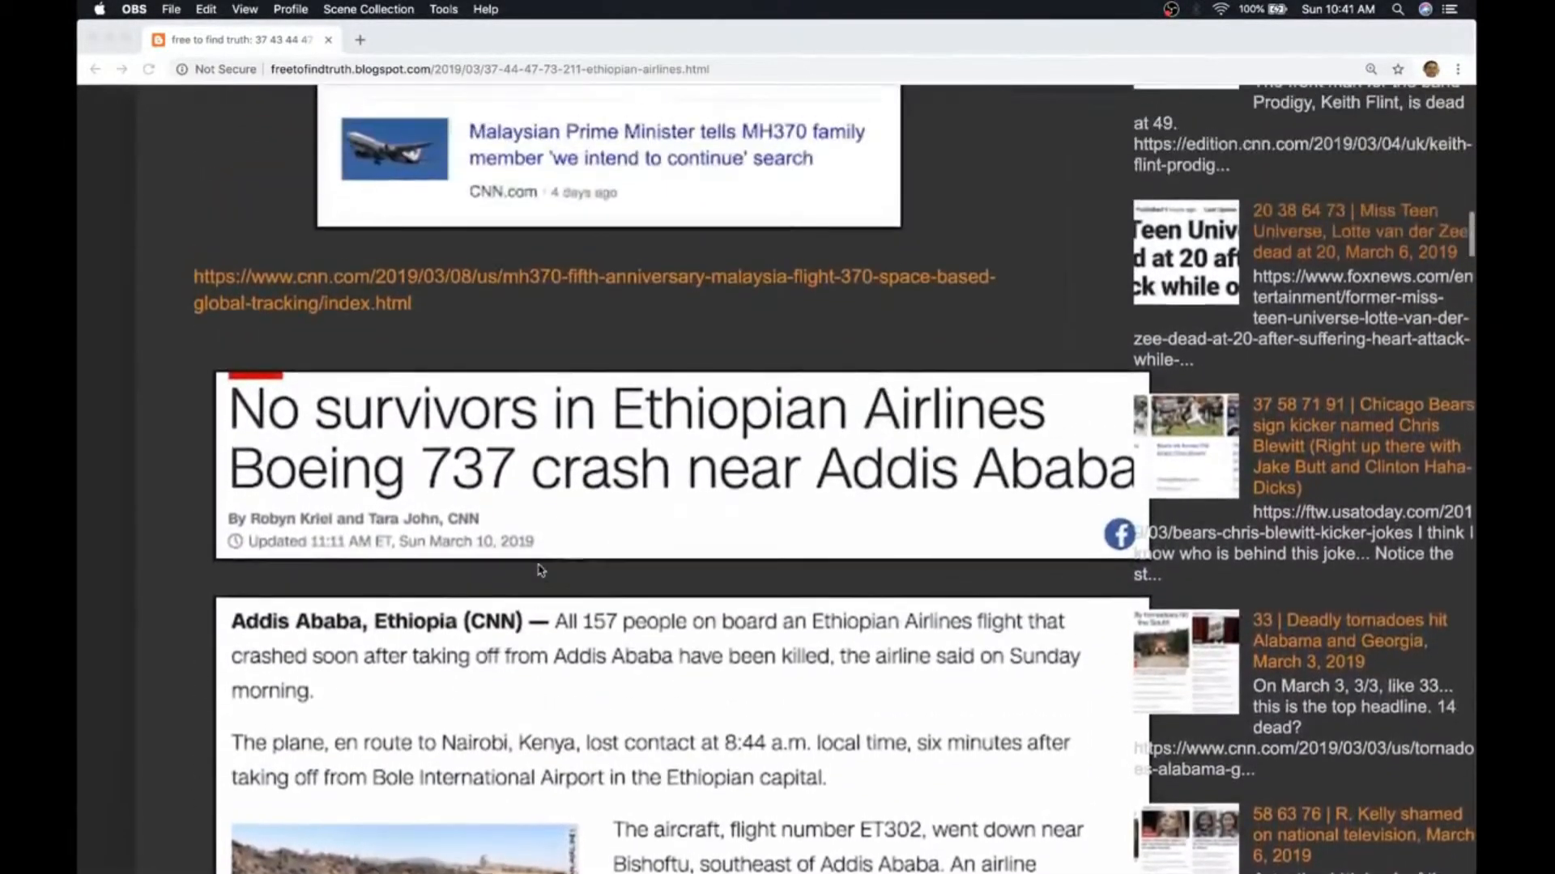
scroll(down, 3)
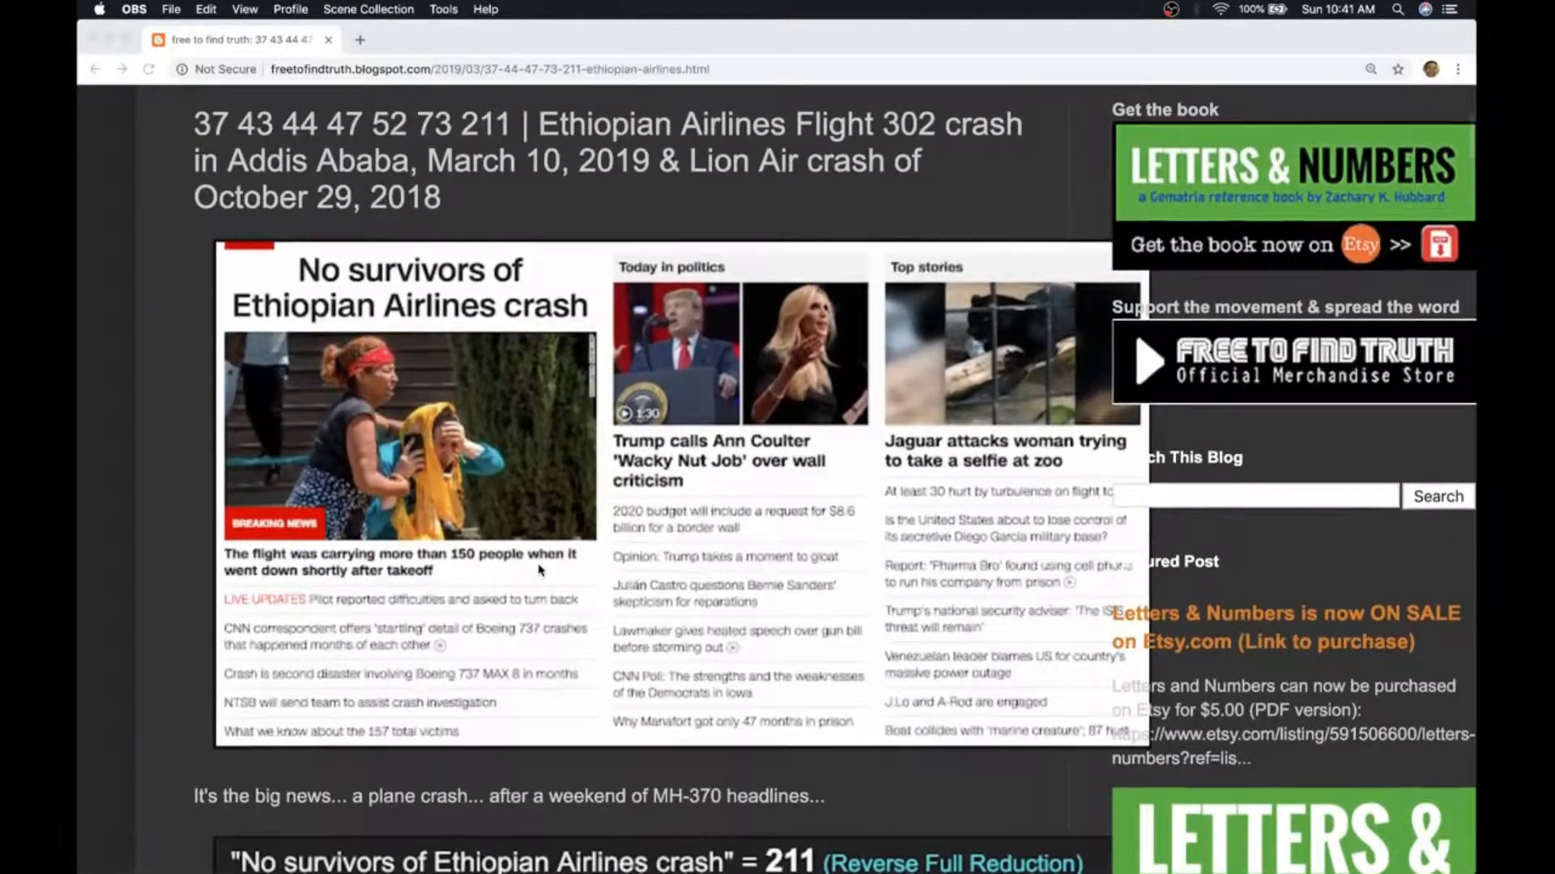
scroll(up, 3)
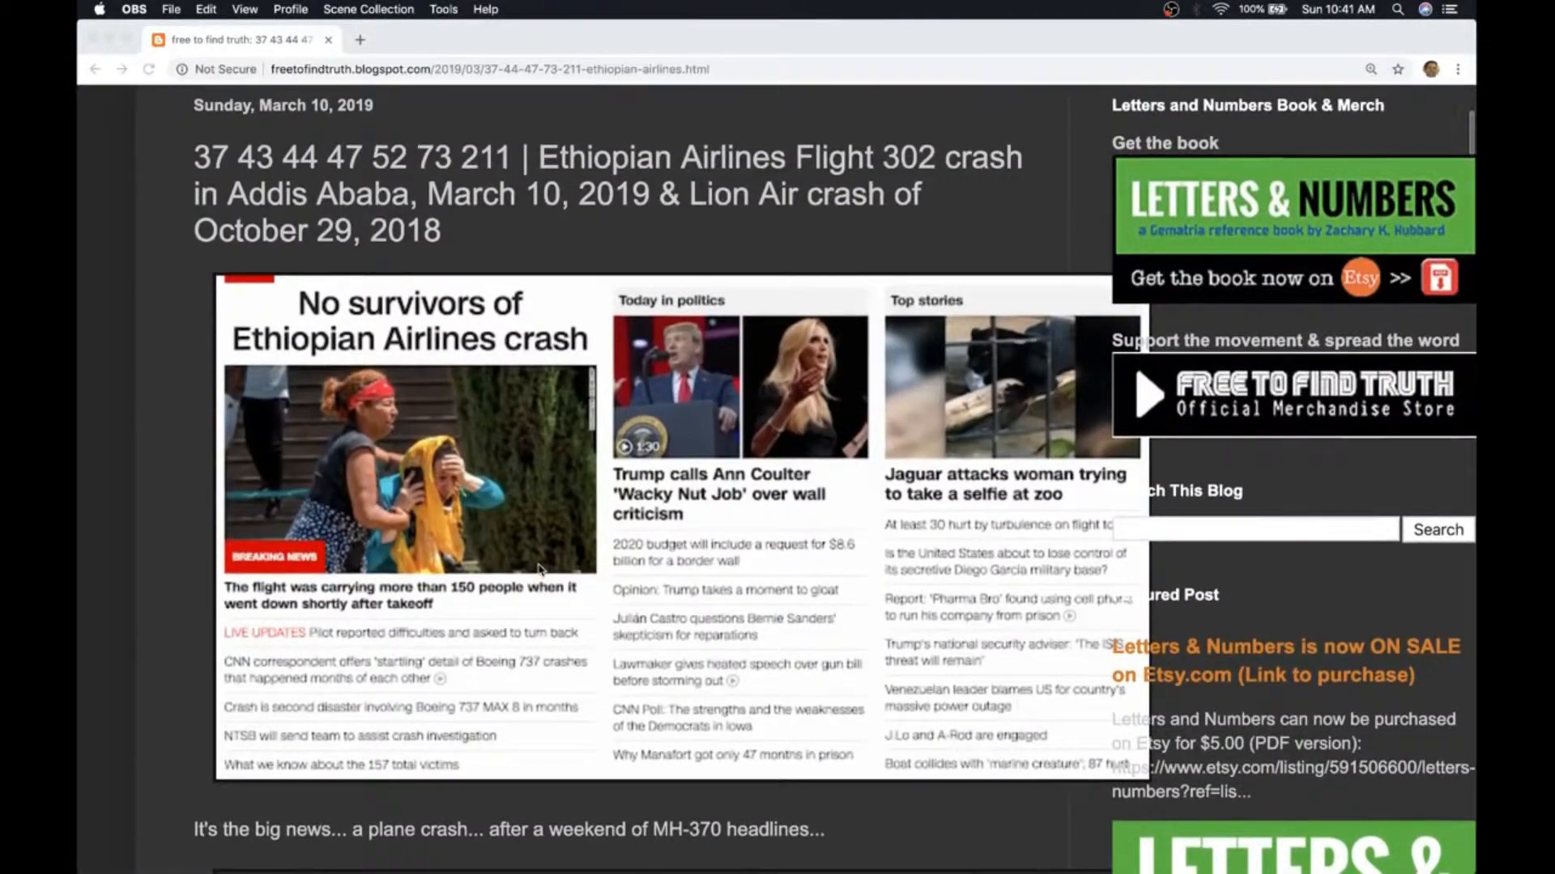
scroll(down, 3)
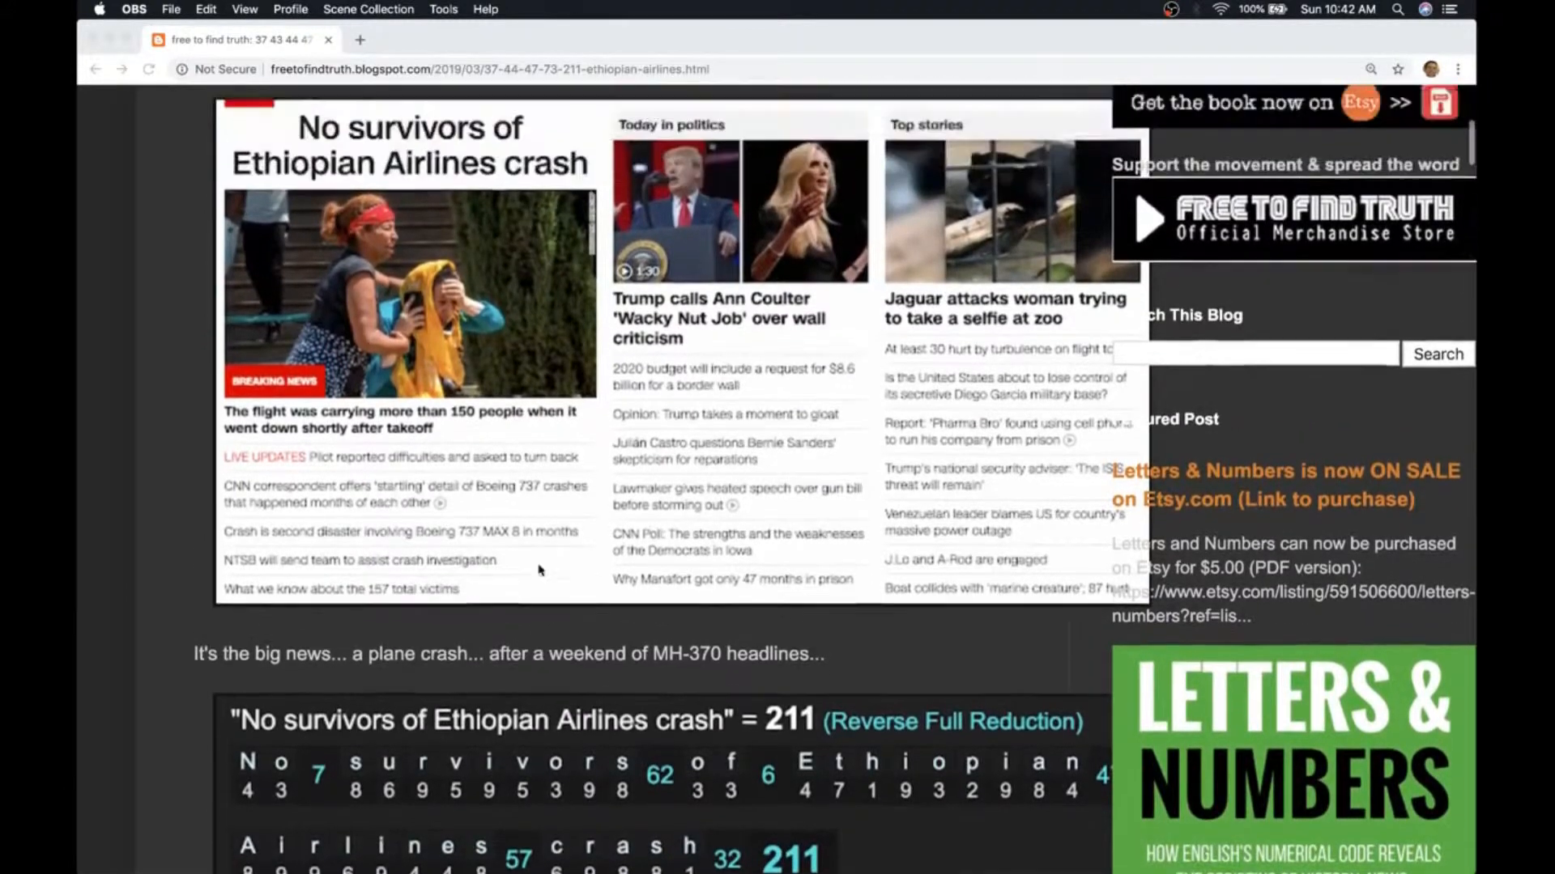
scroll(down, 3)
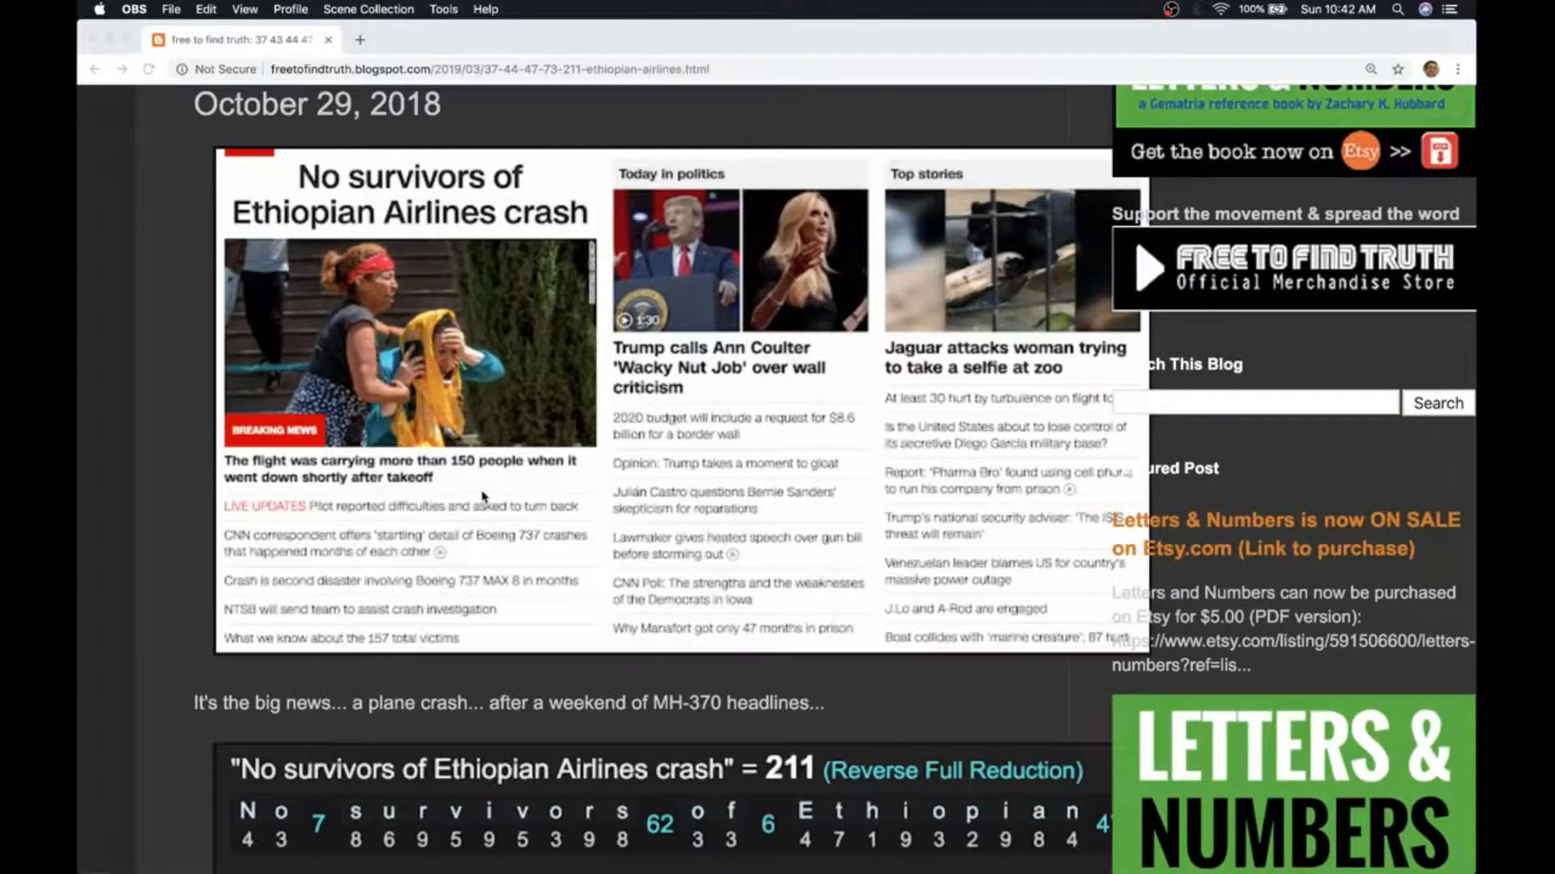
scroll(down, 3)
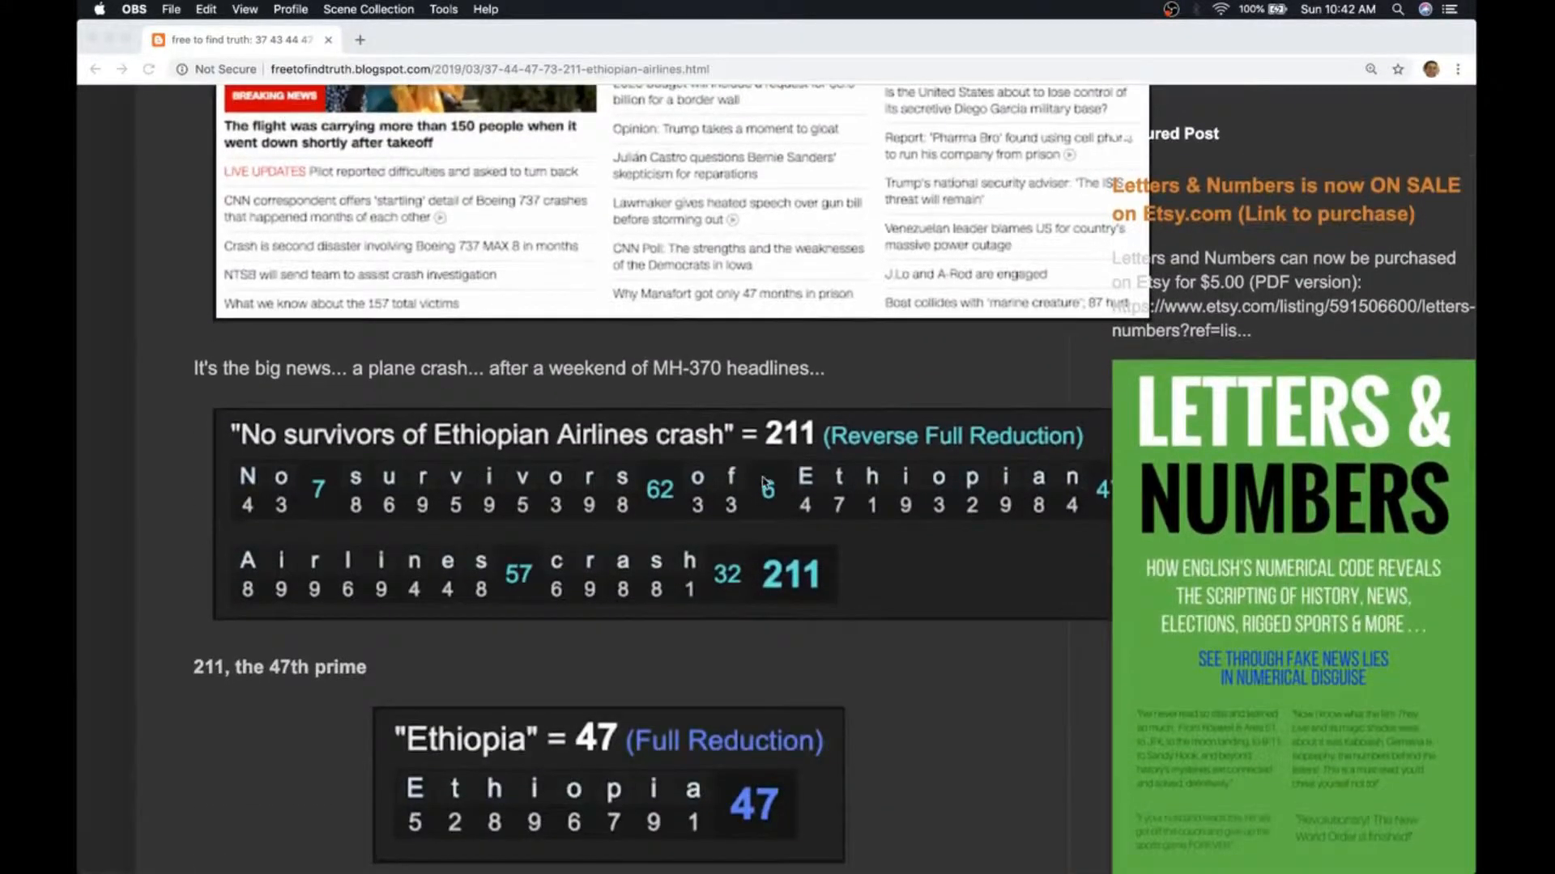
scroll(down, 3)
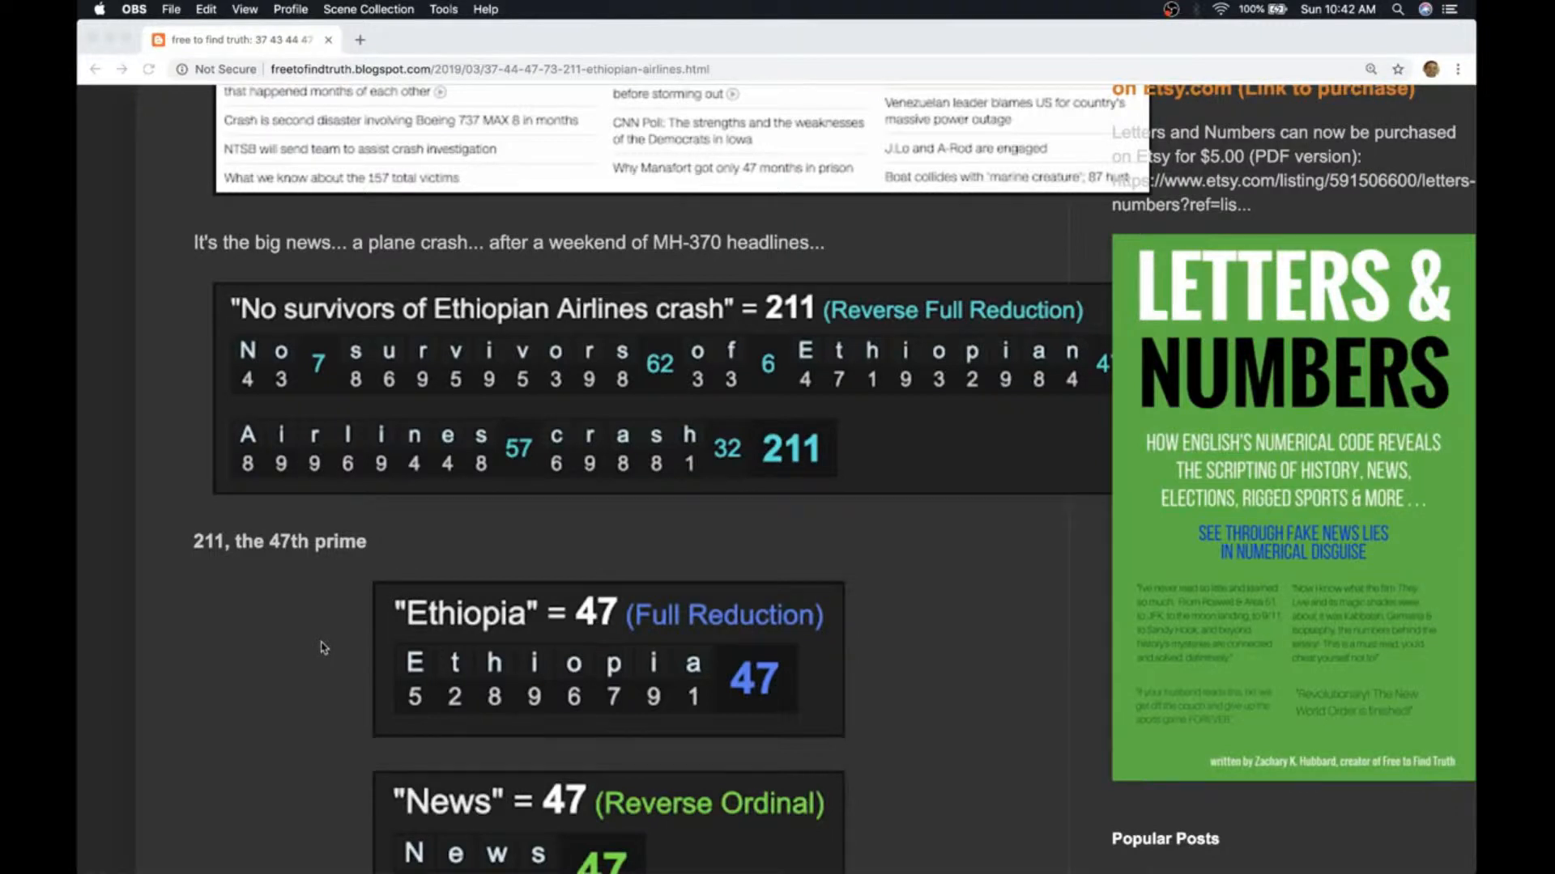
scroll(down, 3)
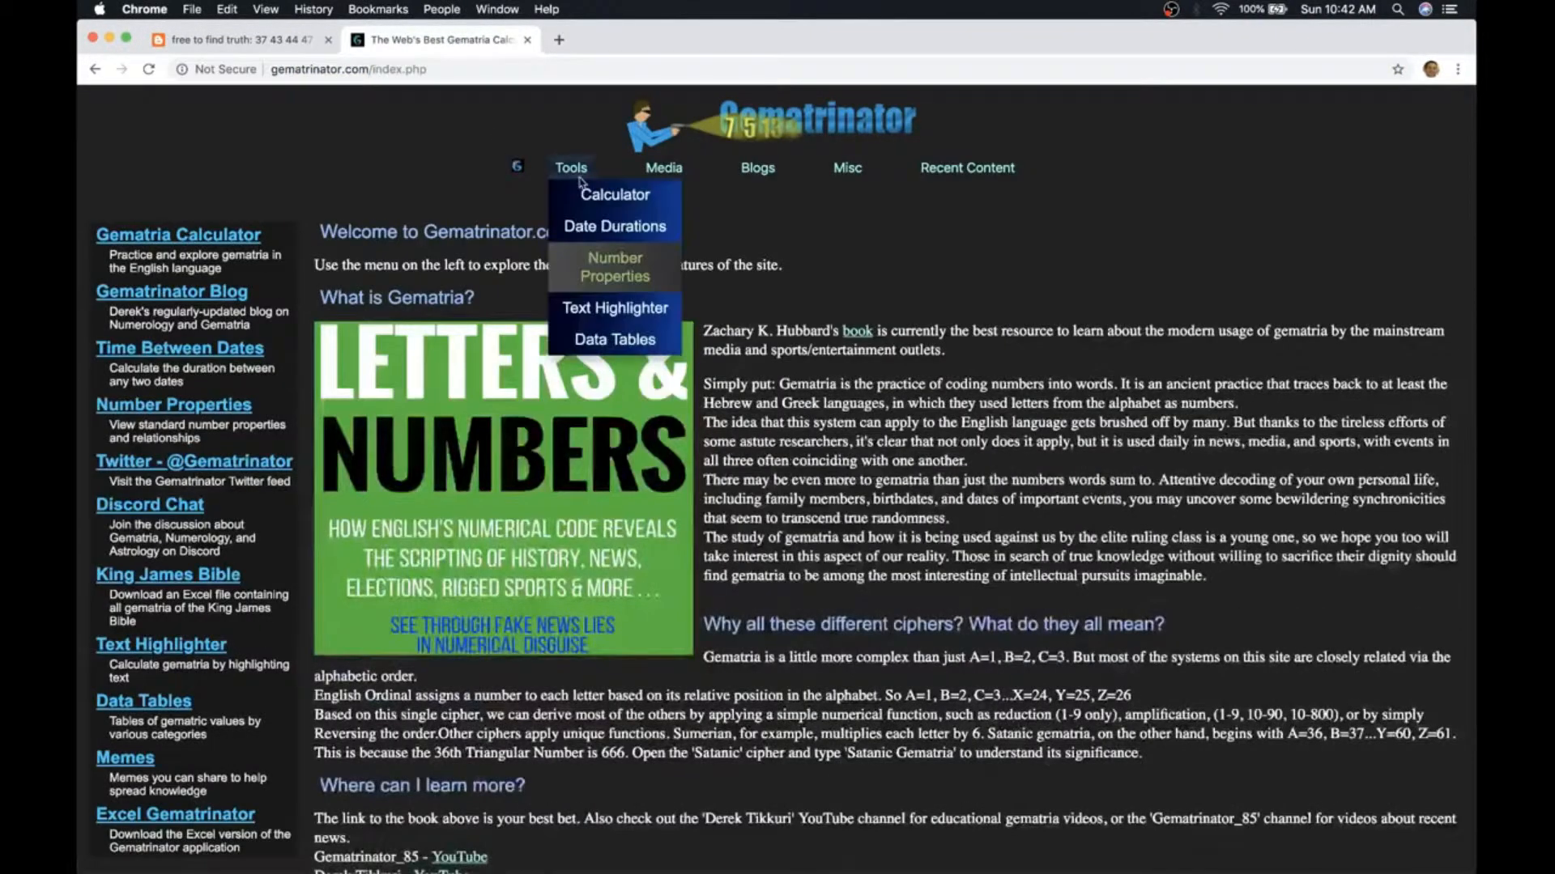
Step: In the Gematrinator calculator, evaluate 'Ethiopia' with its Full Reduction breakdown, then 'Government'
click(615, 194)
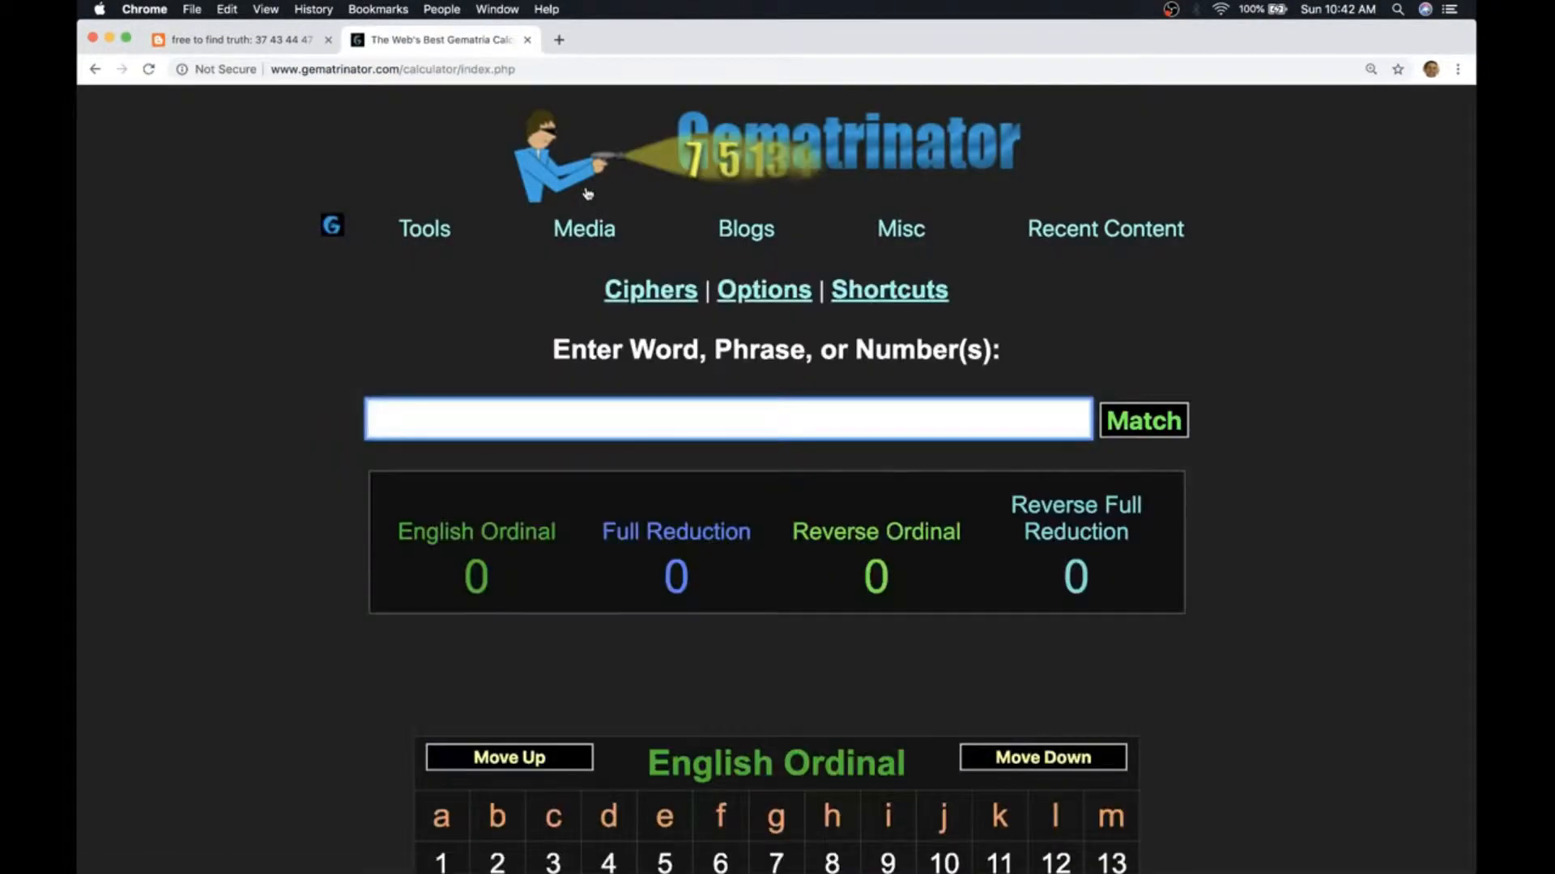
text(Ethiopia)
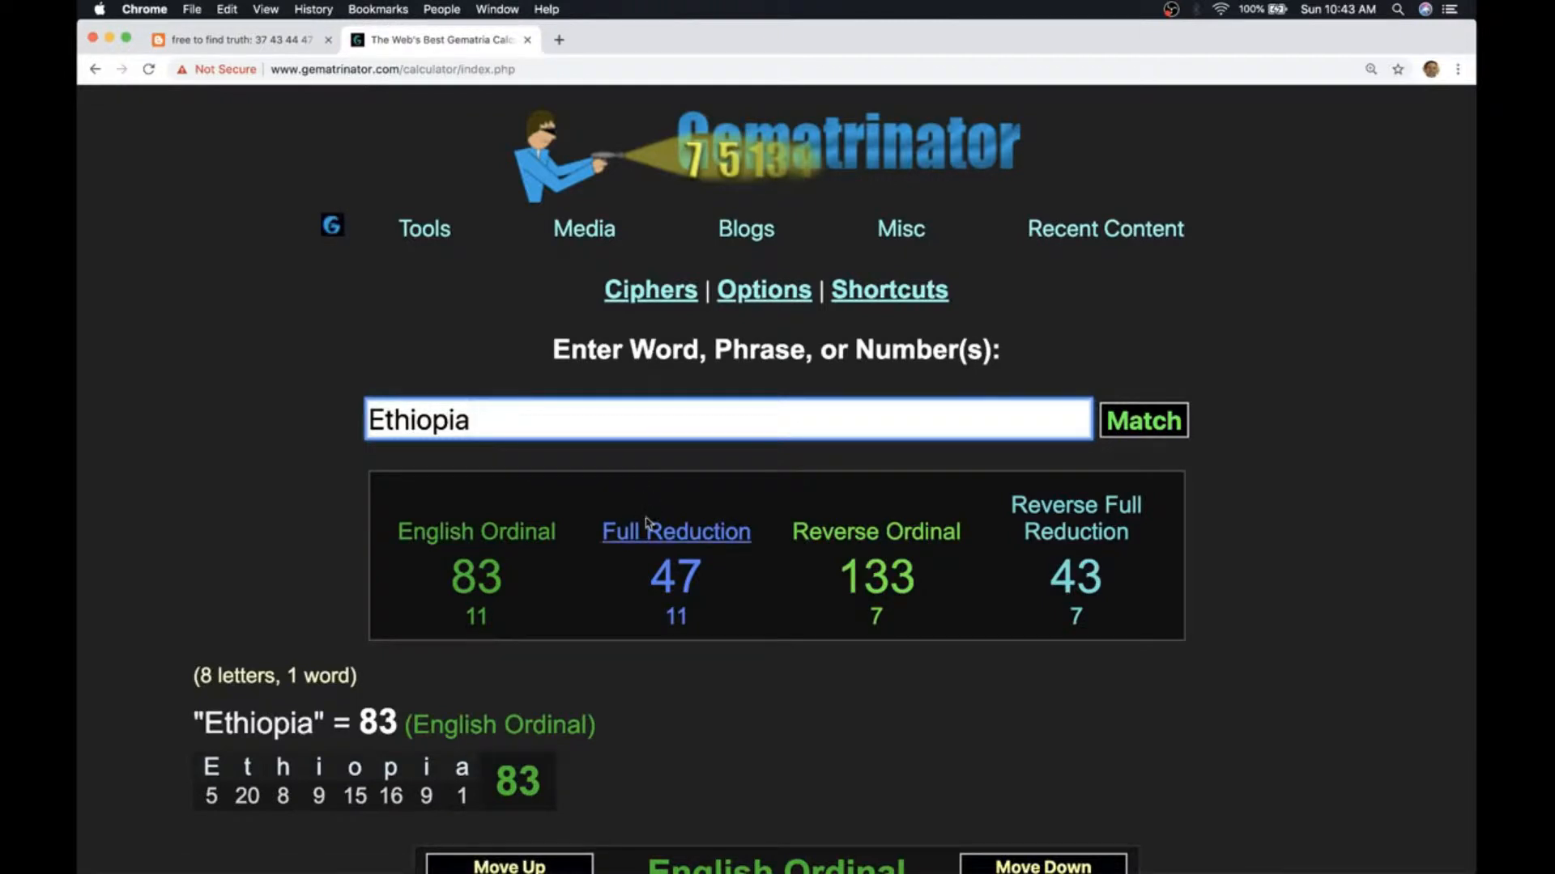
click(676, 531)
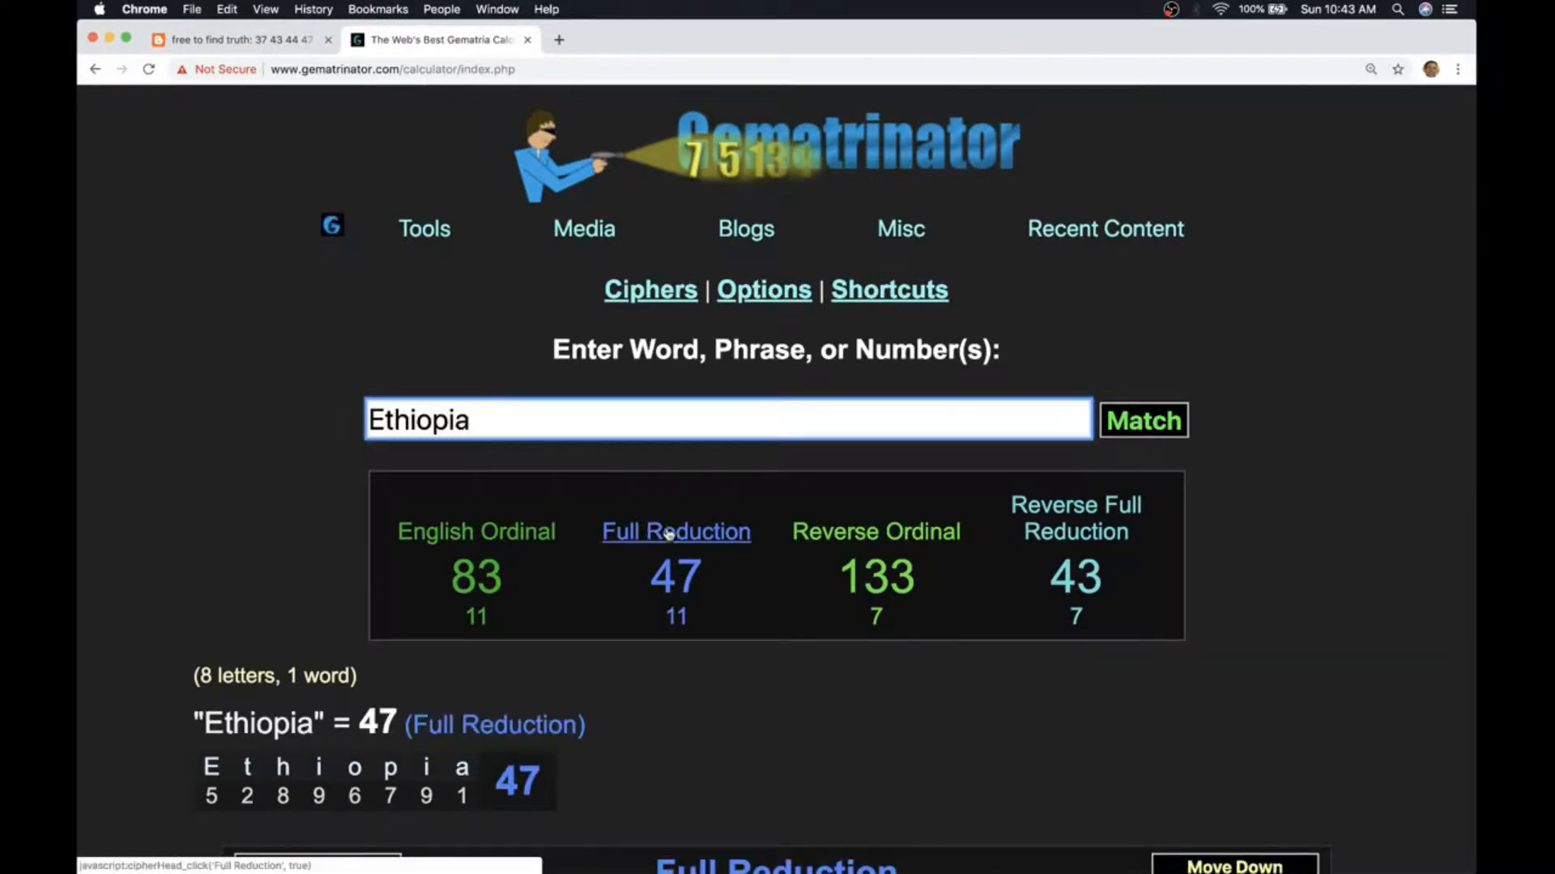
text(Government)
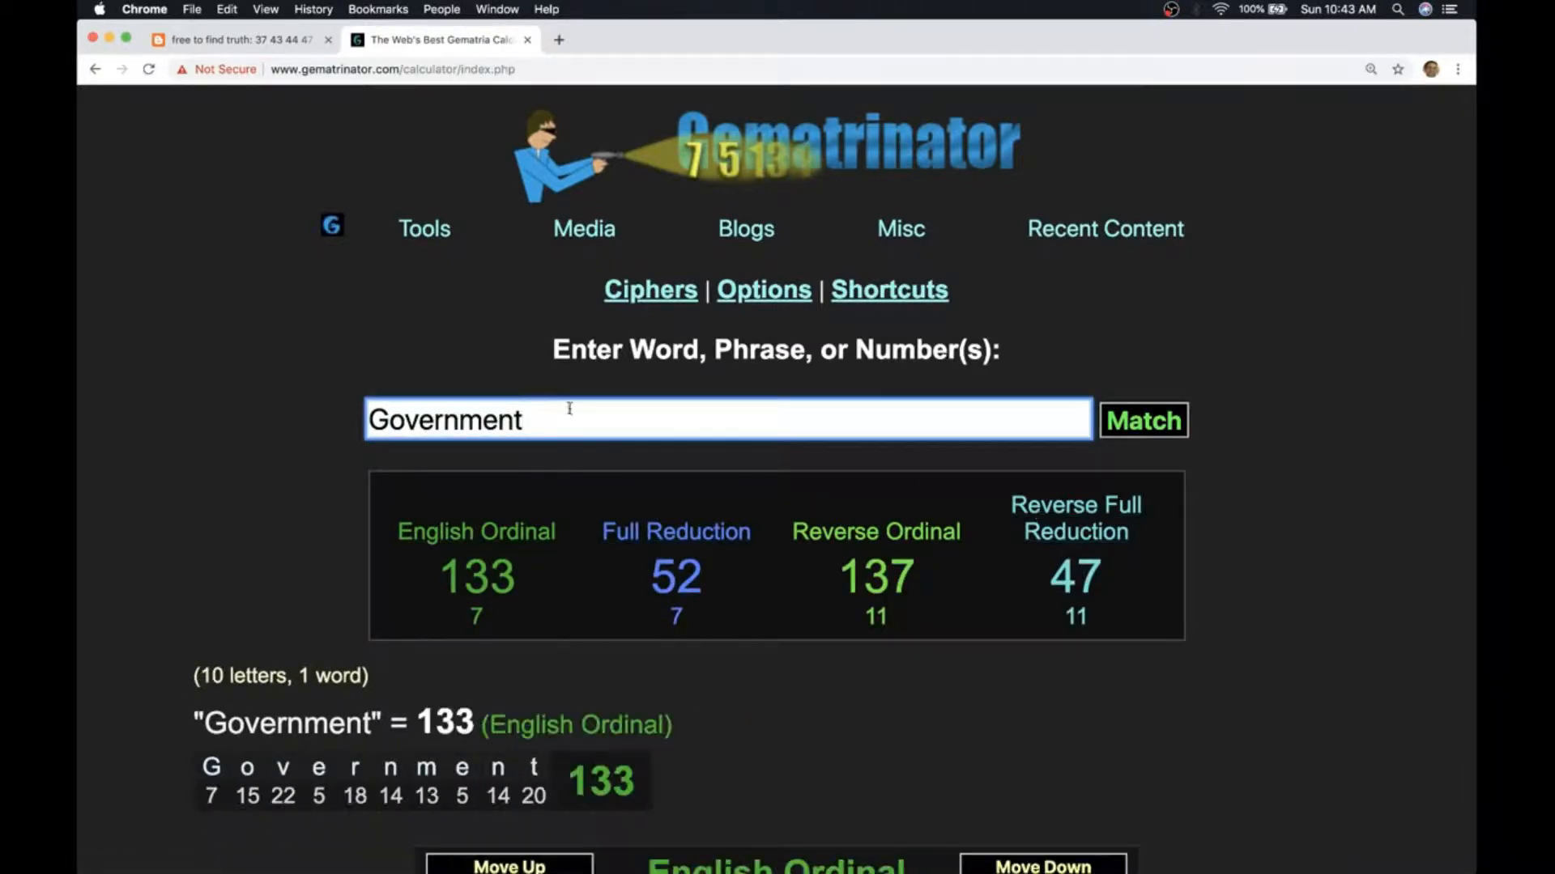
Step: Re-enter 'Ethiopia' and view its Full Reduction and Reverse Ordinal breakdowns
text(Ethiopia)
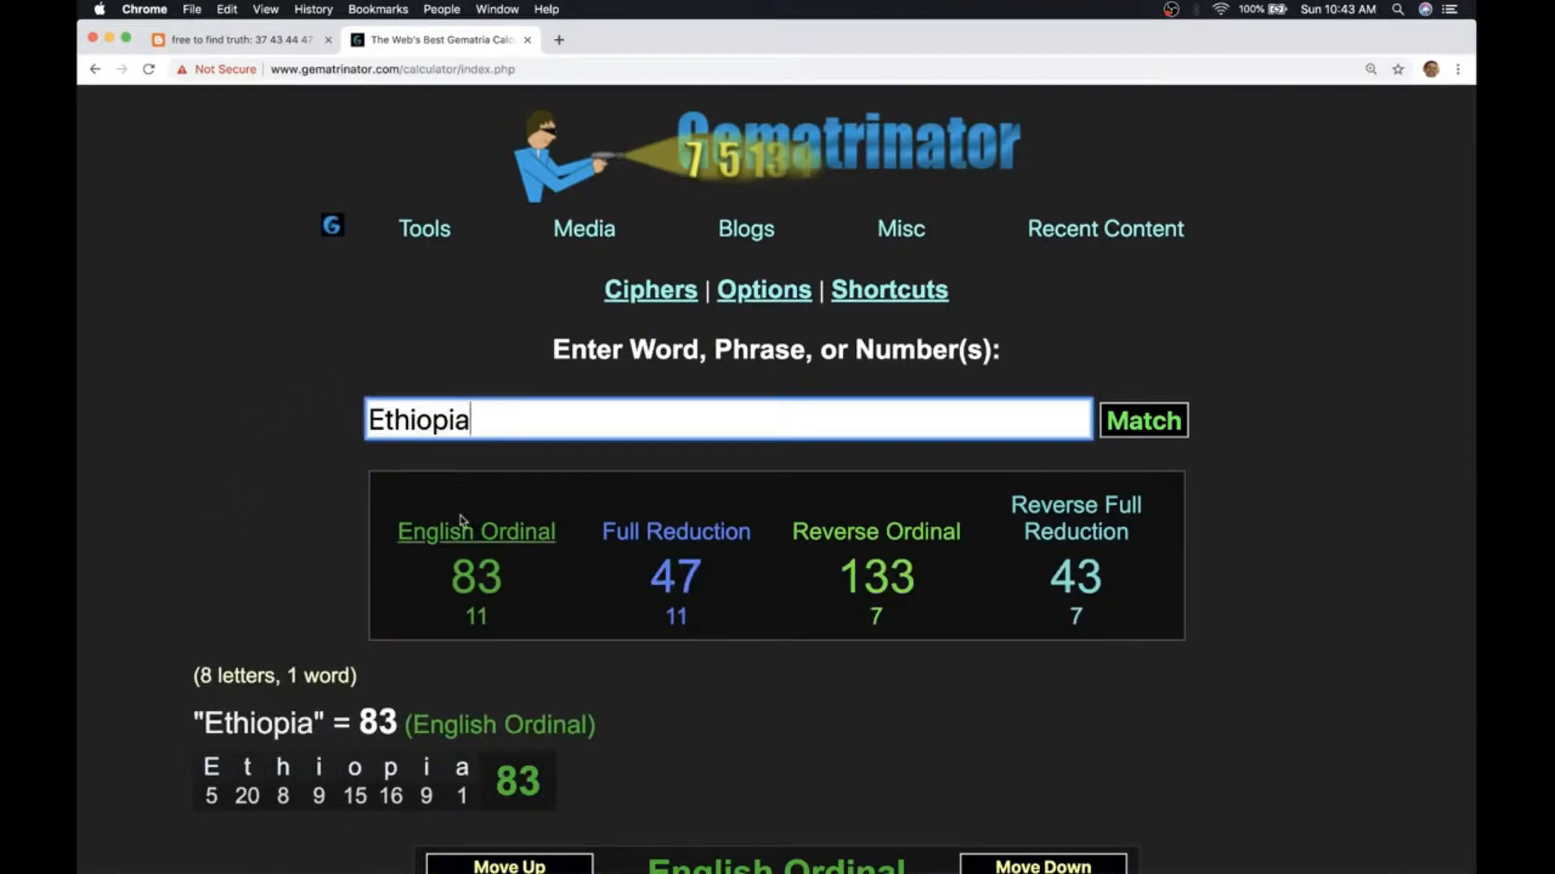
click(676, 531)
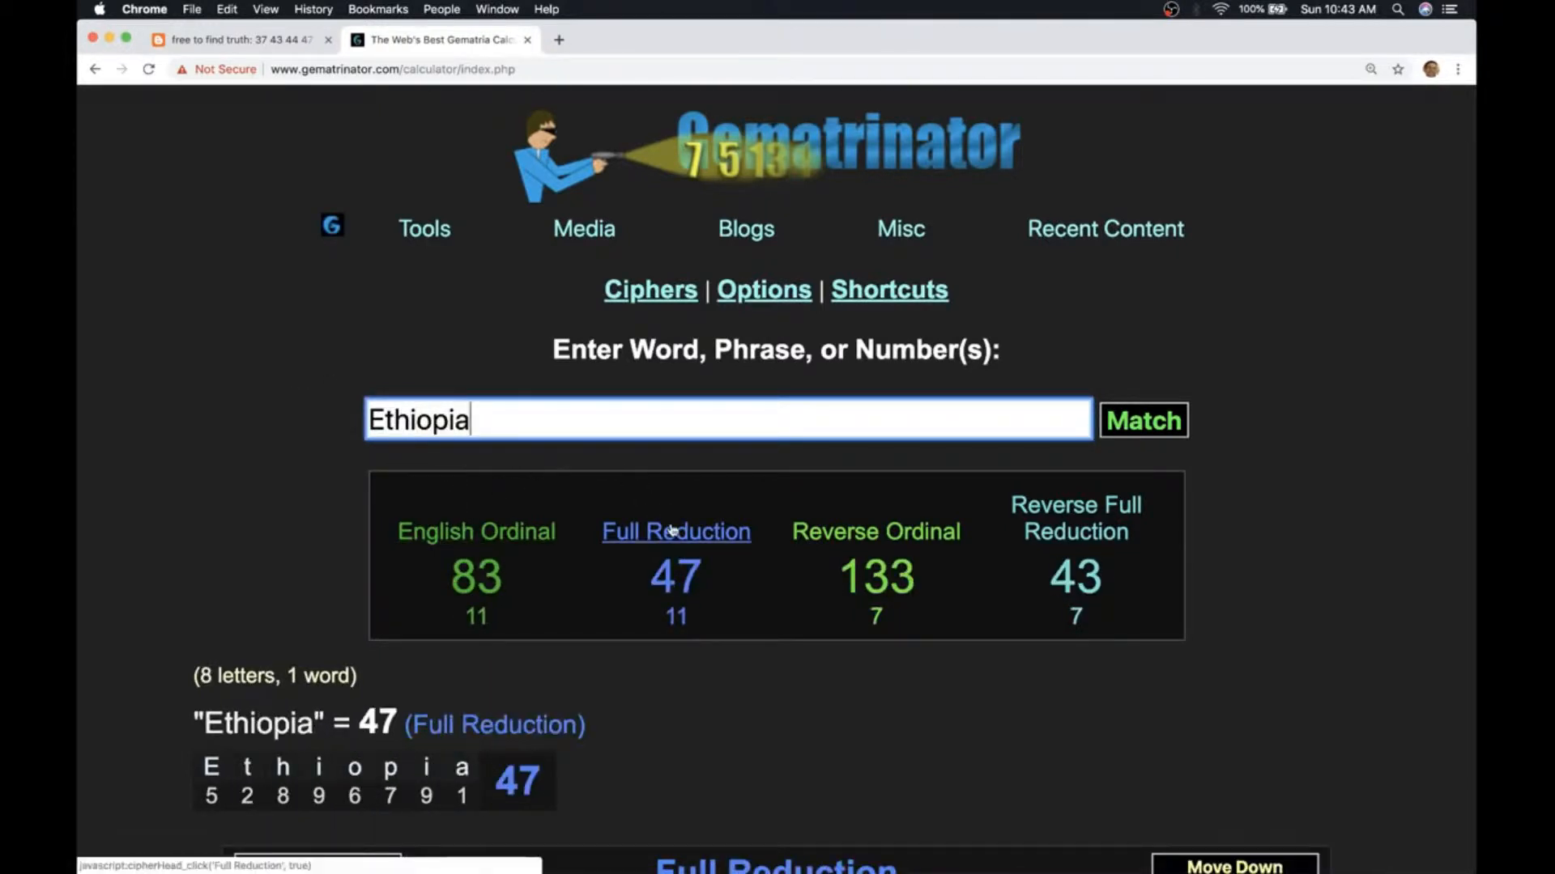
click(874, 531)
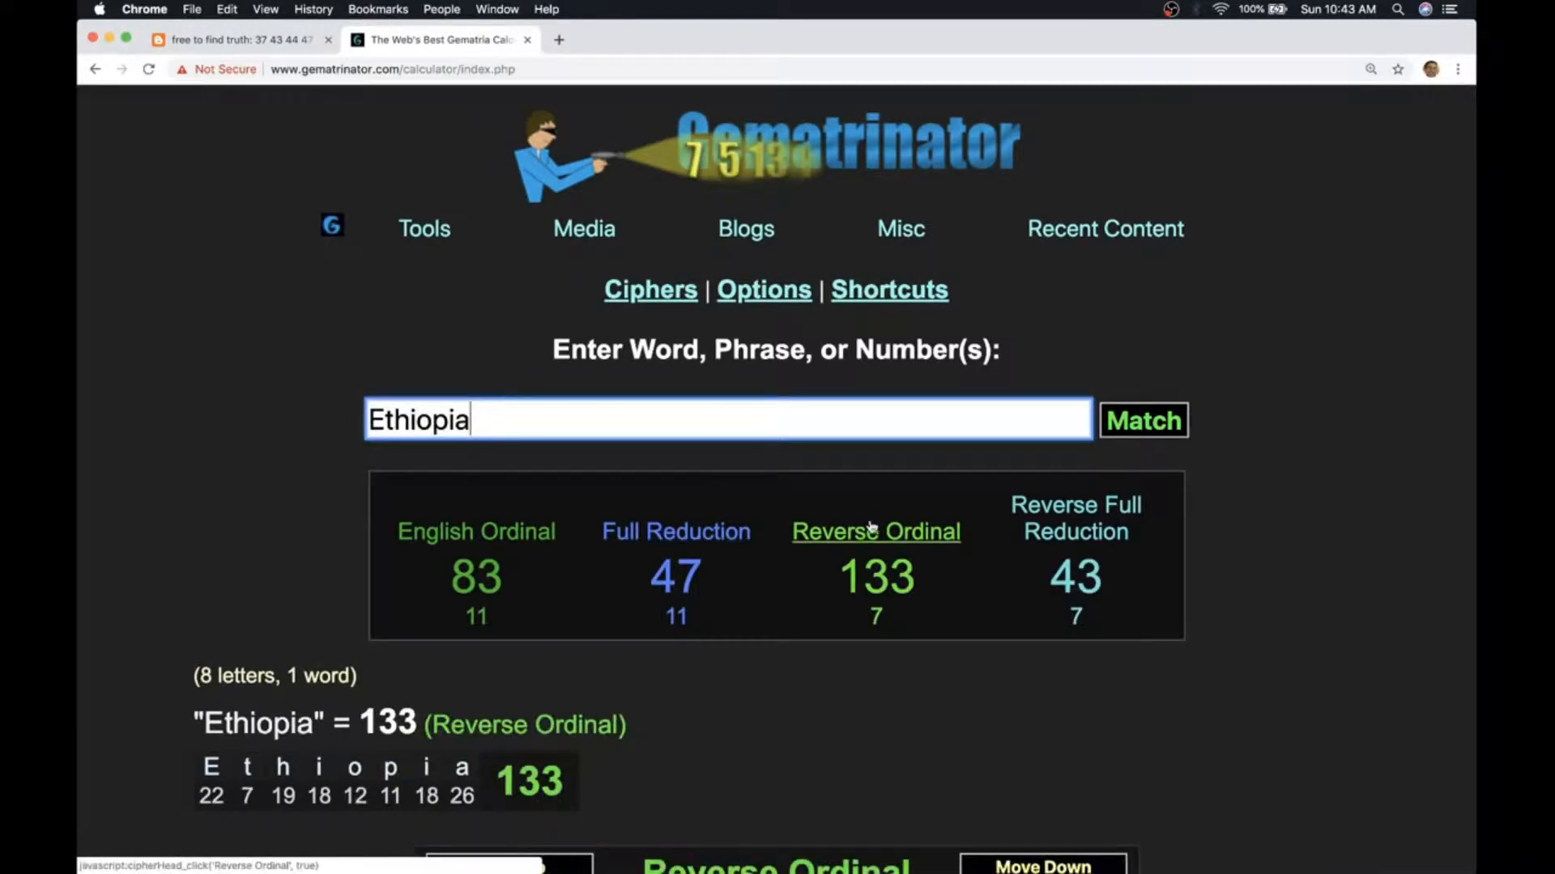
Step: Check the letters Z and A, viewing A in Reverse Full Reduction and back in English Ordinal
text(Z)
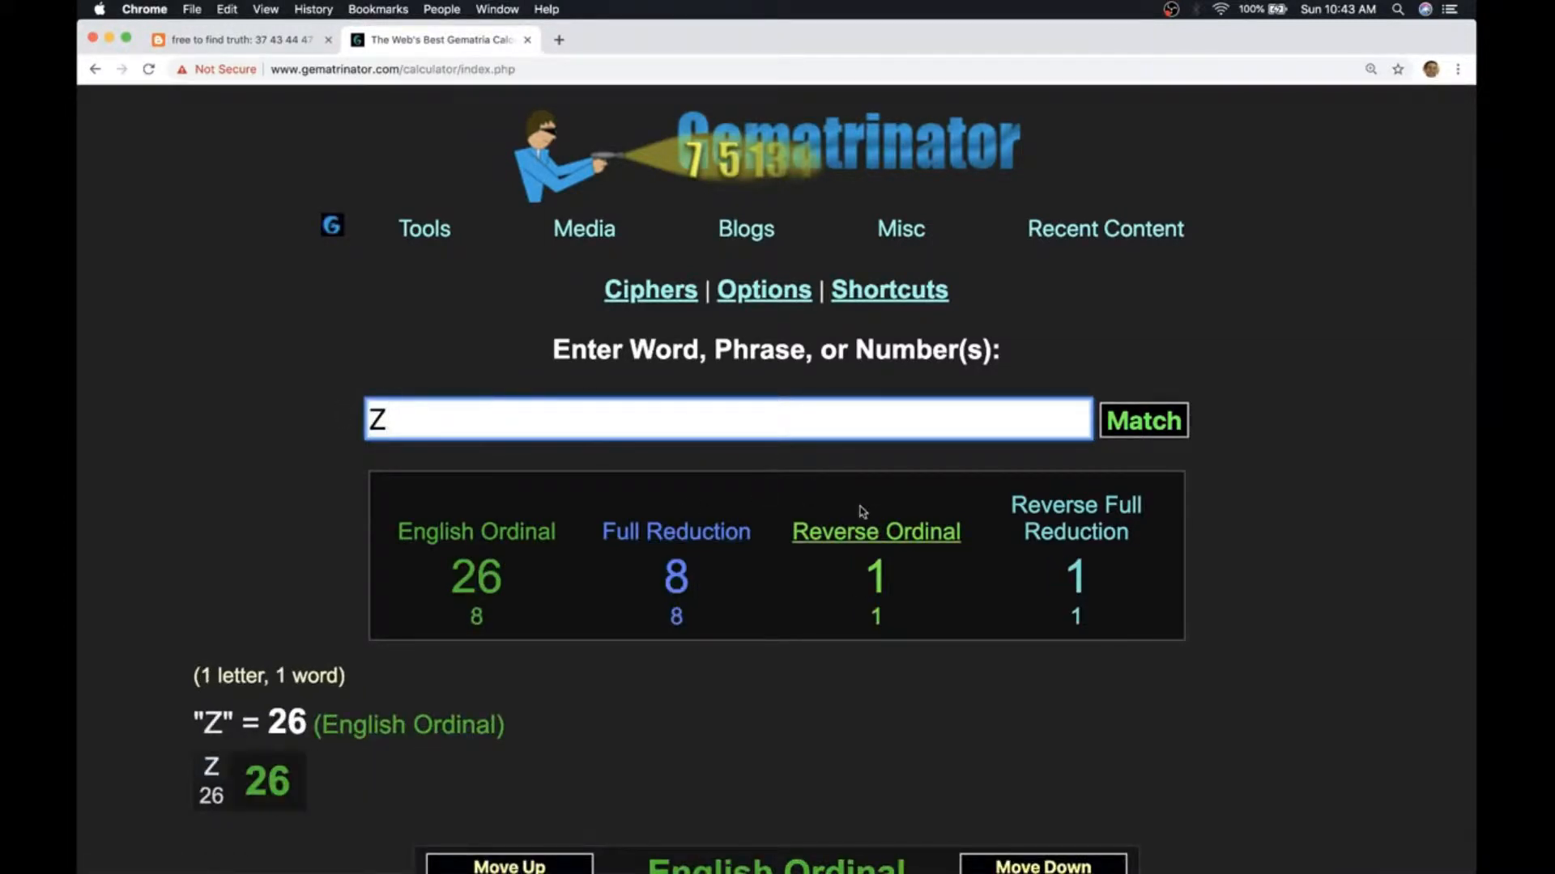
text(A)
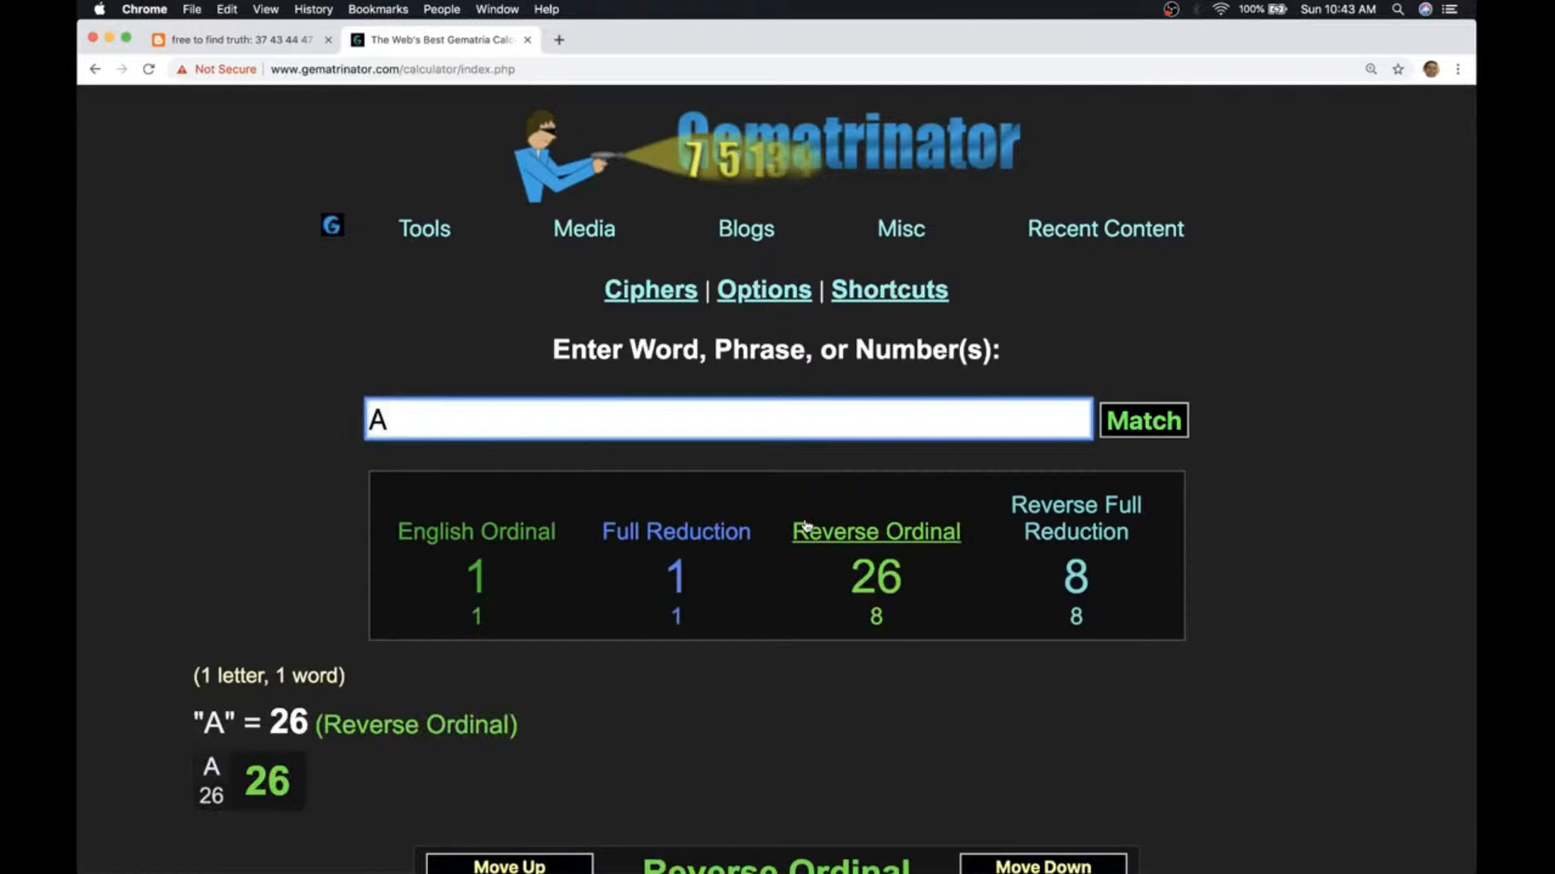
click(1075, 518)
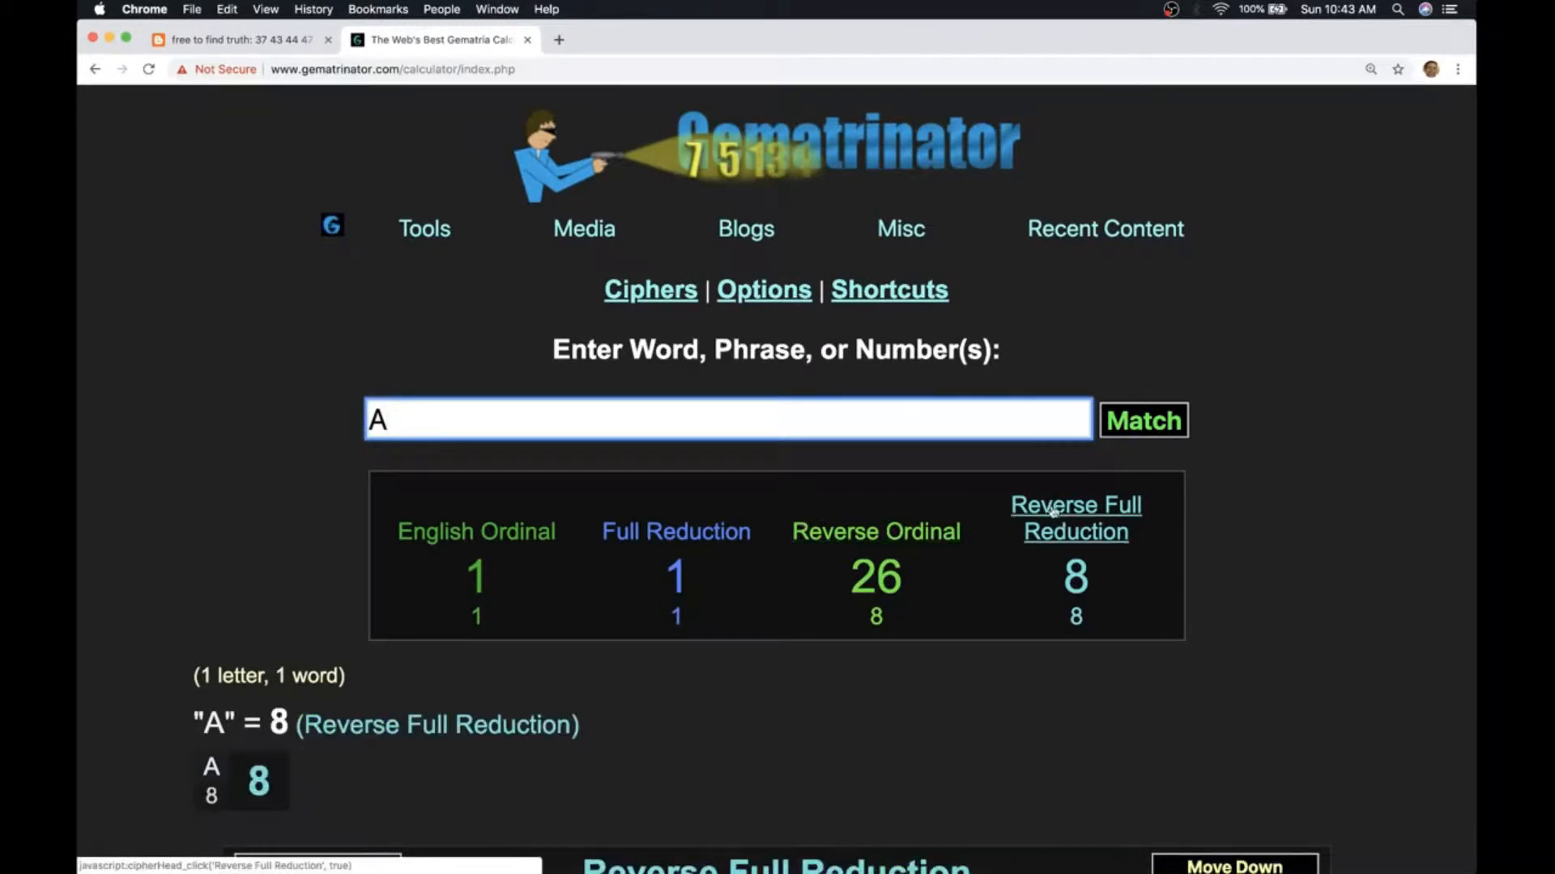
click(477, 531)
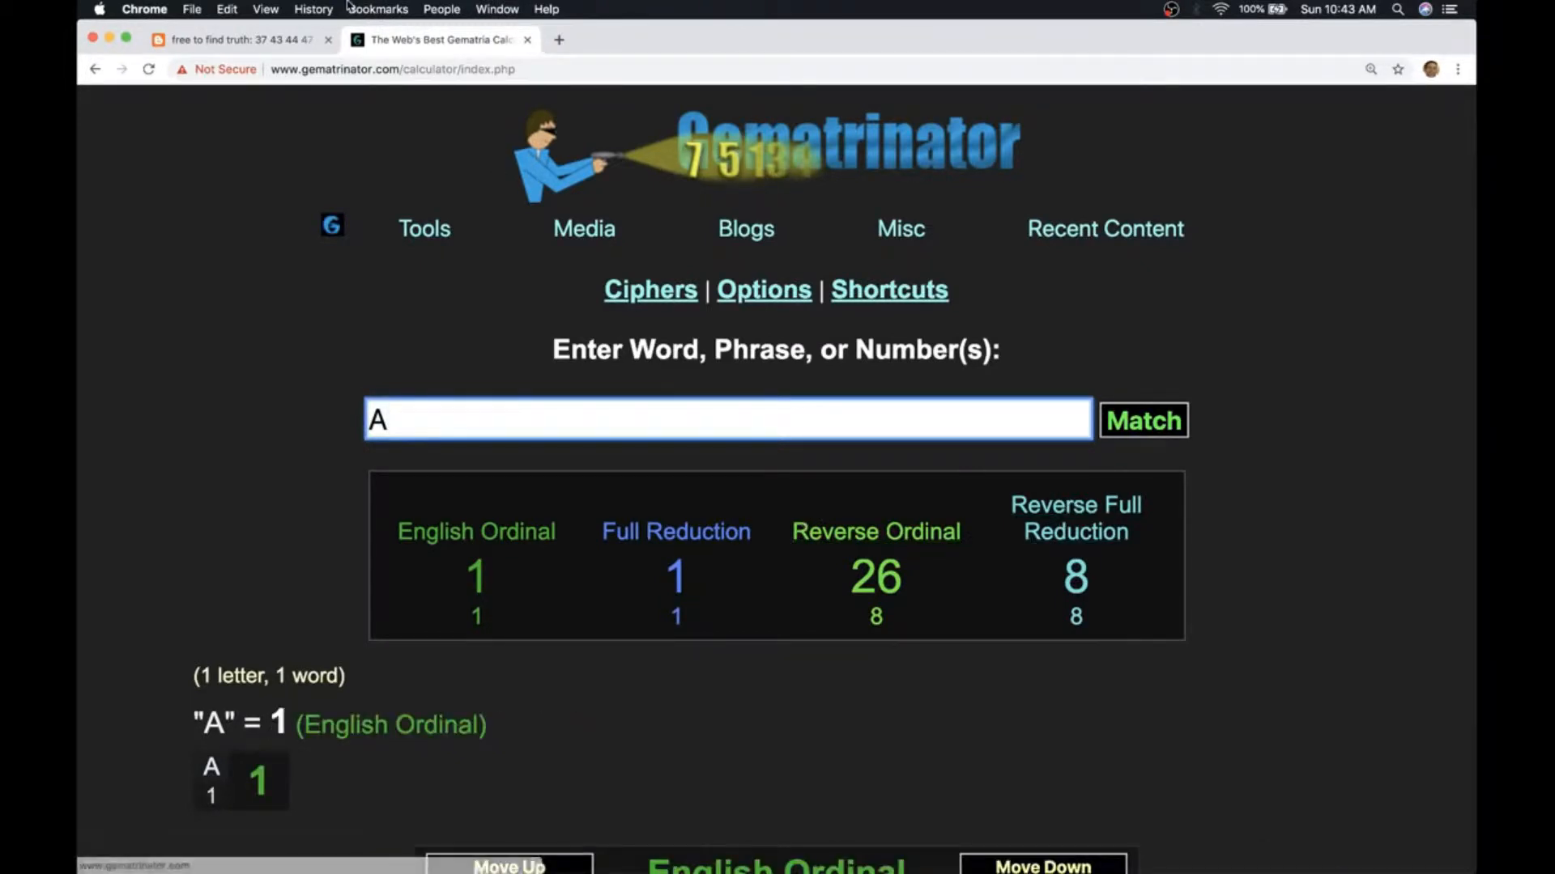
Step: Back in the blog post, scroll to the CNN MH370 headlines image, enlarge it and close the lightbox
click(238, 39)
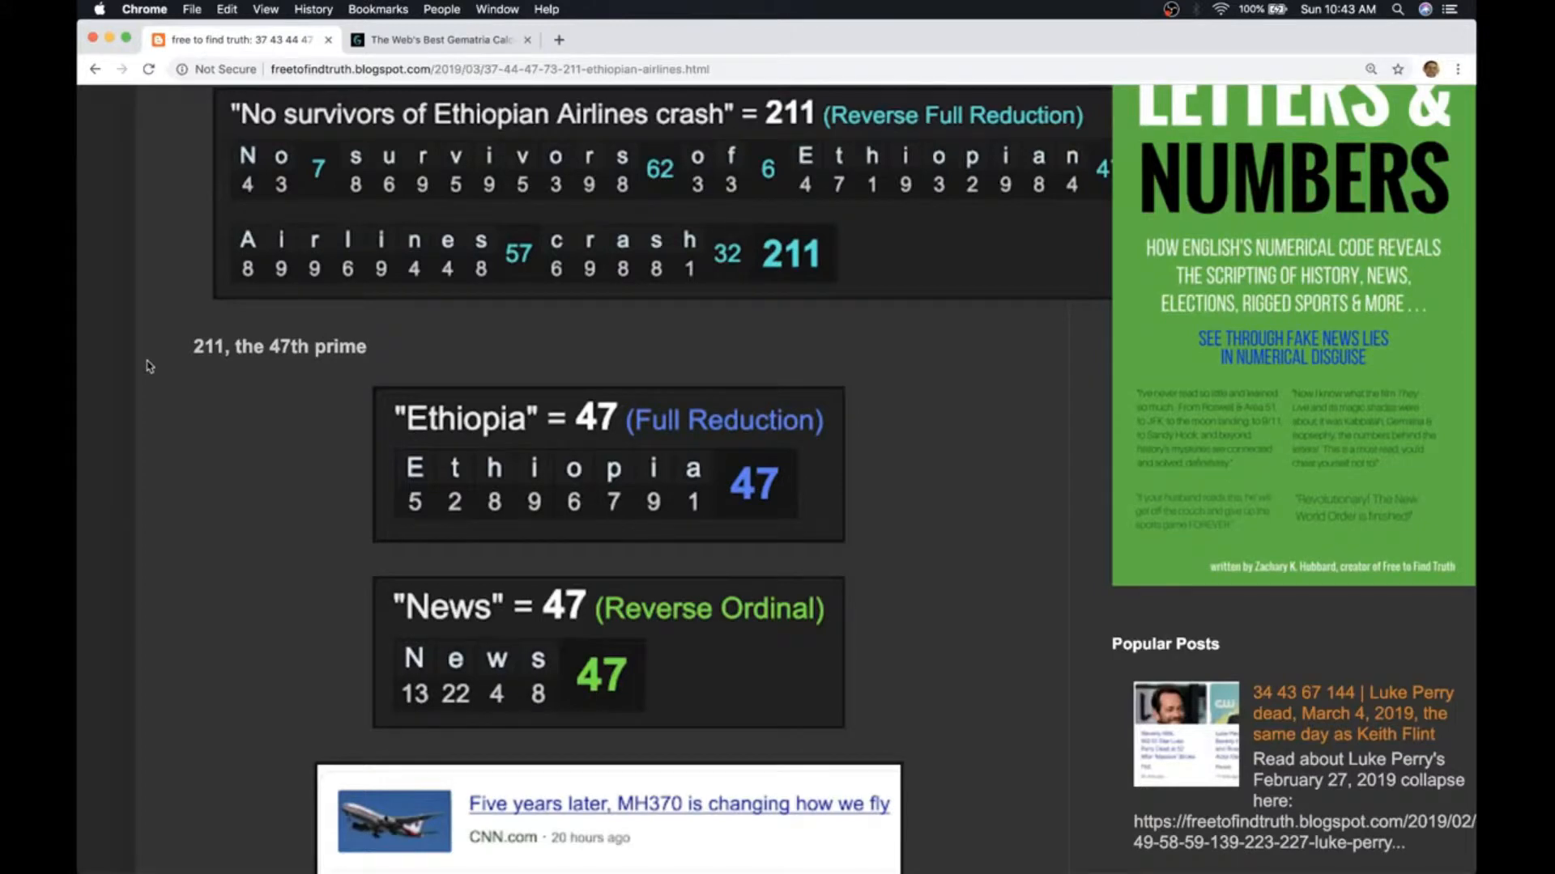
scroll(down, 3)
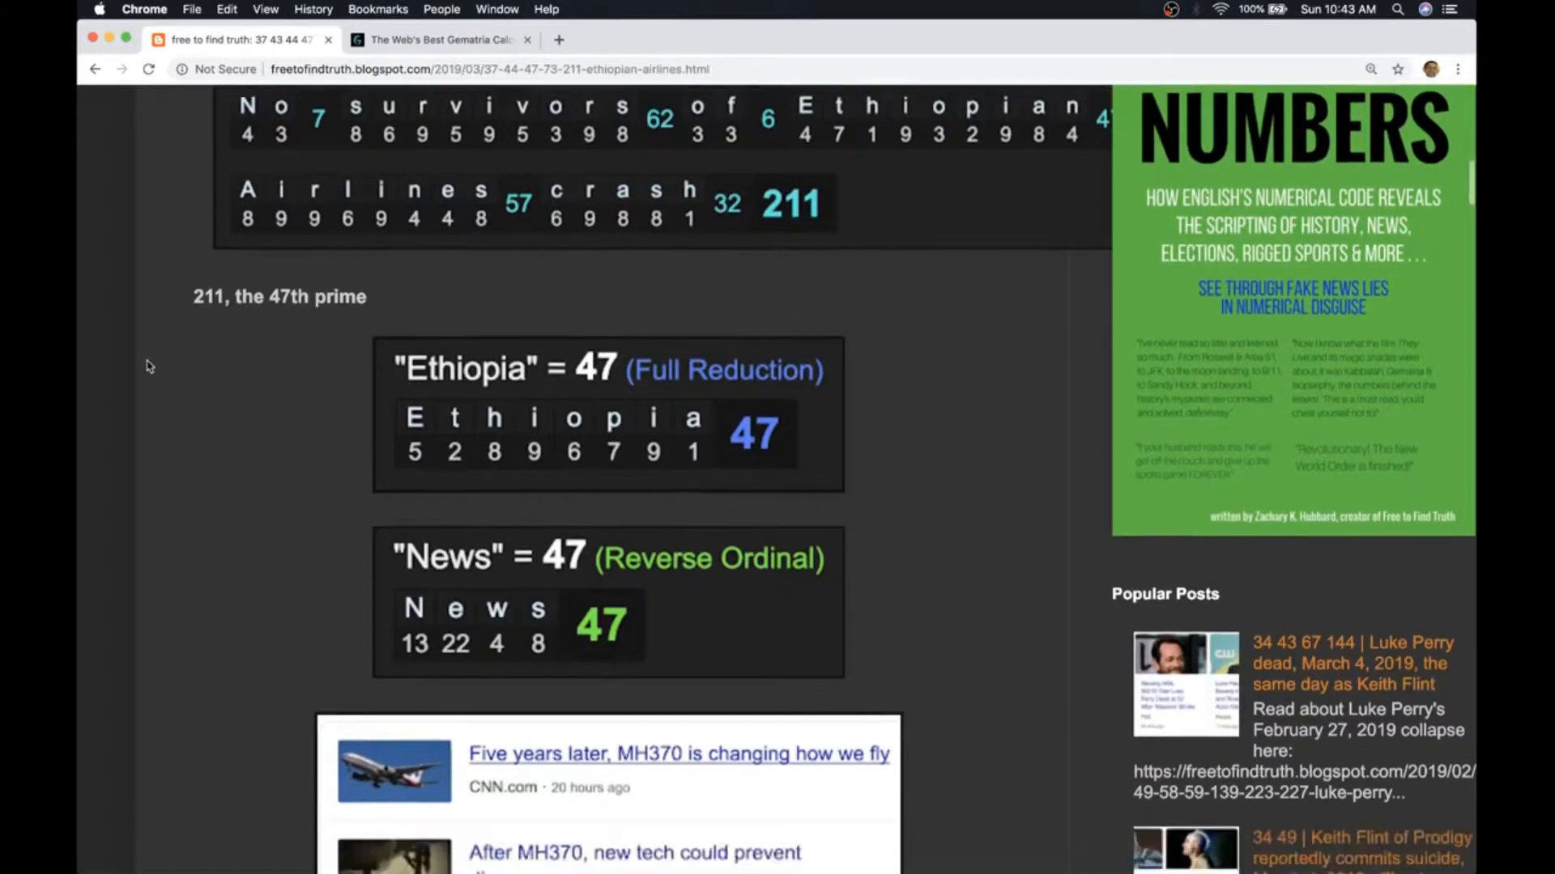
scroll(down, 3)
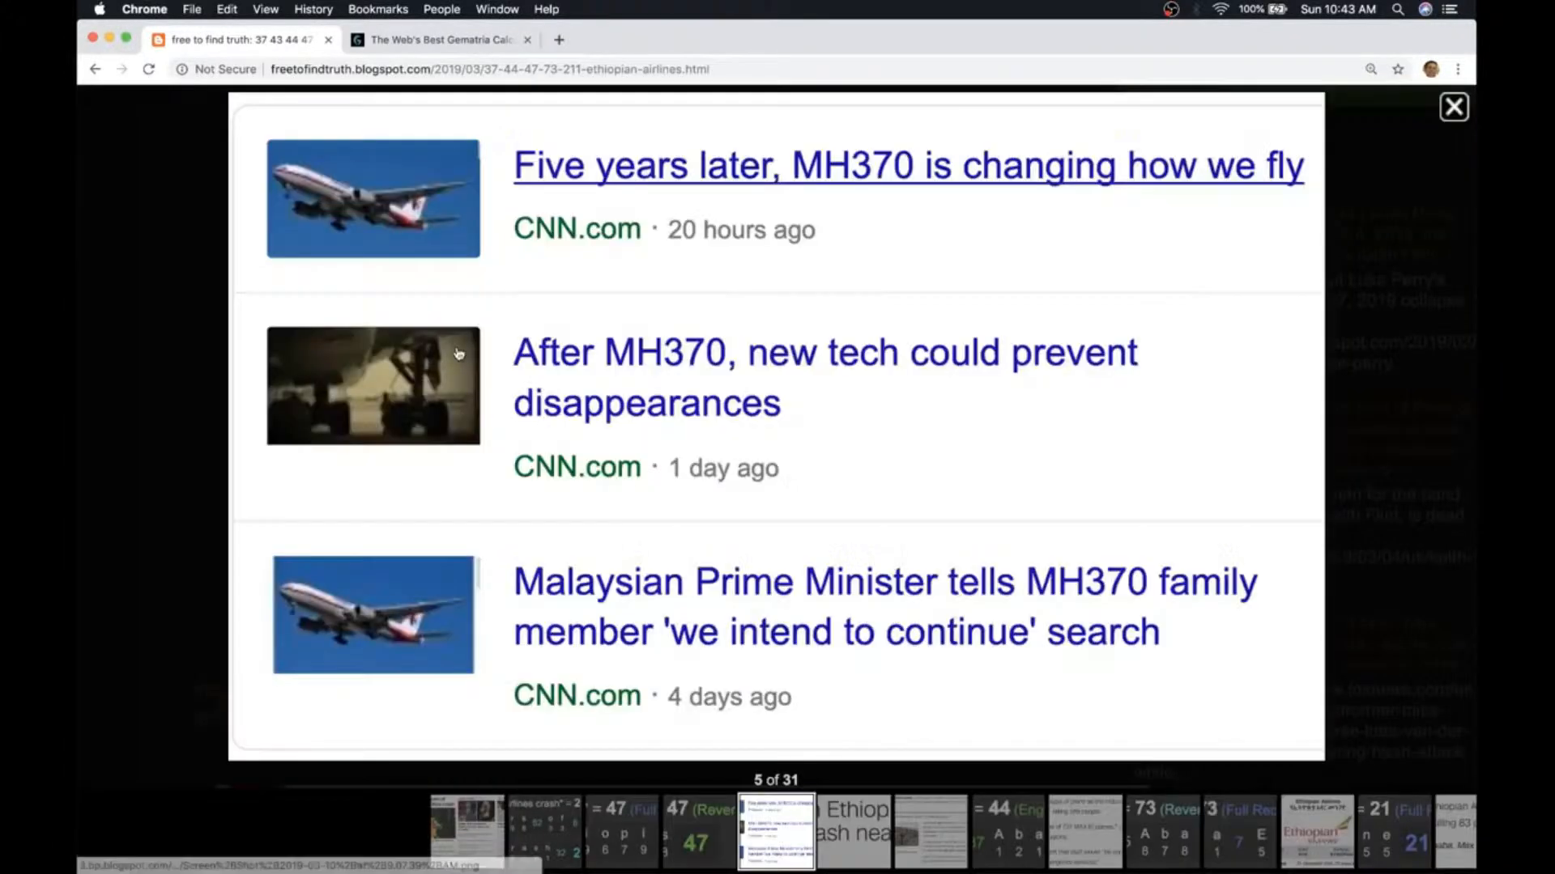
mouse_move(1333, 253)
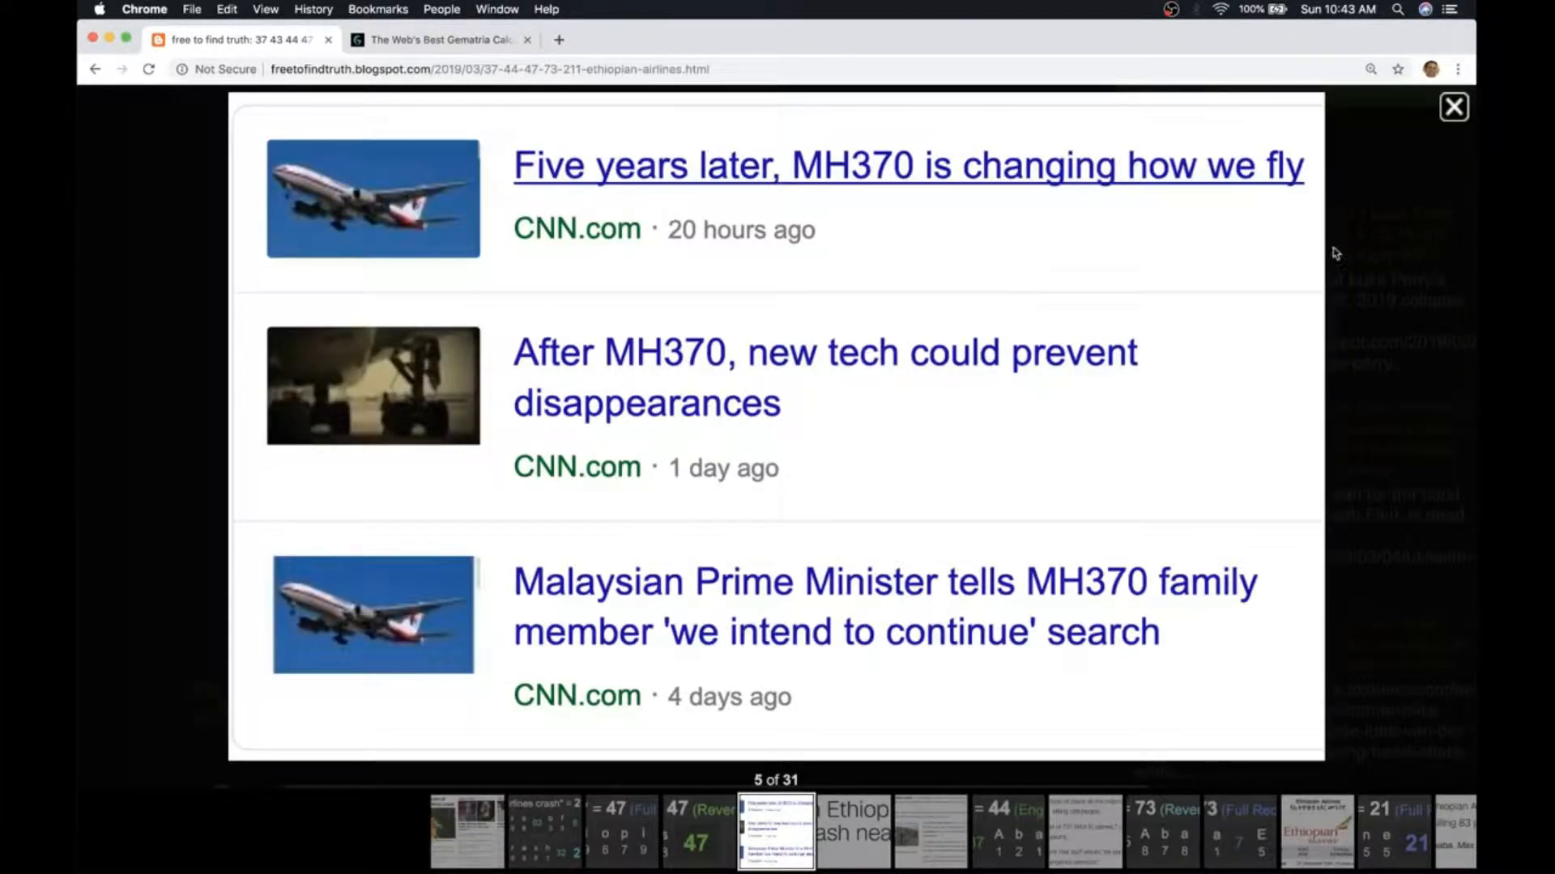
click(1454, 107)
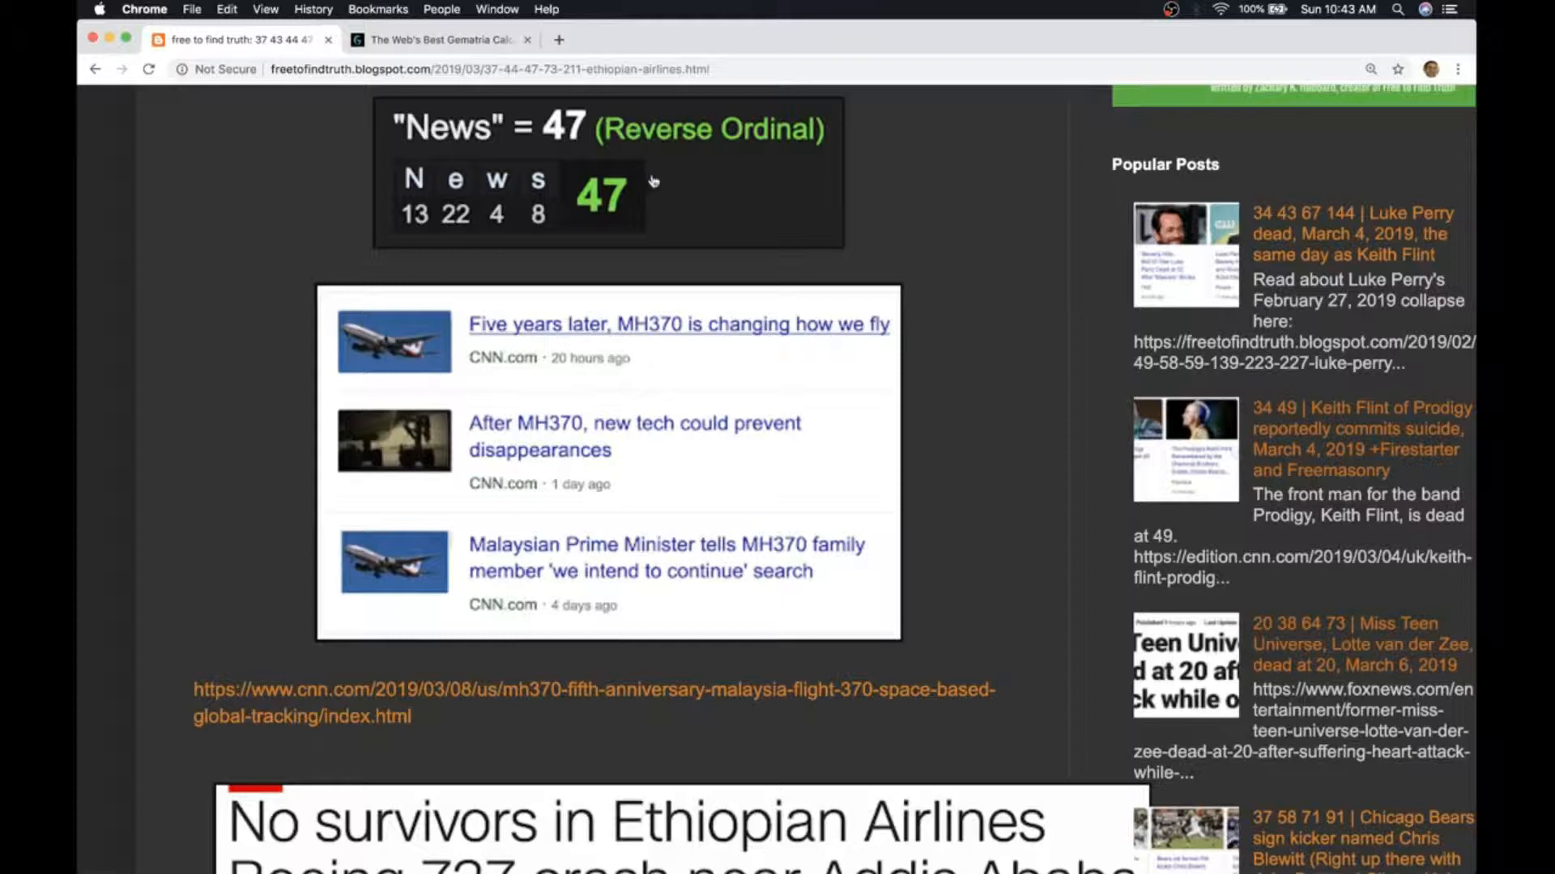
mouse_move(236, 275)
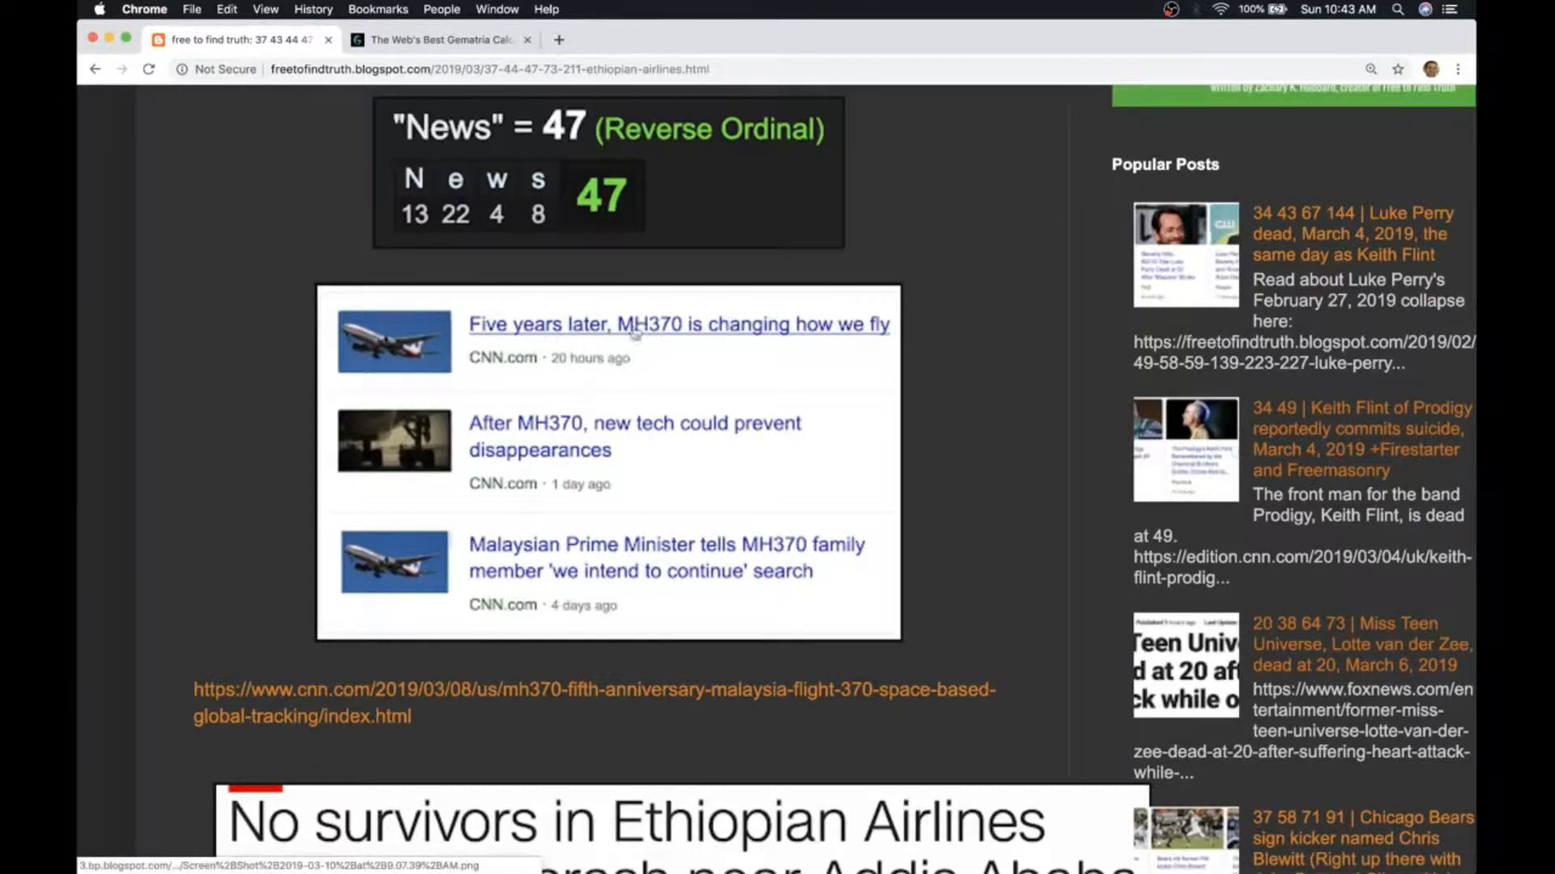
Step: Scroll past the CNN 'No survivors' excerpt to the 8:44 line and 'Addis Ababa' = 44 graphic
scroll(down, 3)
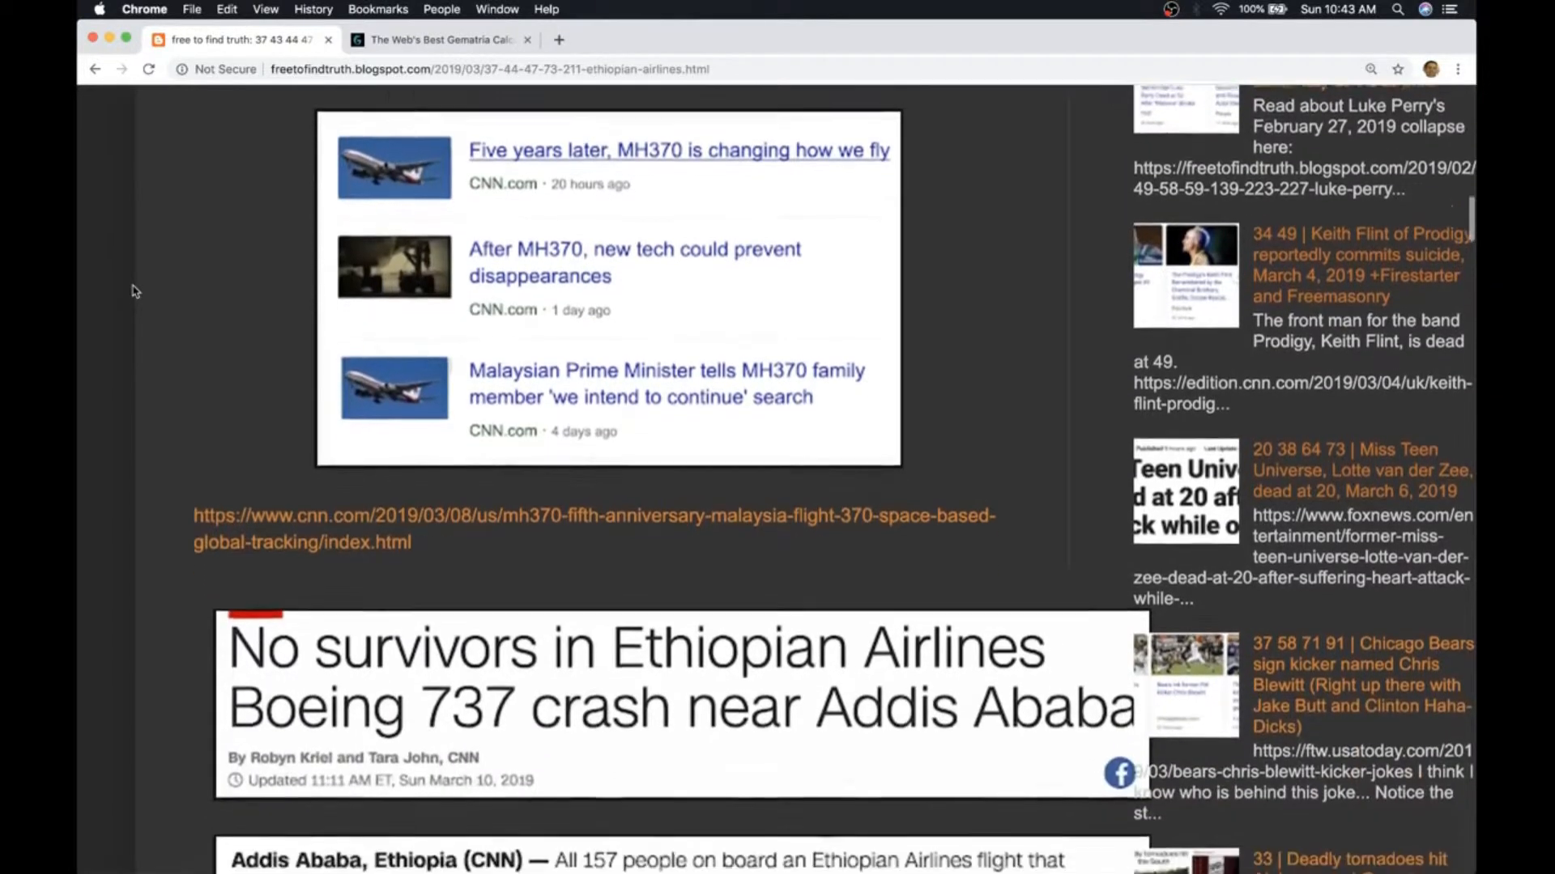
scroll(down, 3)
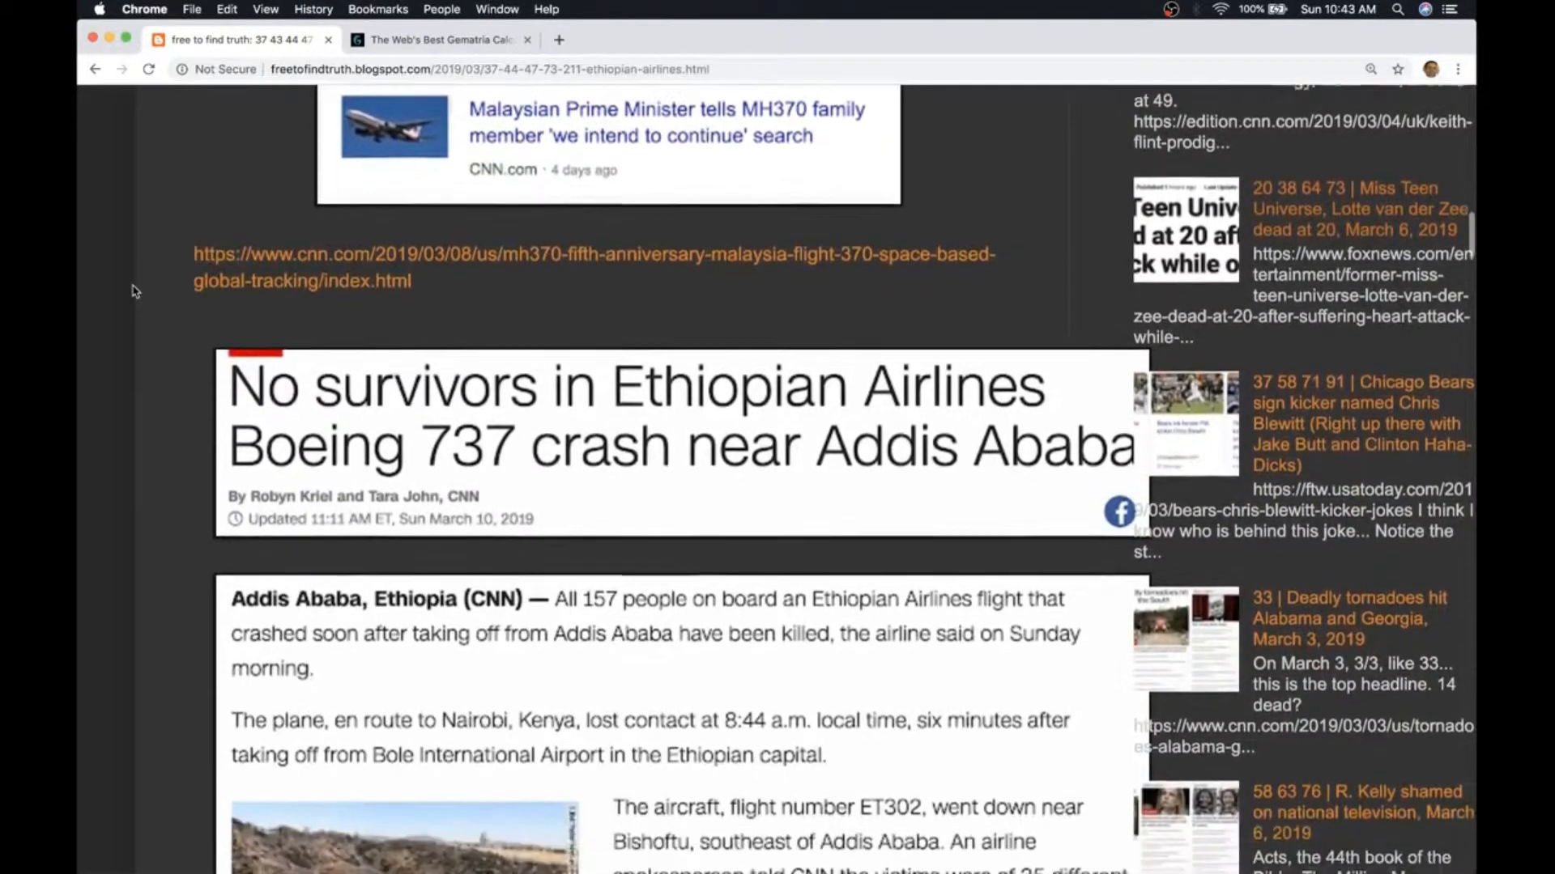
scroll(down, 3)
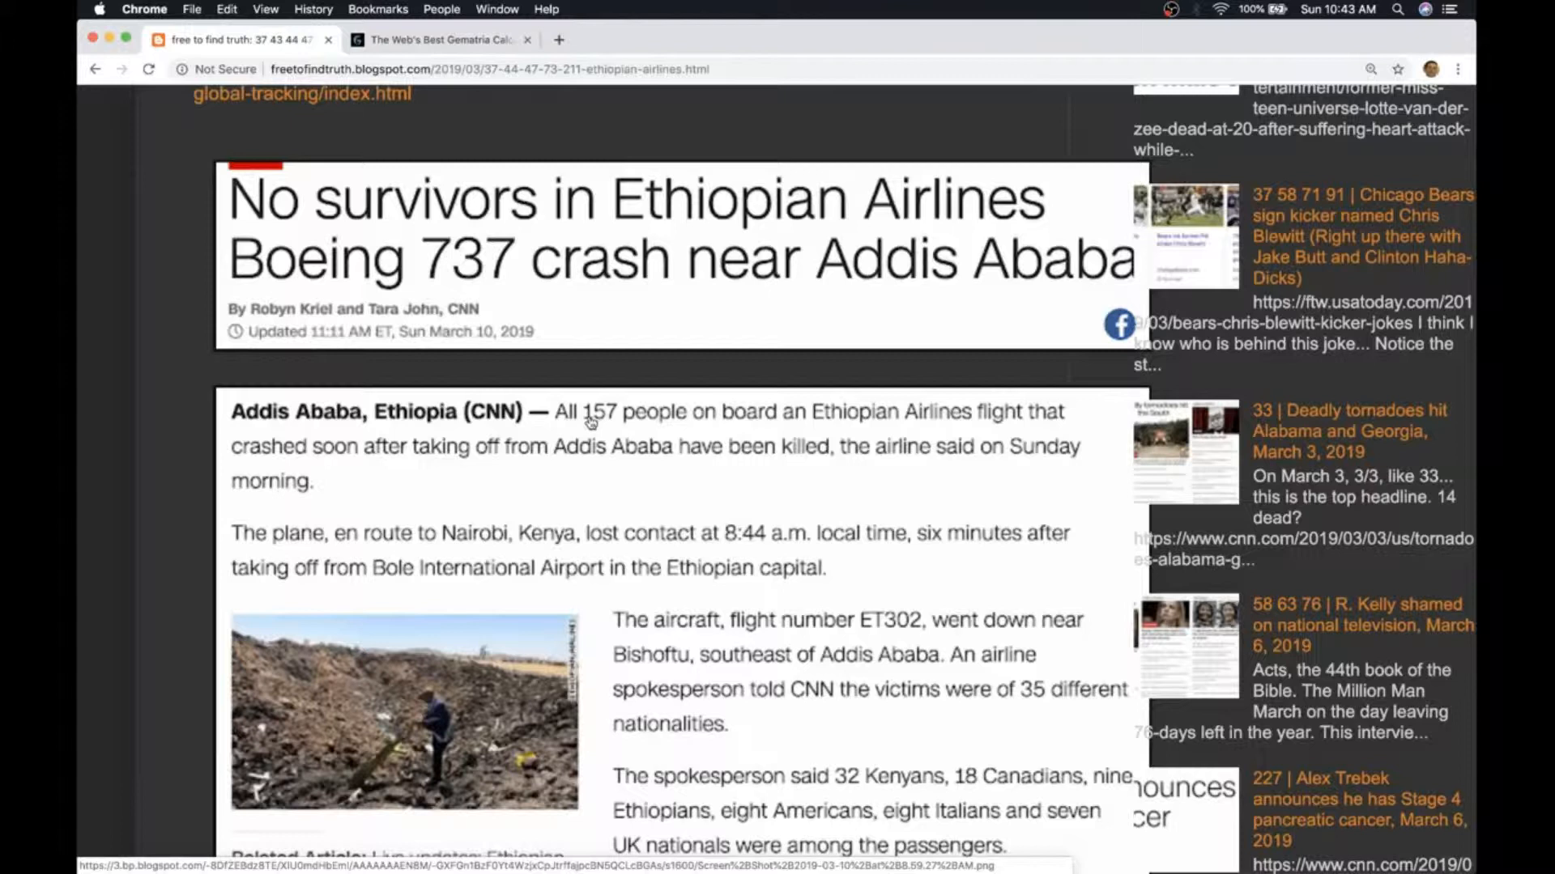
mouse_move(595, 368)
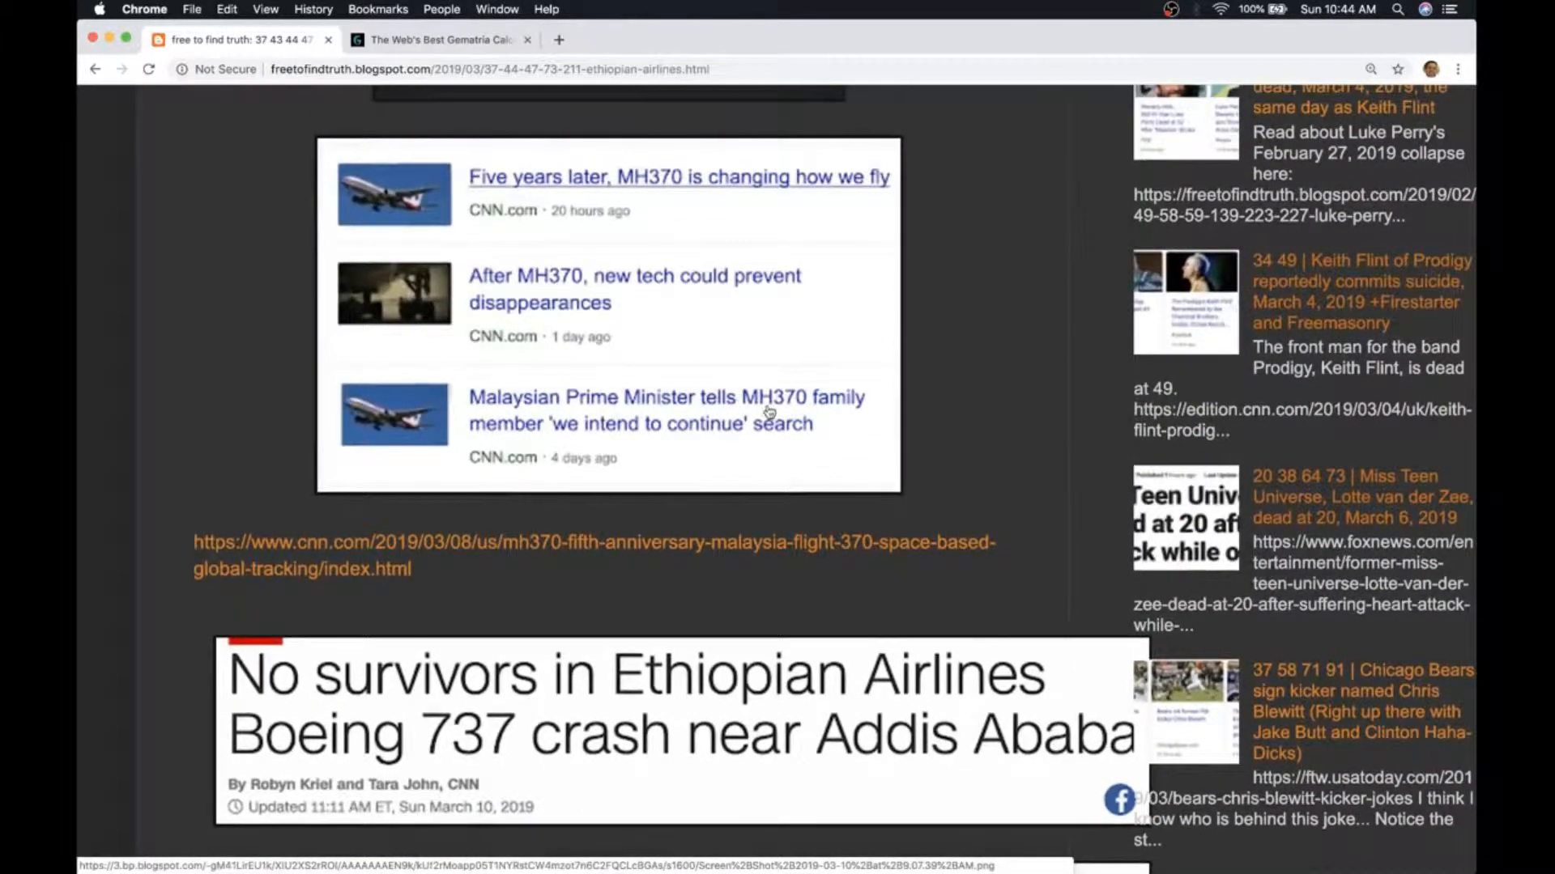
scroll(down, 3)
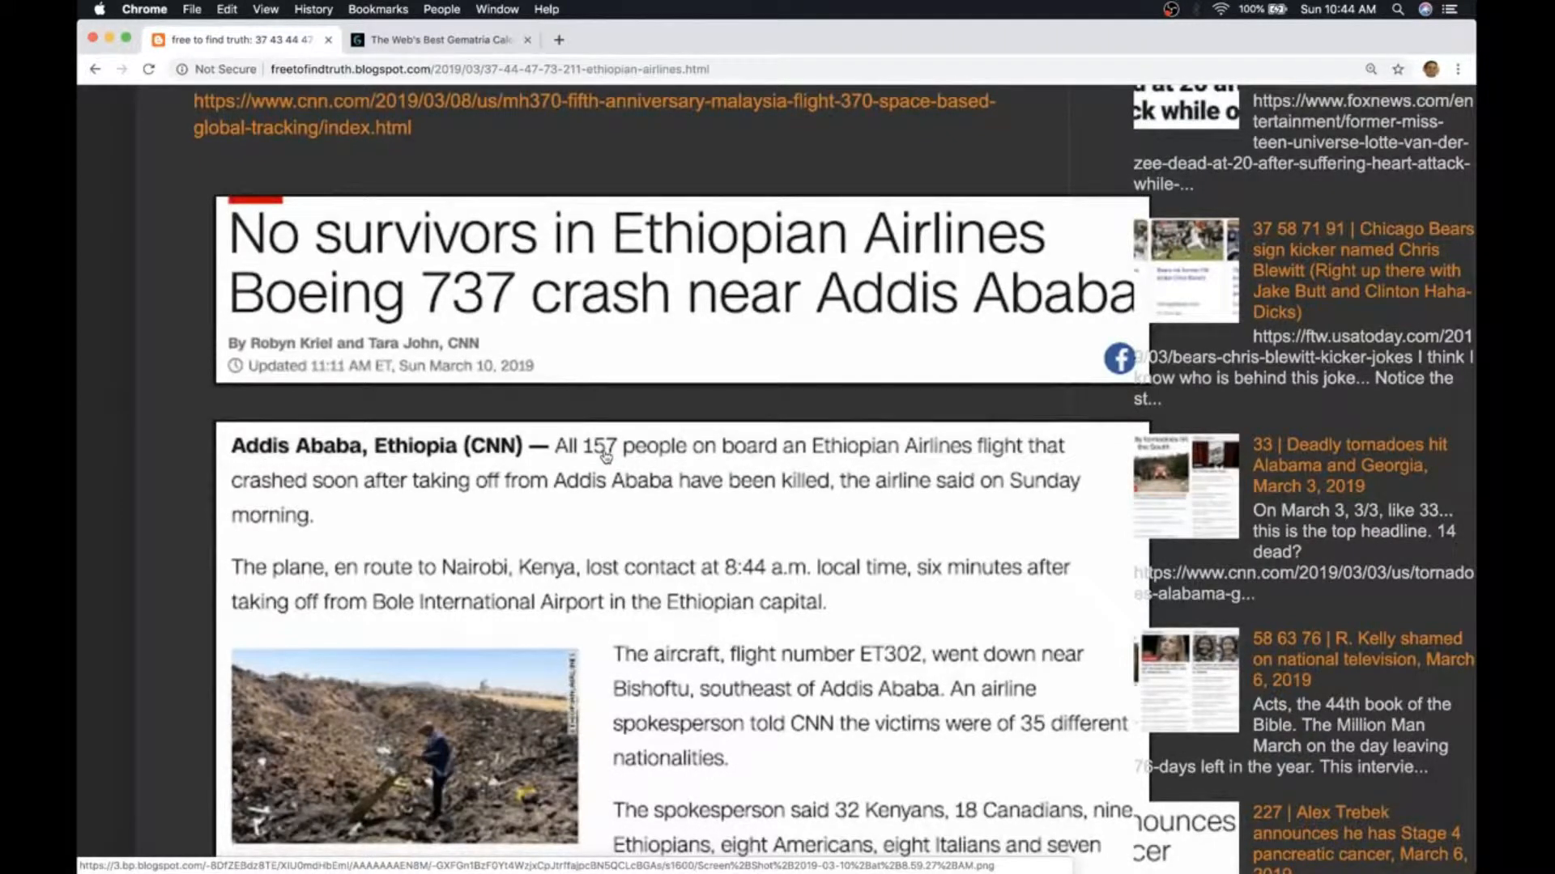
scroll(down, 3)
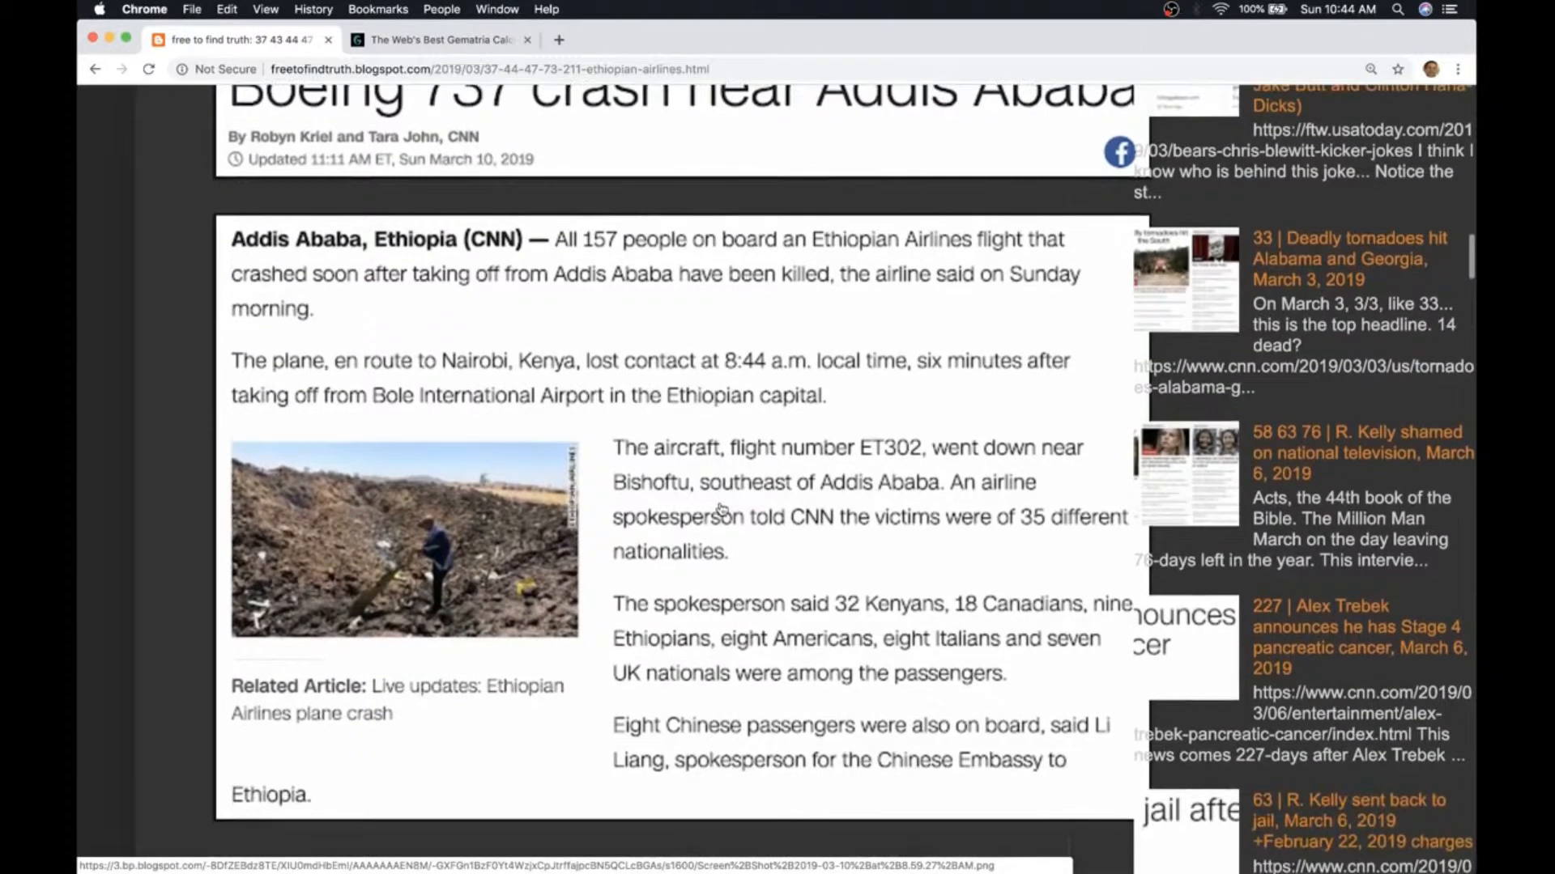
scroll(down, 3)
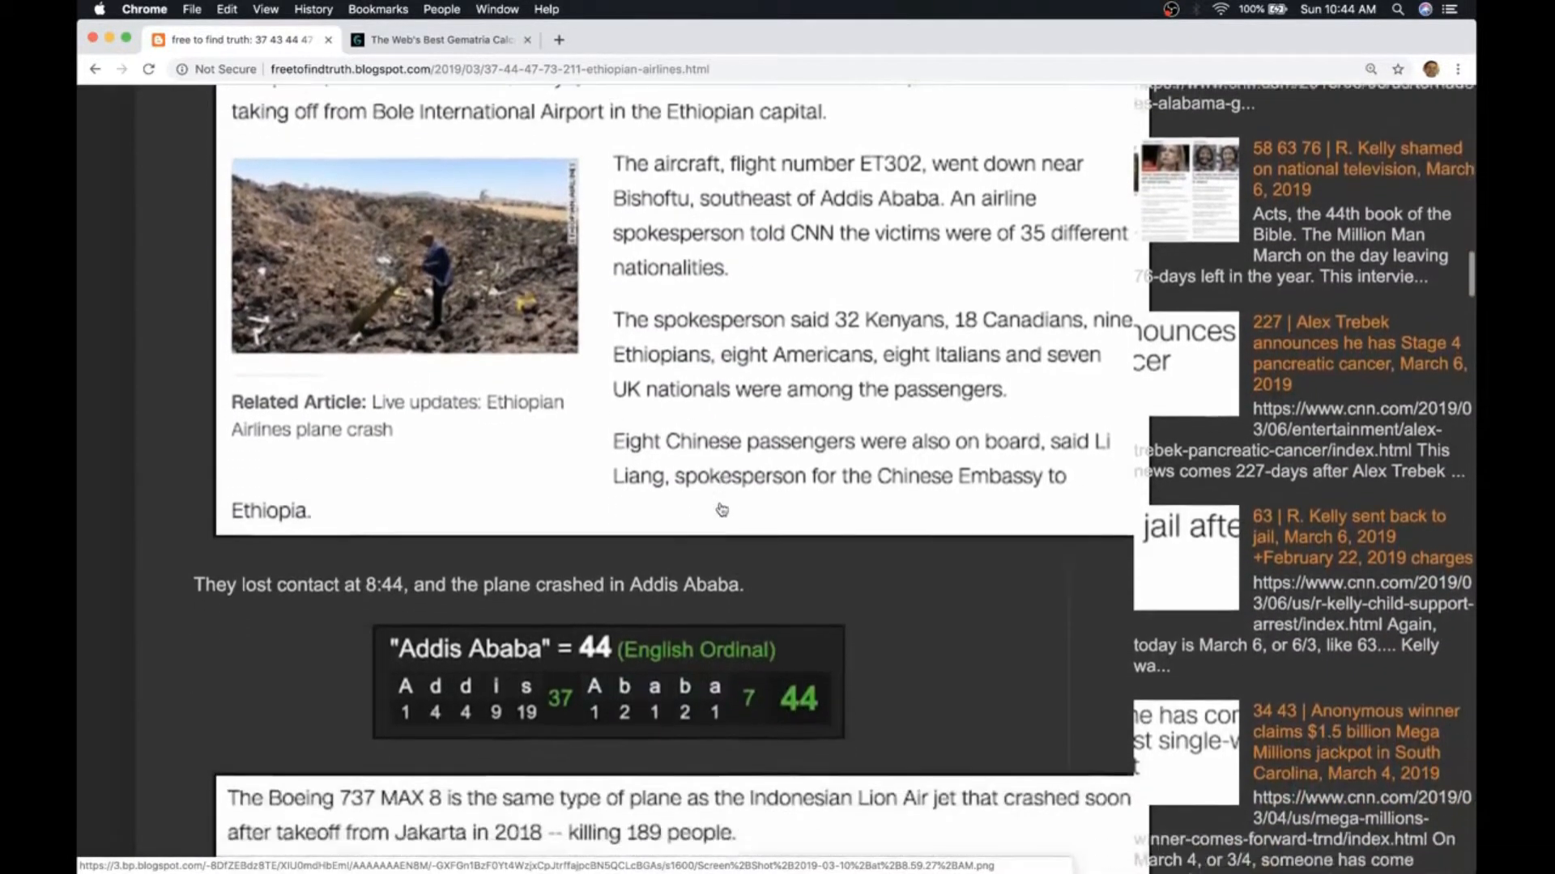
scroll(down, 3)
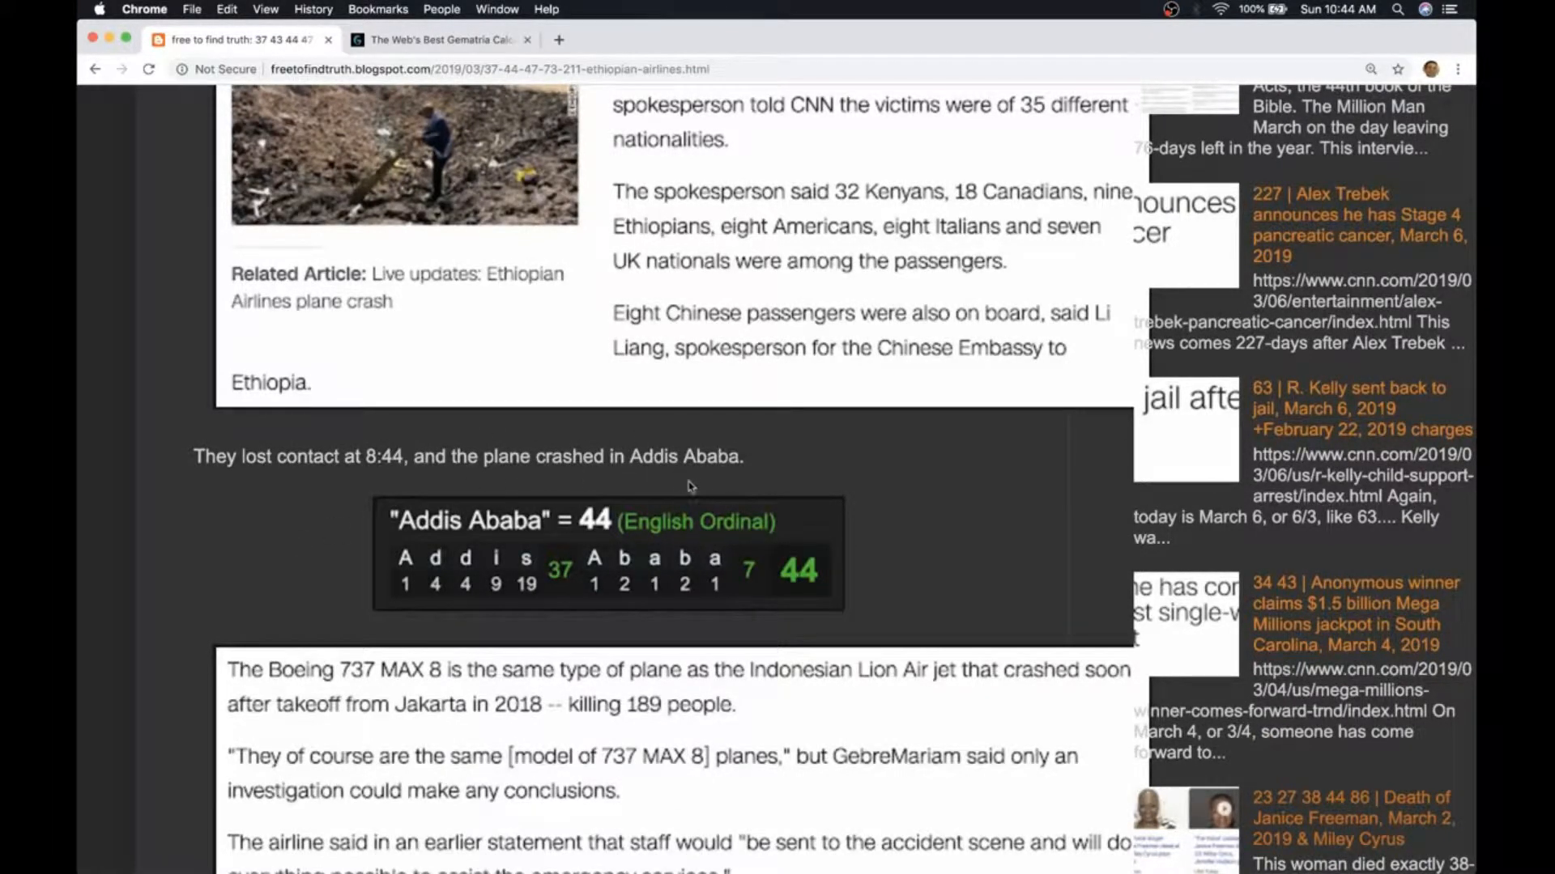
mouse_move(595, 553)
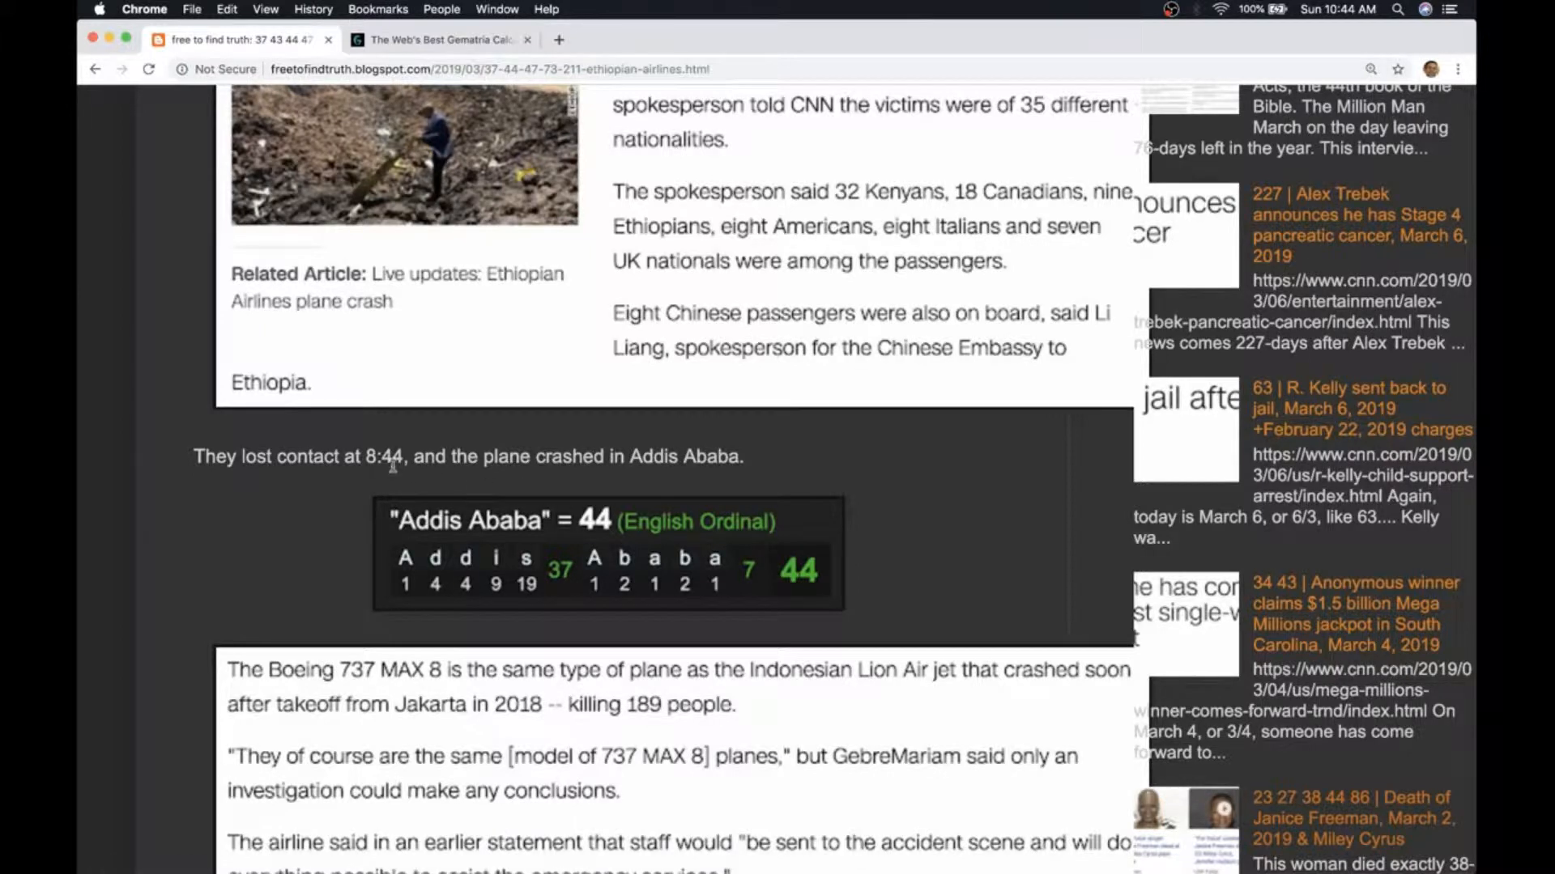
mouse_move(317, 586)
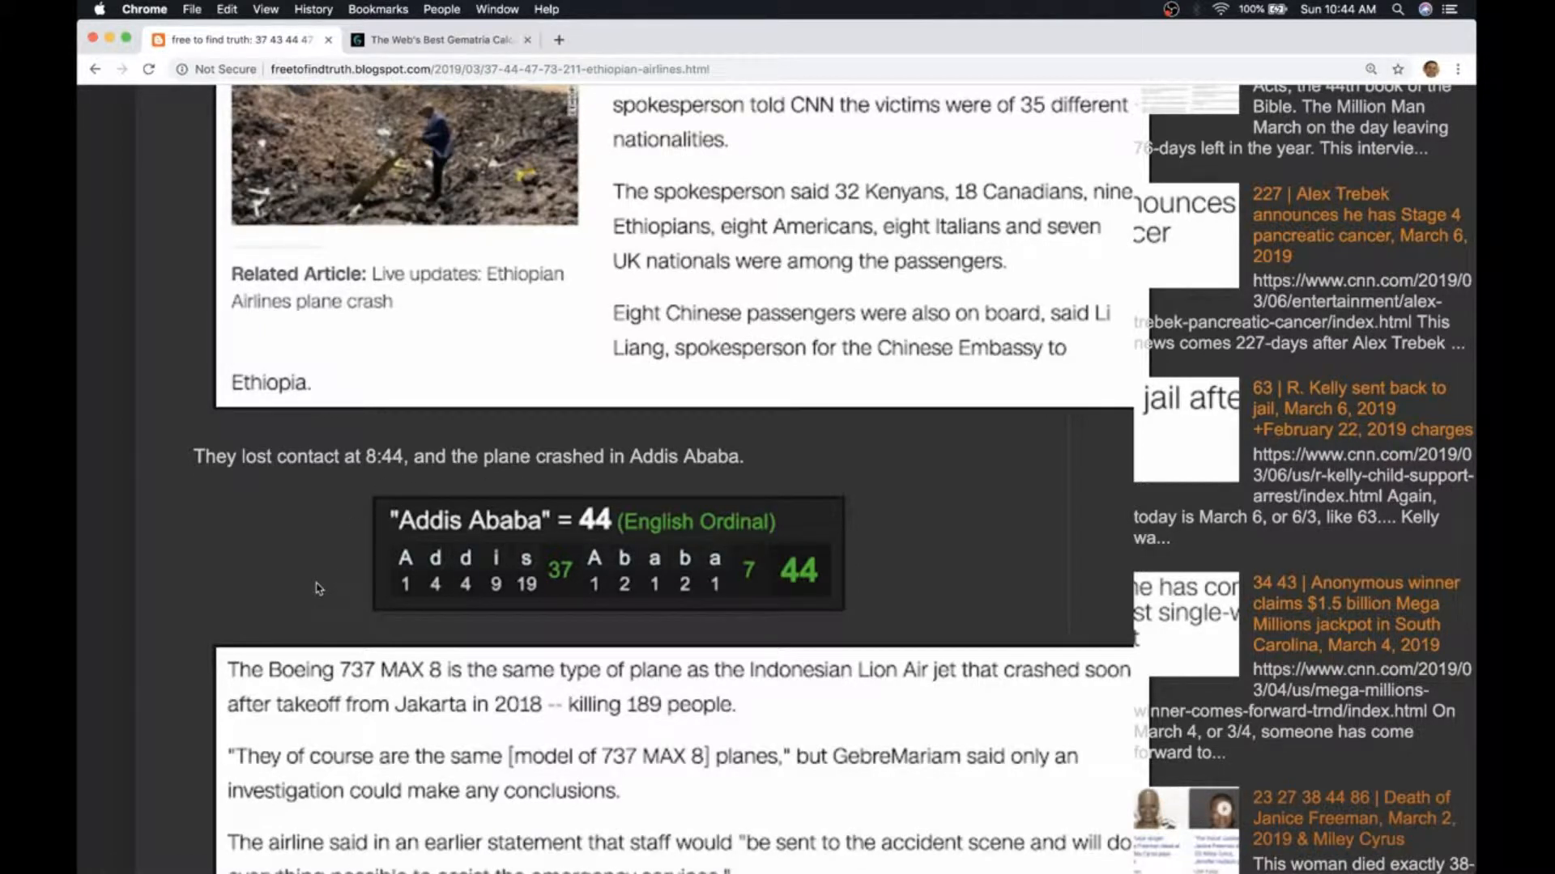
Step: Scroll past the Boeing 737 excerpt to 'Addis Ababa' = 73, the 73-years founding image and Sacrifice = 73
scroll(down, 3)
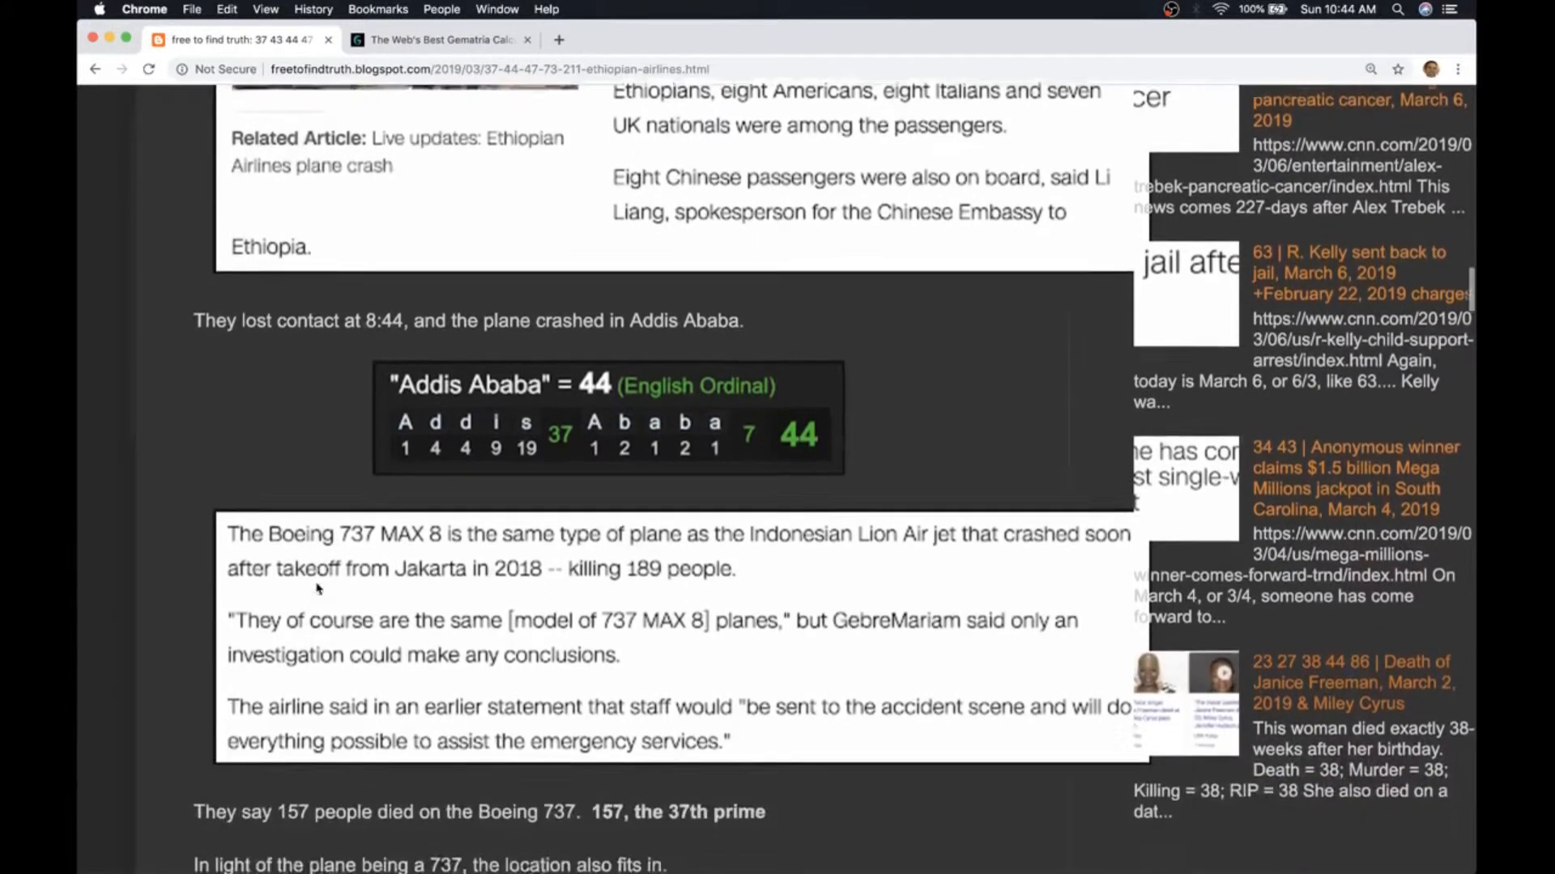
scroll(down, 3)
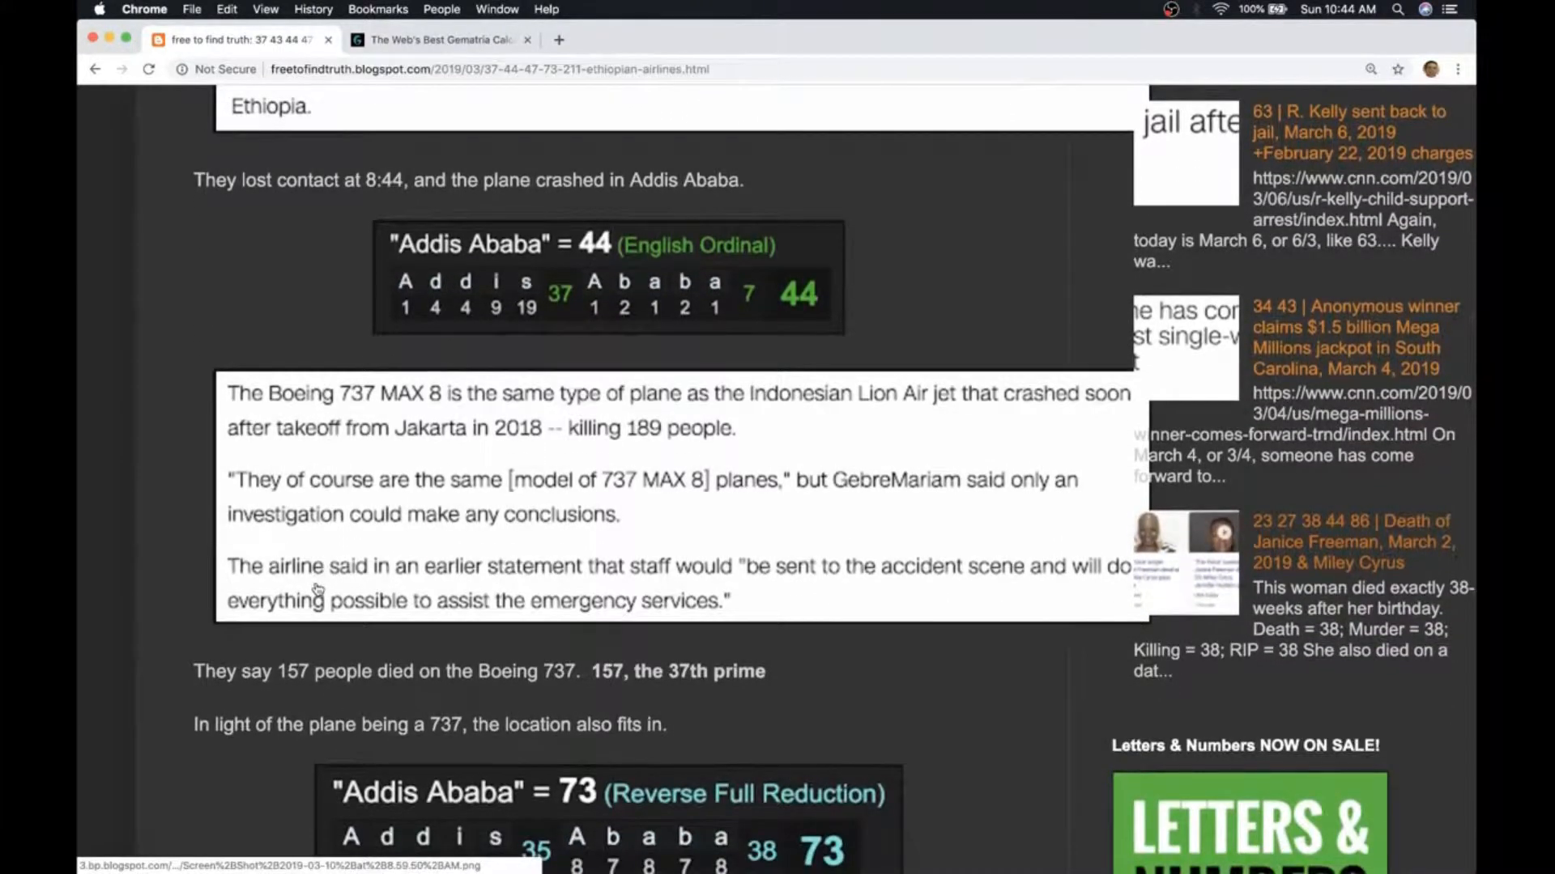
scroll(down, 3)
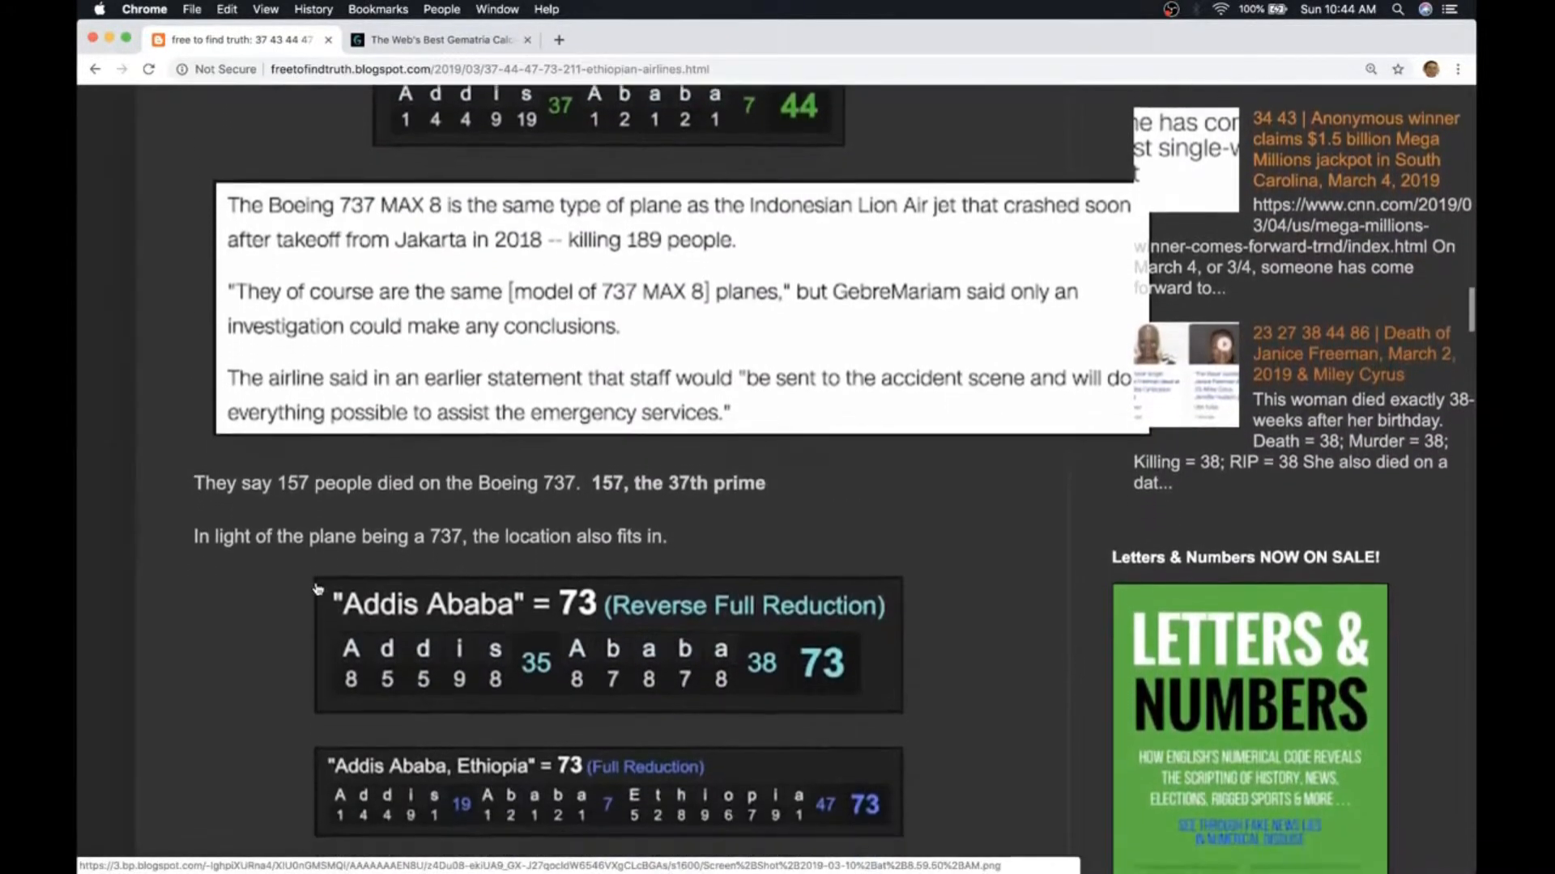
scroll(down, 3)
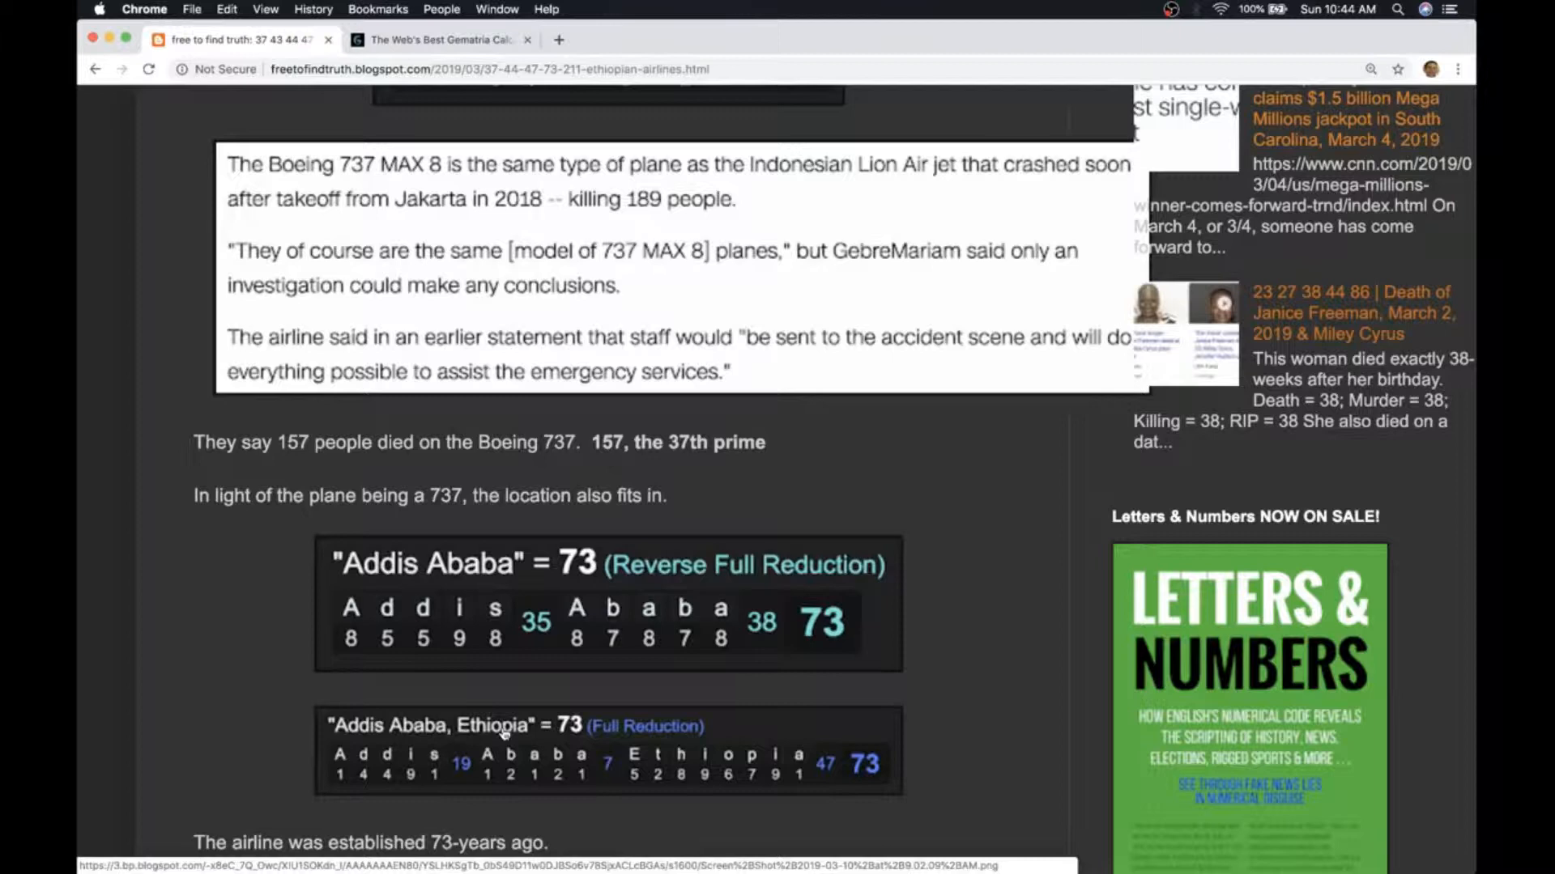
scroll(down, 3)
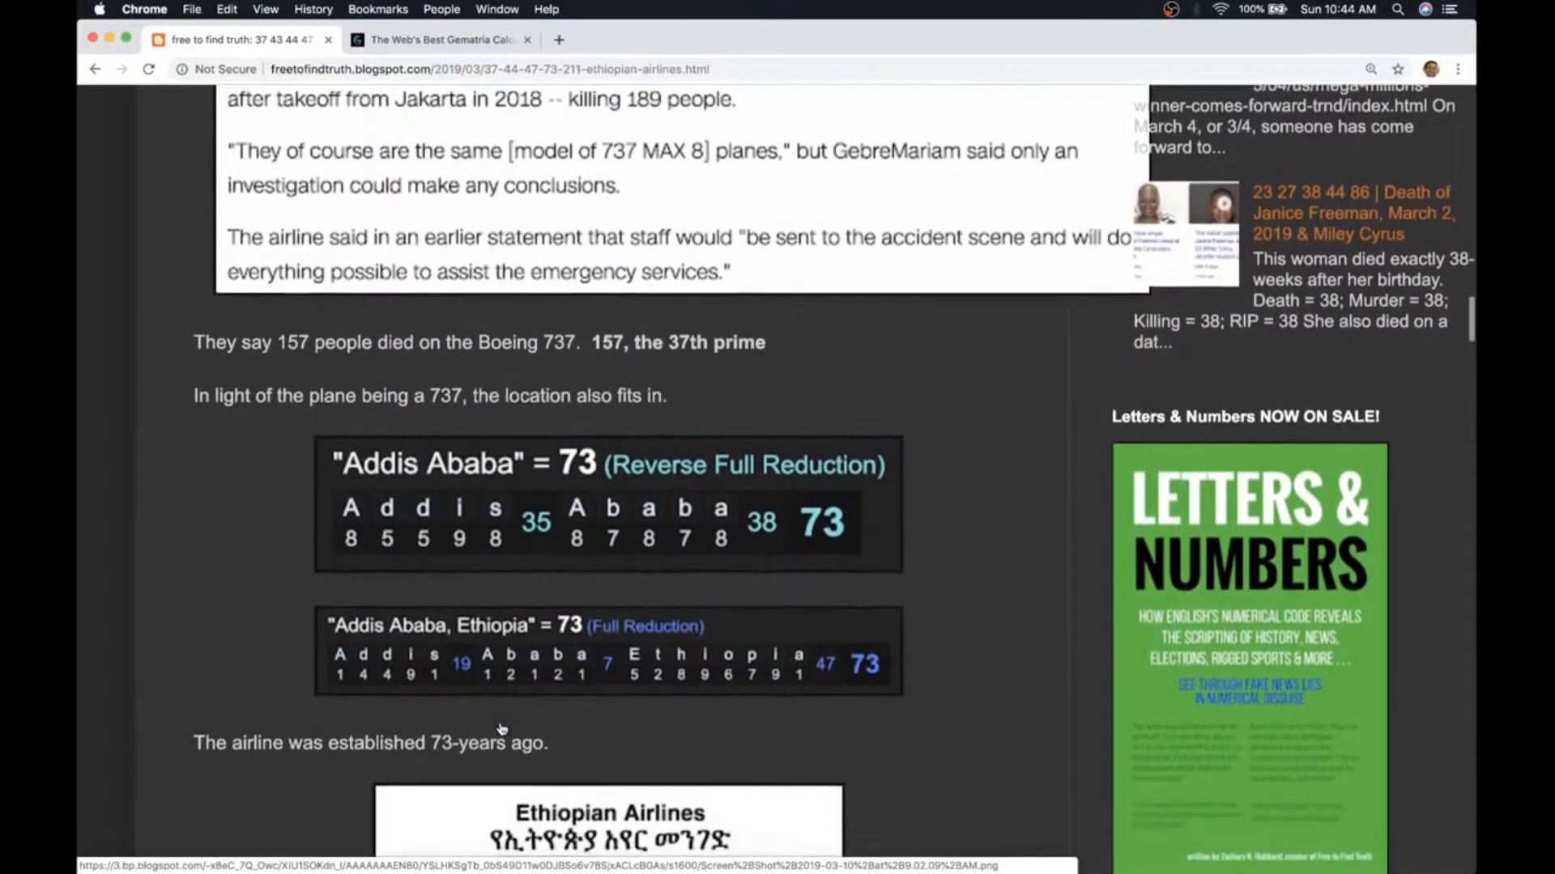
scroll(down, 3)
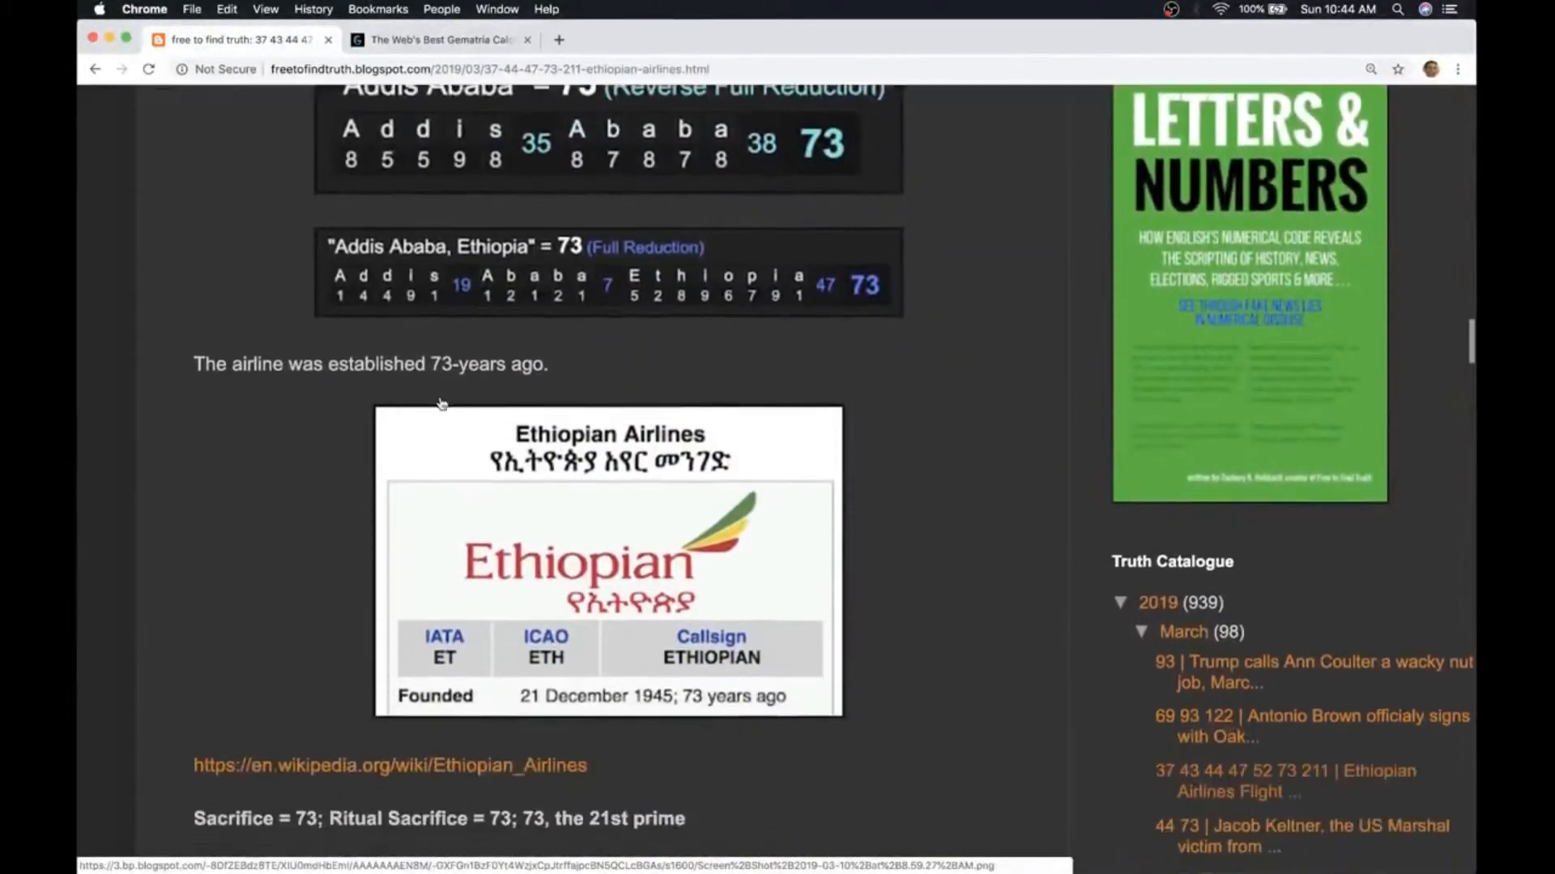
scroll(down, 3)
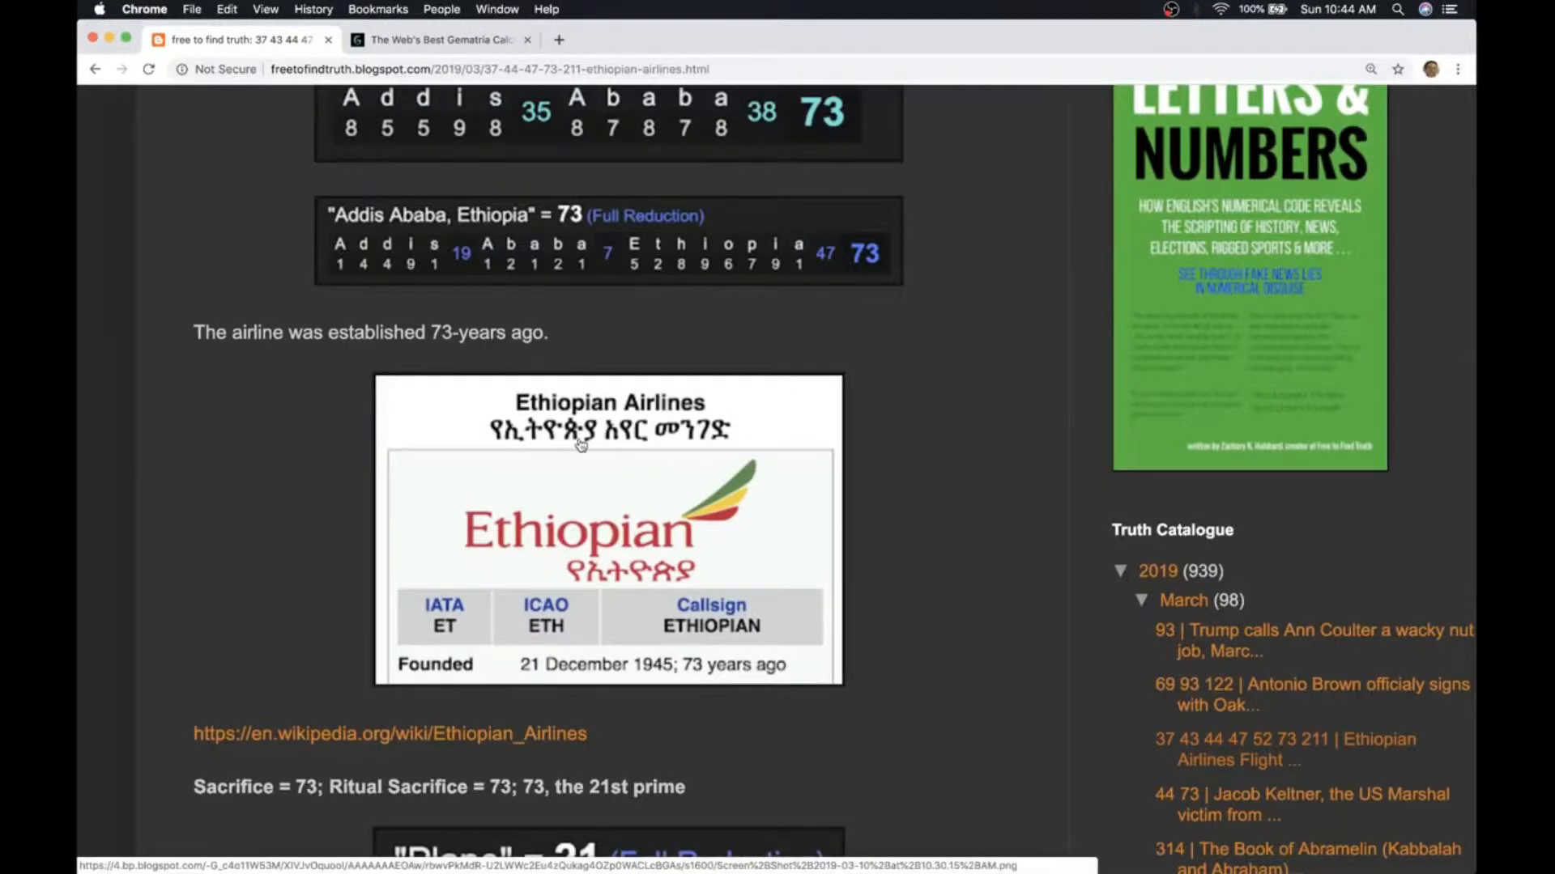
mouse_move(728, 683)
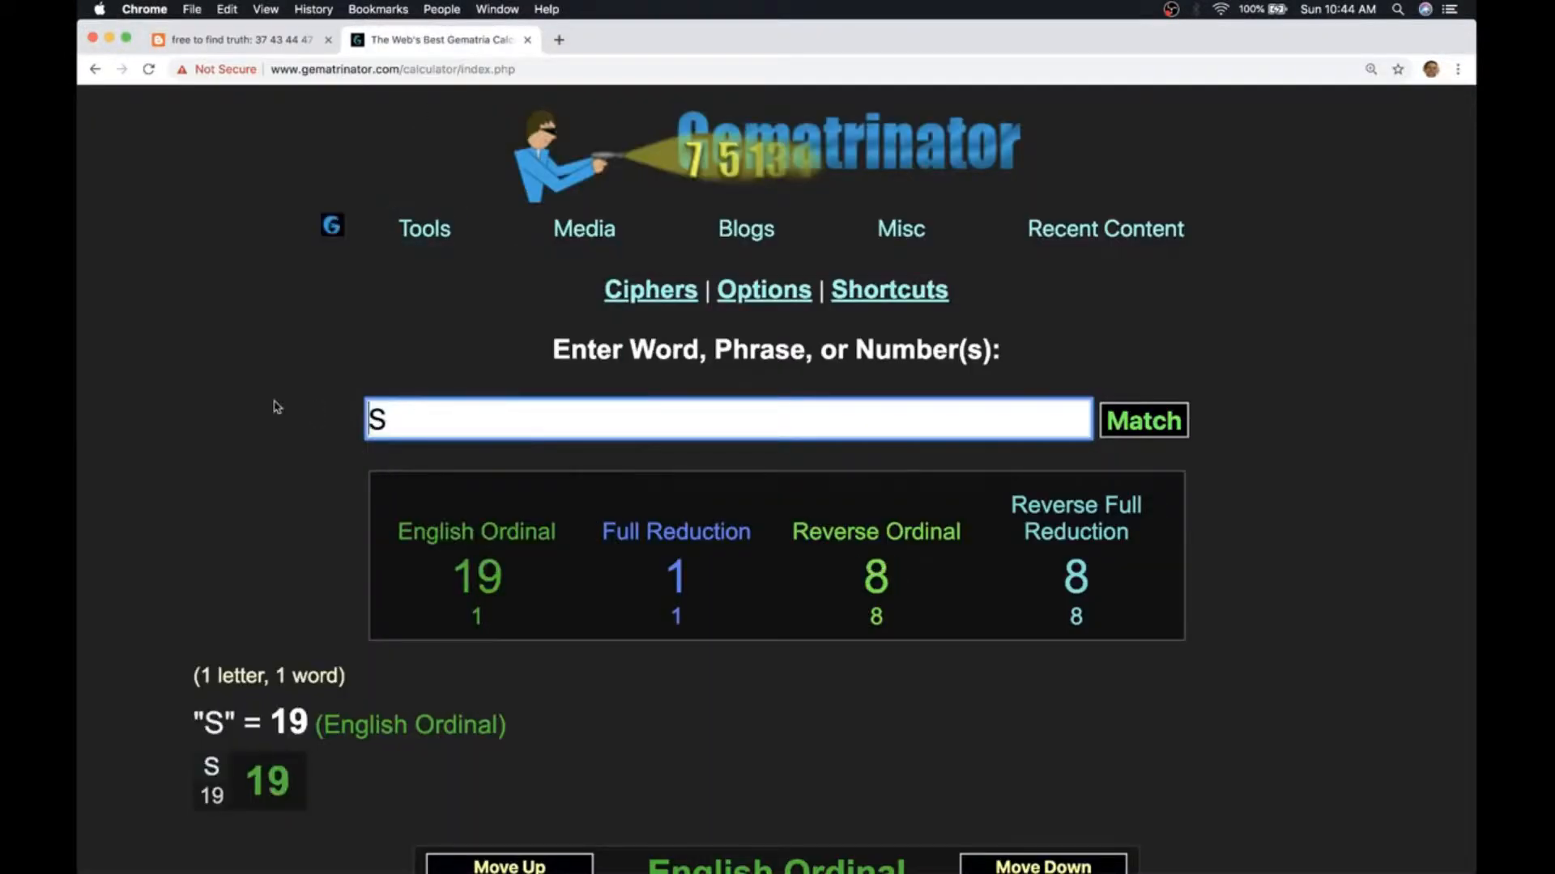
Step: In Gematrinator, evaluate 'Ritual Sacrifice' (73 Full Reduction), then 'Plane' valued 48/21/87/24
text(acrifice)
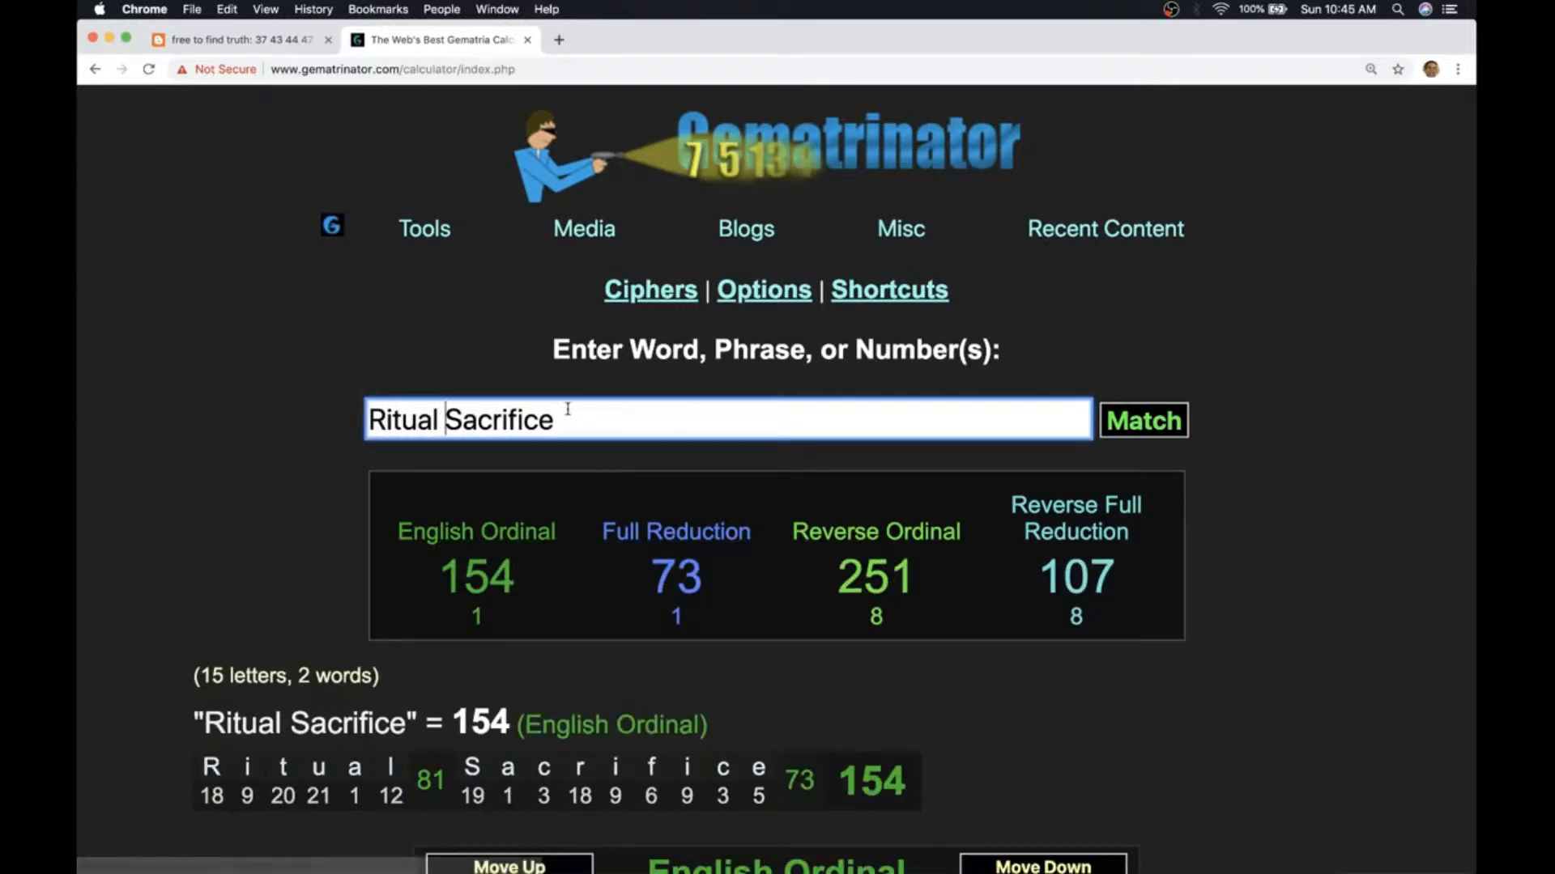
text(PI)
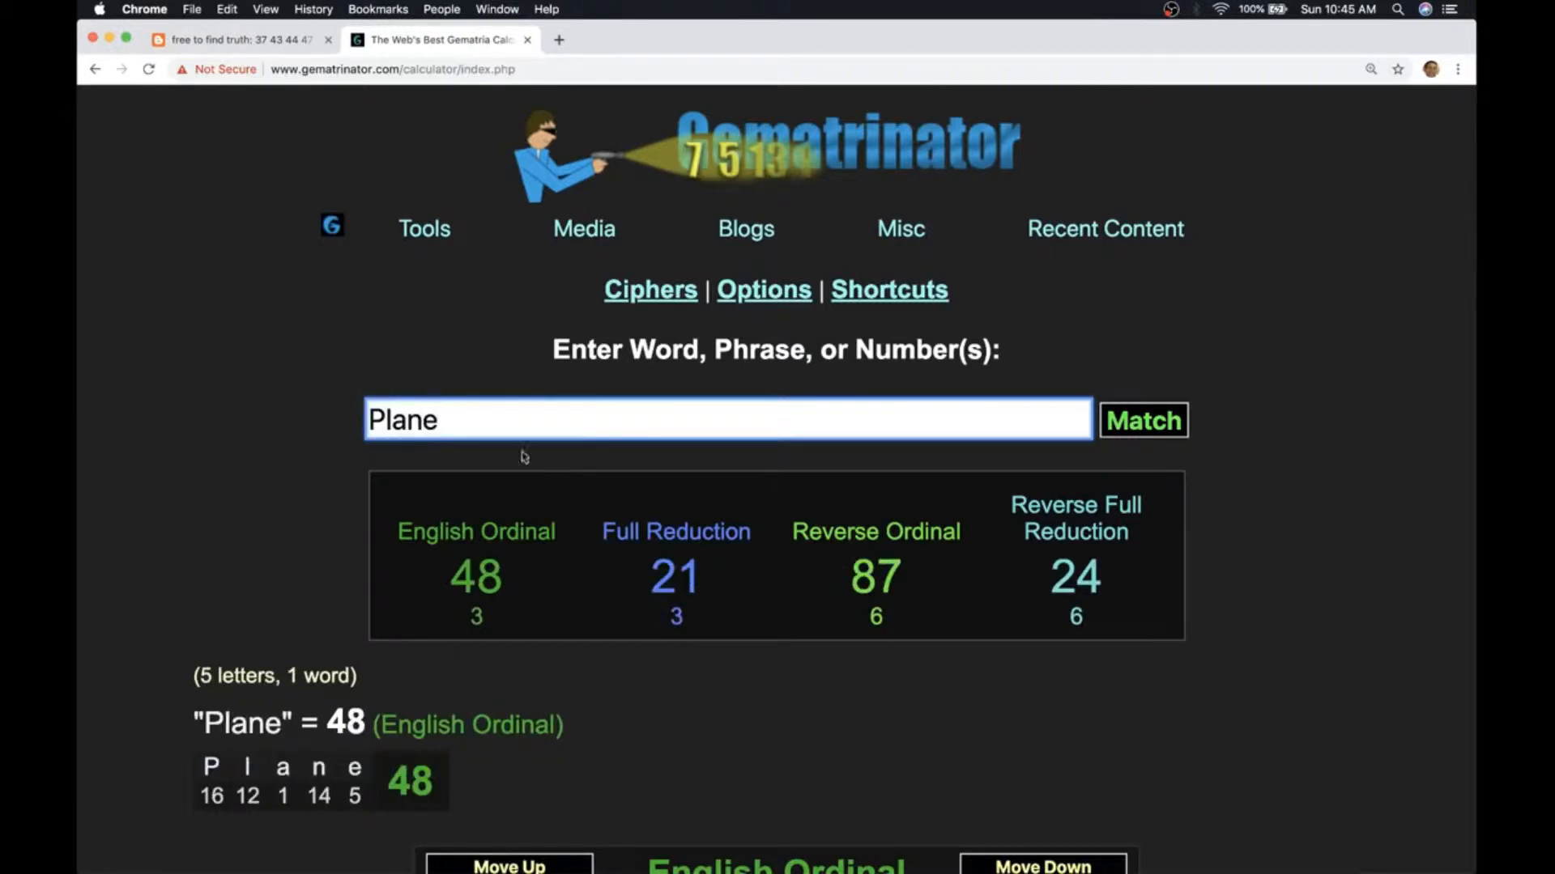
Step: Back in the blog post, scroll to 'Plane' = 21, the CNN 83-passengers excerpt, 'Ethiopia' = 83 and Murder = 83
click(238, 39)
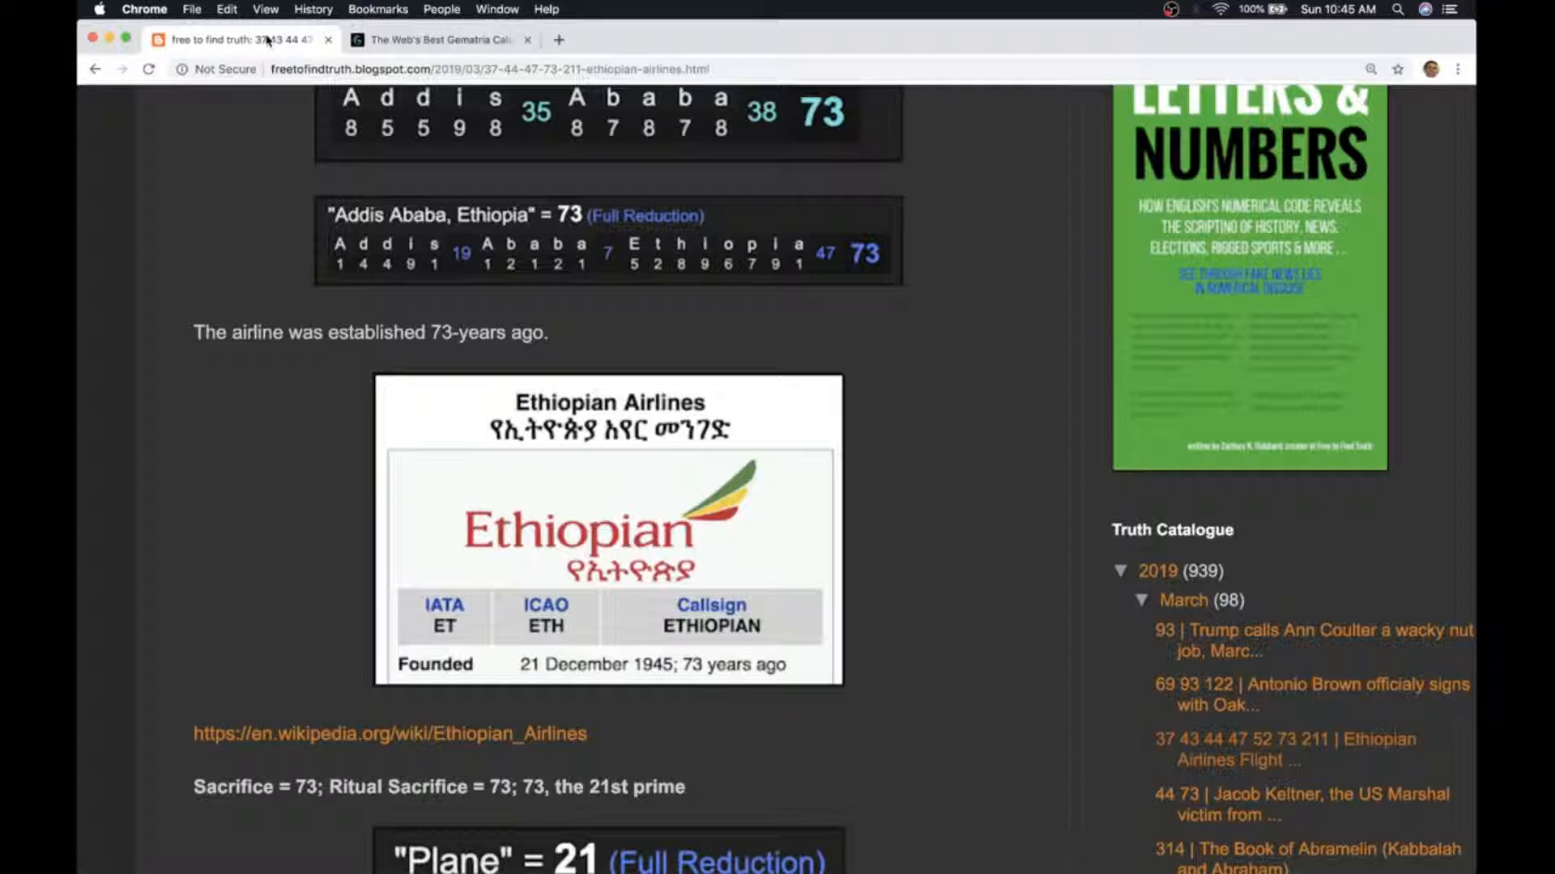
scroll(down, 3)
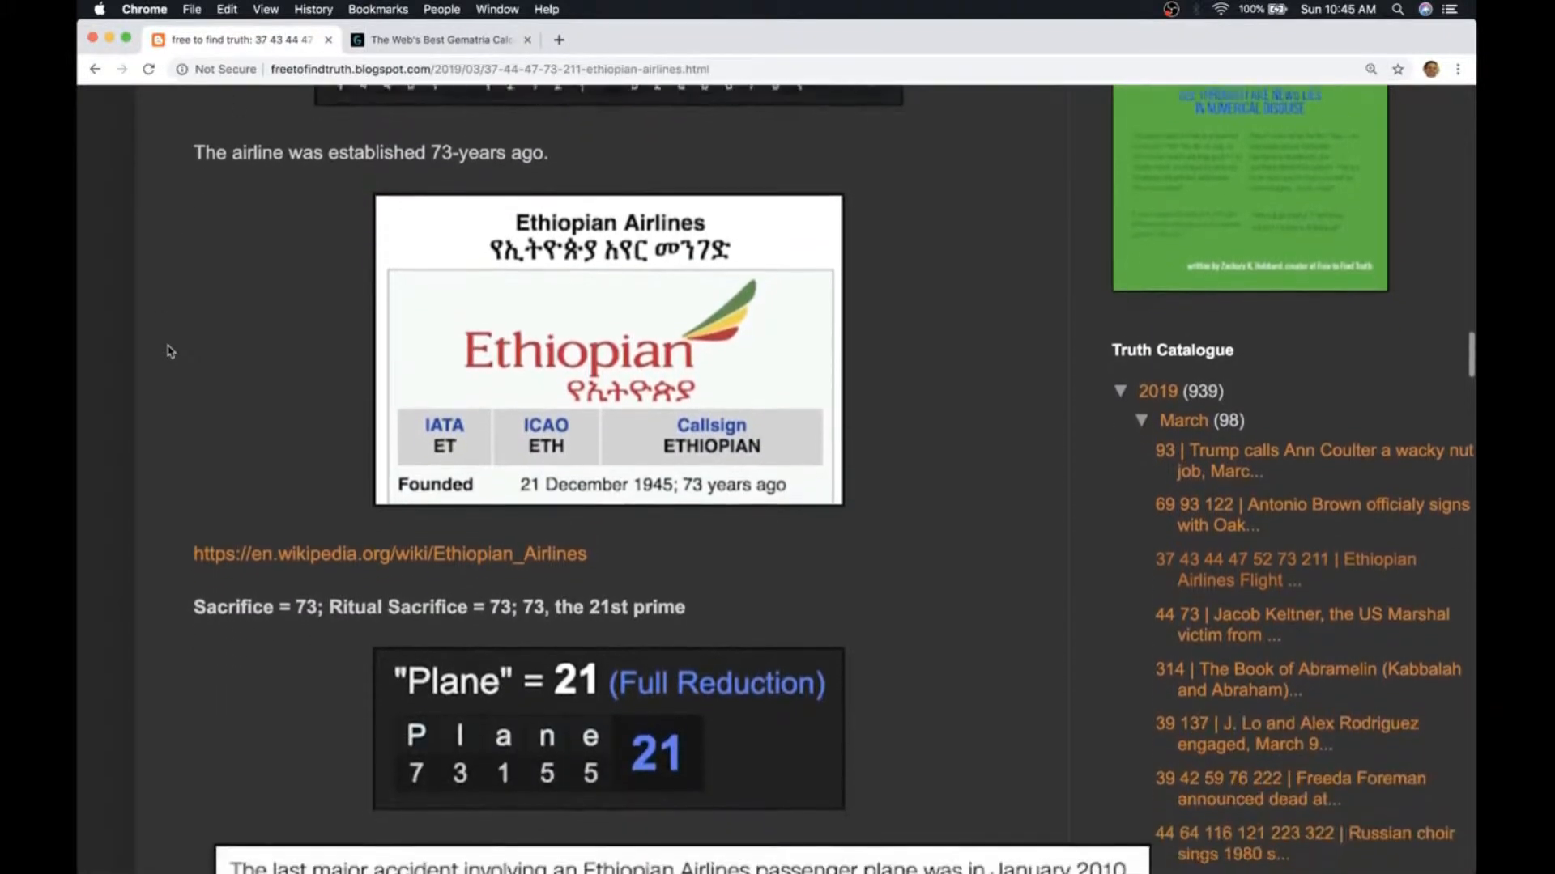
scroll(down, 3)
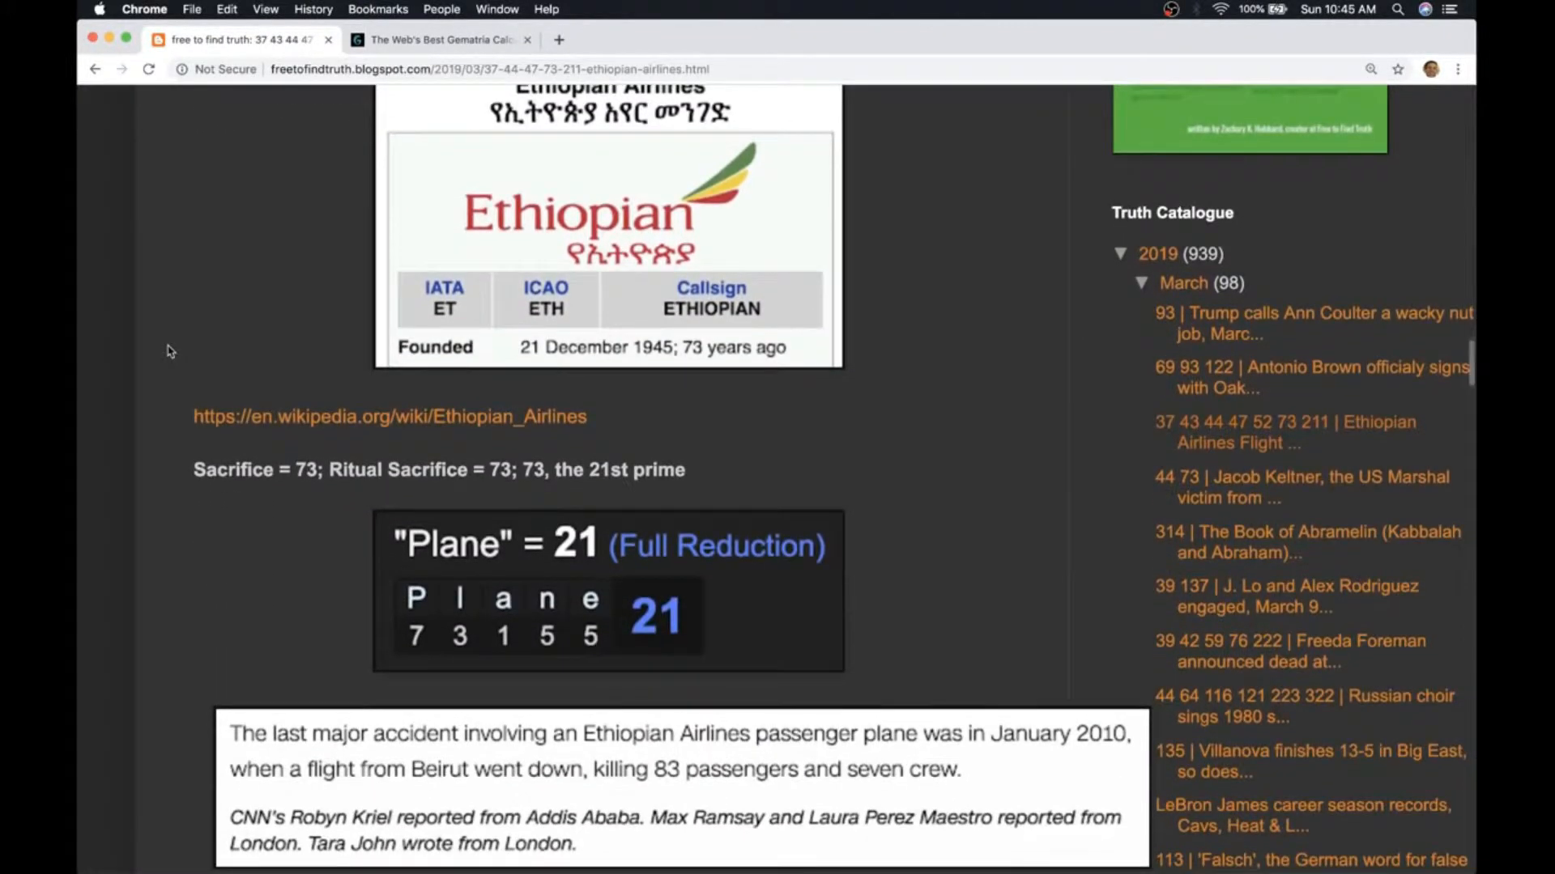
scroll(down, 3)
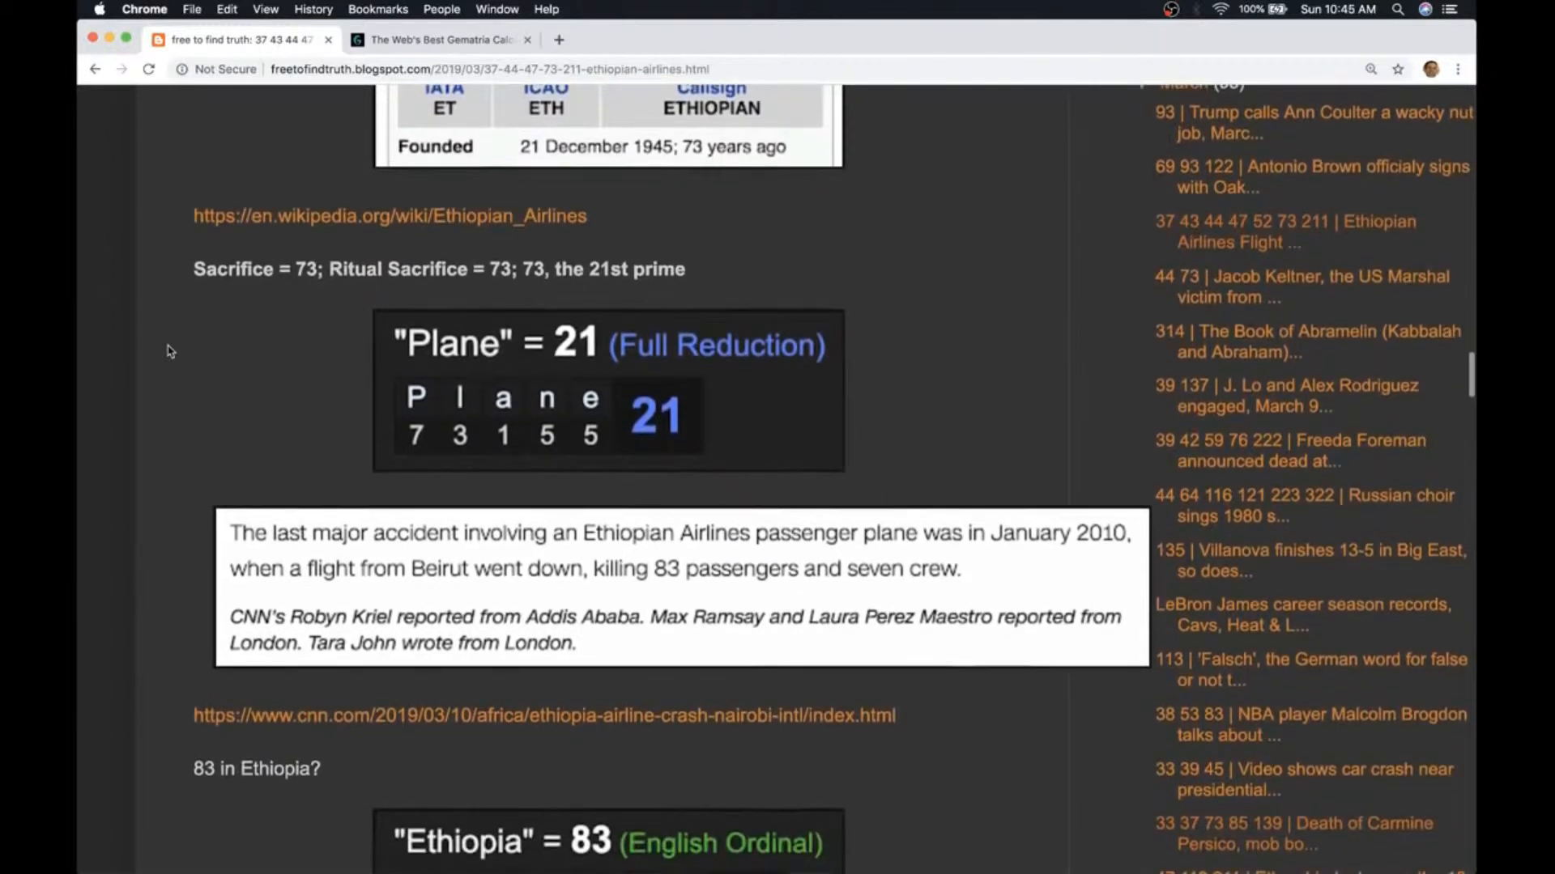
scroll(down, 3)
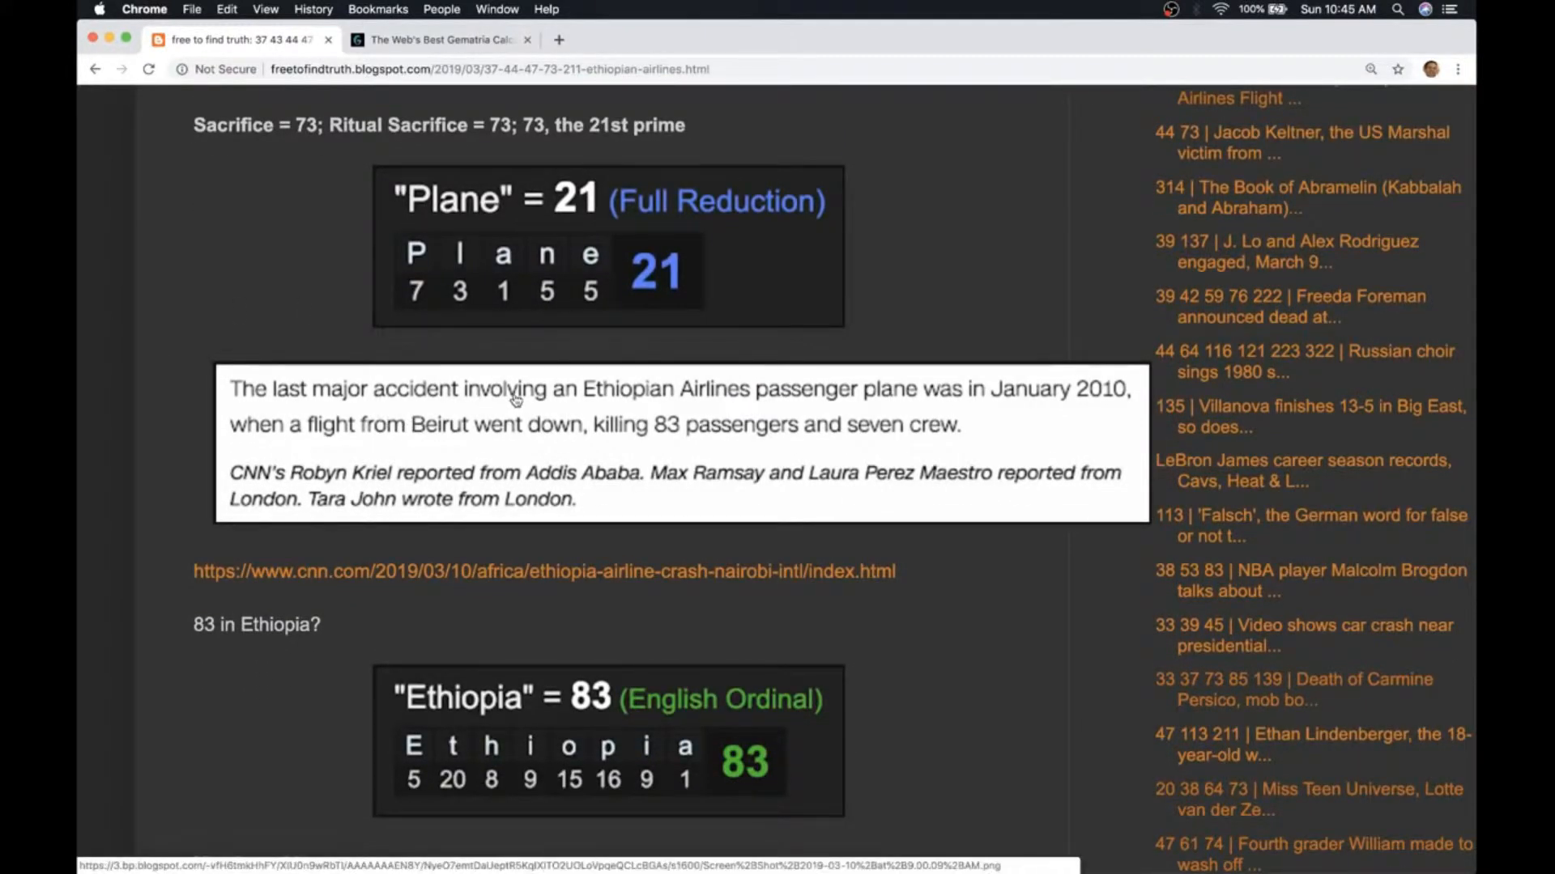
mouse_move(774, 400)
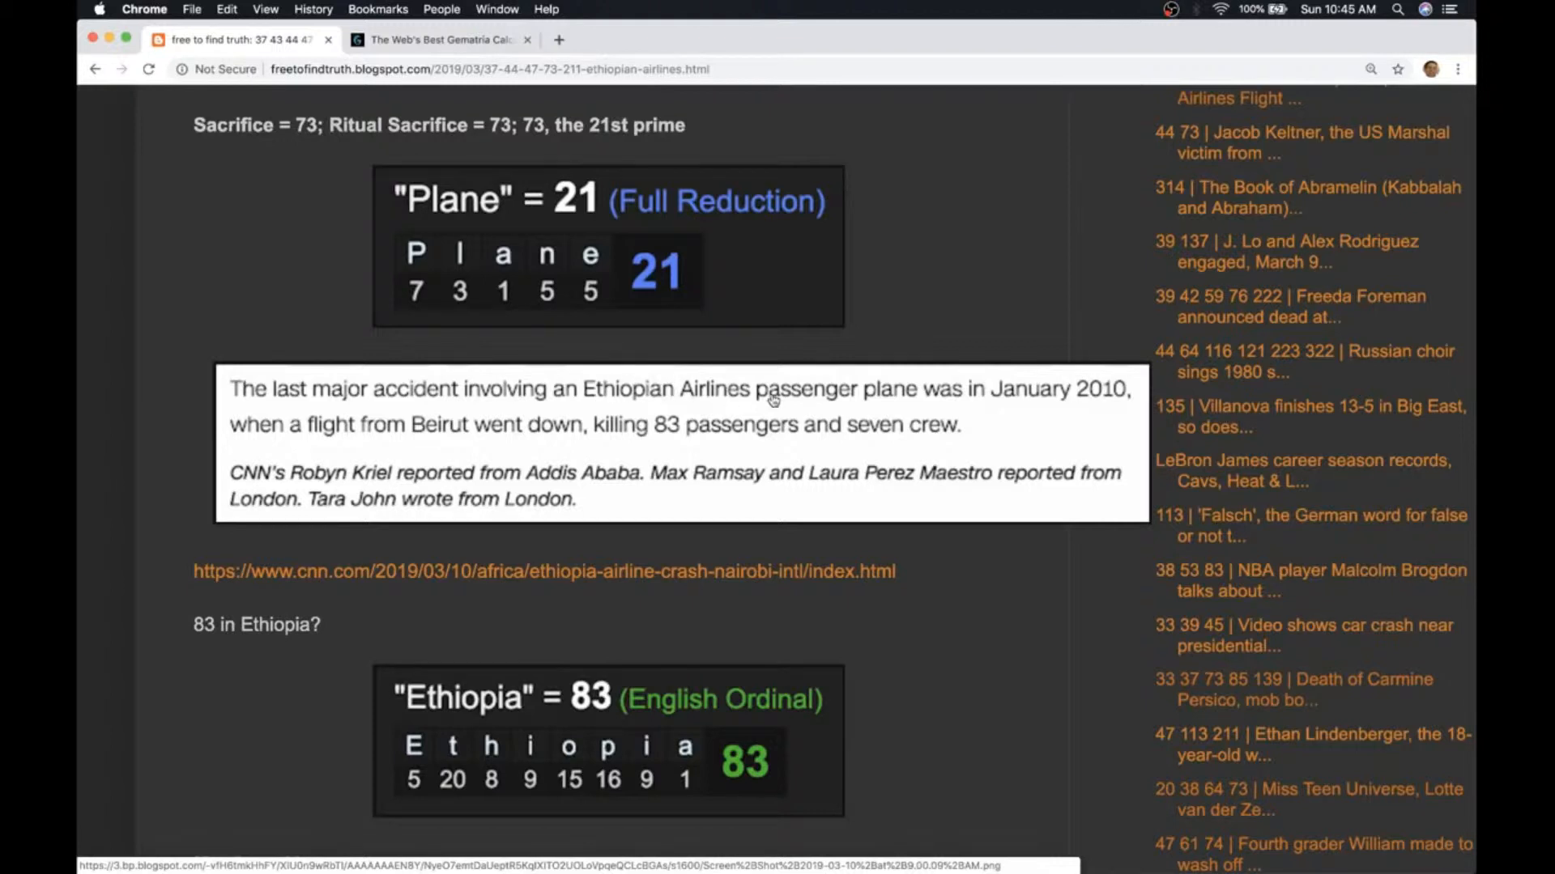
mouse_move(986, 409)
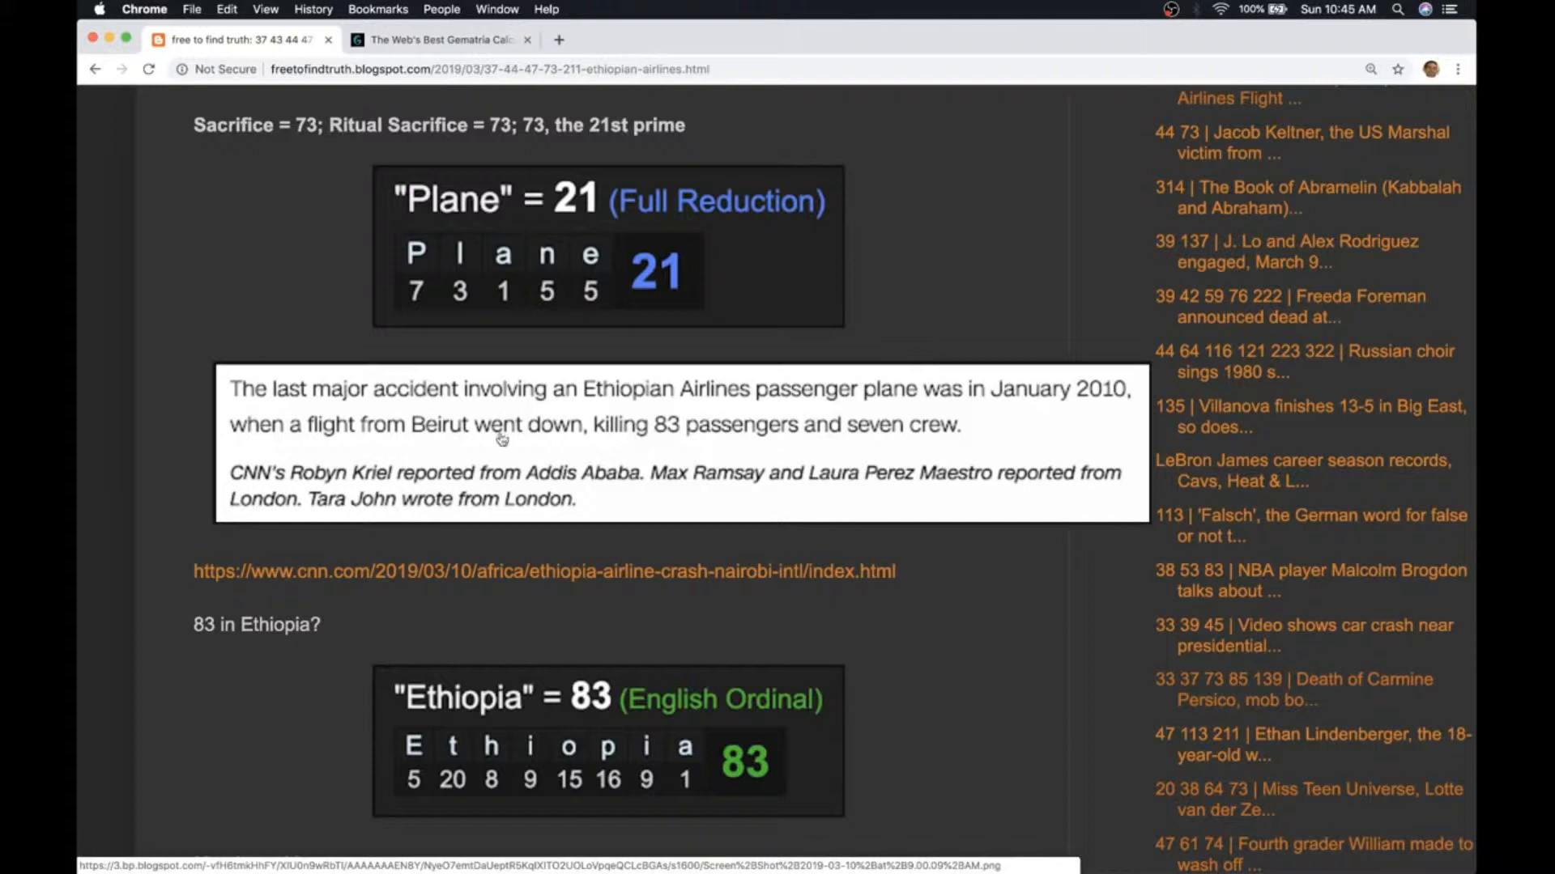
mouse_move(680, 447)
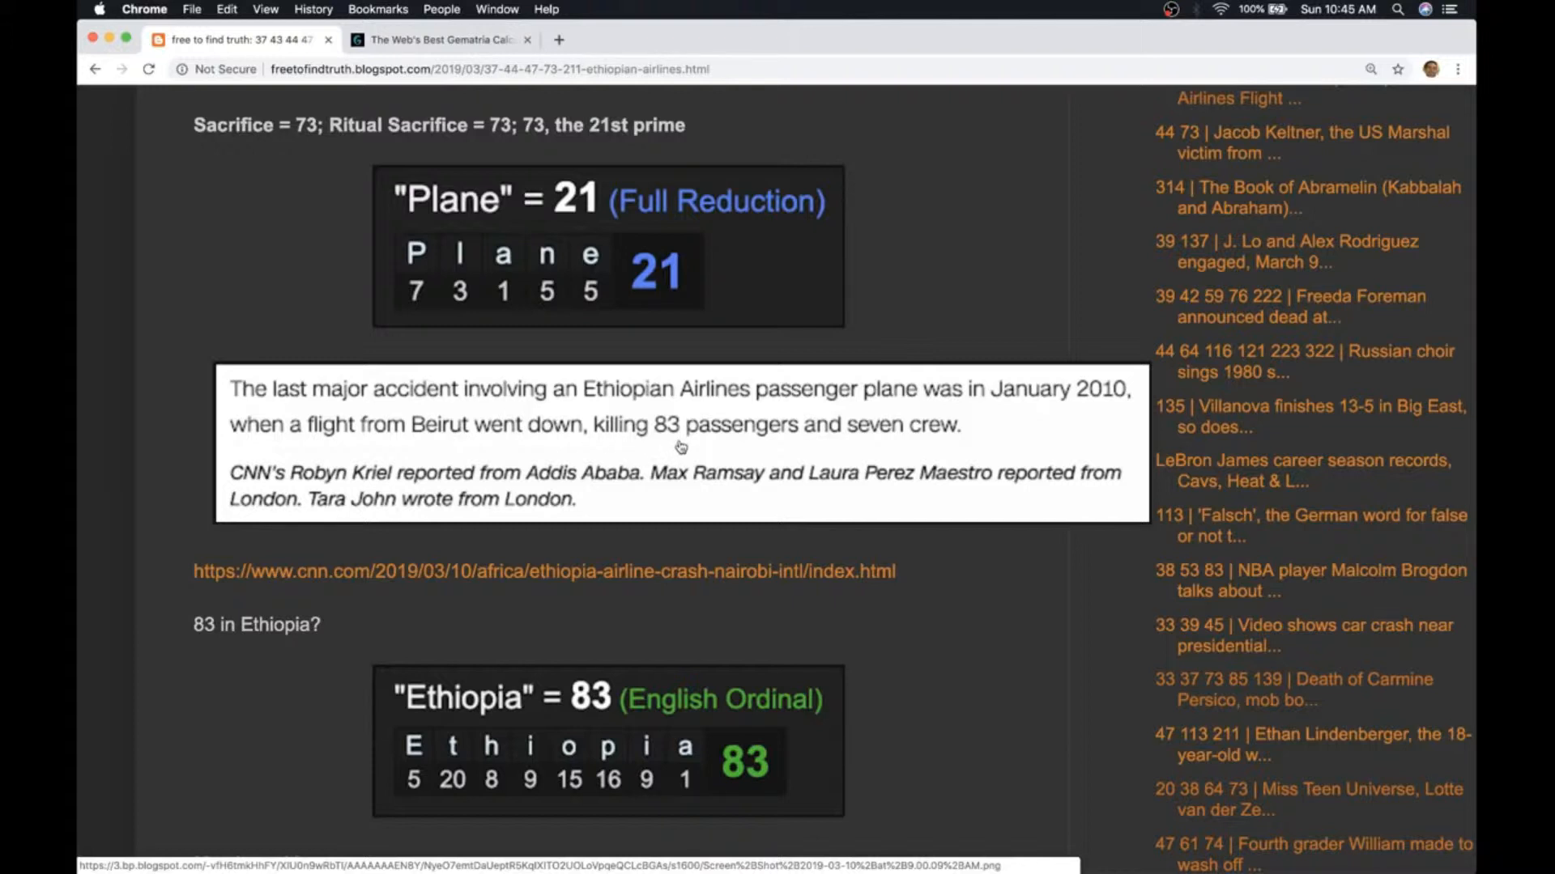
scroll(down, 3)
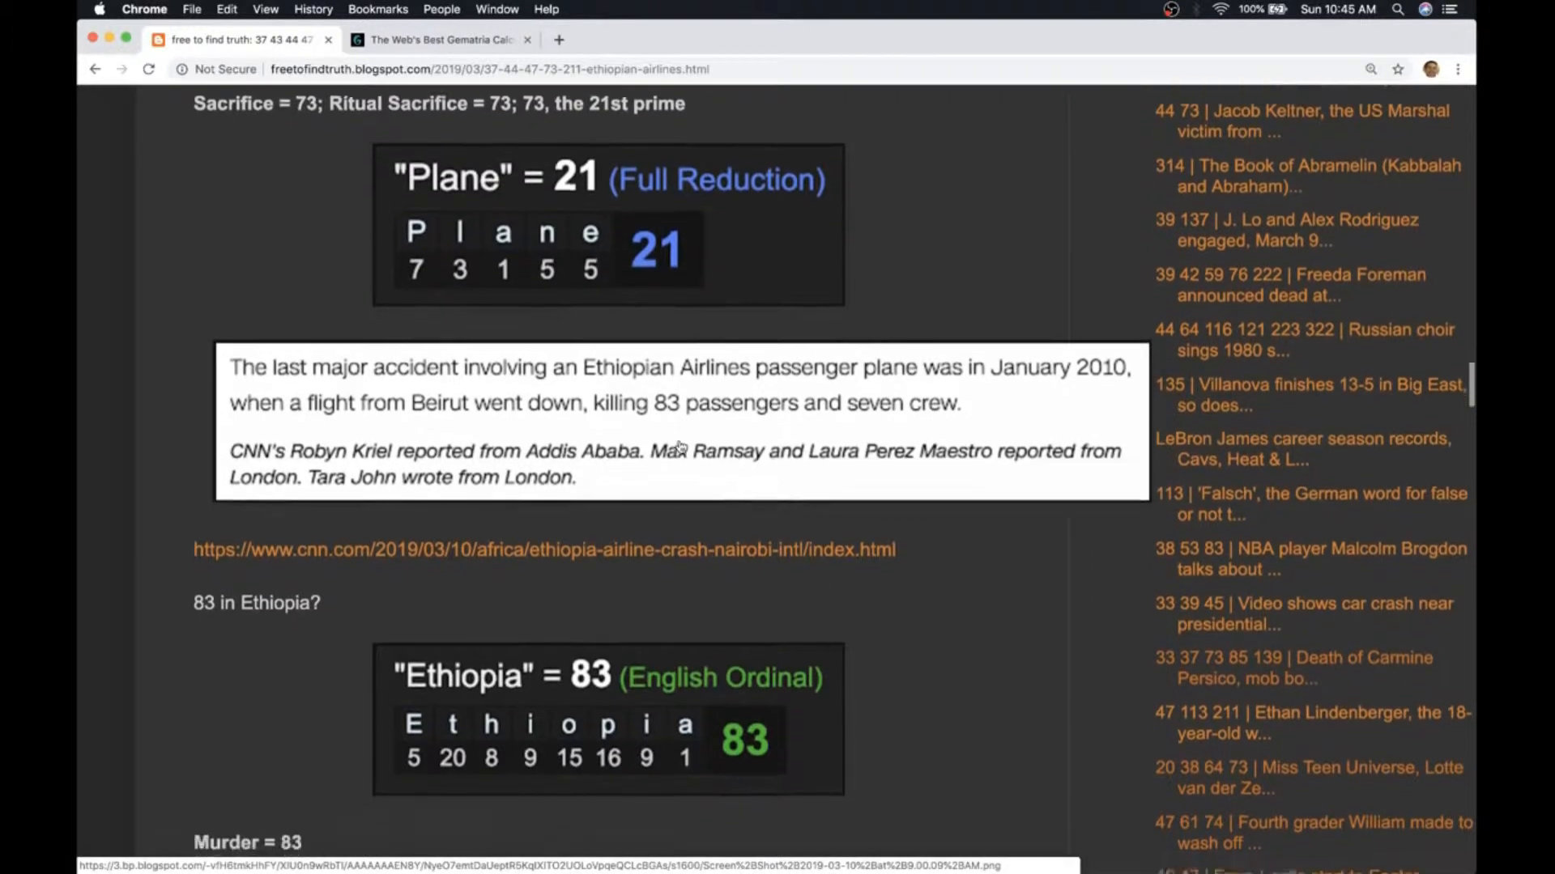
scroll(down, 3)
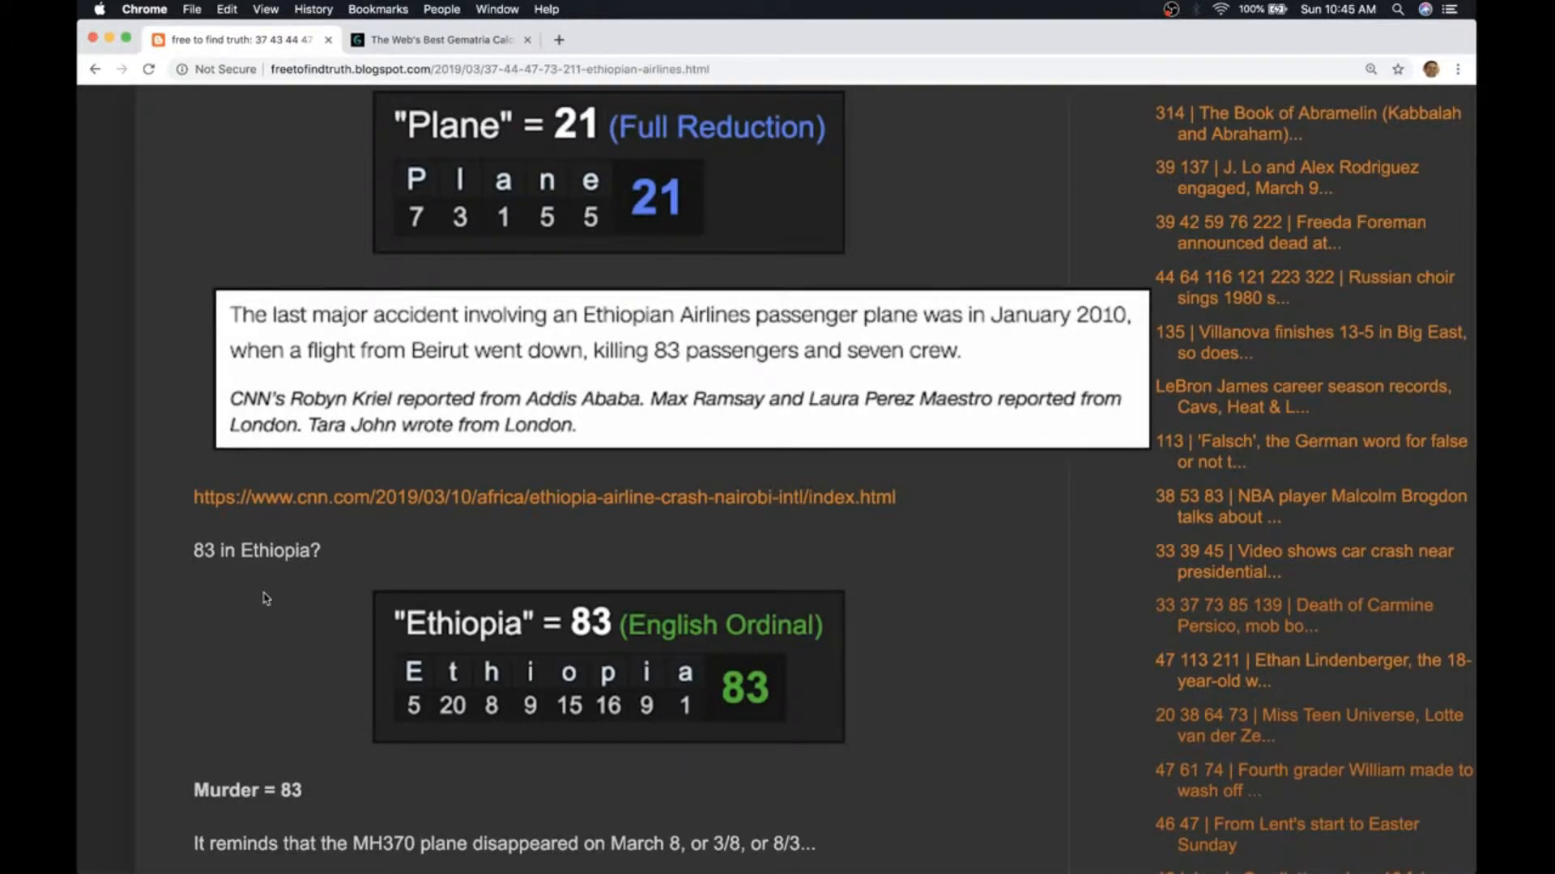
scroll(down, 3)
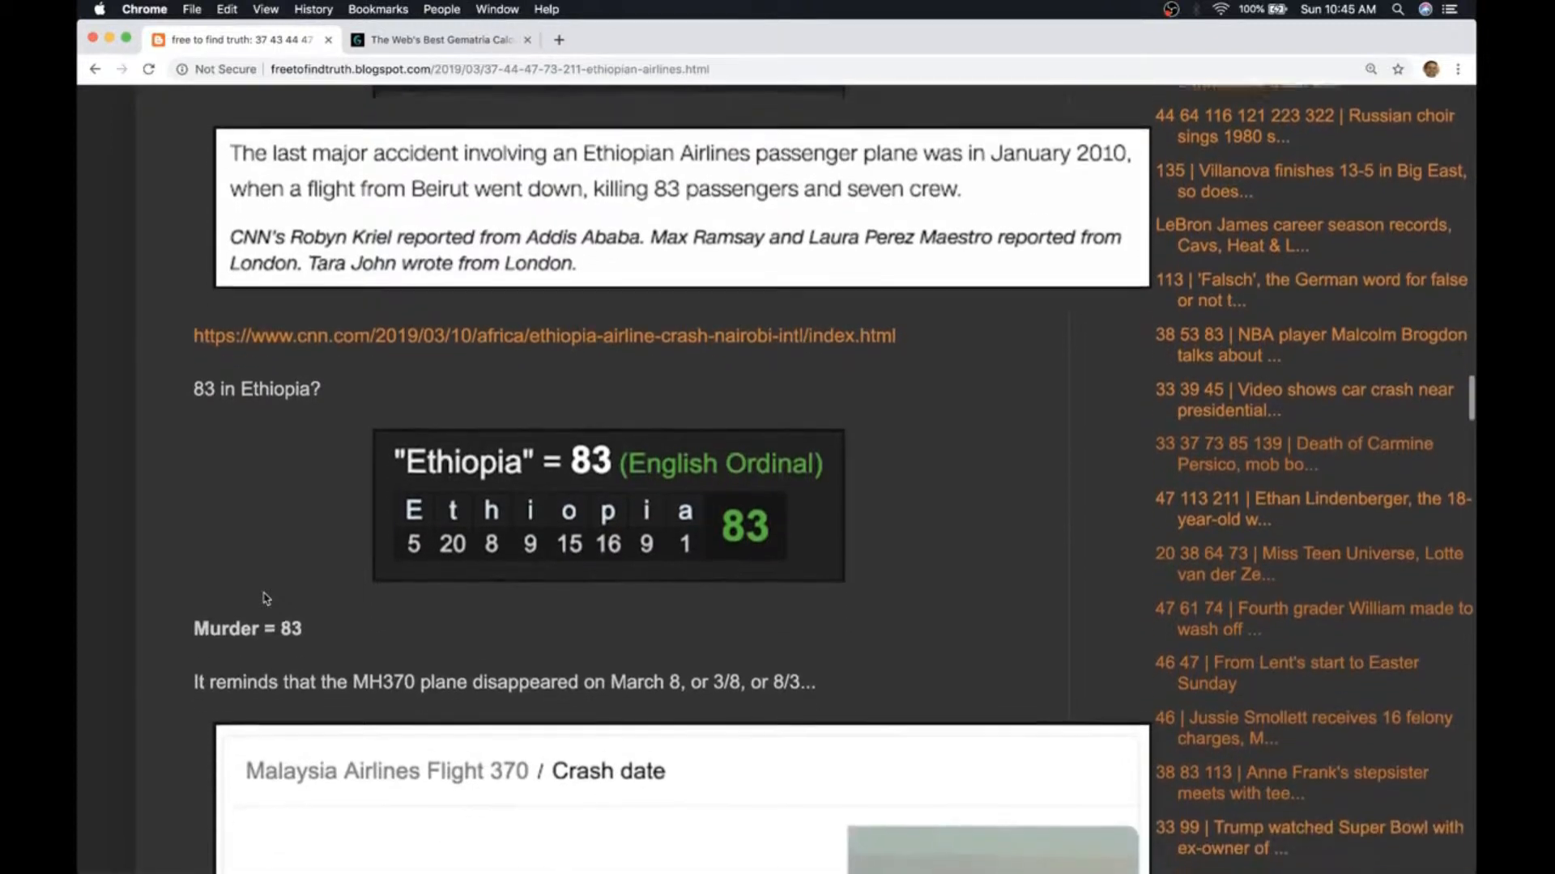
scroll(down, 3)
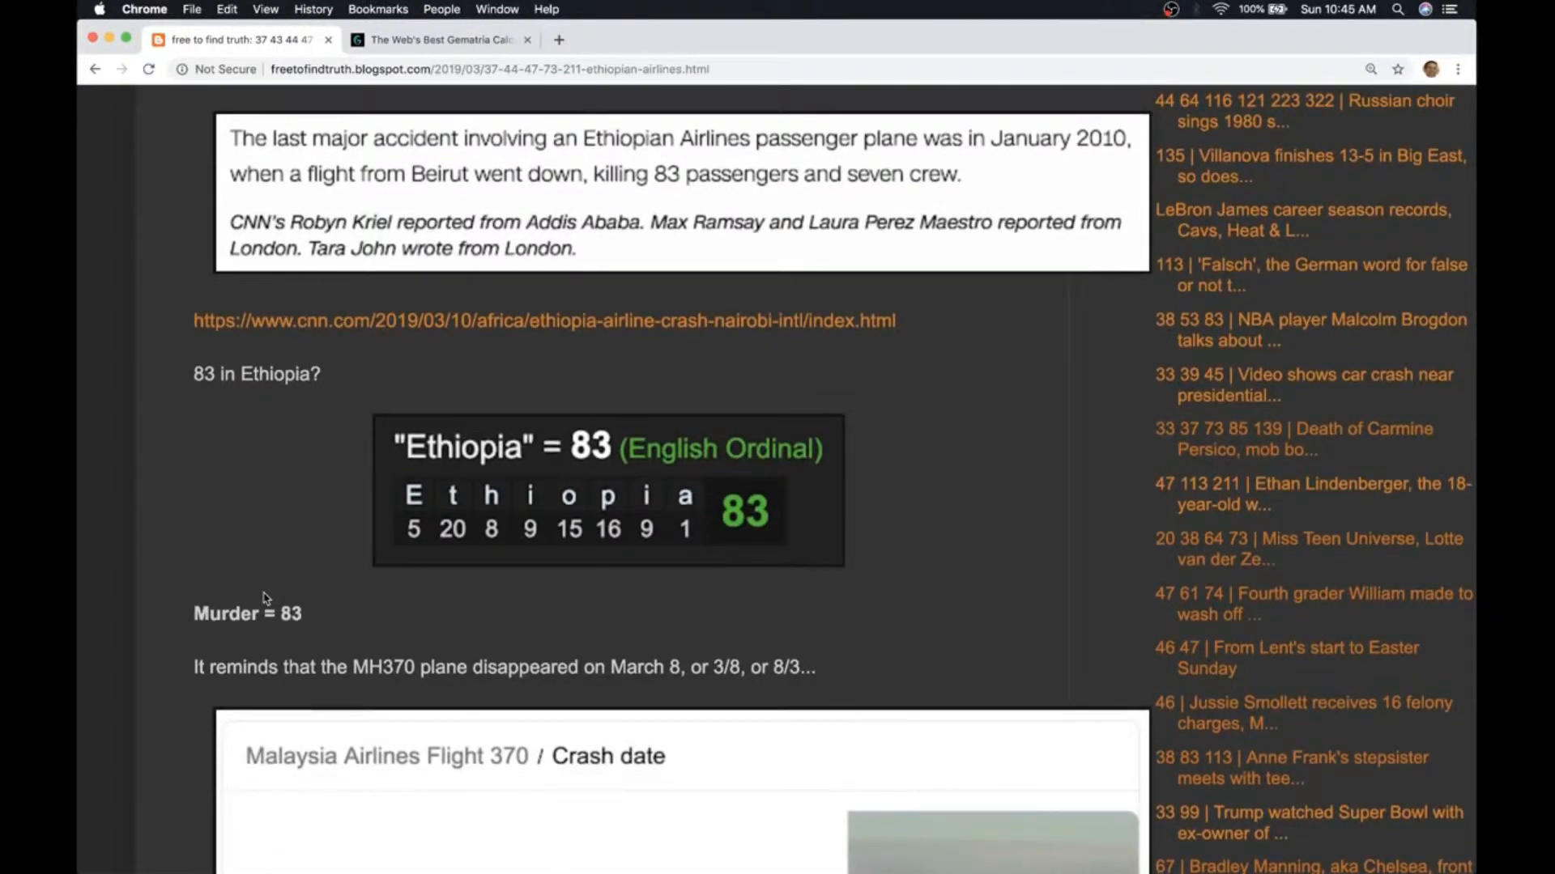
scroll(down, 3)
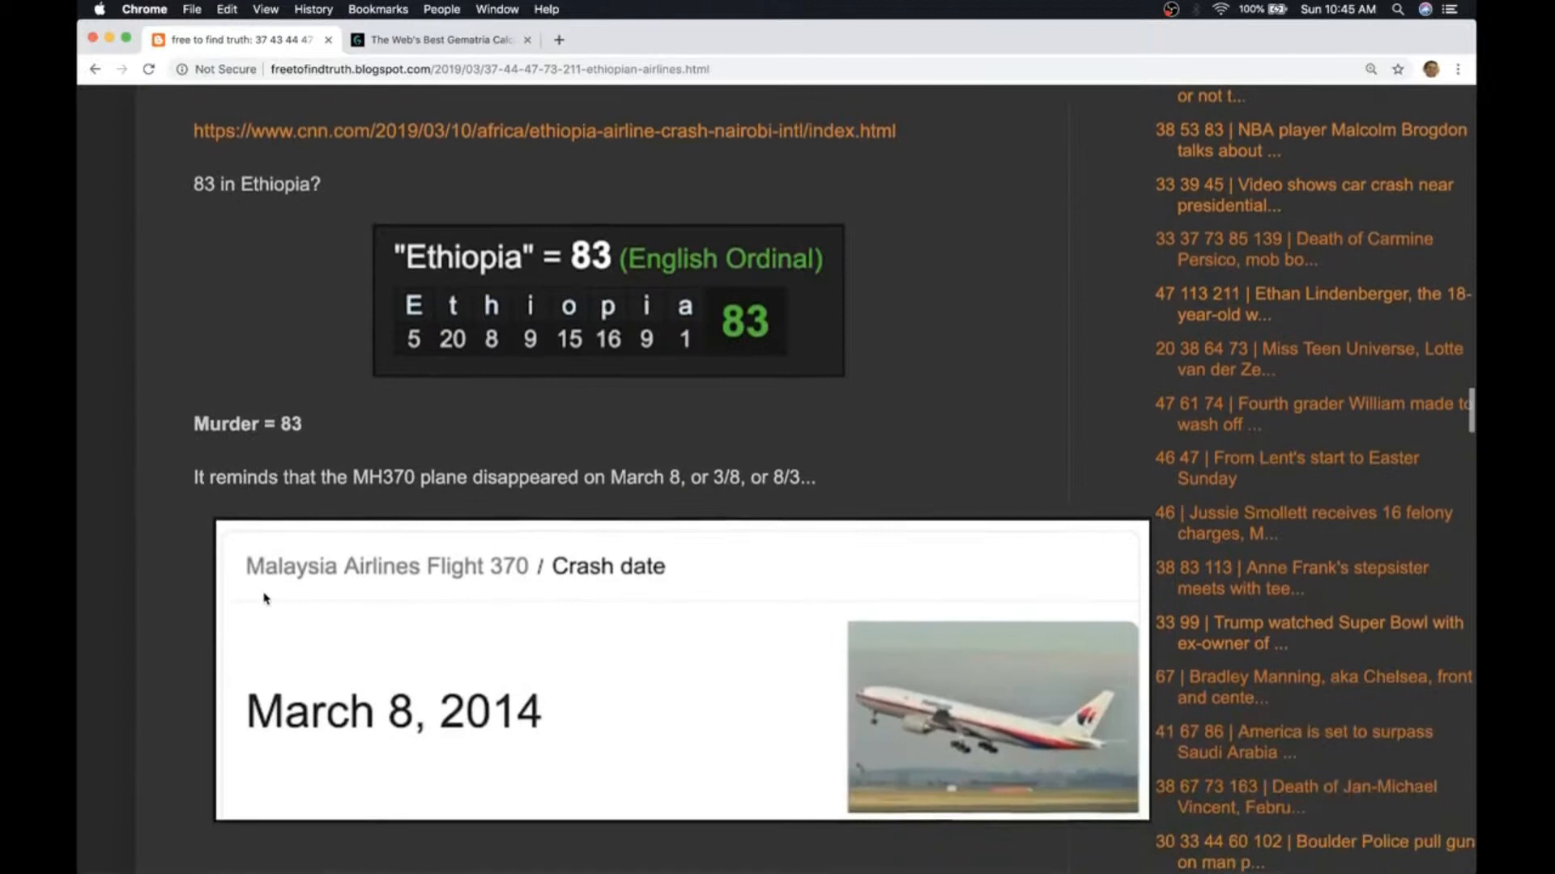
scroll(down, 3)
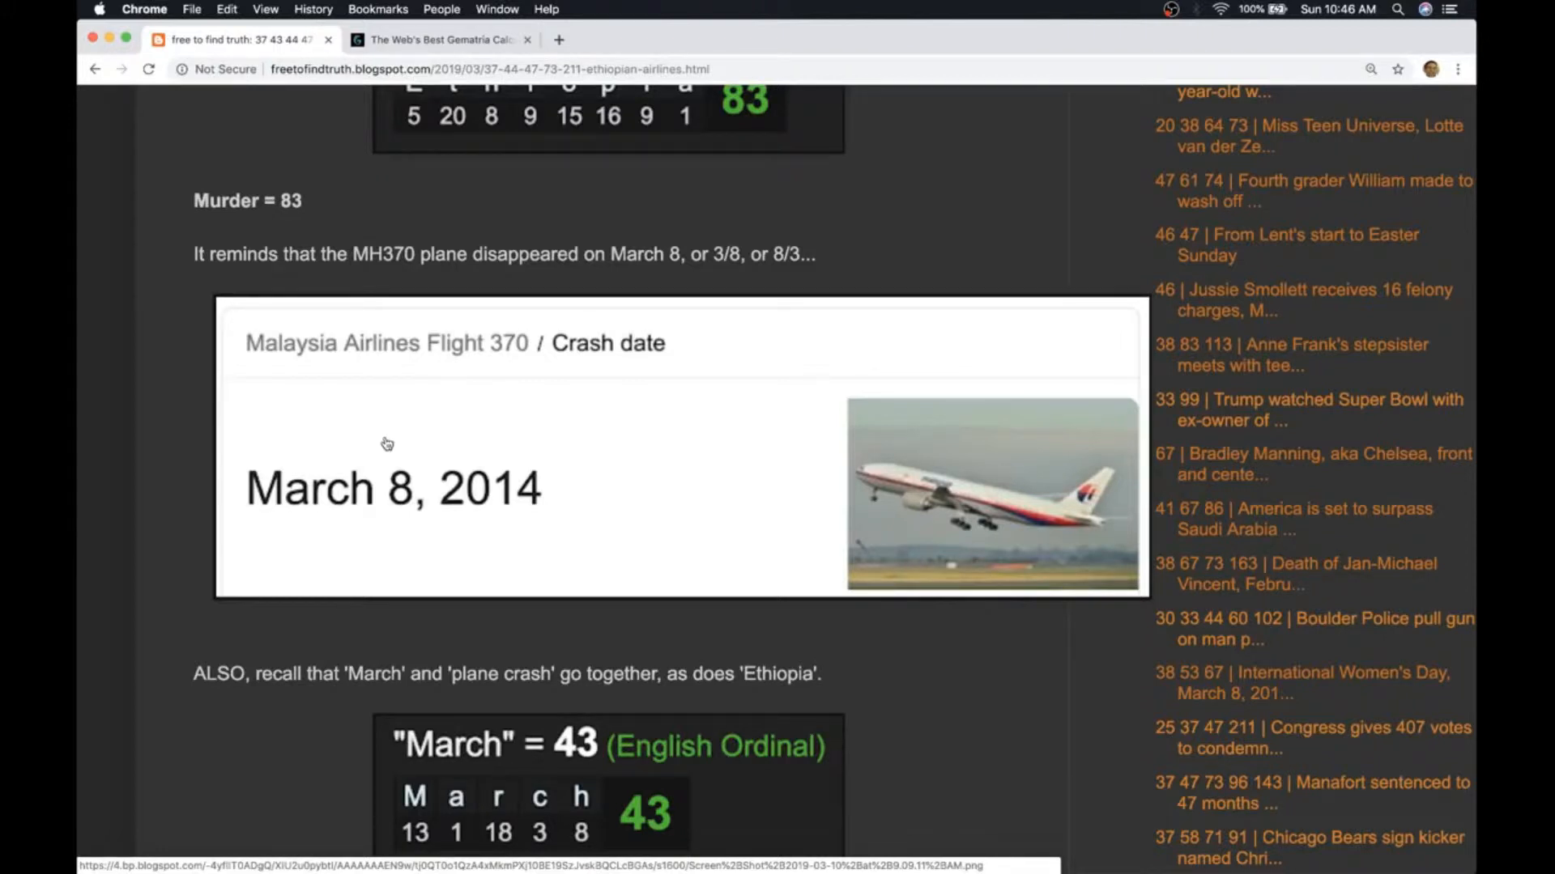
mouse_move(162, 429)
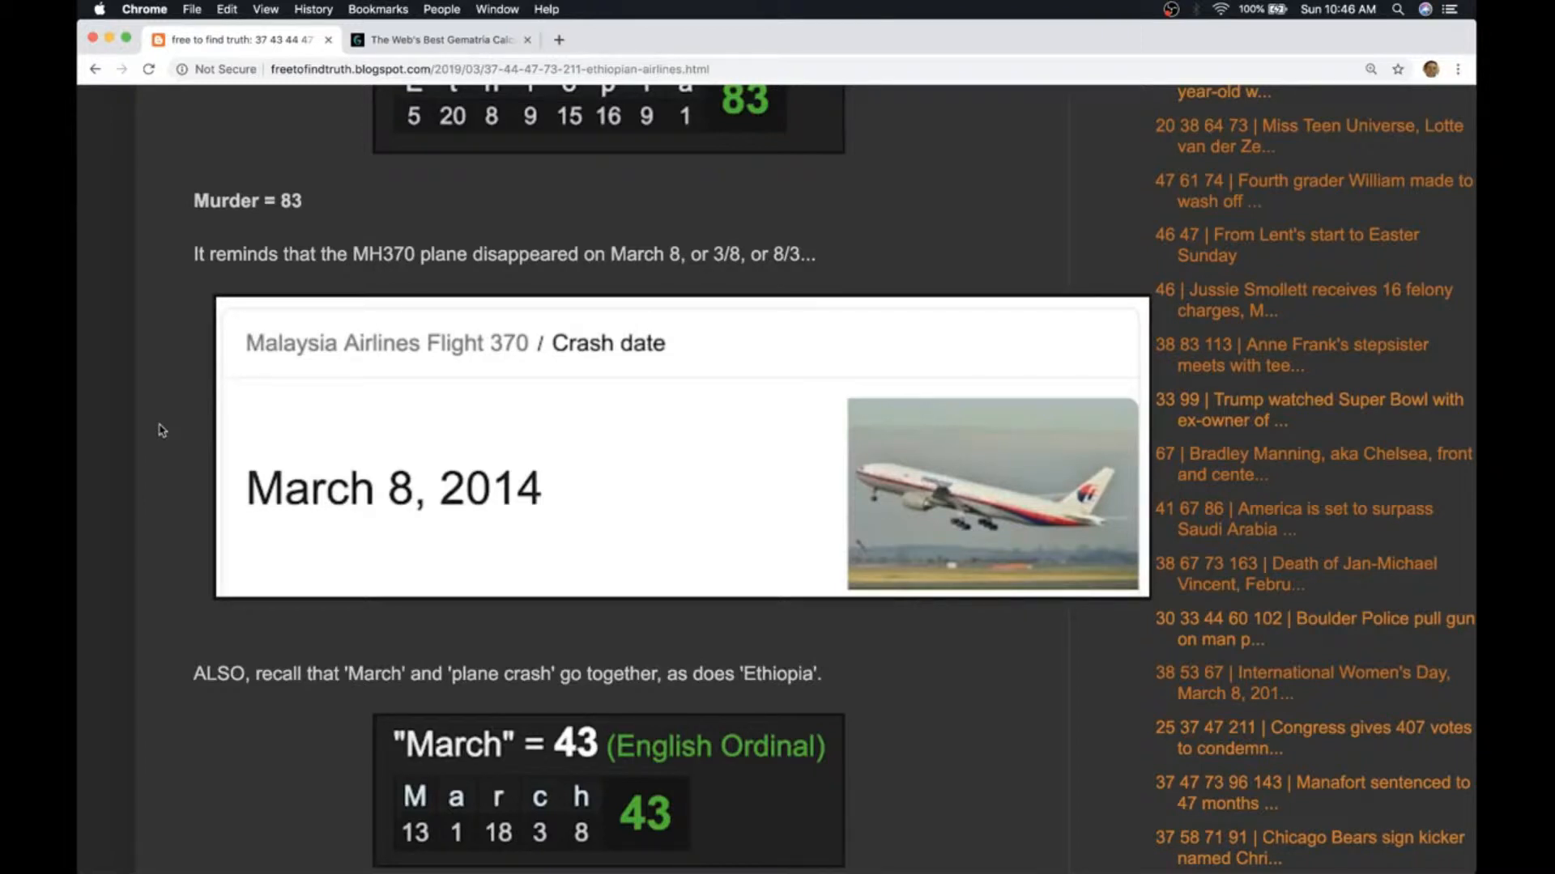
scroll(down, 3)
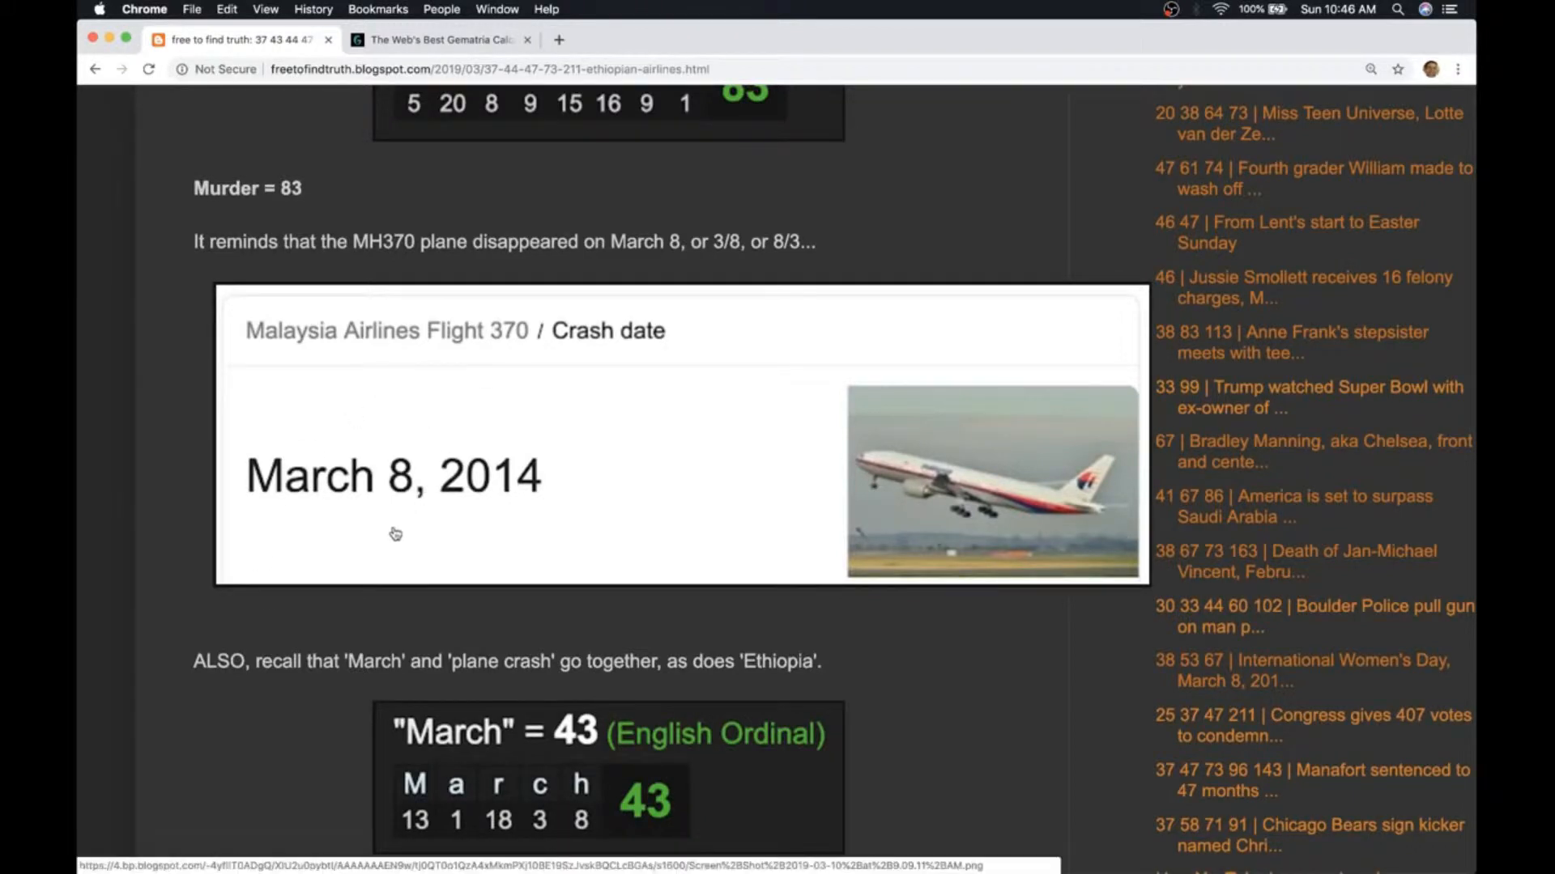
scroll(down, 3)
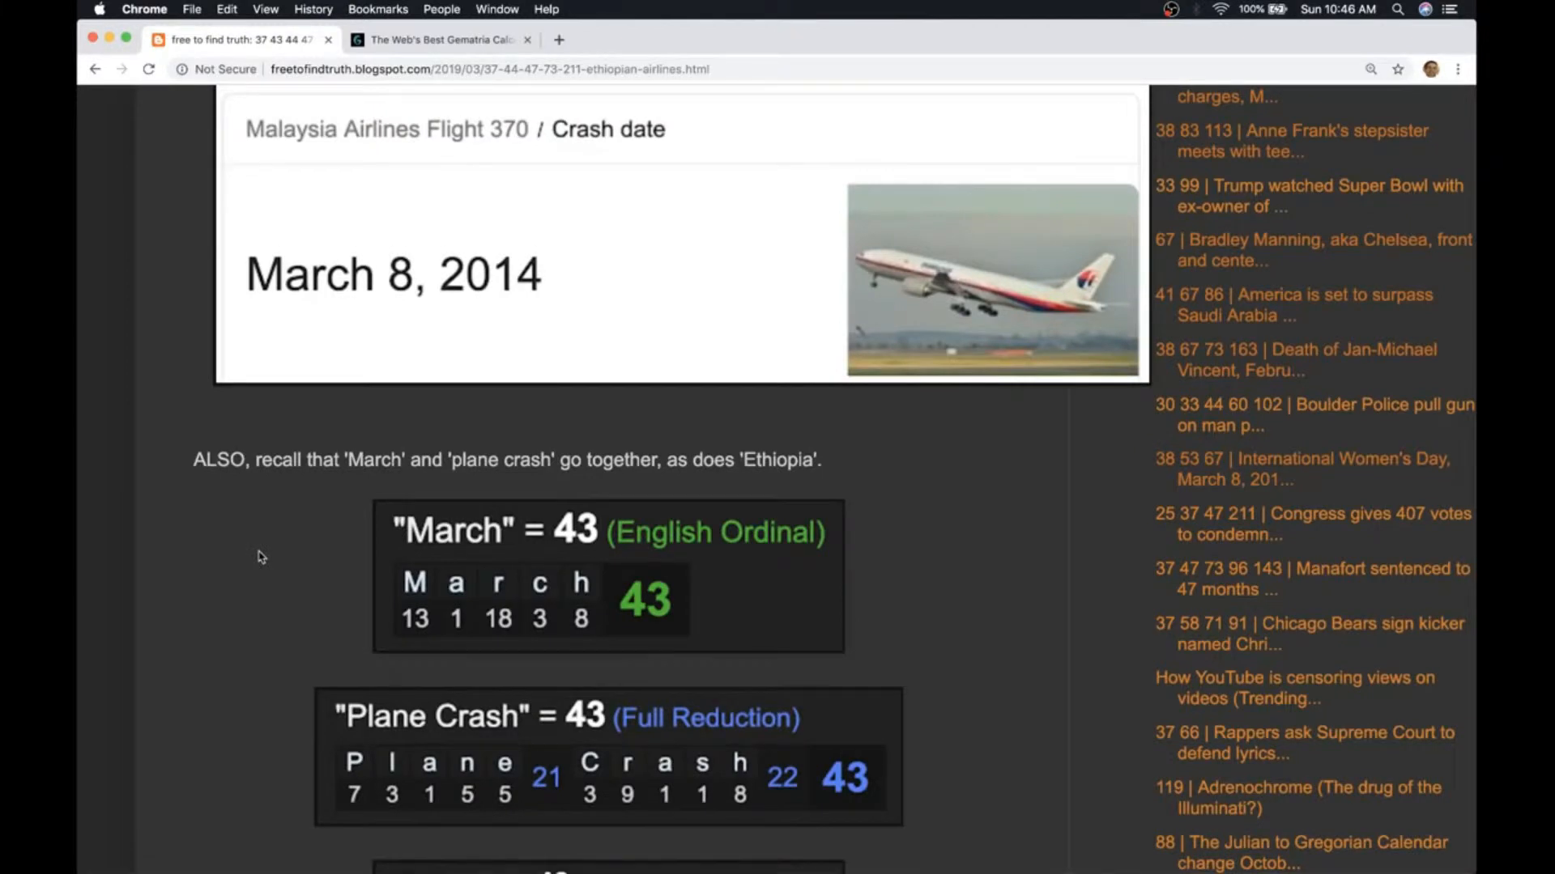
scroll(down, 3)
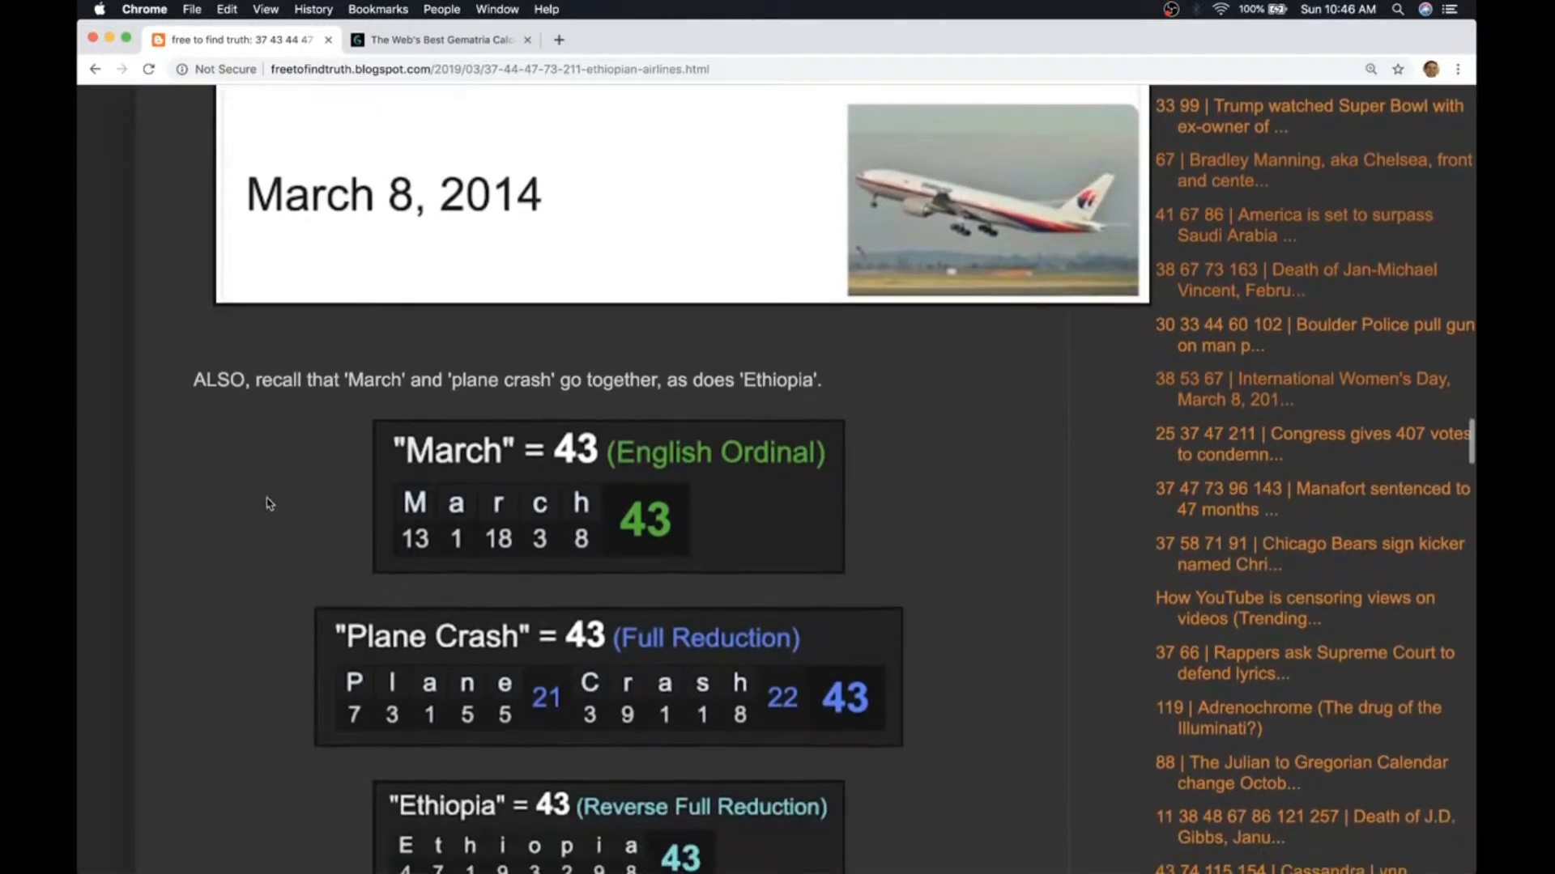
scroll(down, 3)
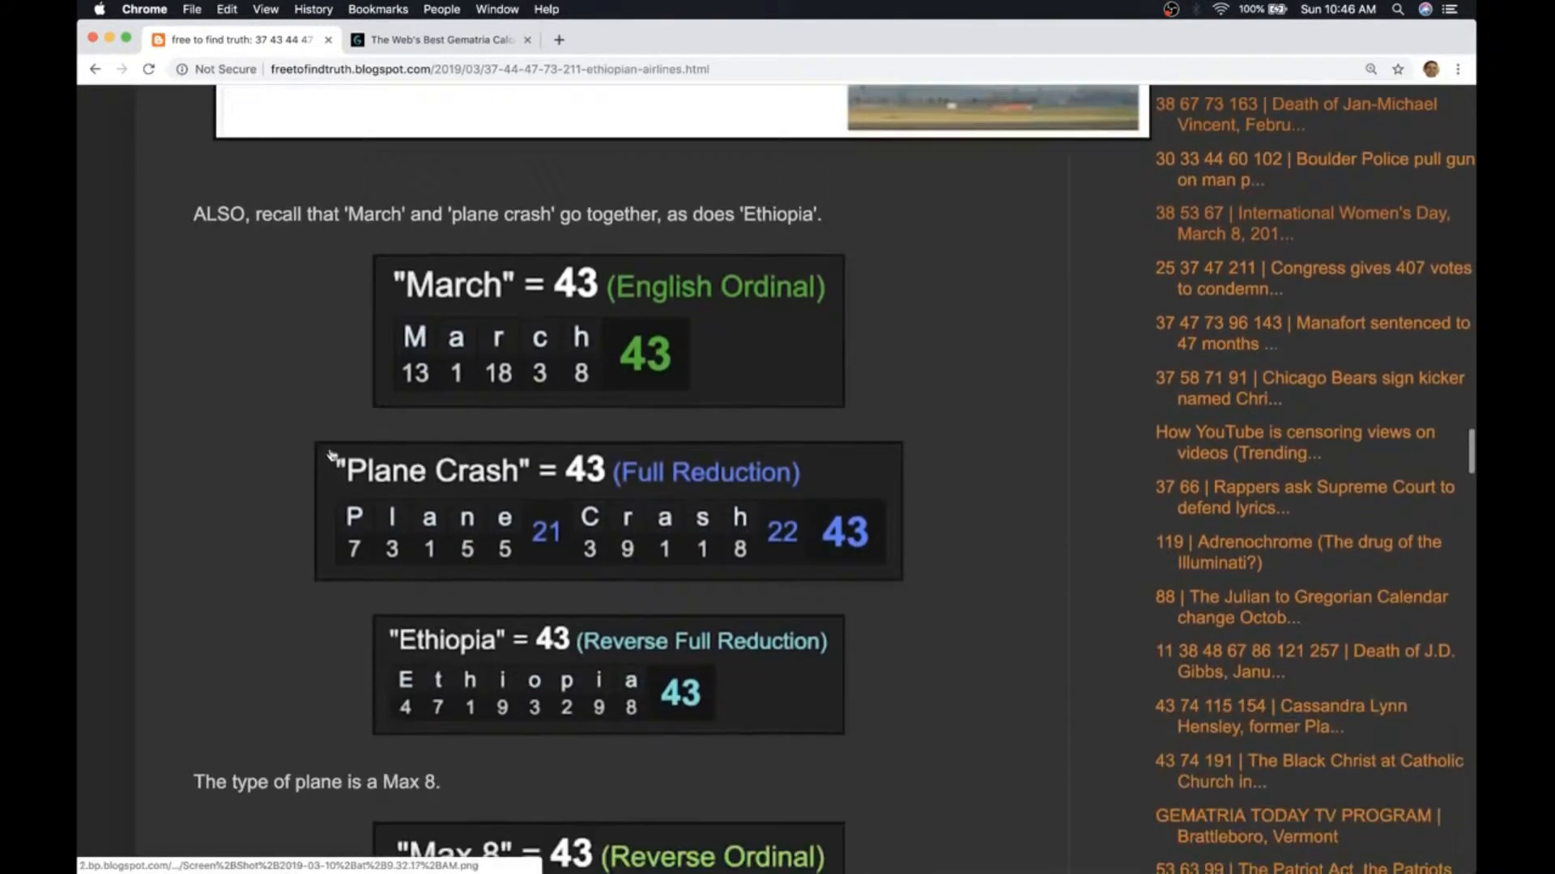
scroll(down, 3)
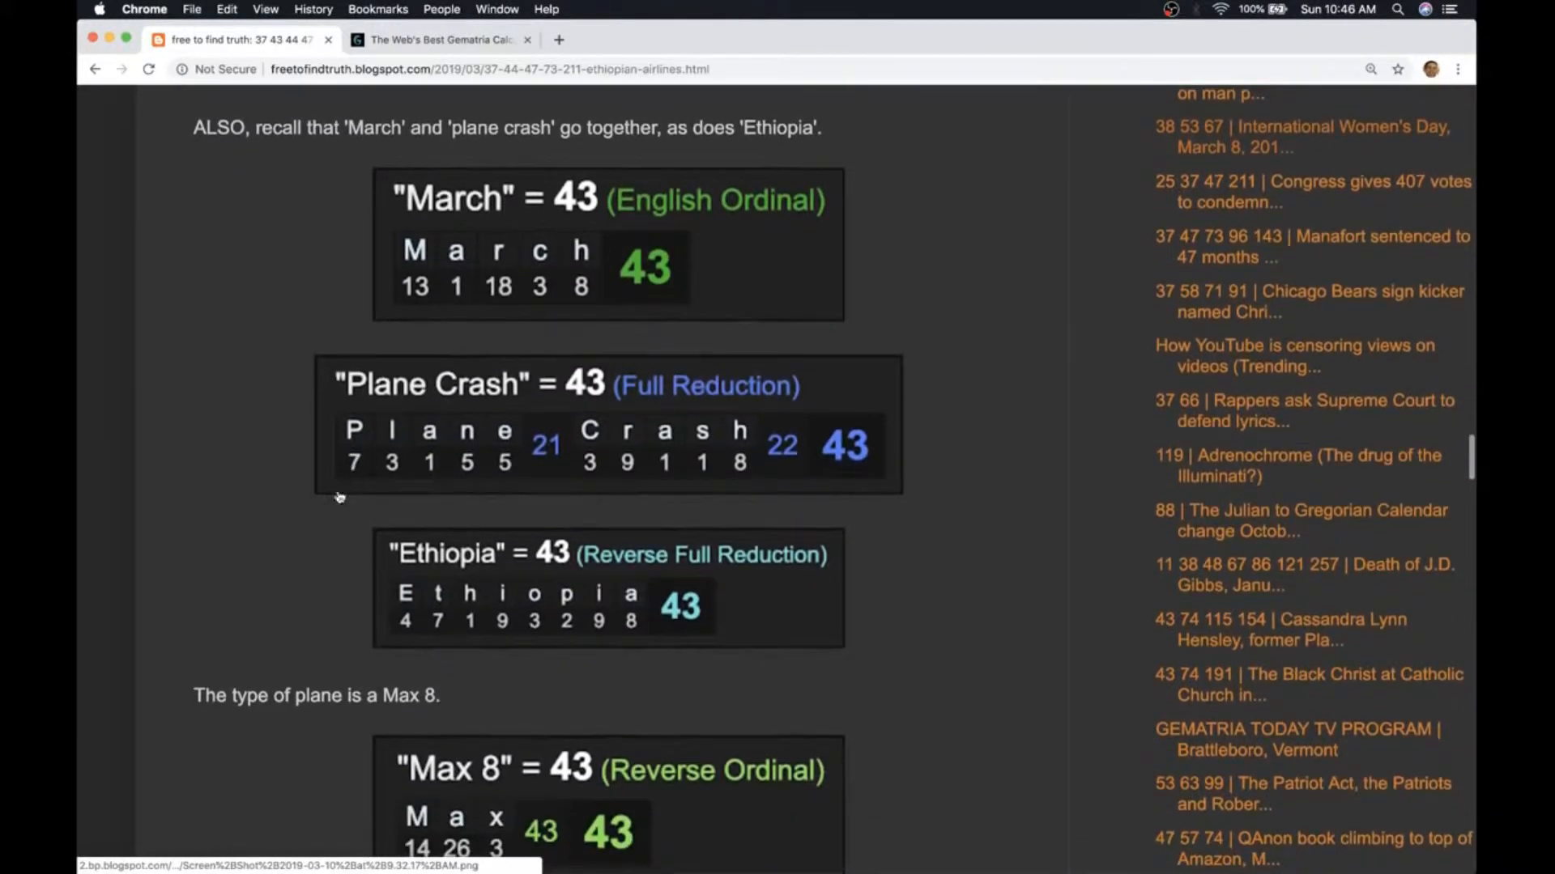
scroll(down, 3)
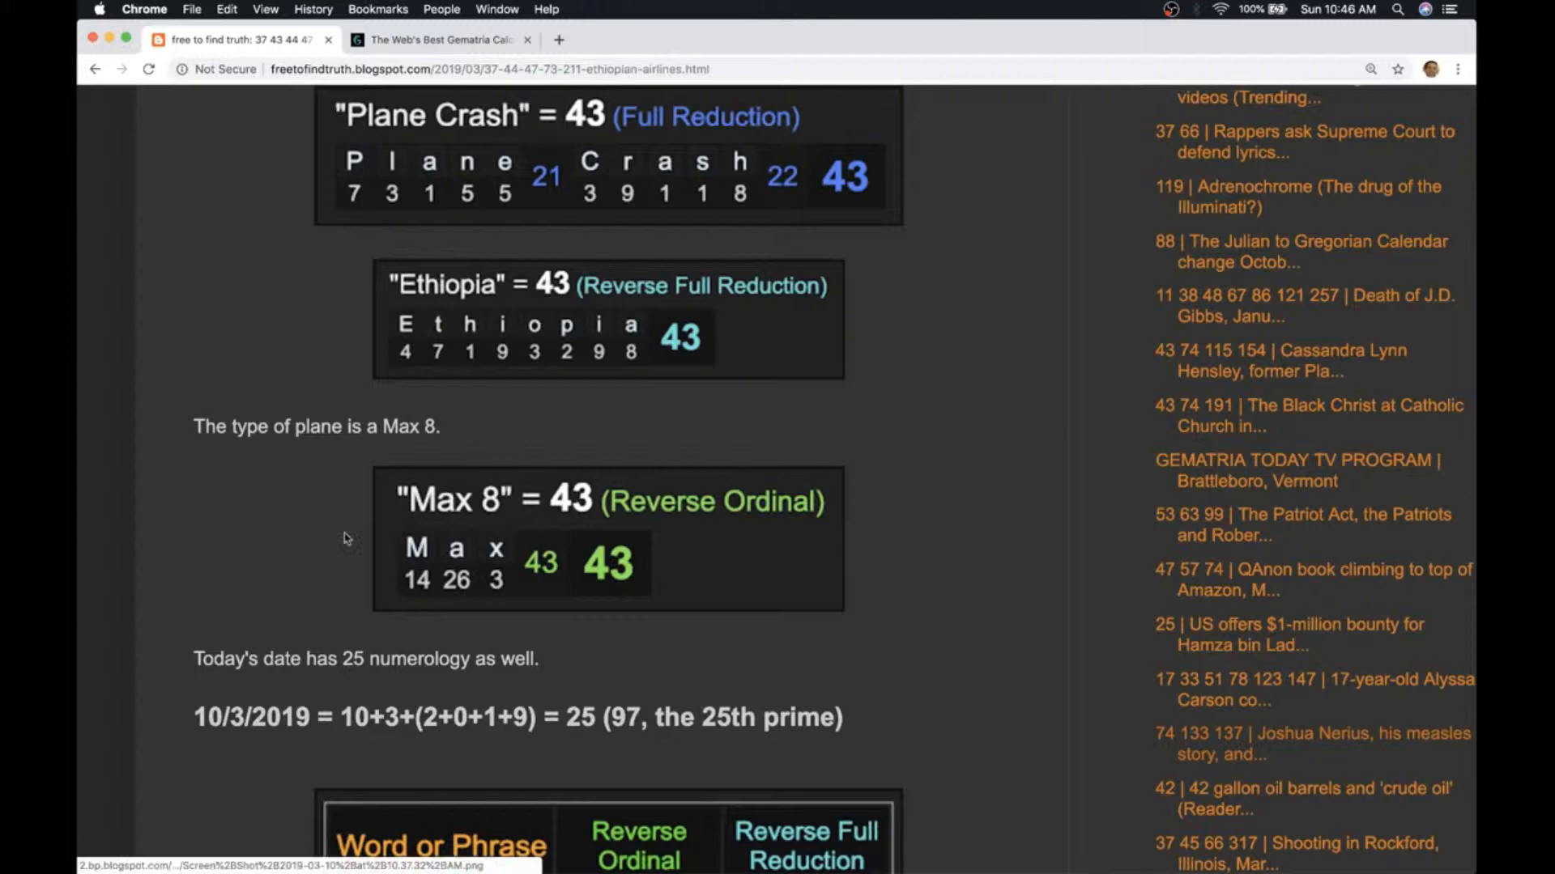
scroll(down, 3)
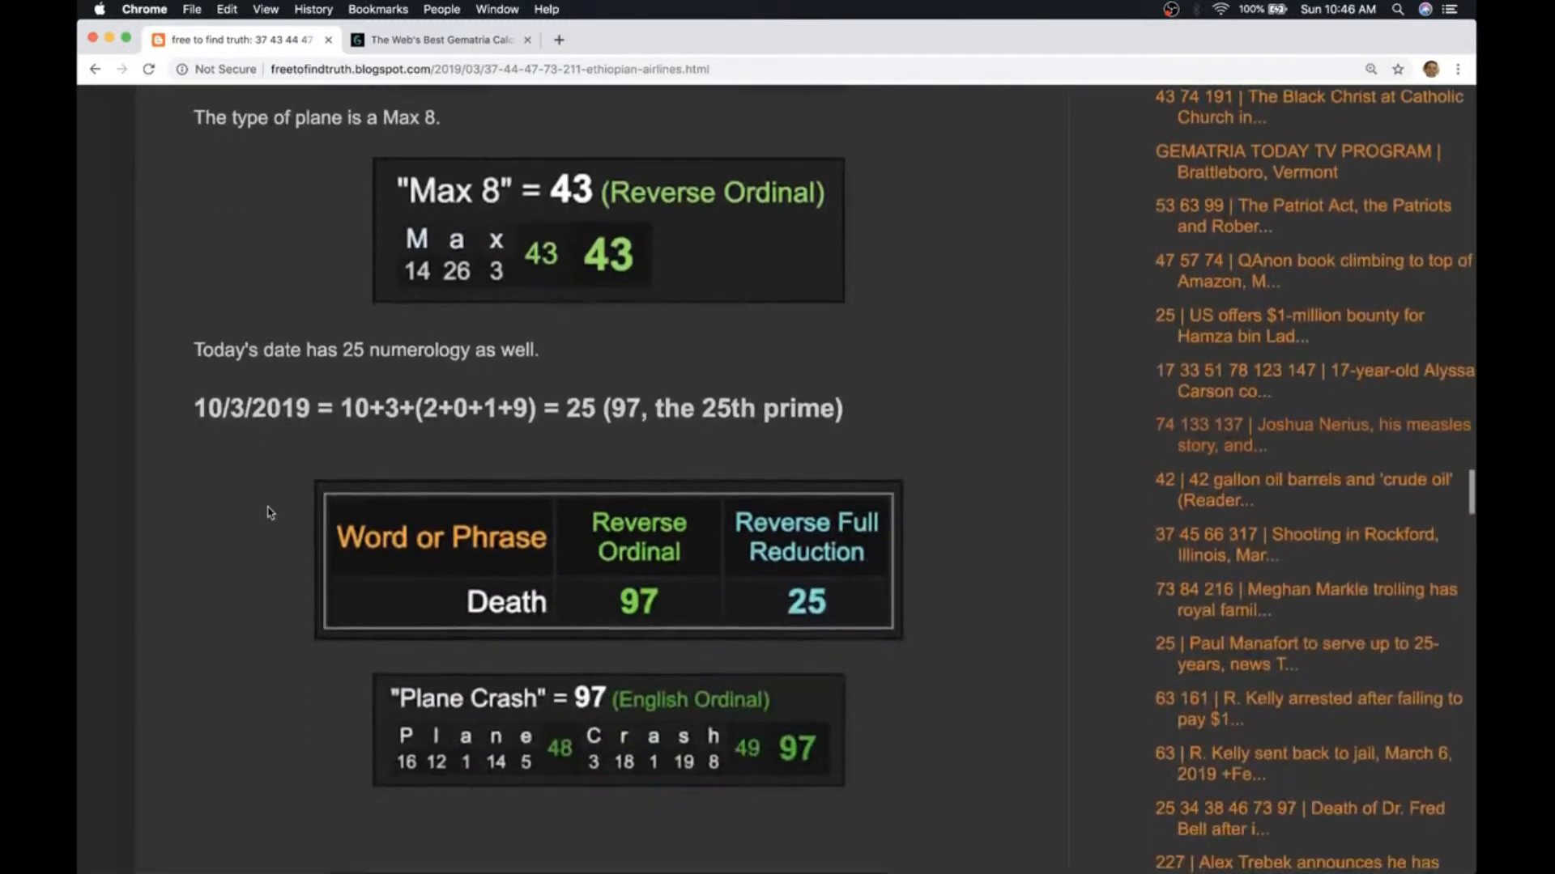
double_click(580, 408)
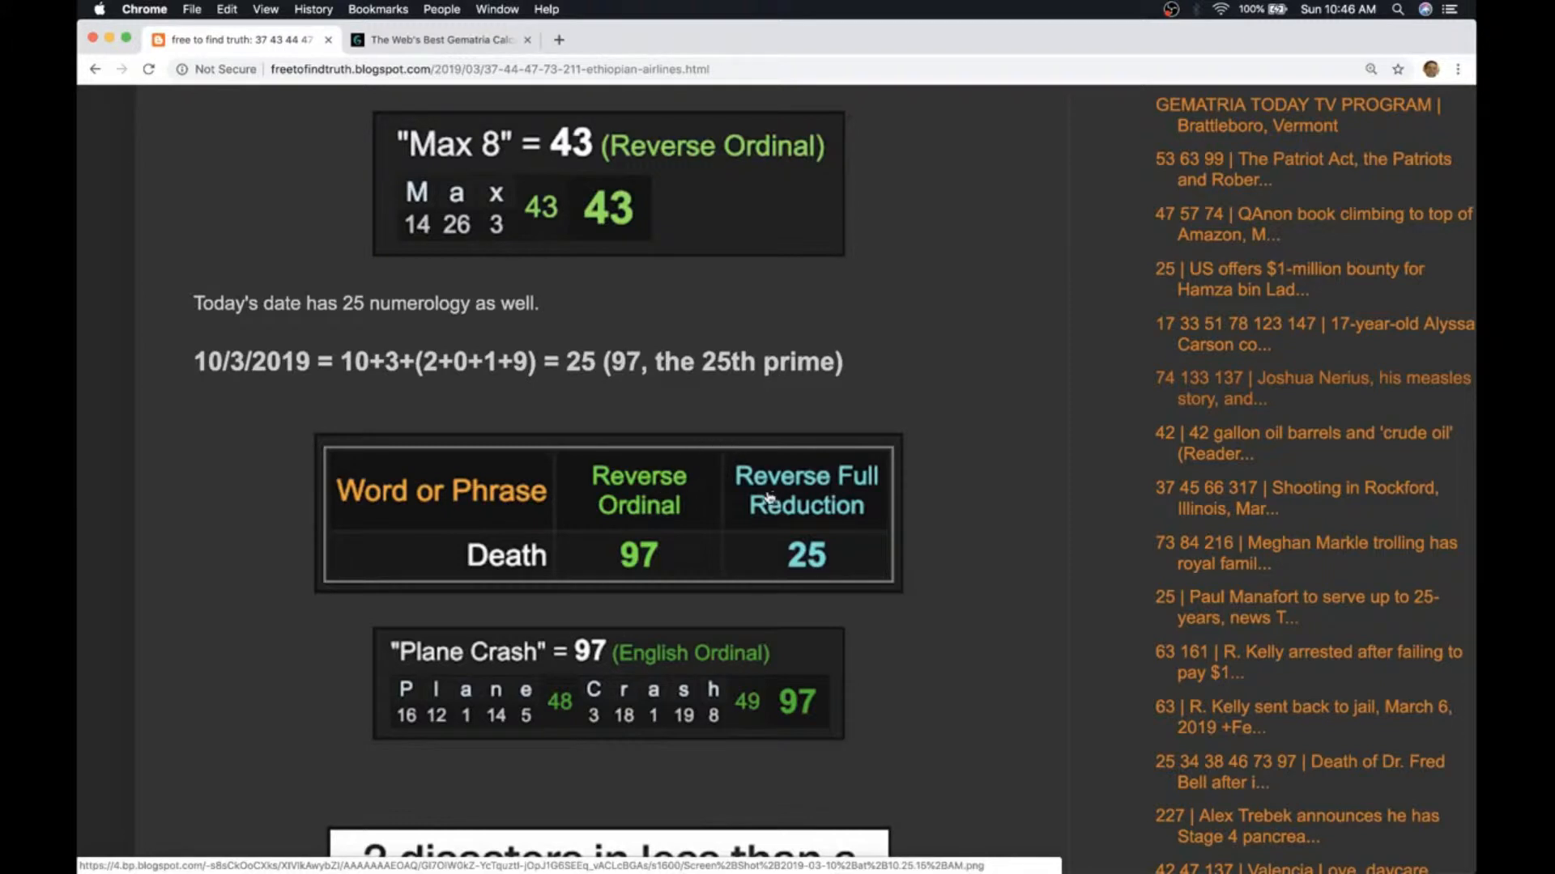
mouse_move(781, 449)
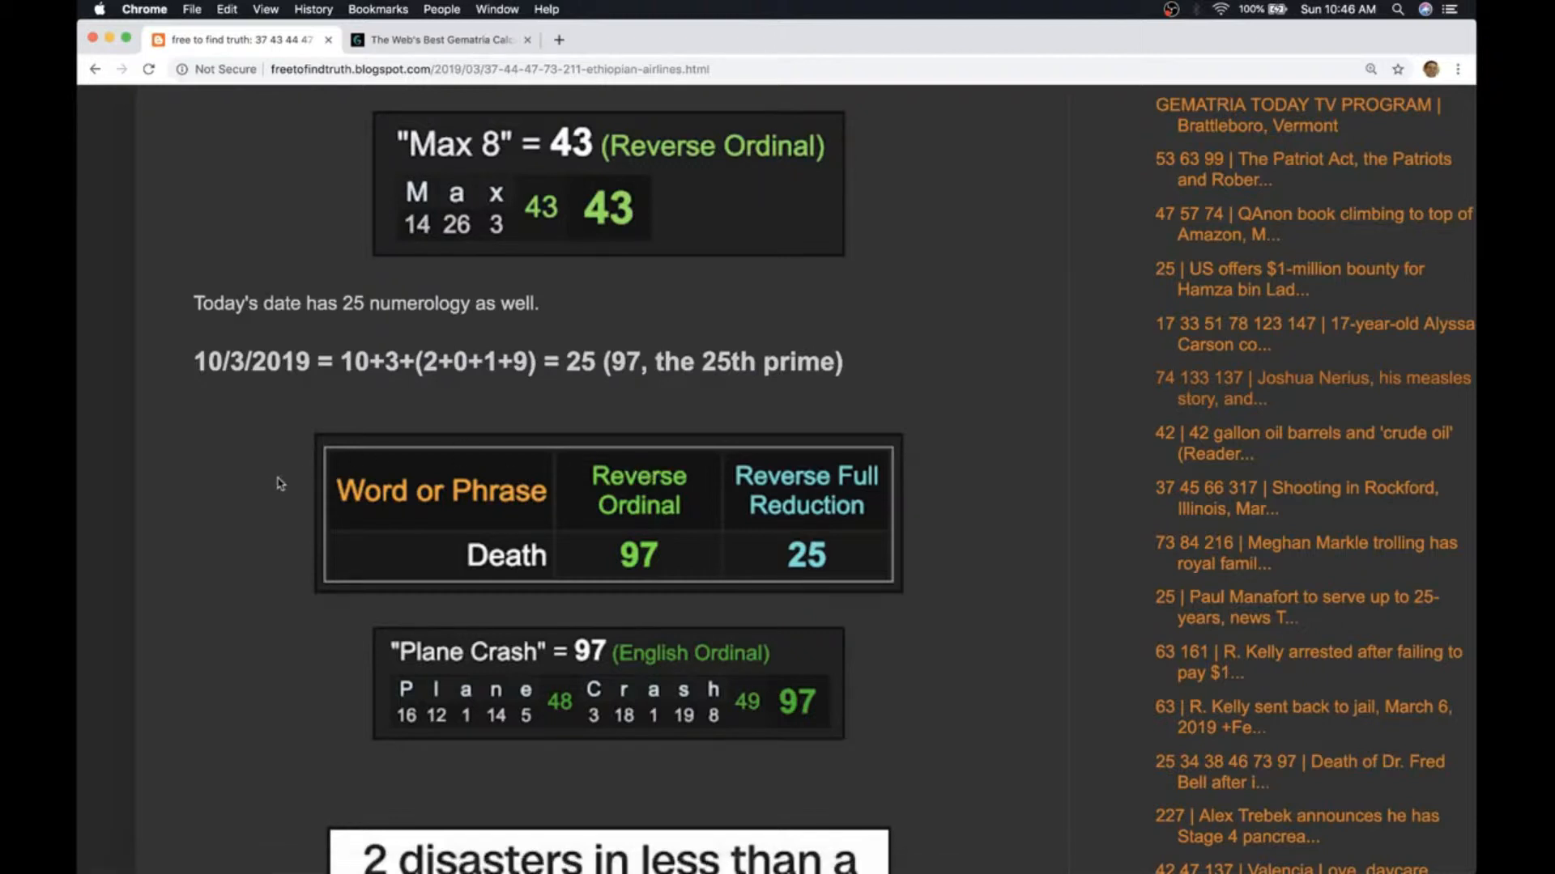
scroll(down, 3)
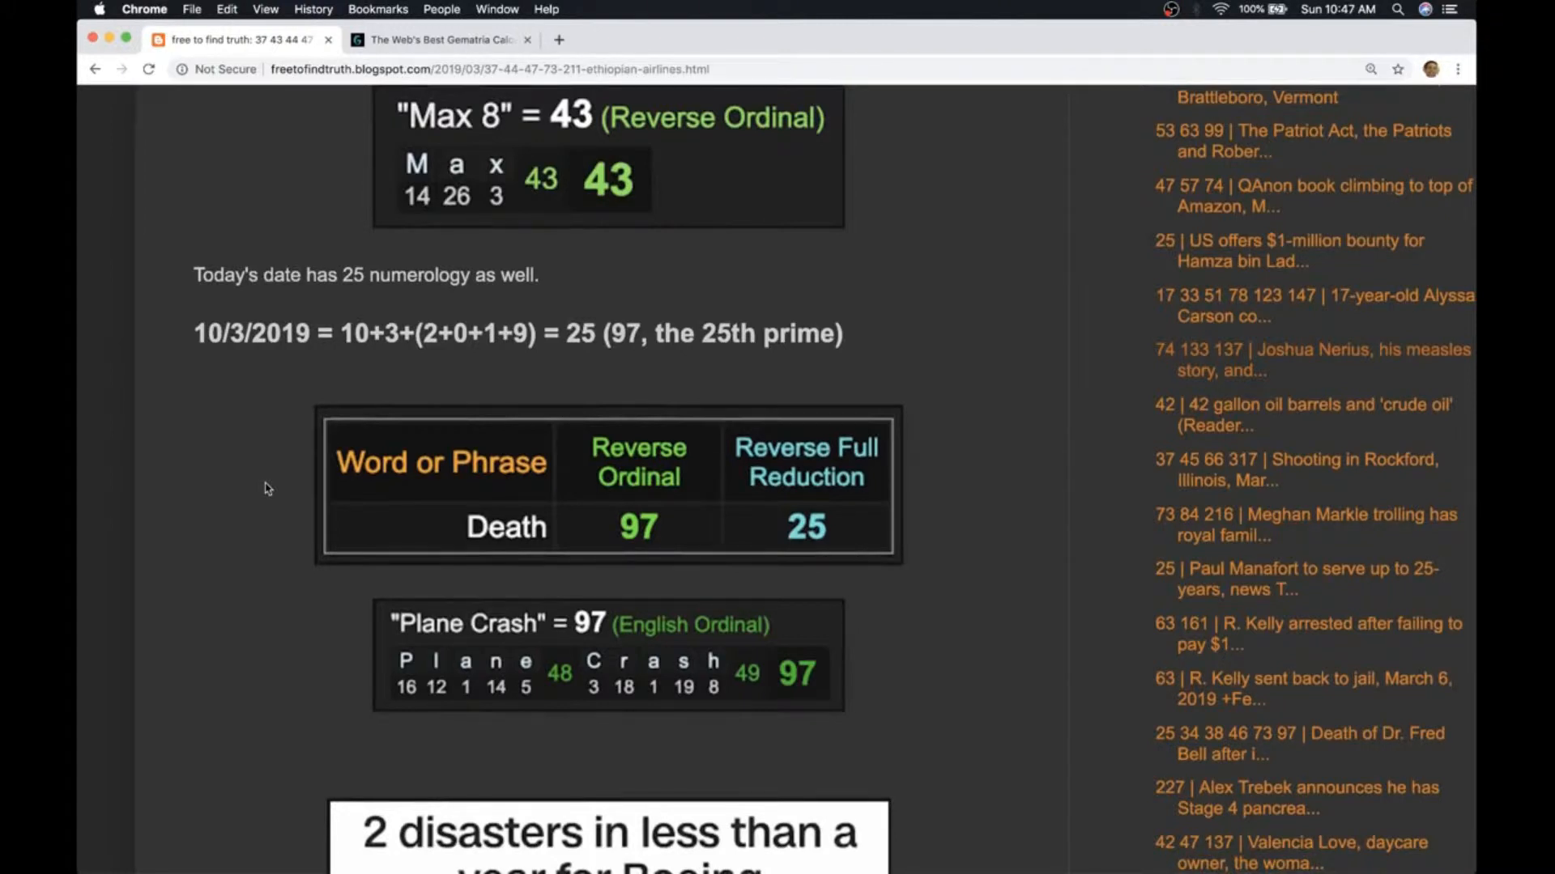
scroll(down, 3)
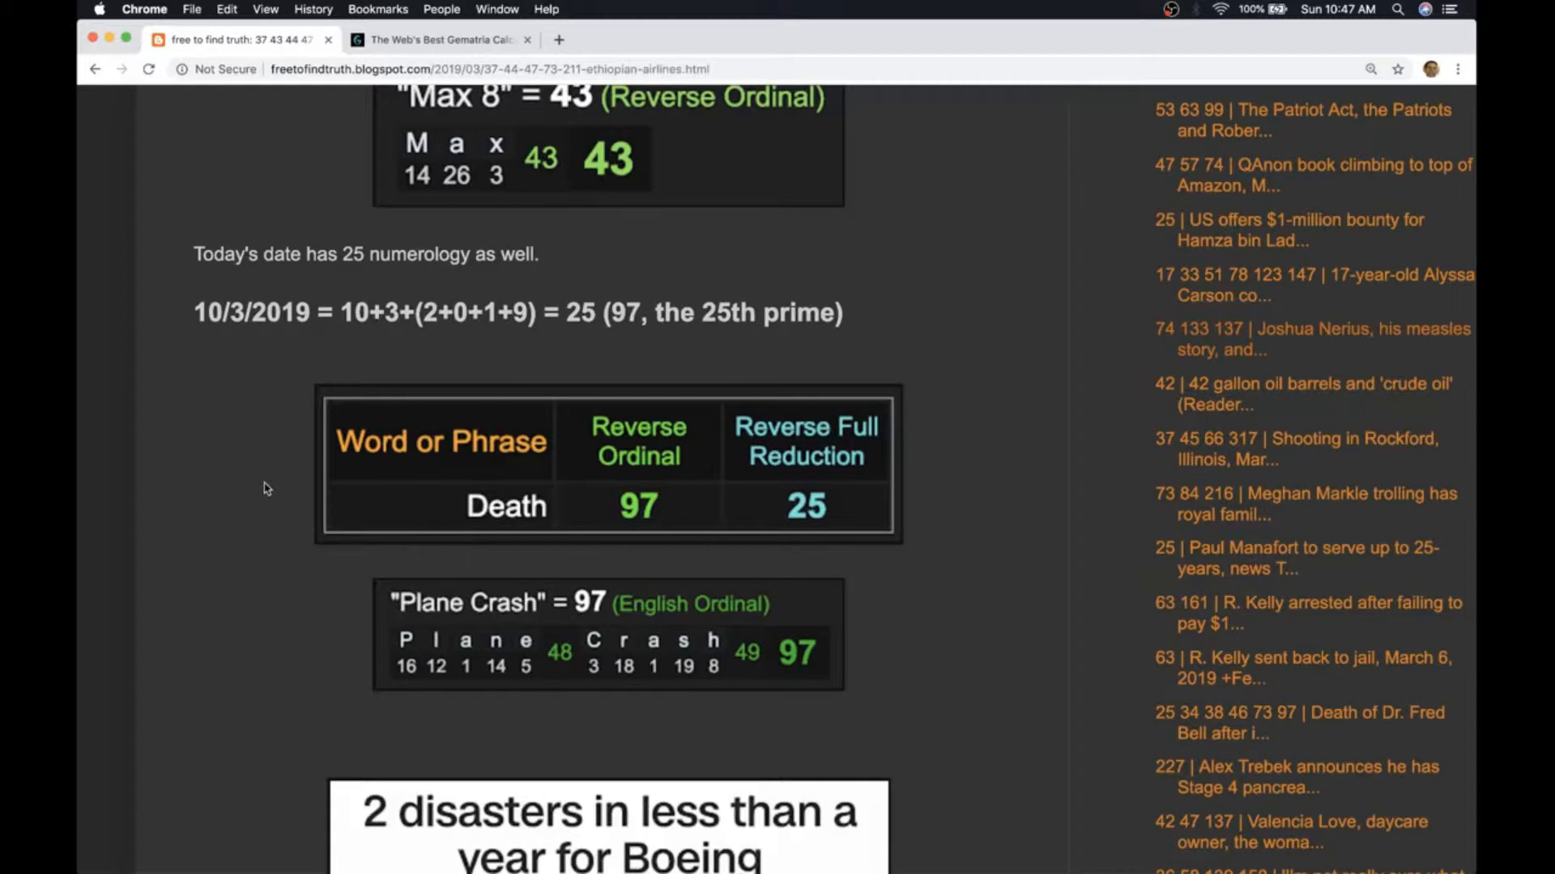
mouse_move(258, 499)
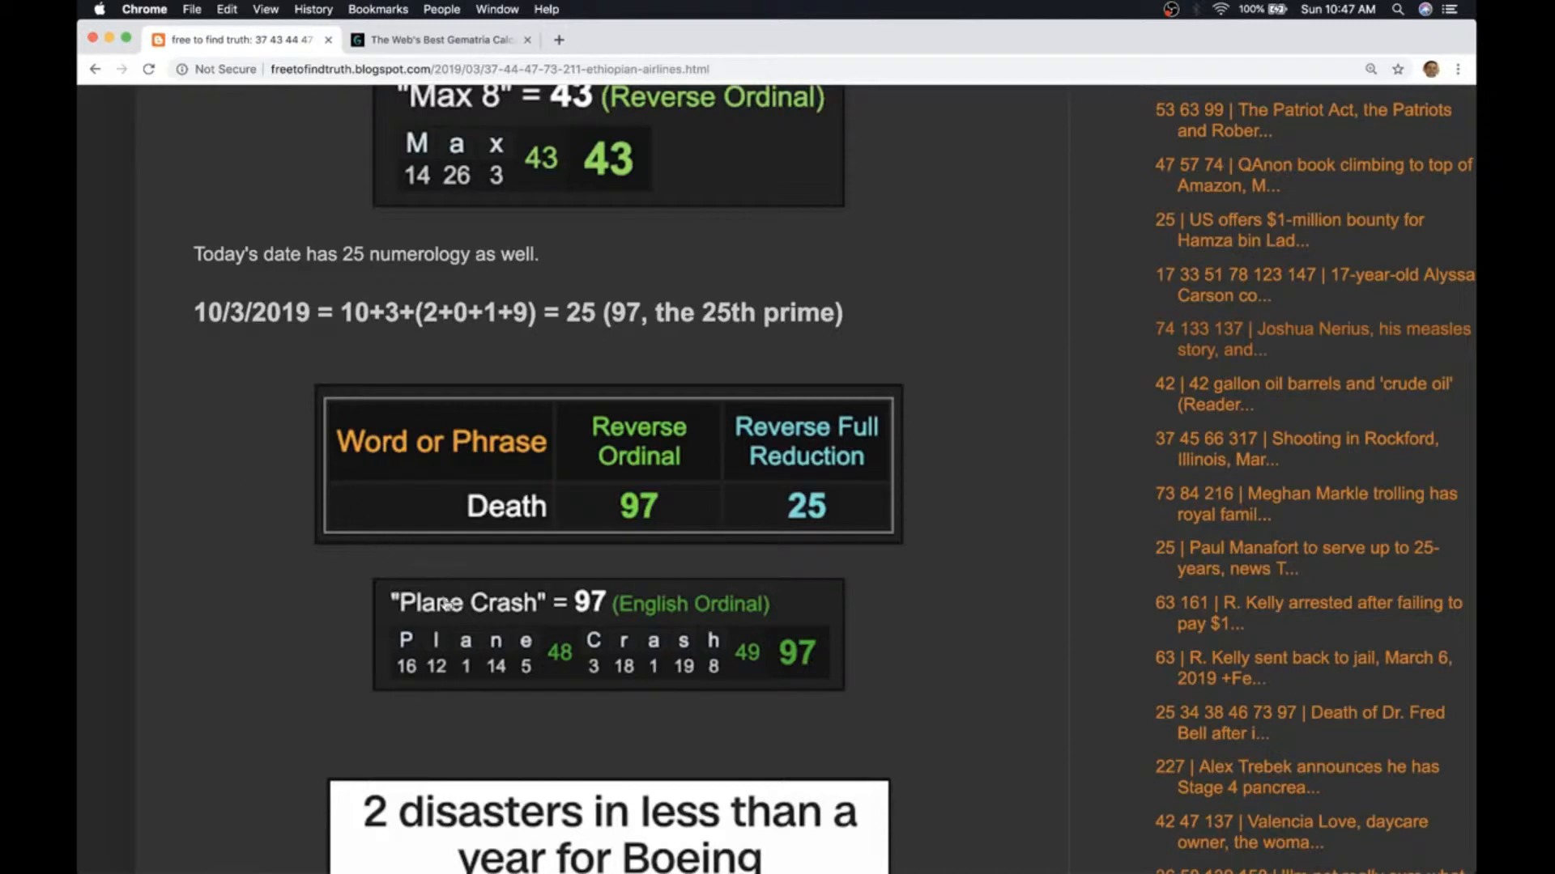
mouse_move(583, 616)
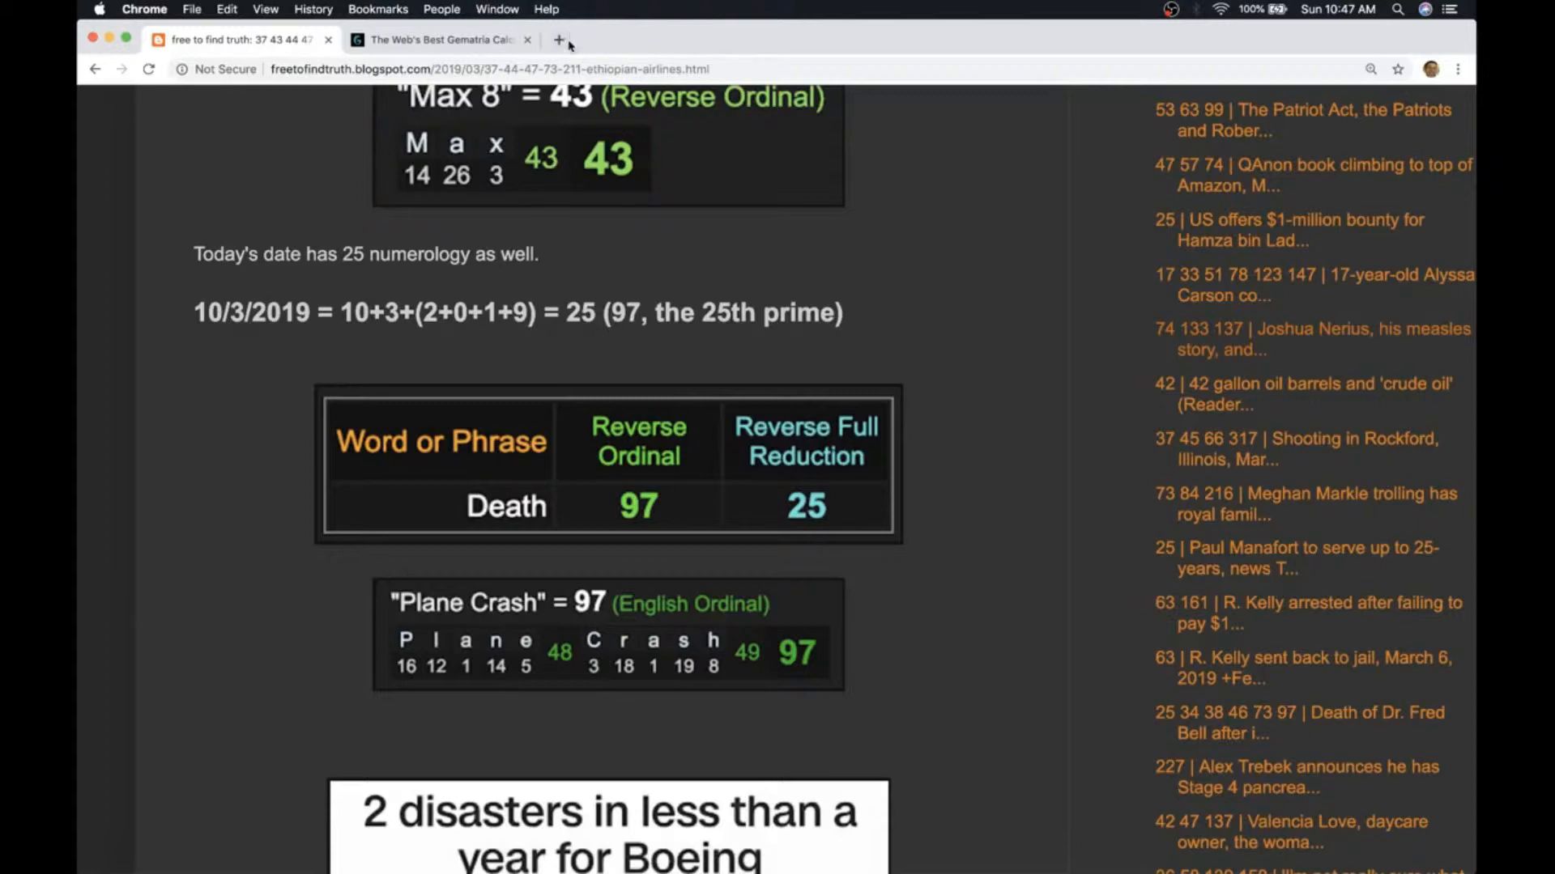
Step: Run a Google search for 'october 29' in a new tab, then return to the blog post
text(october+29&oq=october+29&aqs=chrome..69i57j0l5.1852j1j7&sourceid=chrome&ie=UTF-8)
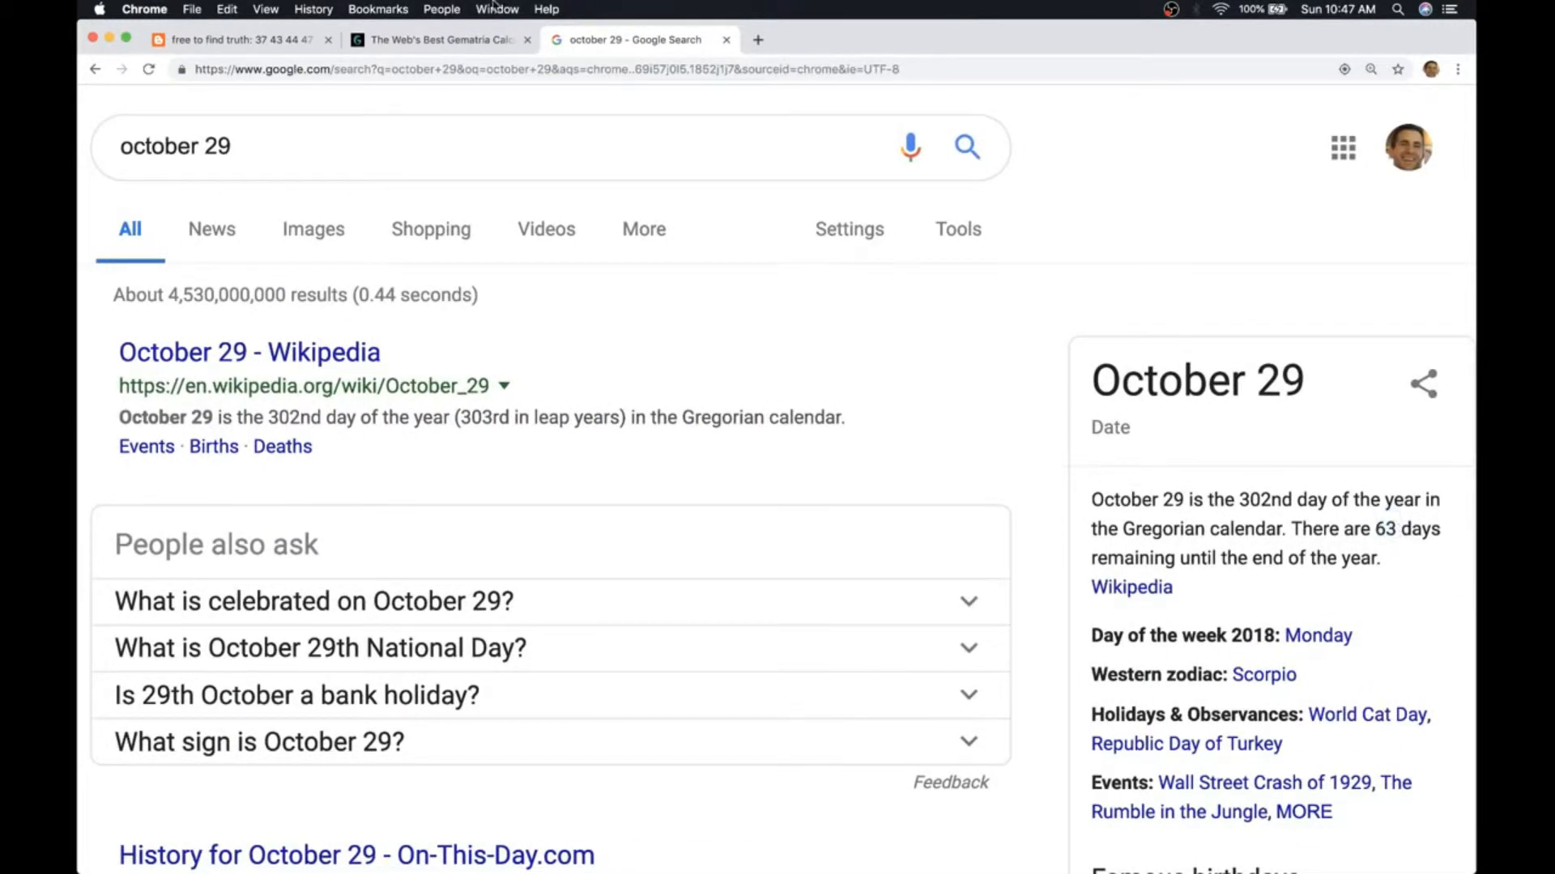
click(238, 39)
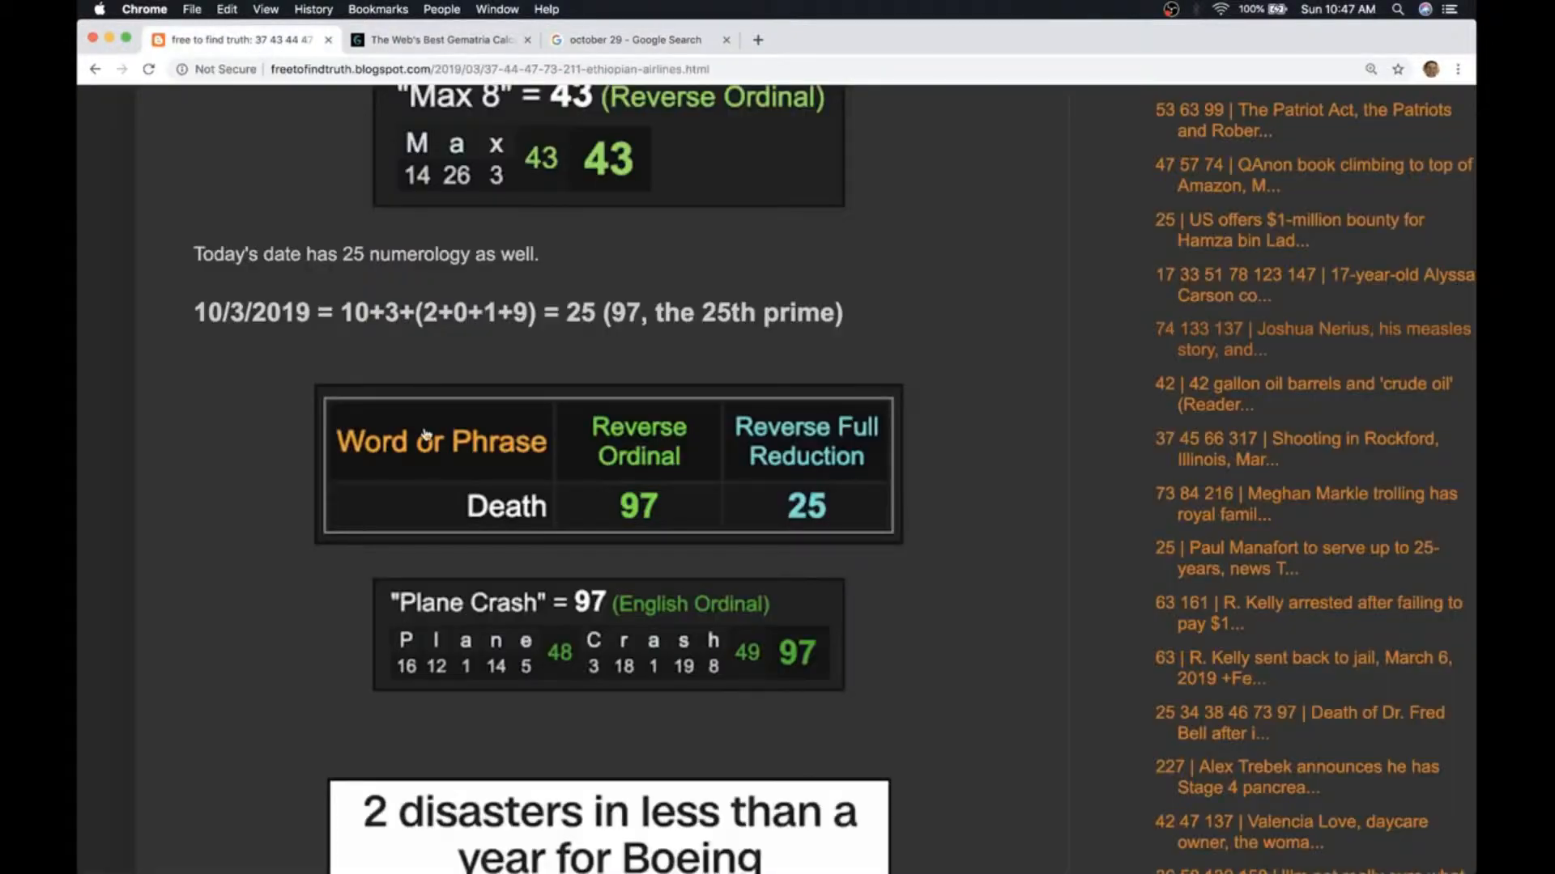
scroll(down, 3)
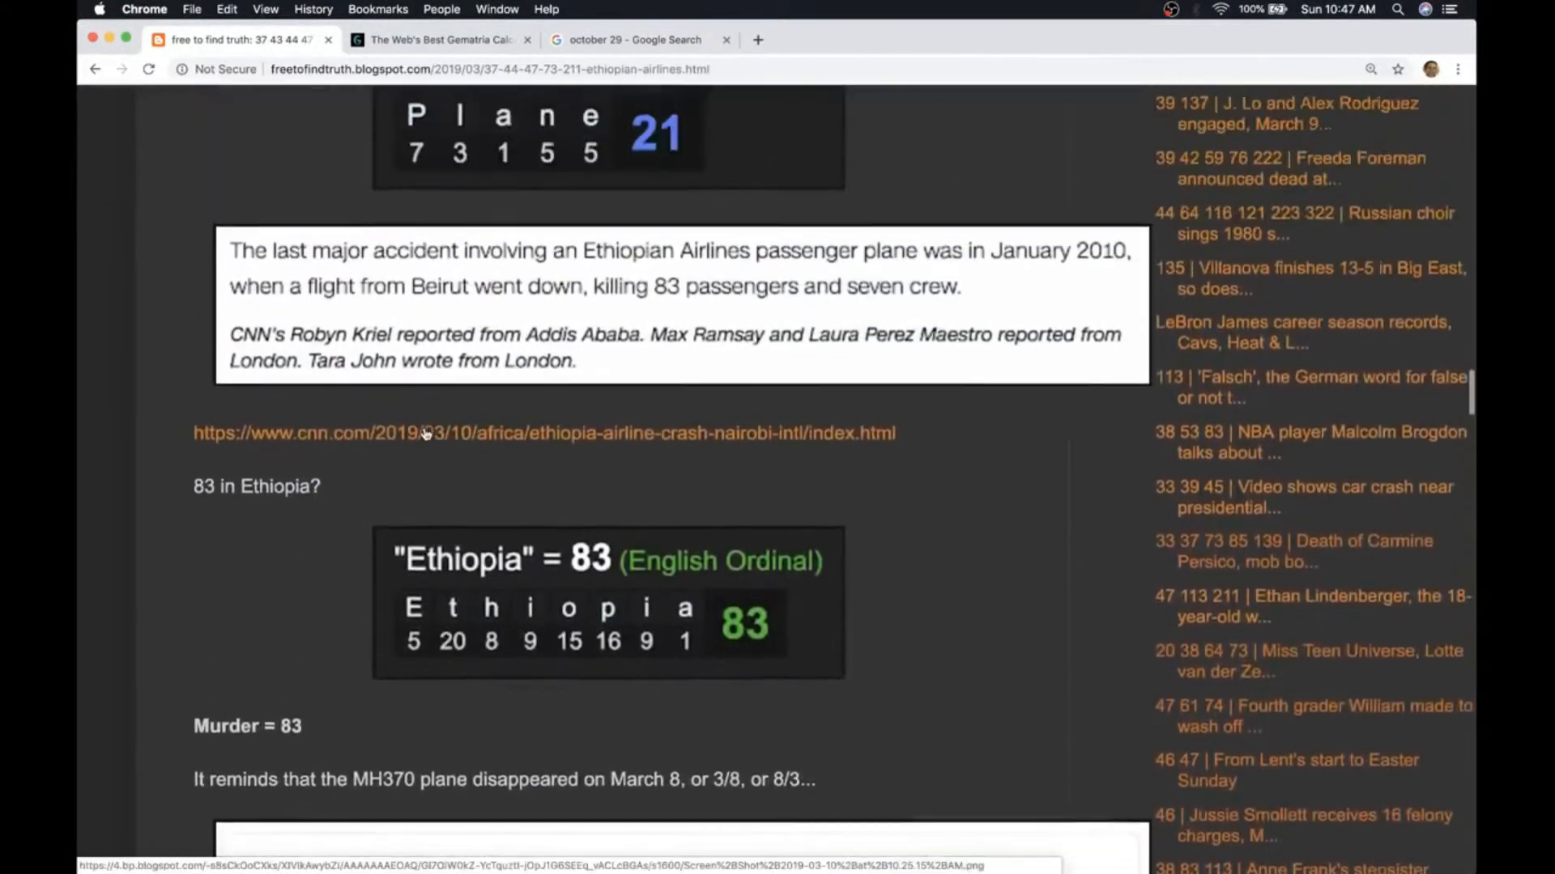
scroll(down, 3)
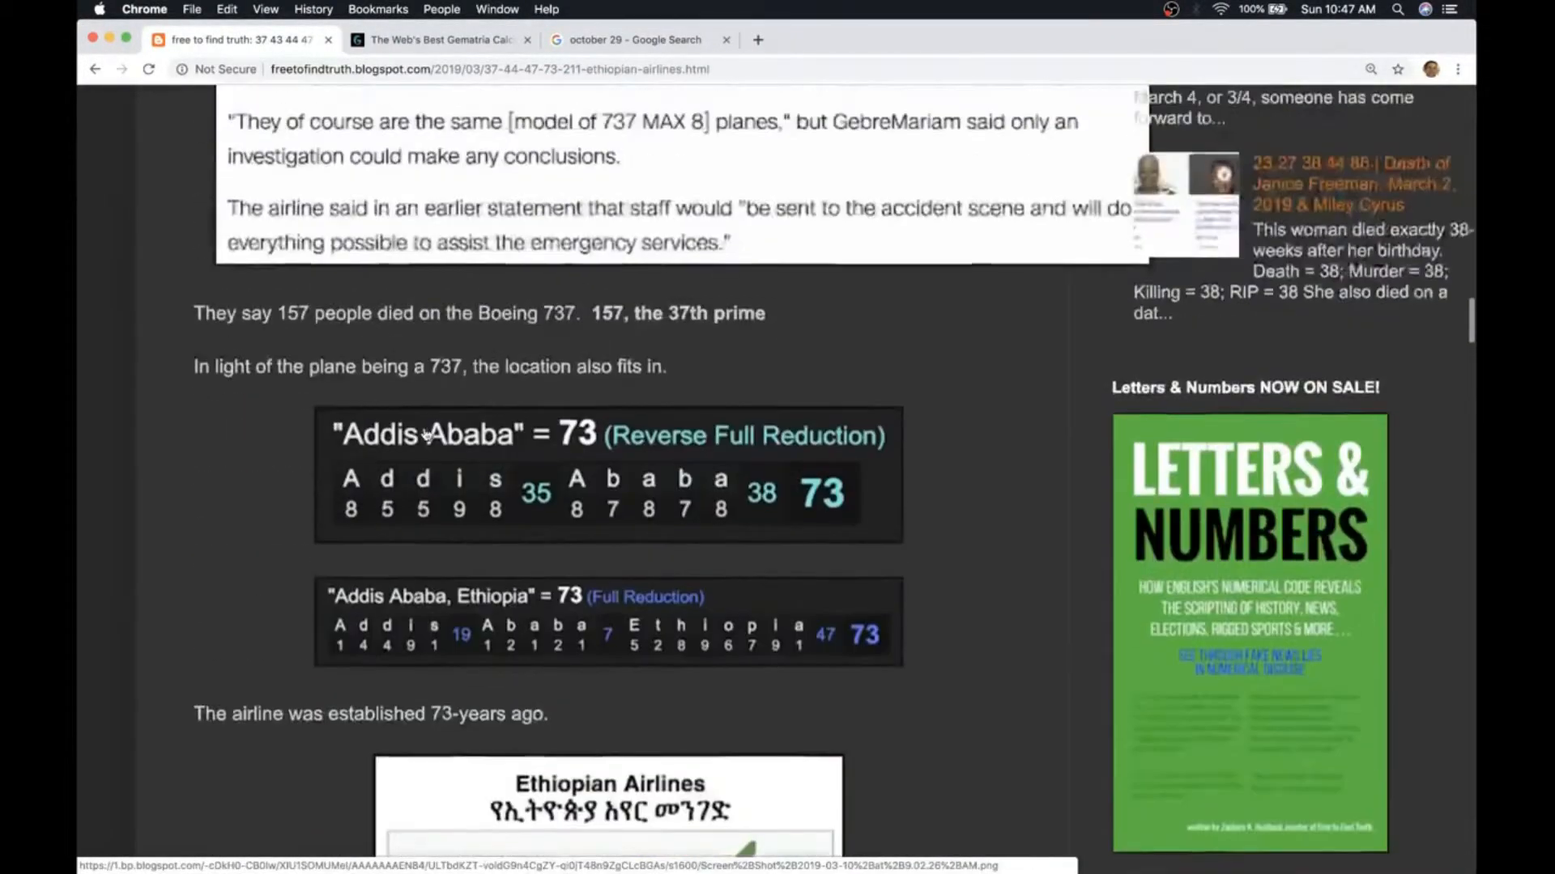
scroll(up, 3)
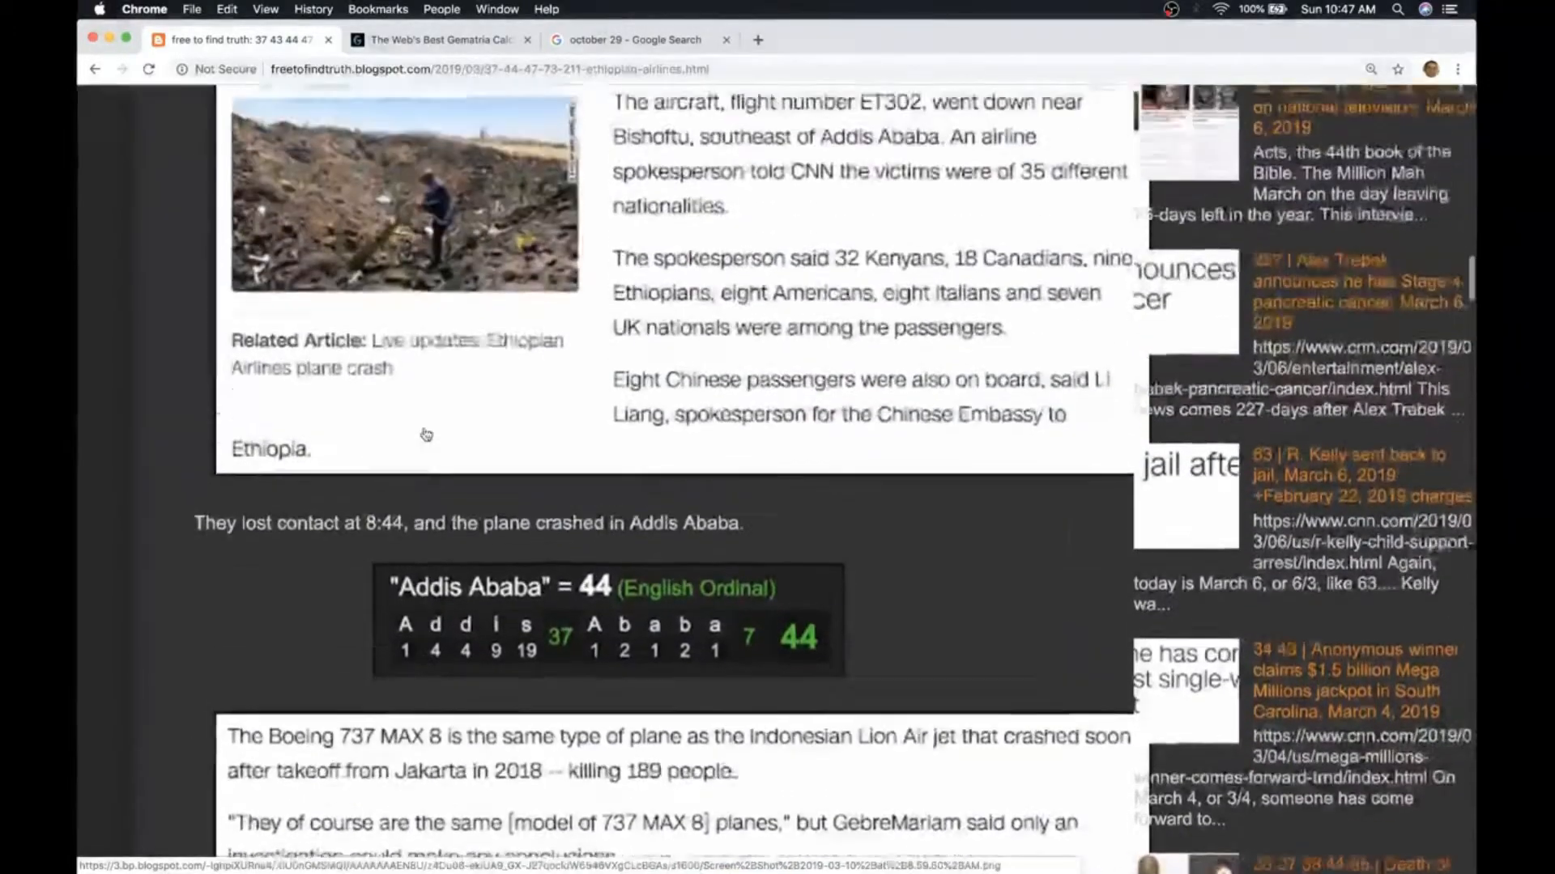
scroll(up, 3)
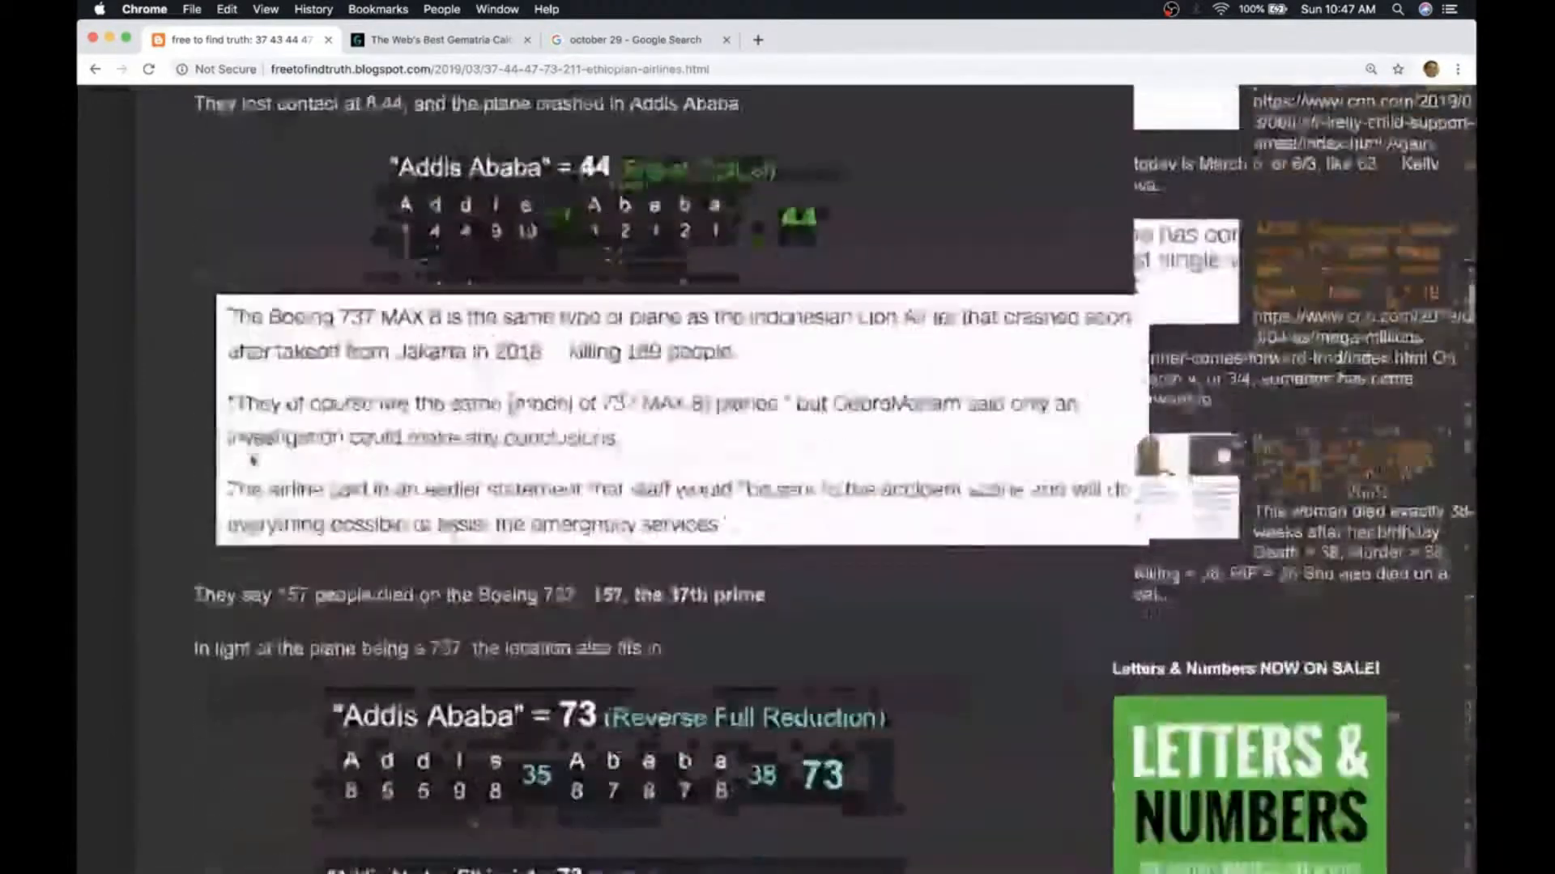
scroll(down, 3)
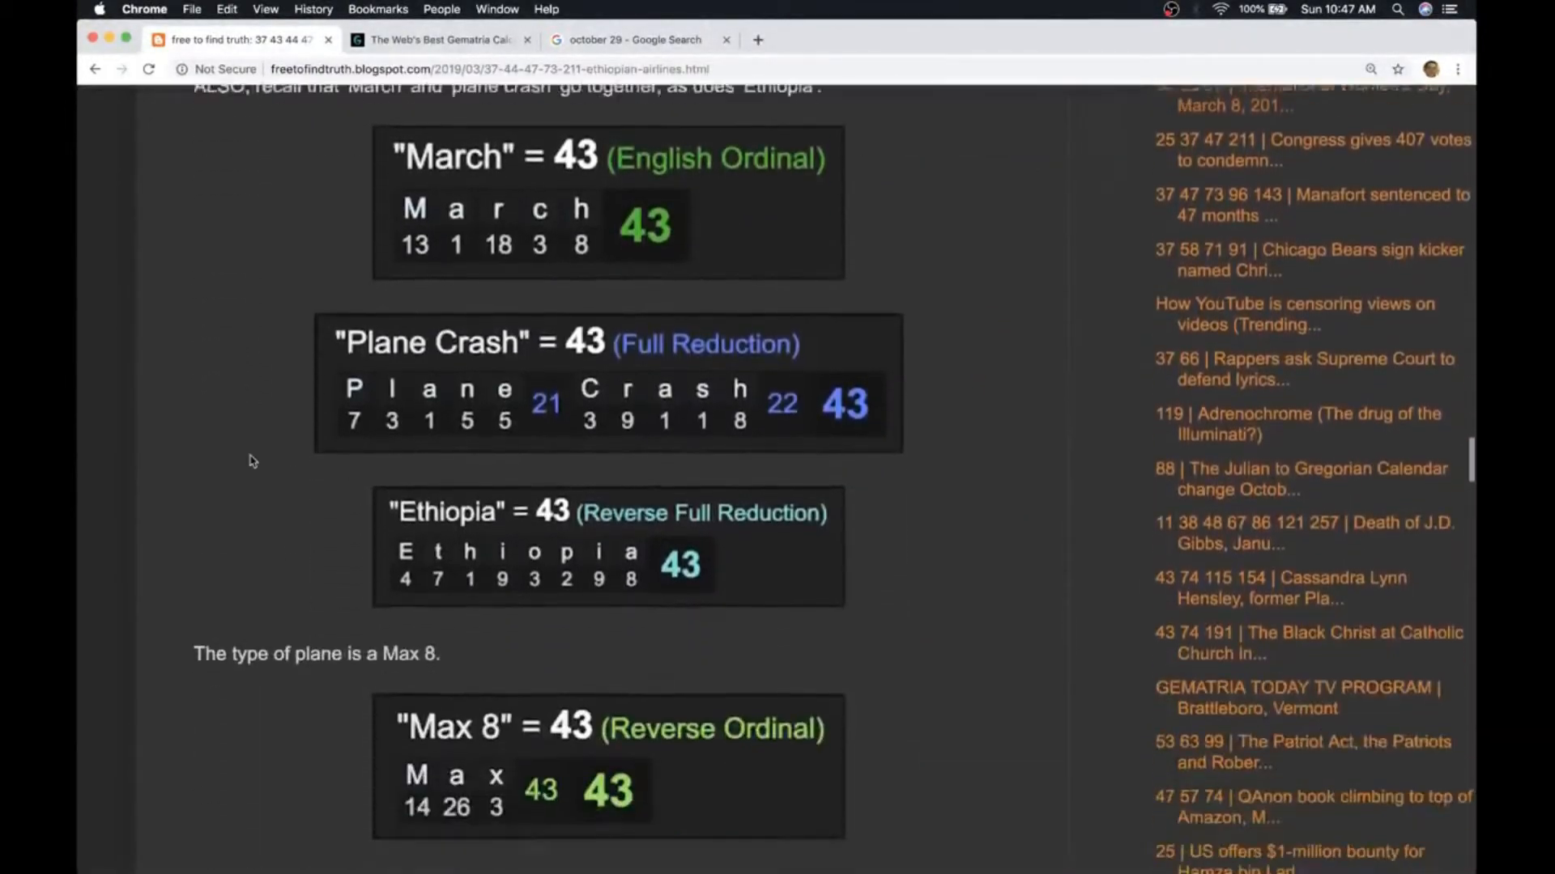
scroll(down, 3)
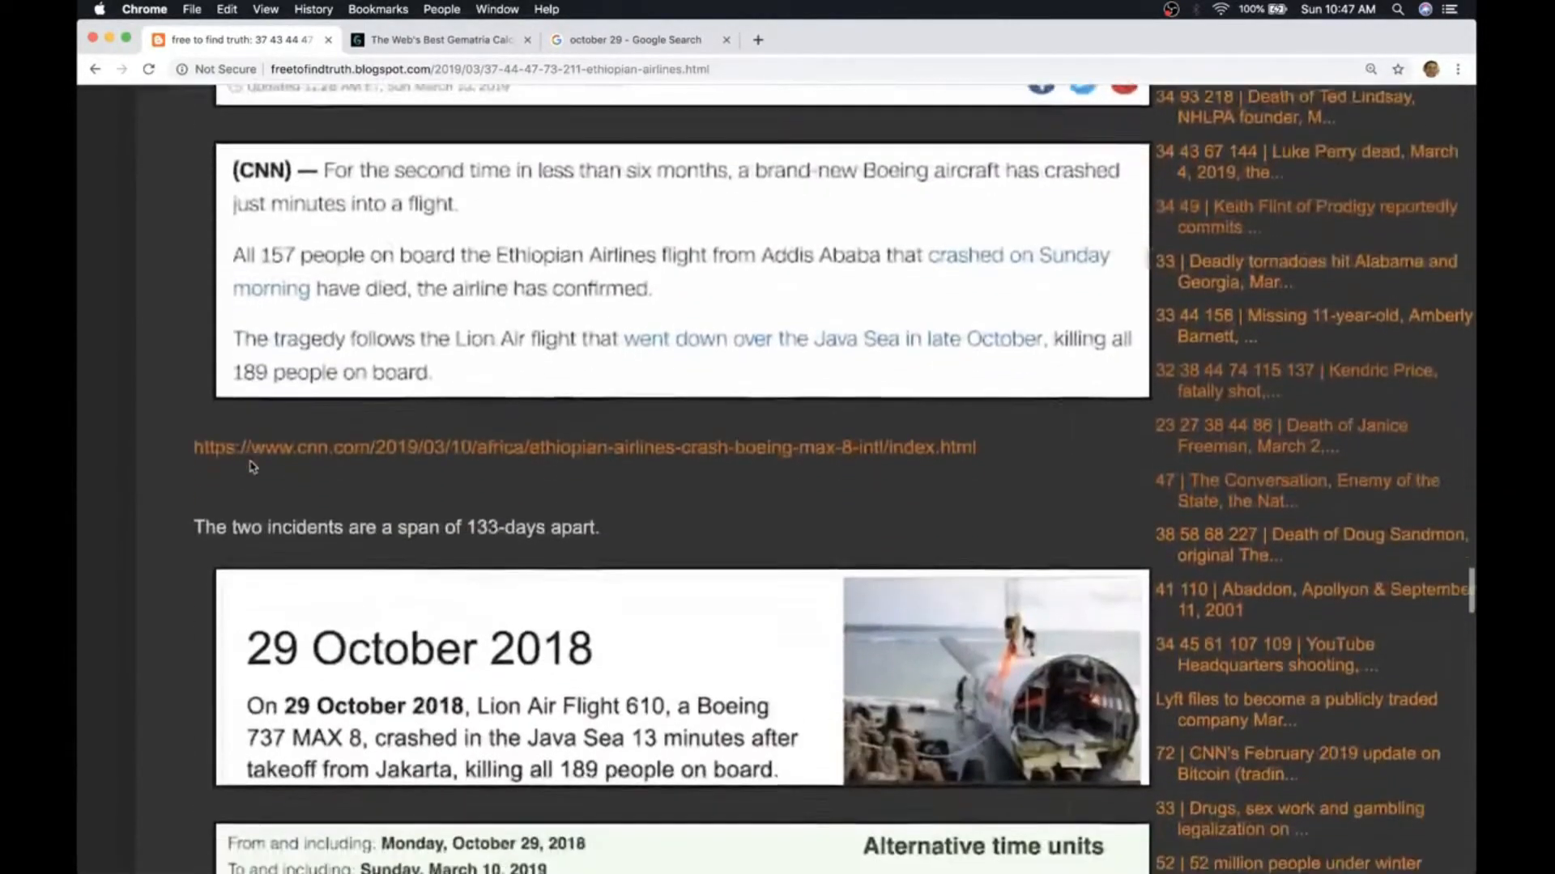
scroll(down, 3)
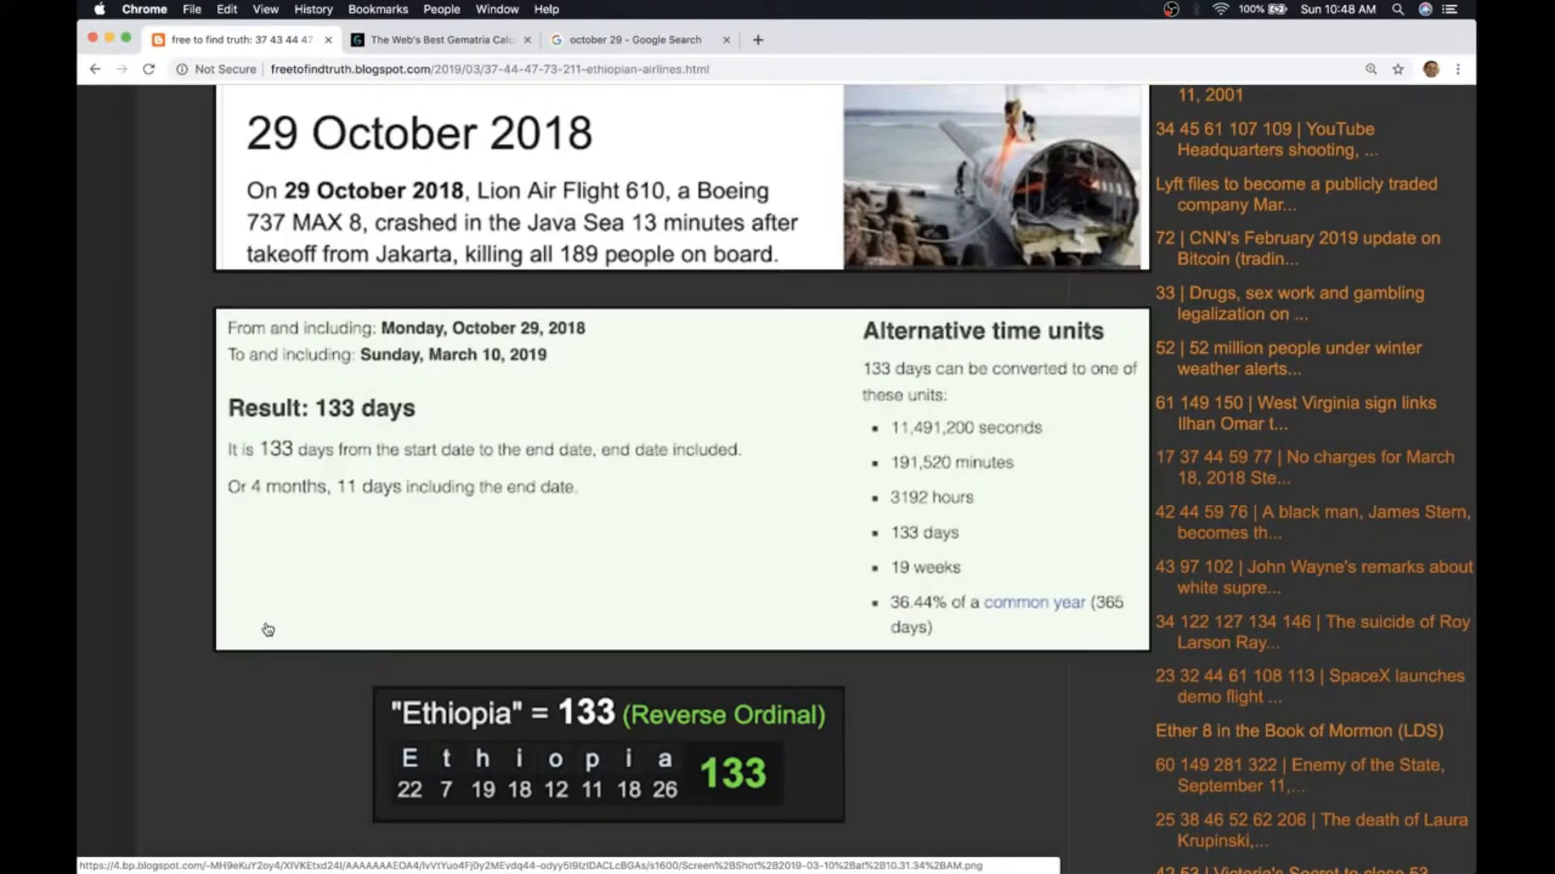
scroll(down, 3)
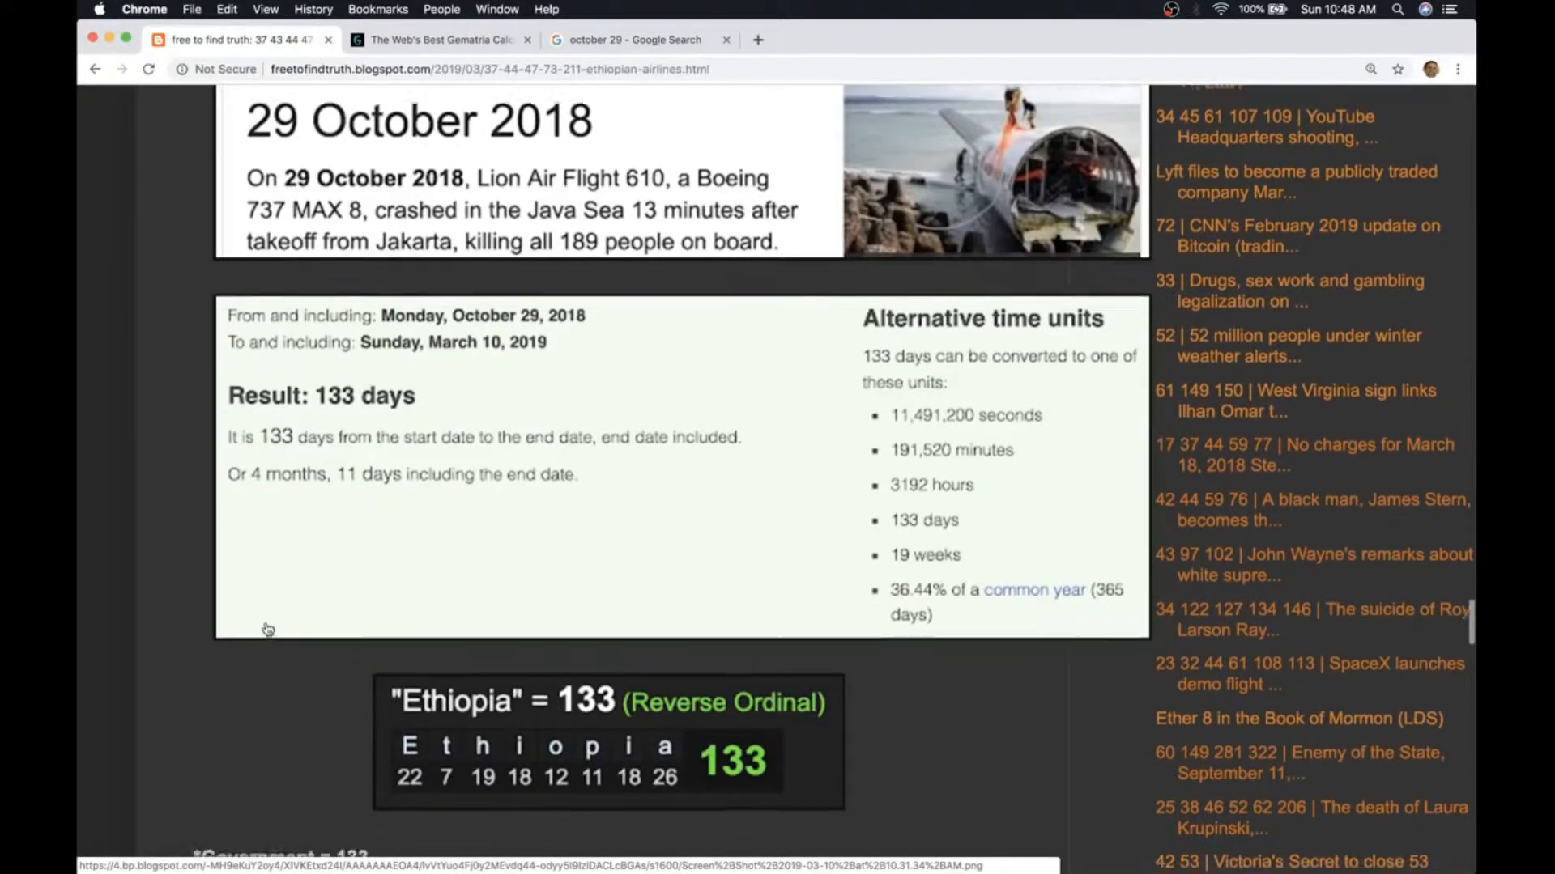
scroll(down, 3)
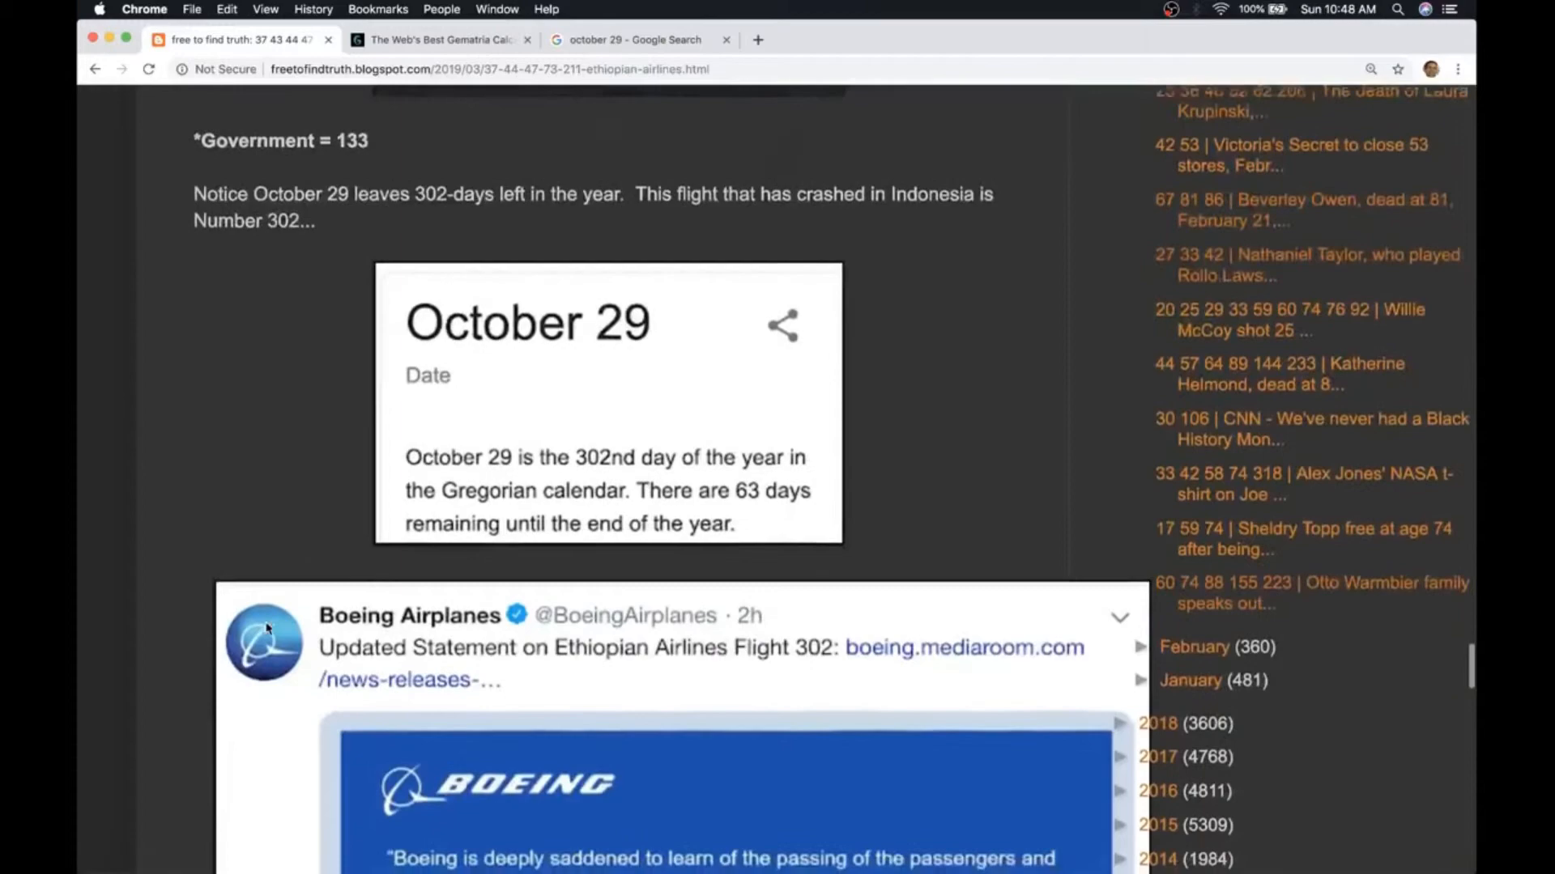
scroll(down, 3)
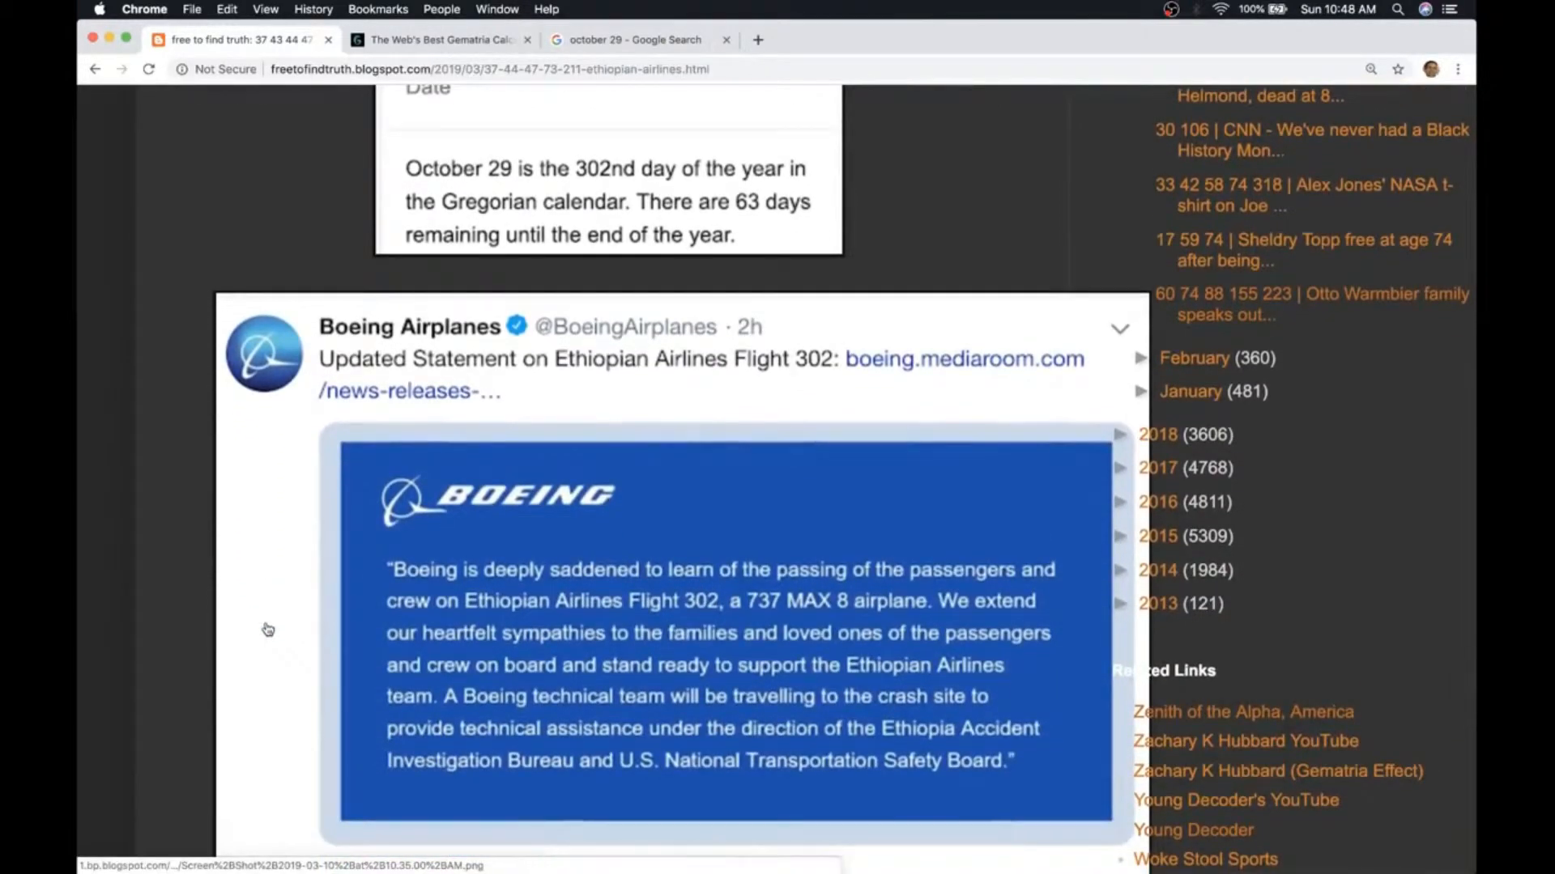
scroll(down, 3)
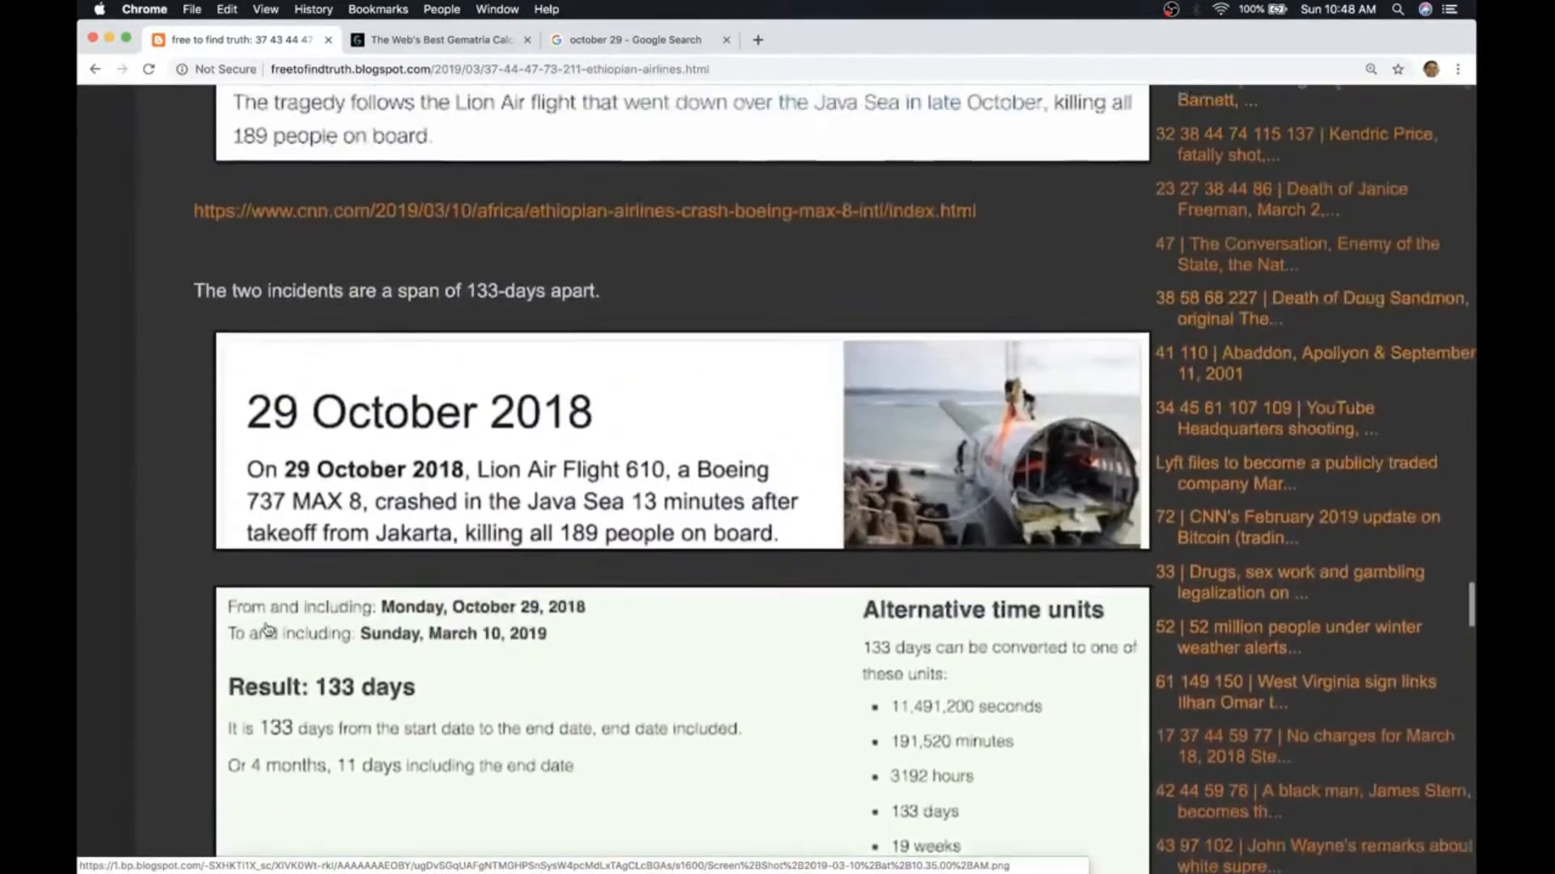
scroll(down, 3)
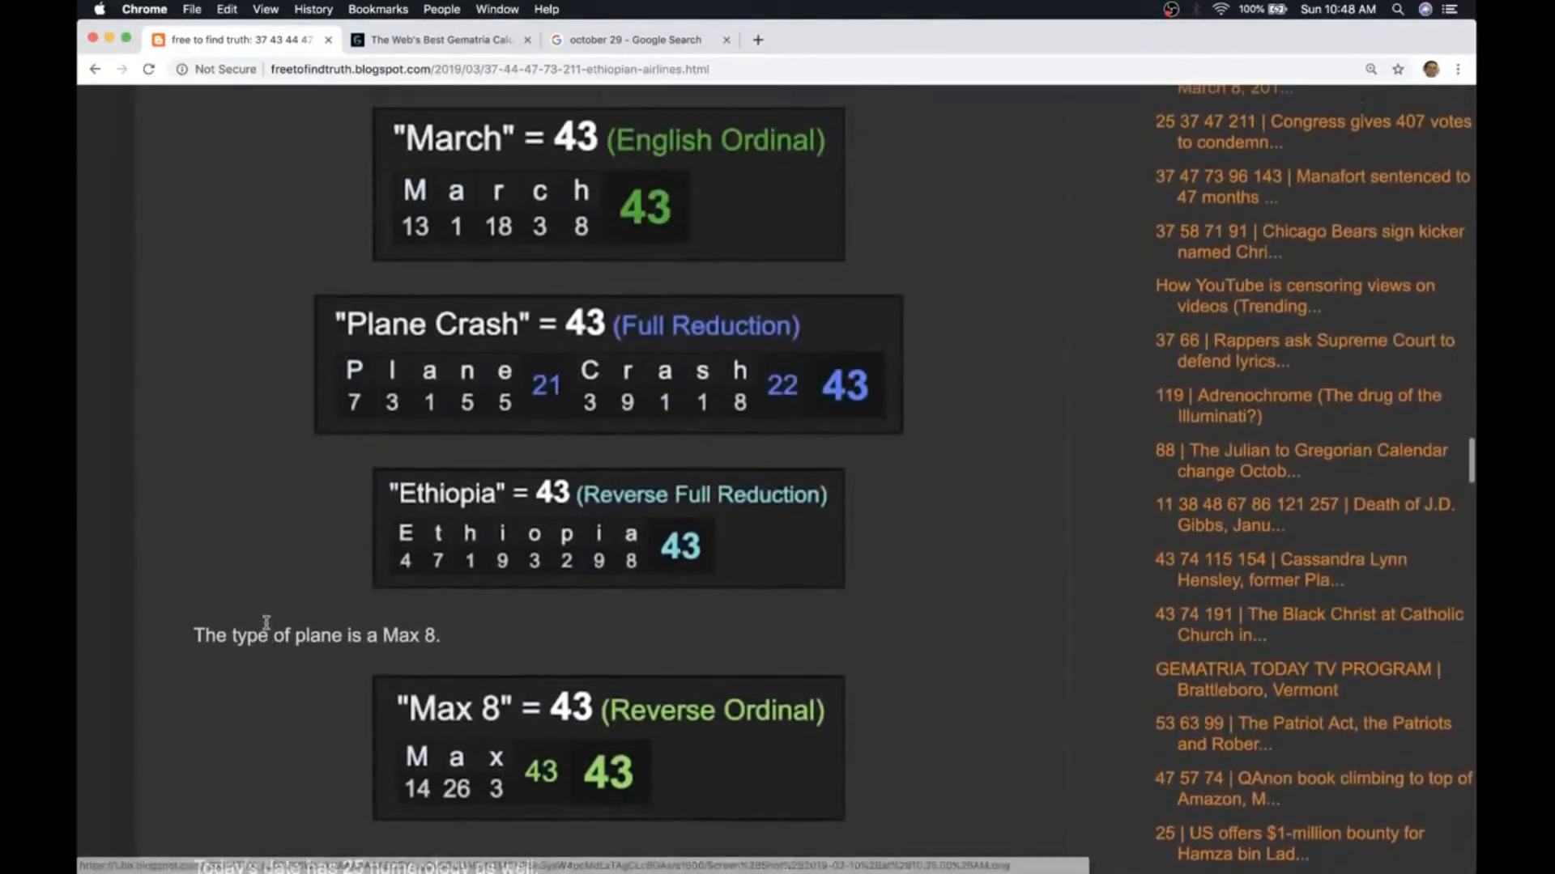
scroll(down, 3)
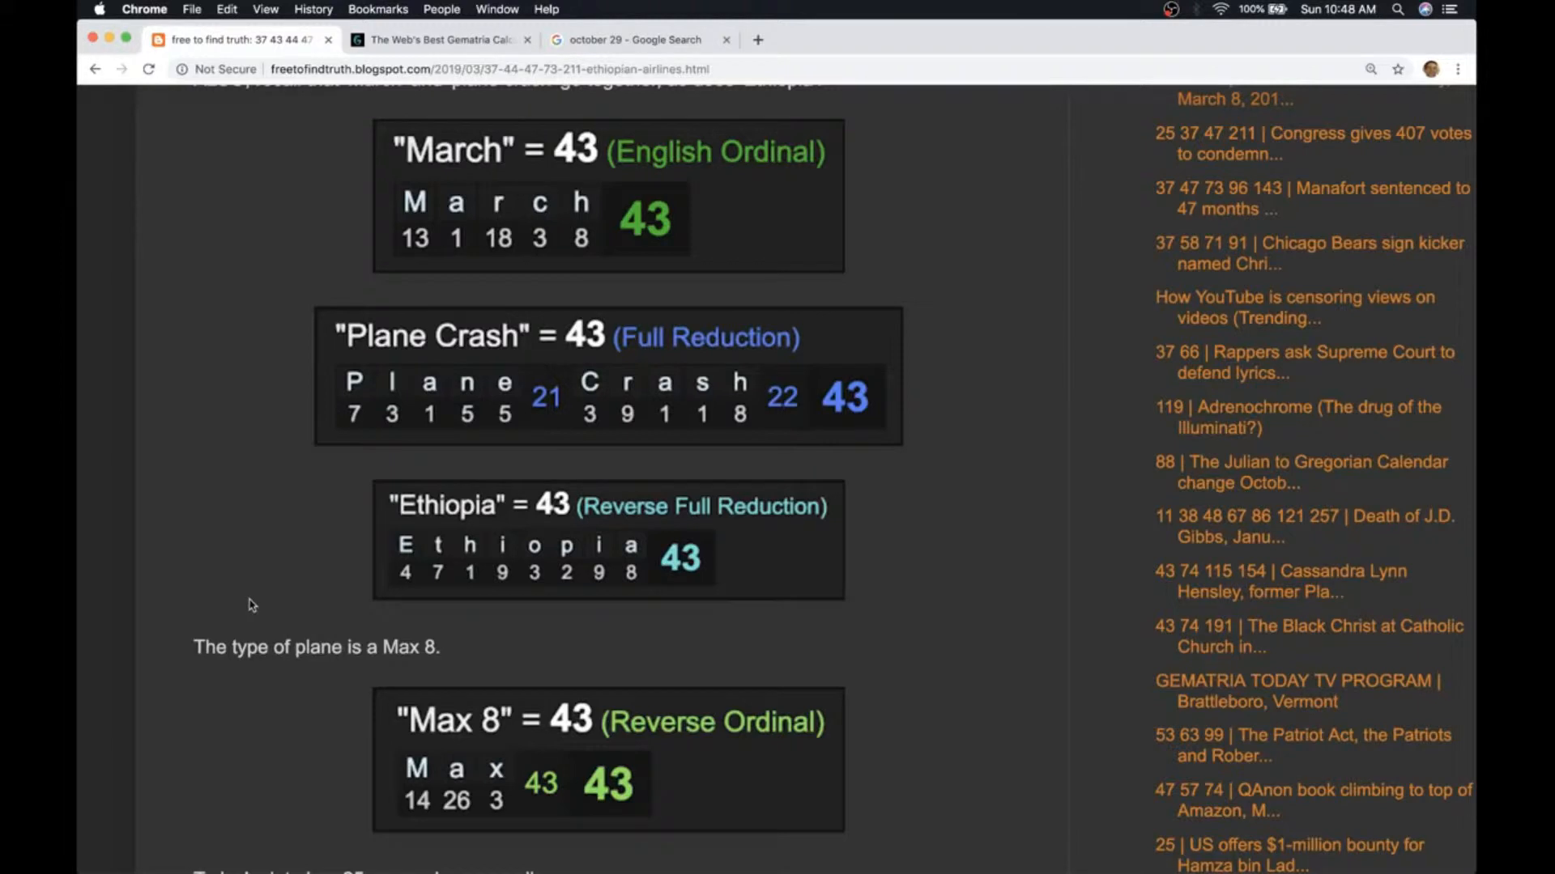
scroll(down, 3)
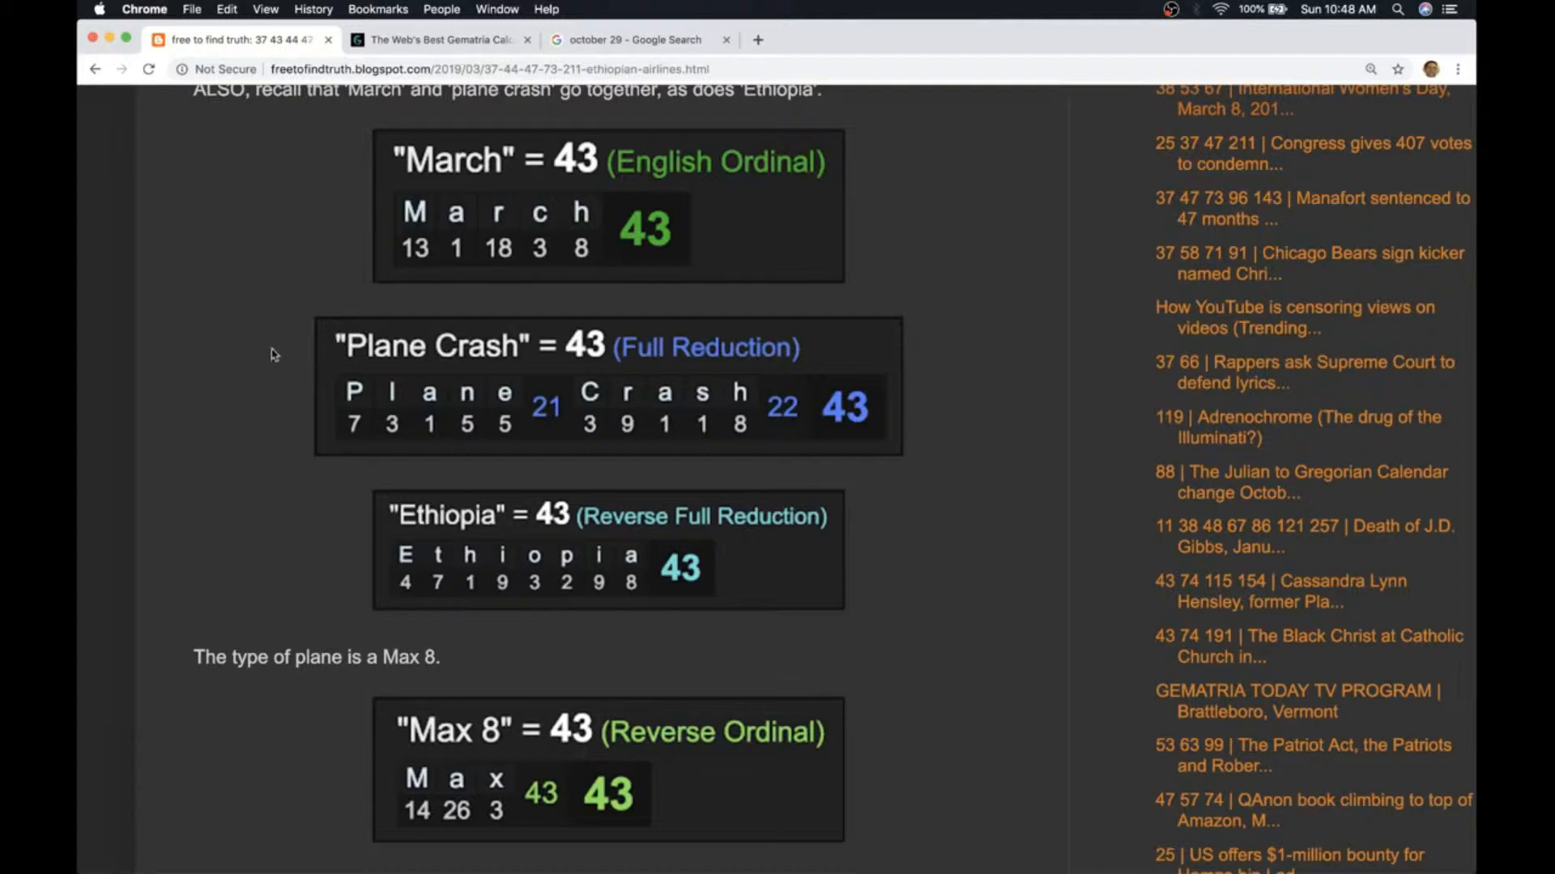
mouse_move(313, 499)
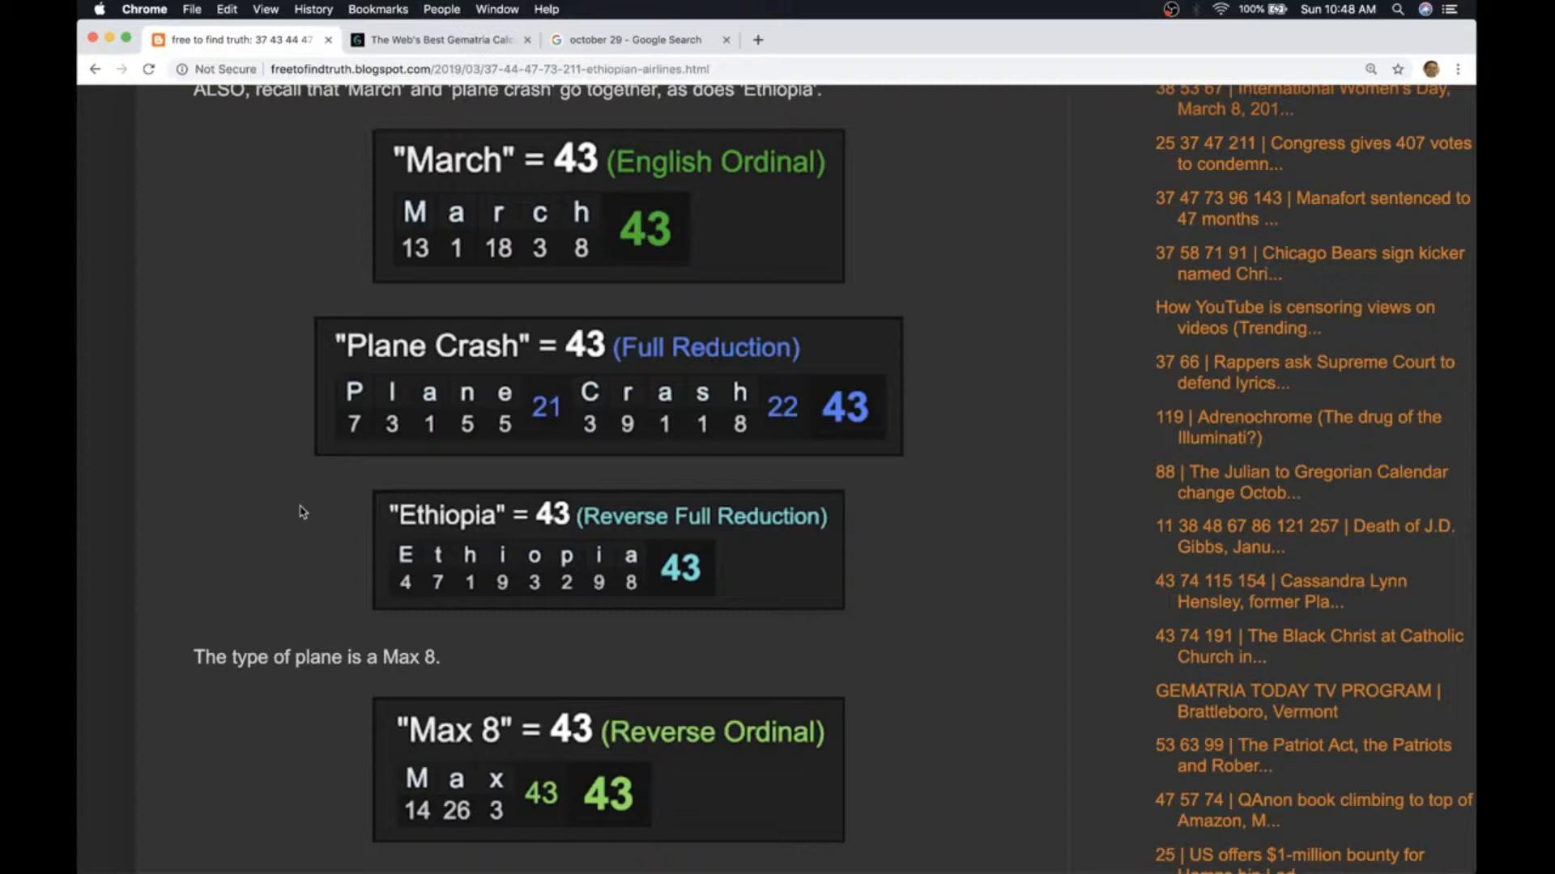
mouse_move(258, 532)
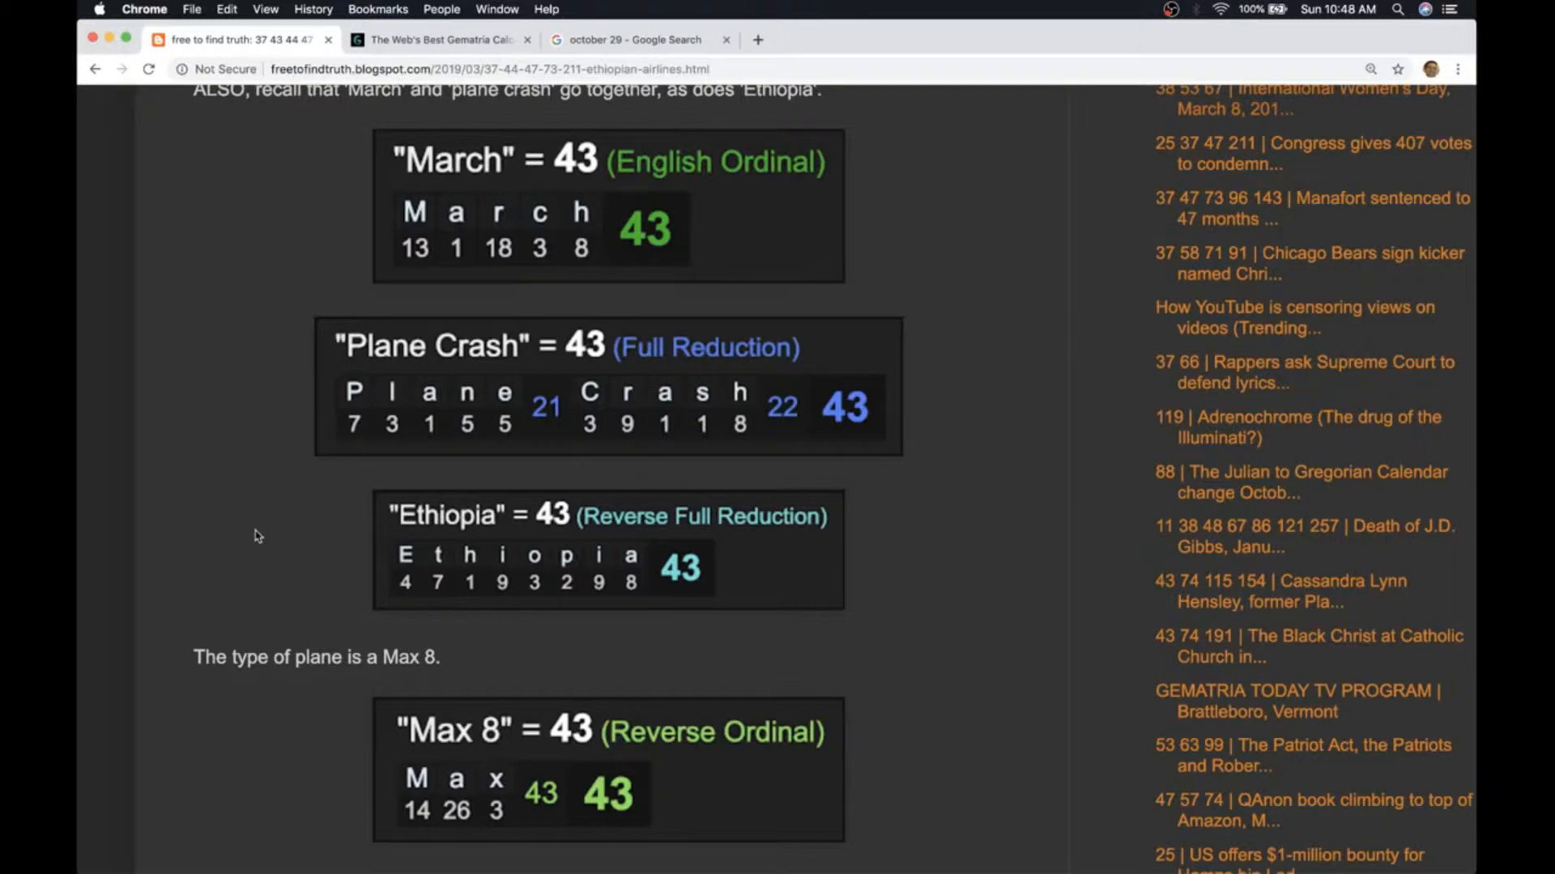
mouse_move(250, 536)
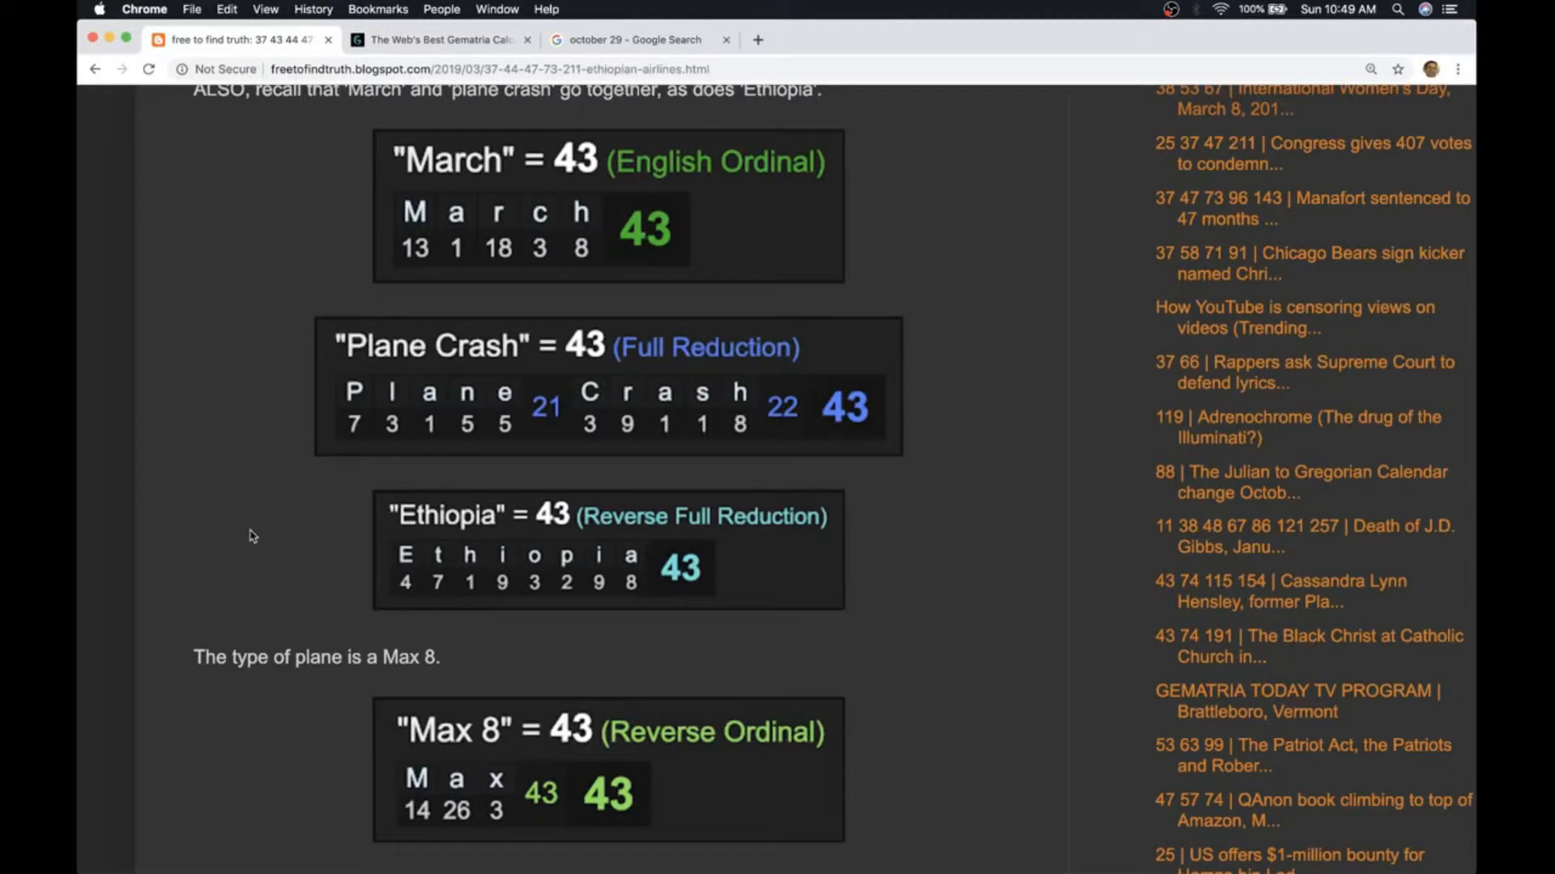
mouse_move(246, 533)
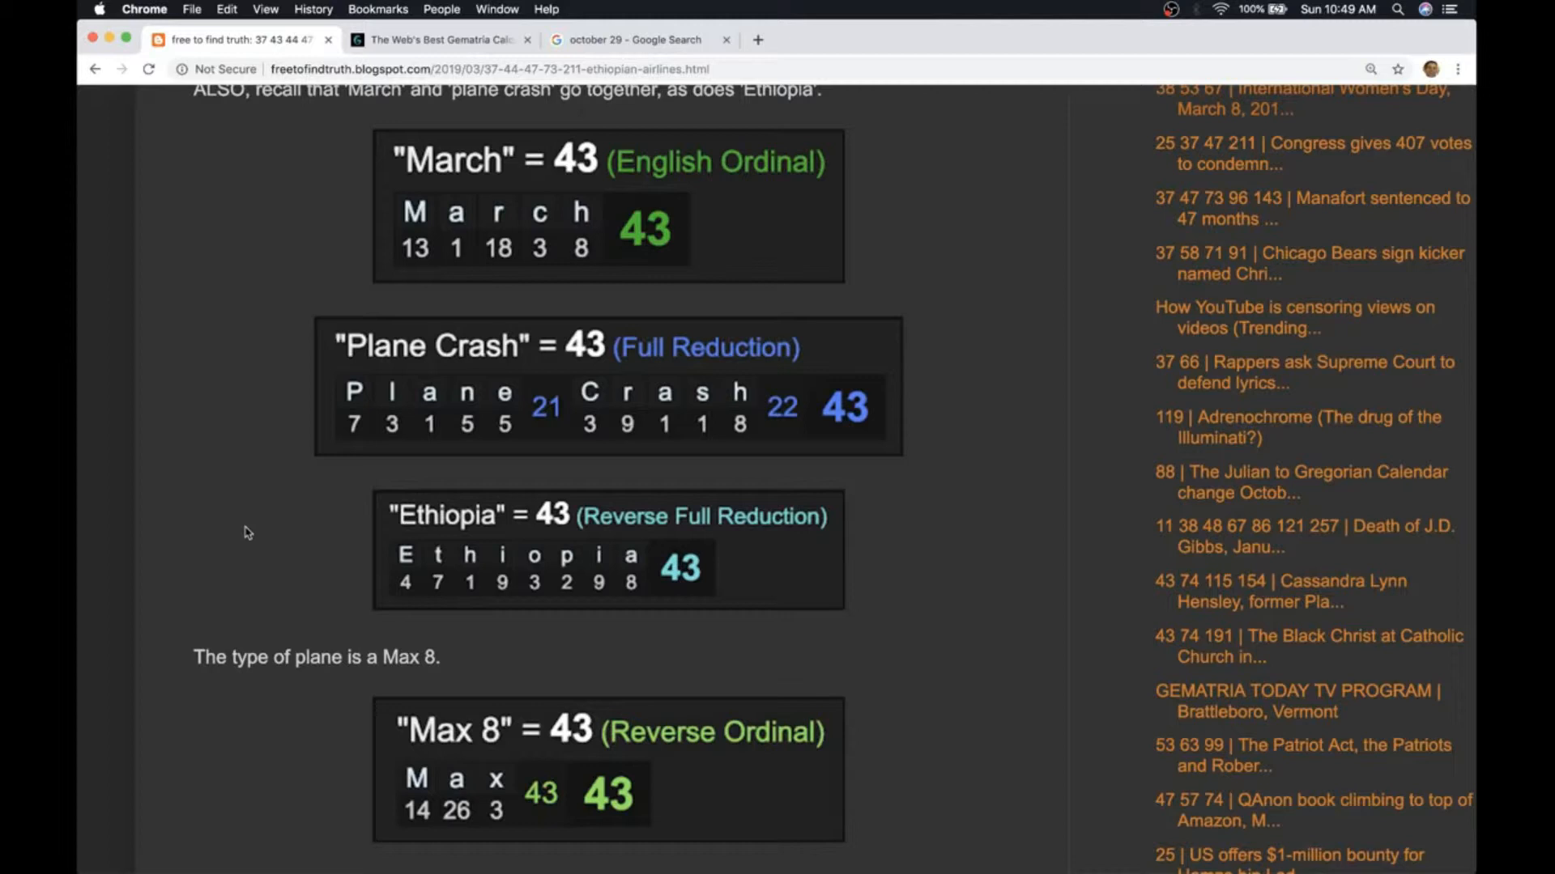
mouse_move(238, 277)
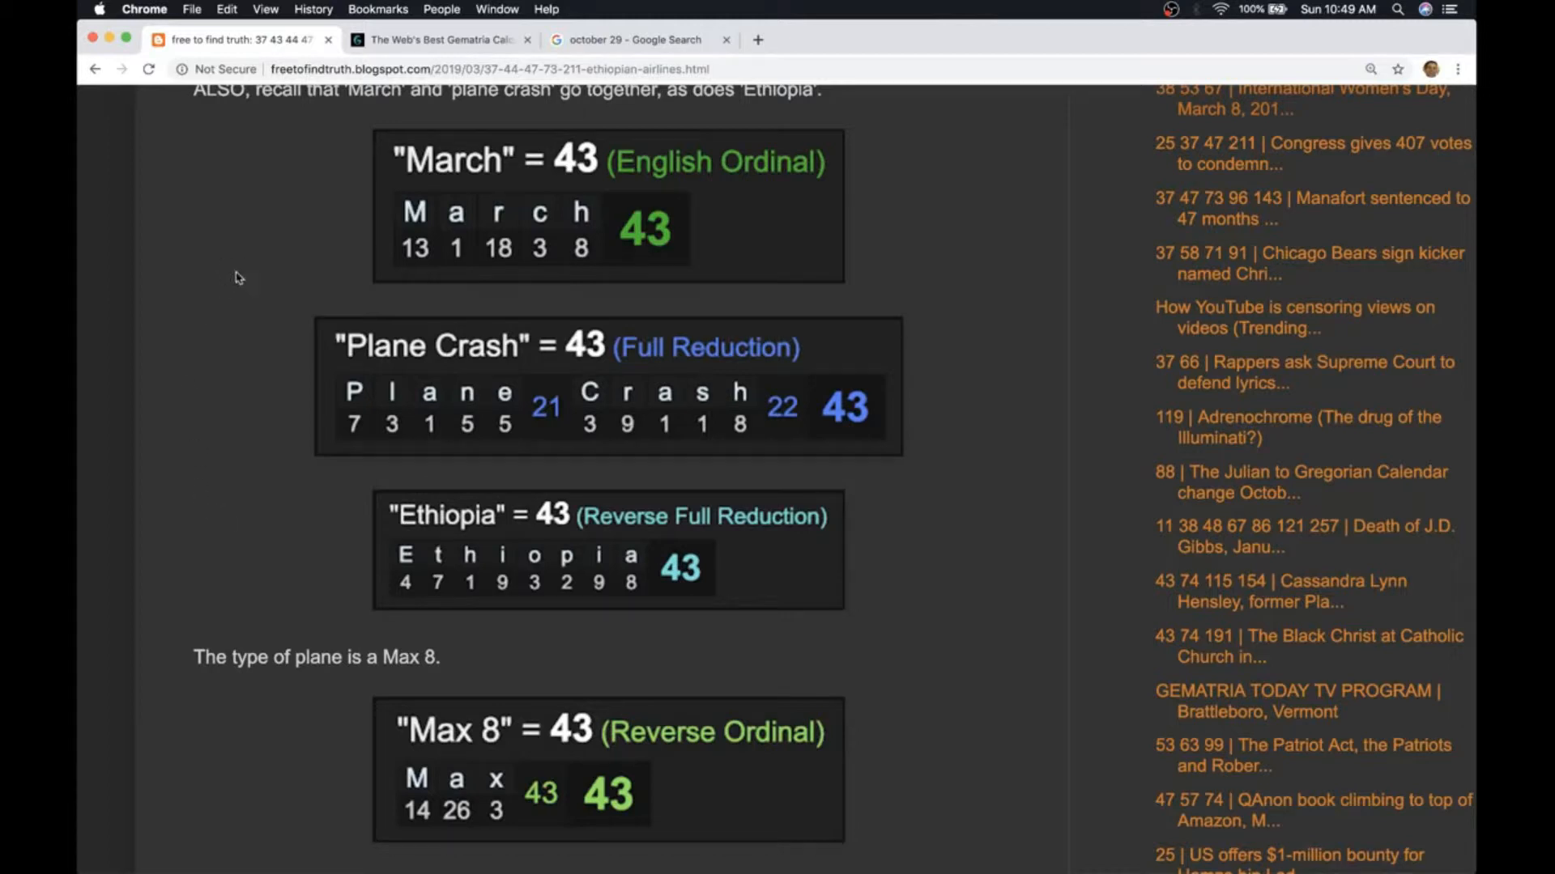
mouse_move(209, 368)
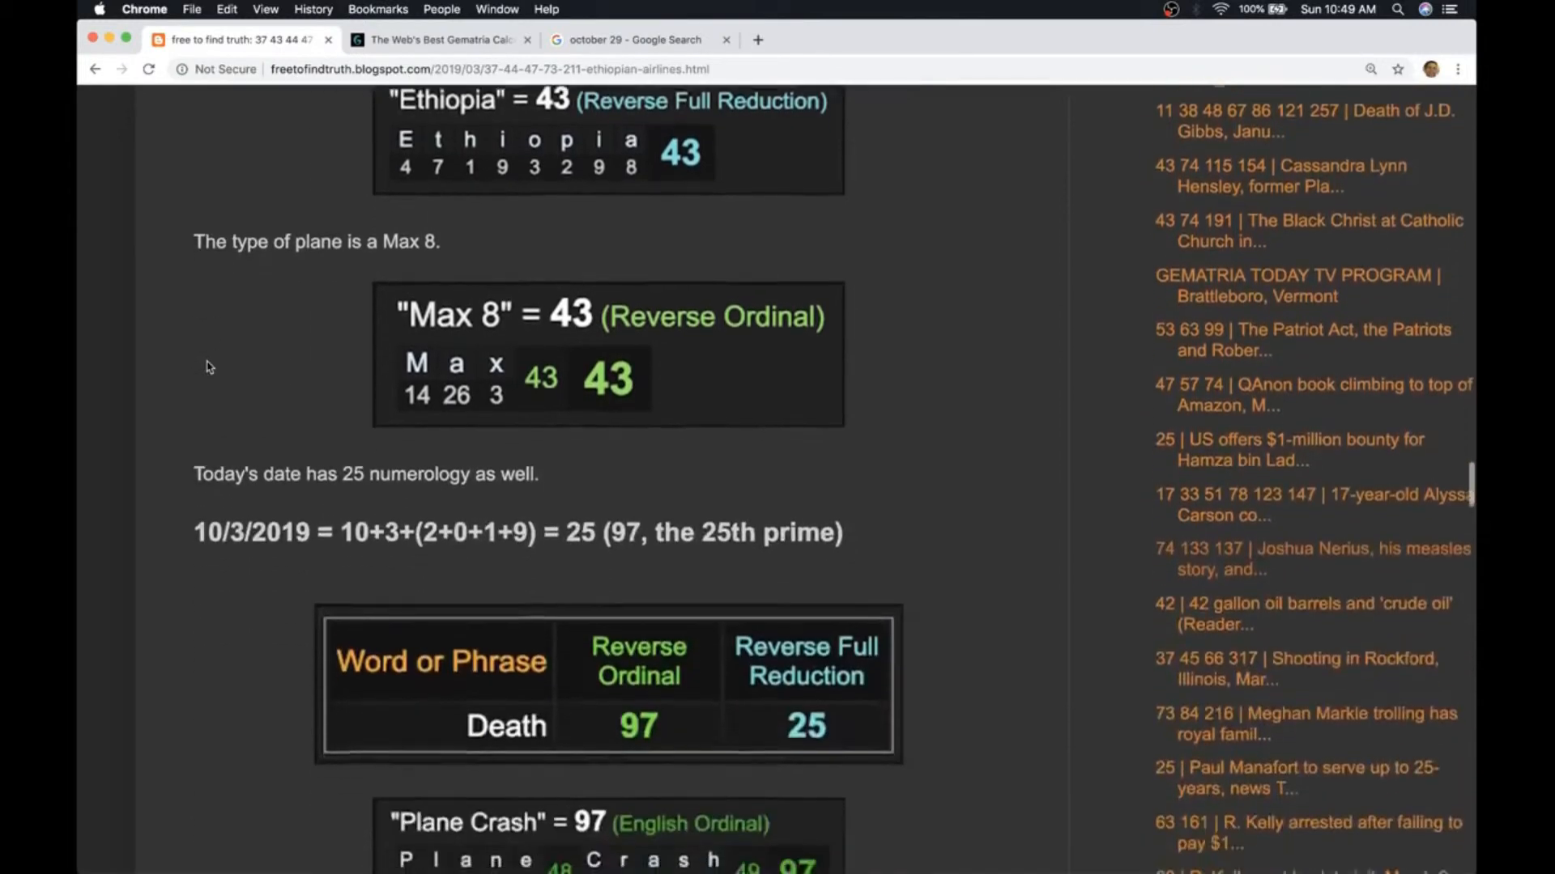
Step: Scroll through the post once more and back to its title and CNN 'No survivors' image
scroll(down, 3)
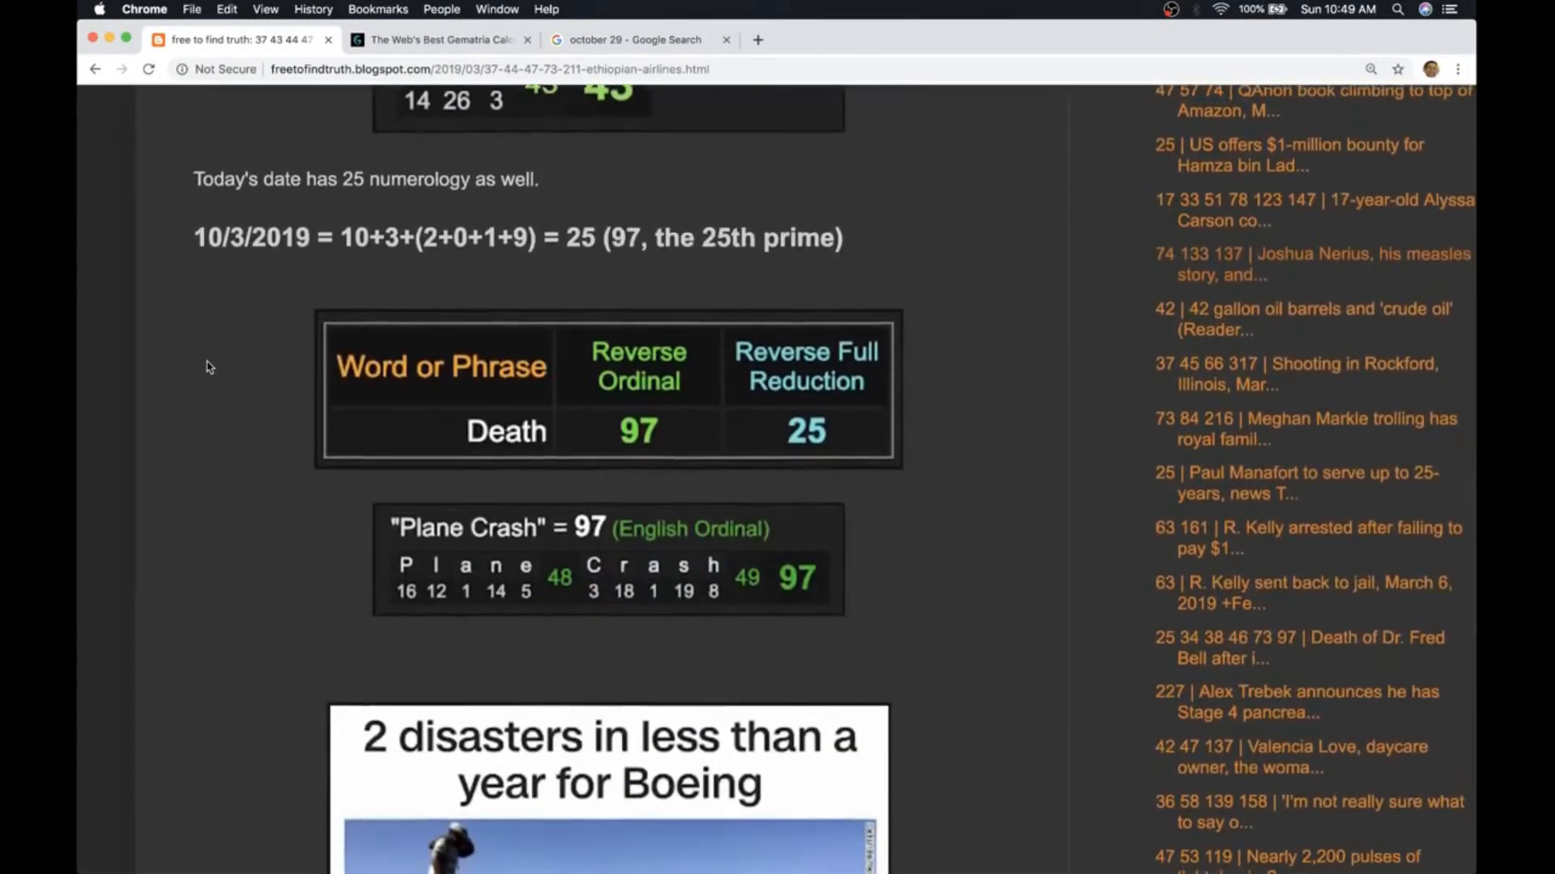
scroll(down, 3)
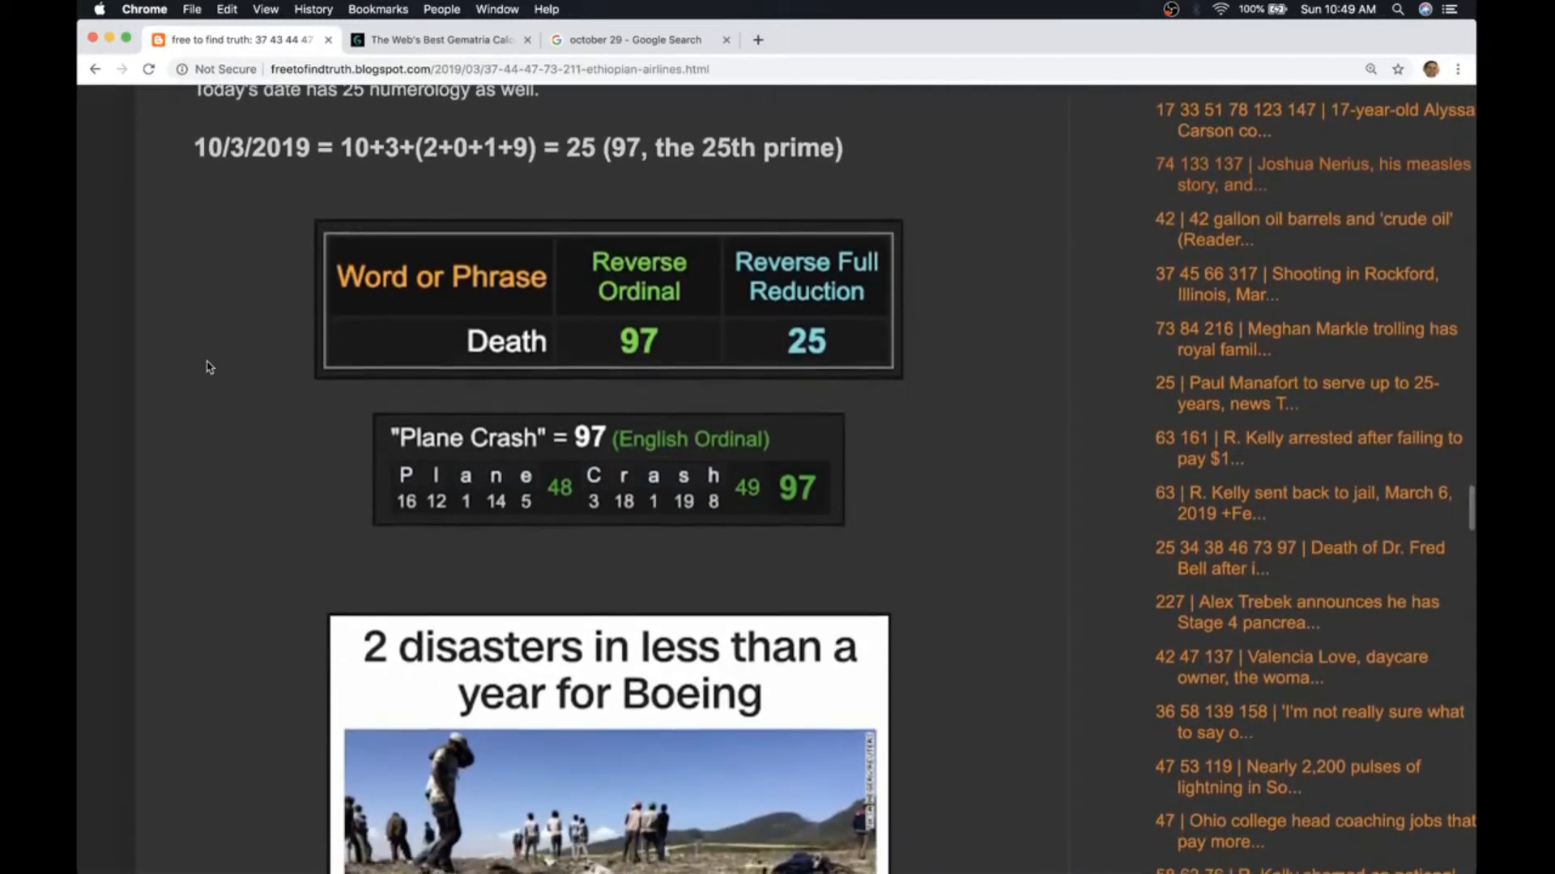
scroll(down, 3)
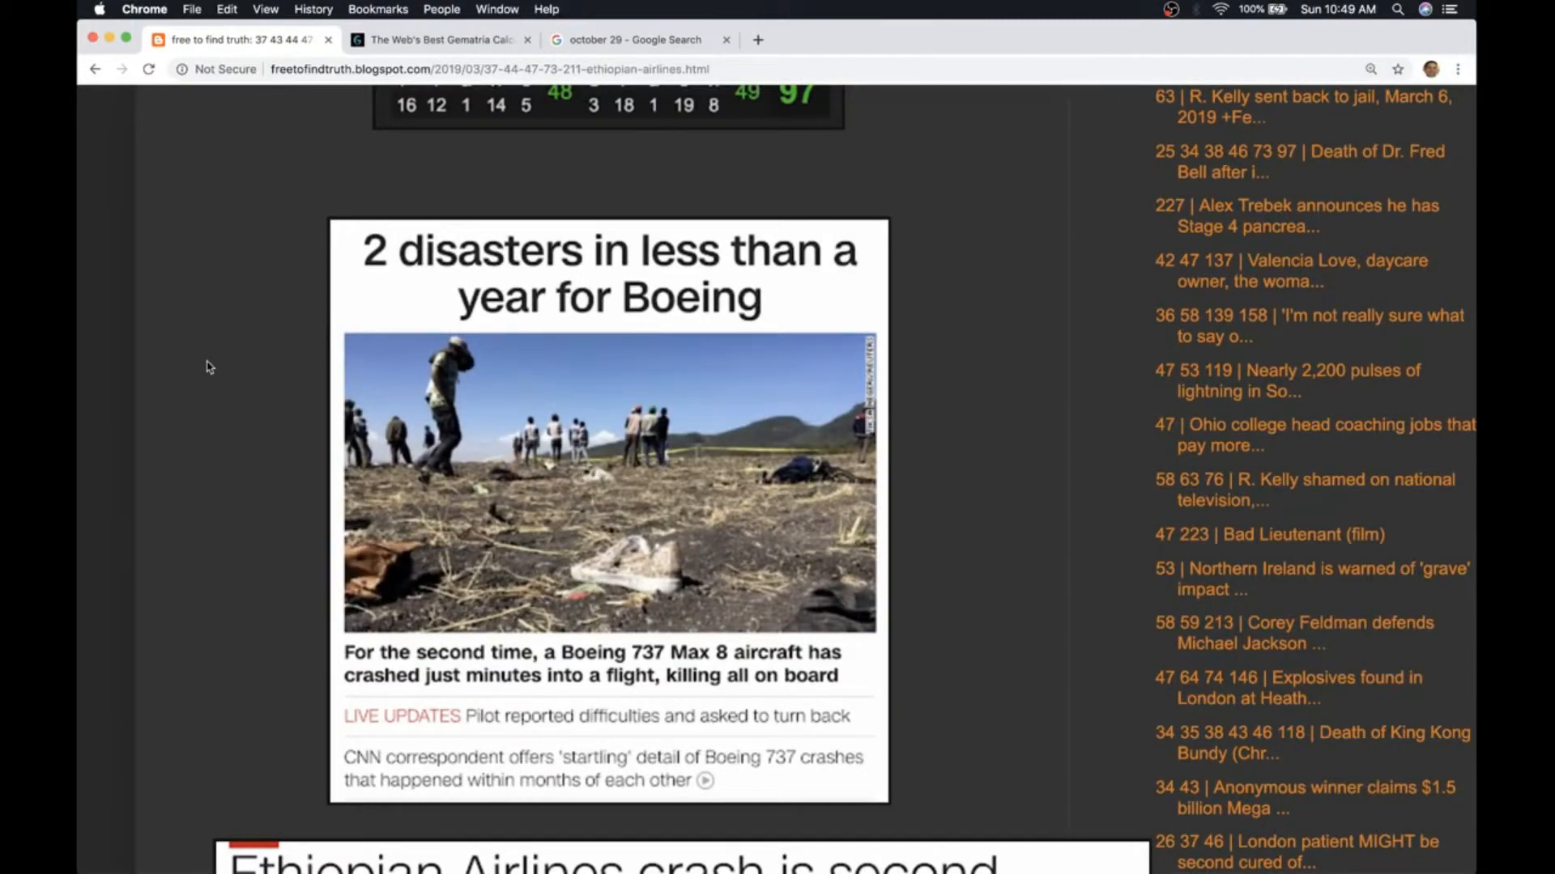
scroll(down, 3)
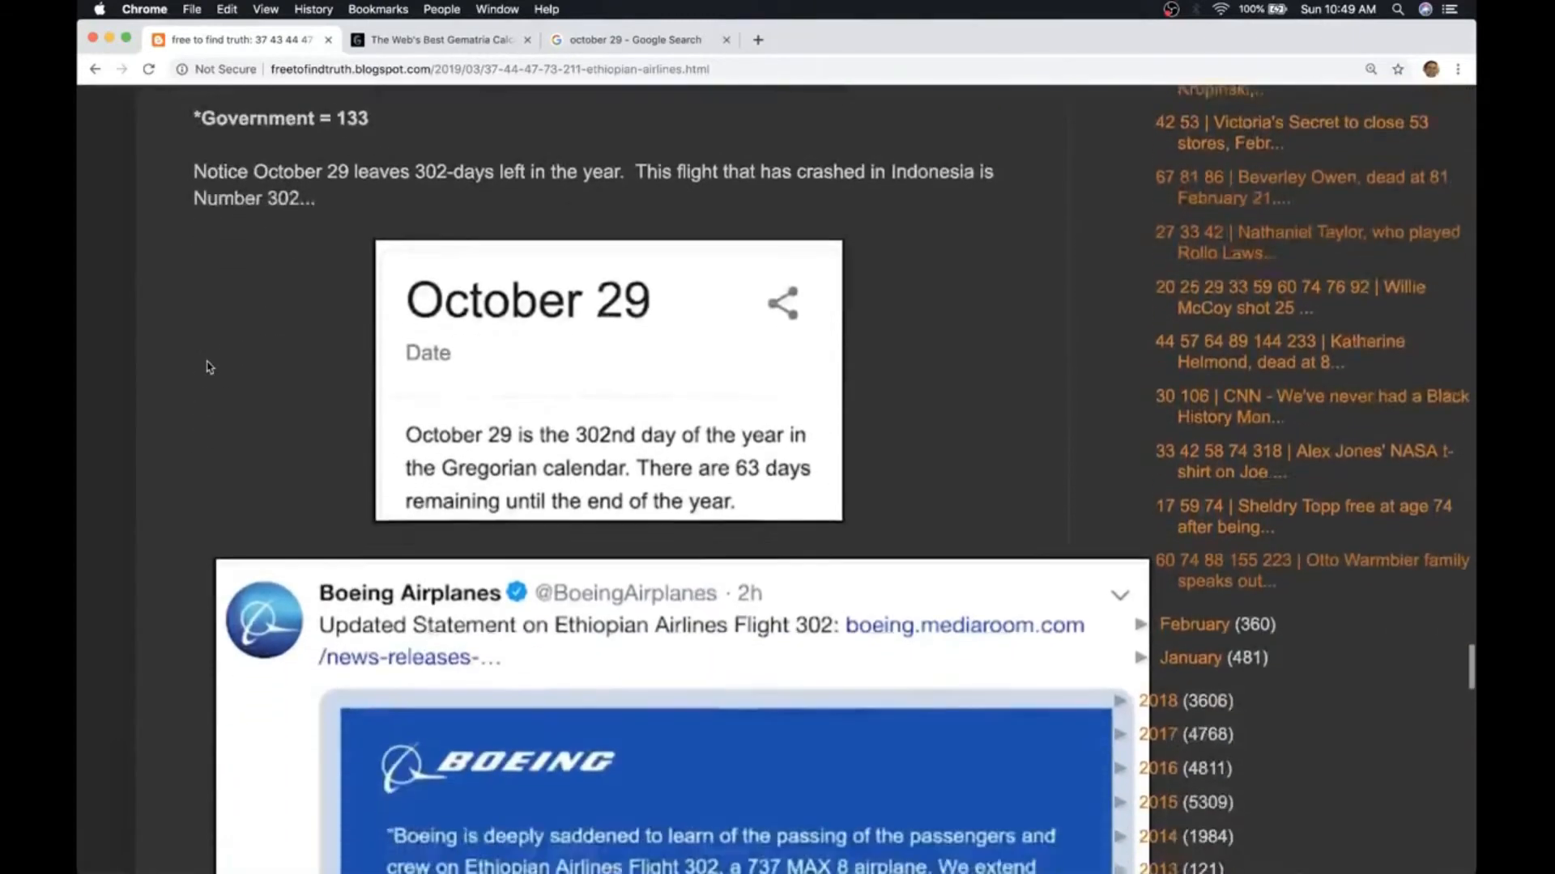
scroll(down, 3)
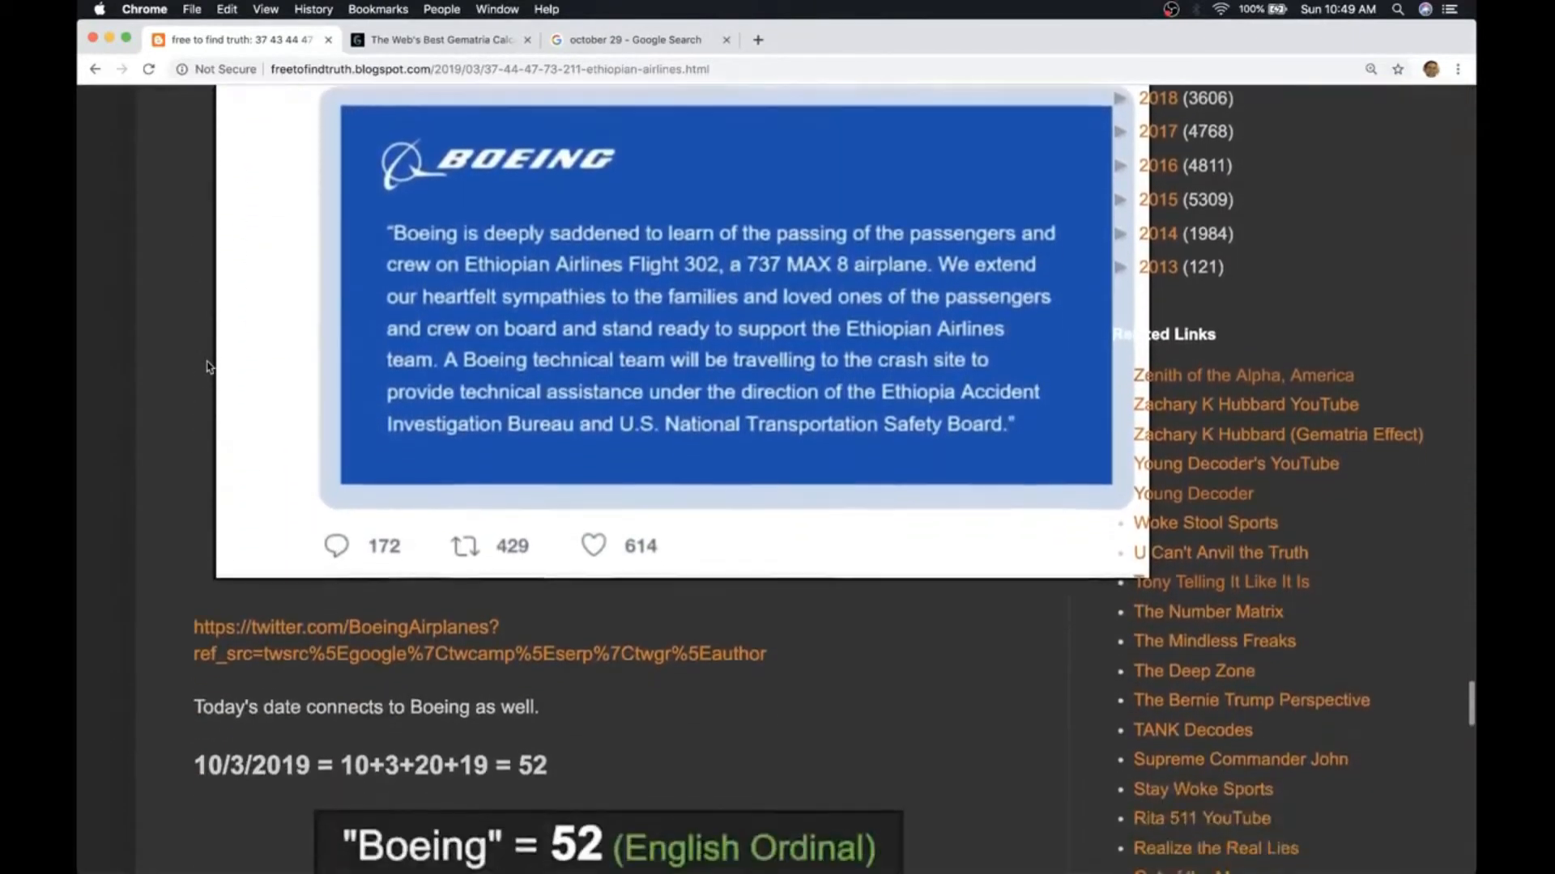
scroll(down, 3)
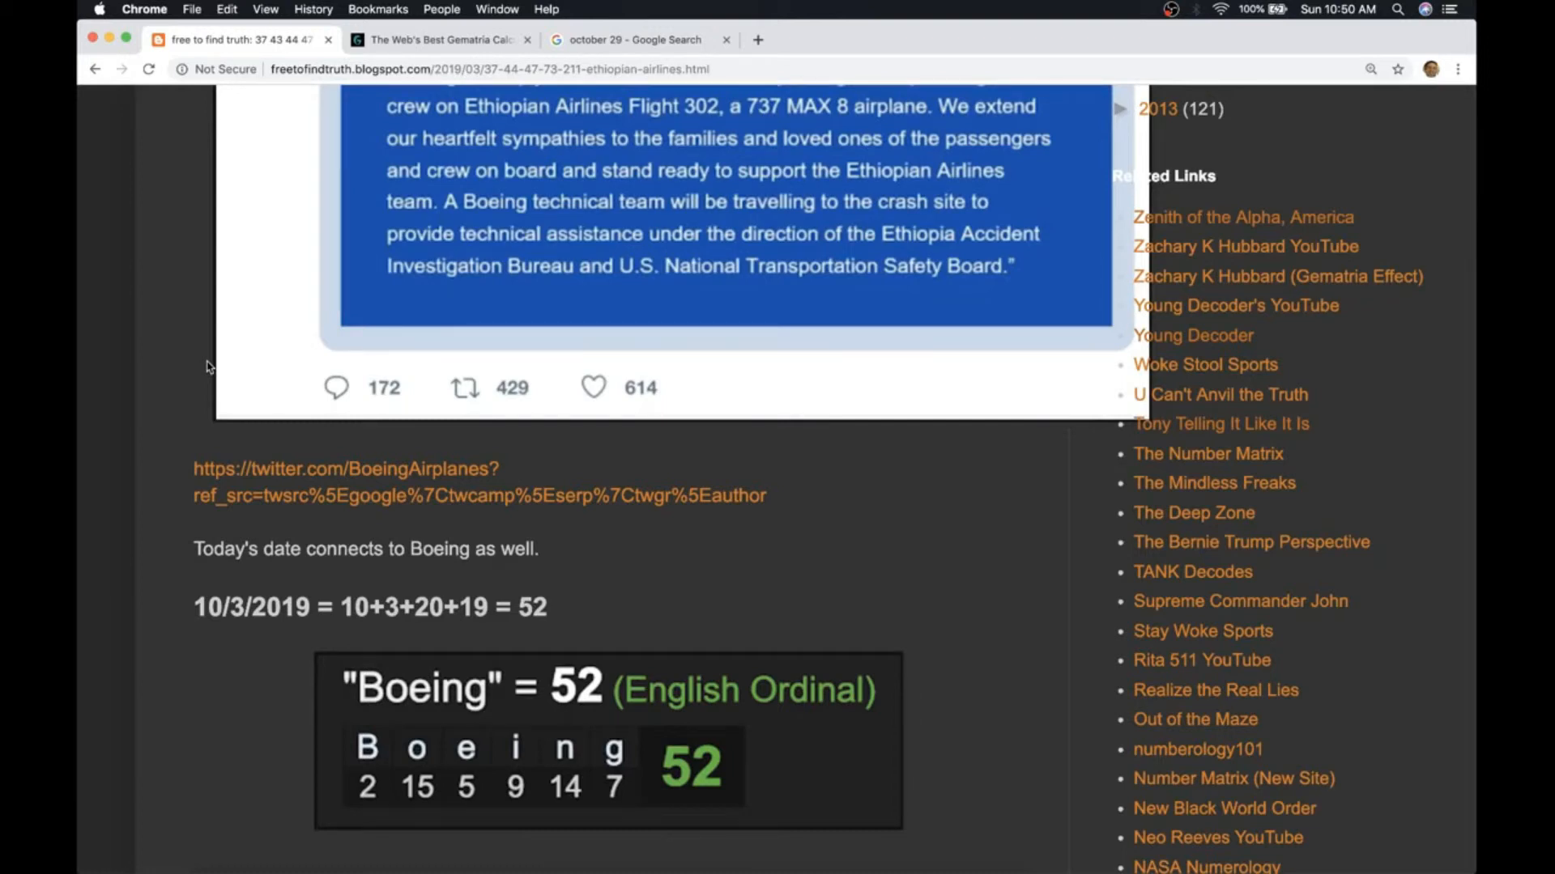
mouse_move(162, 343)
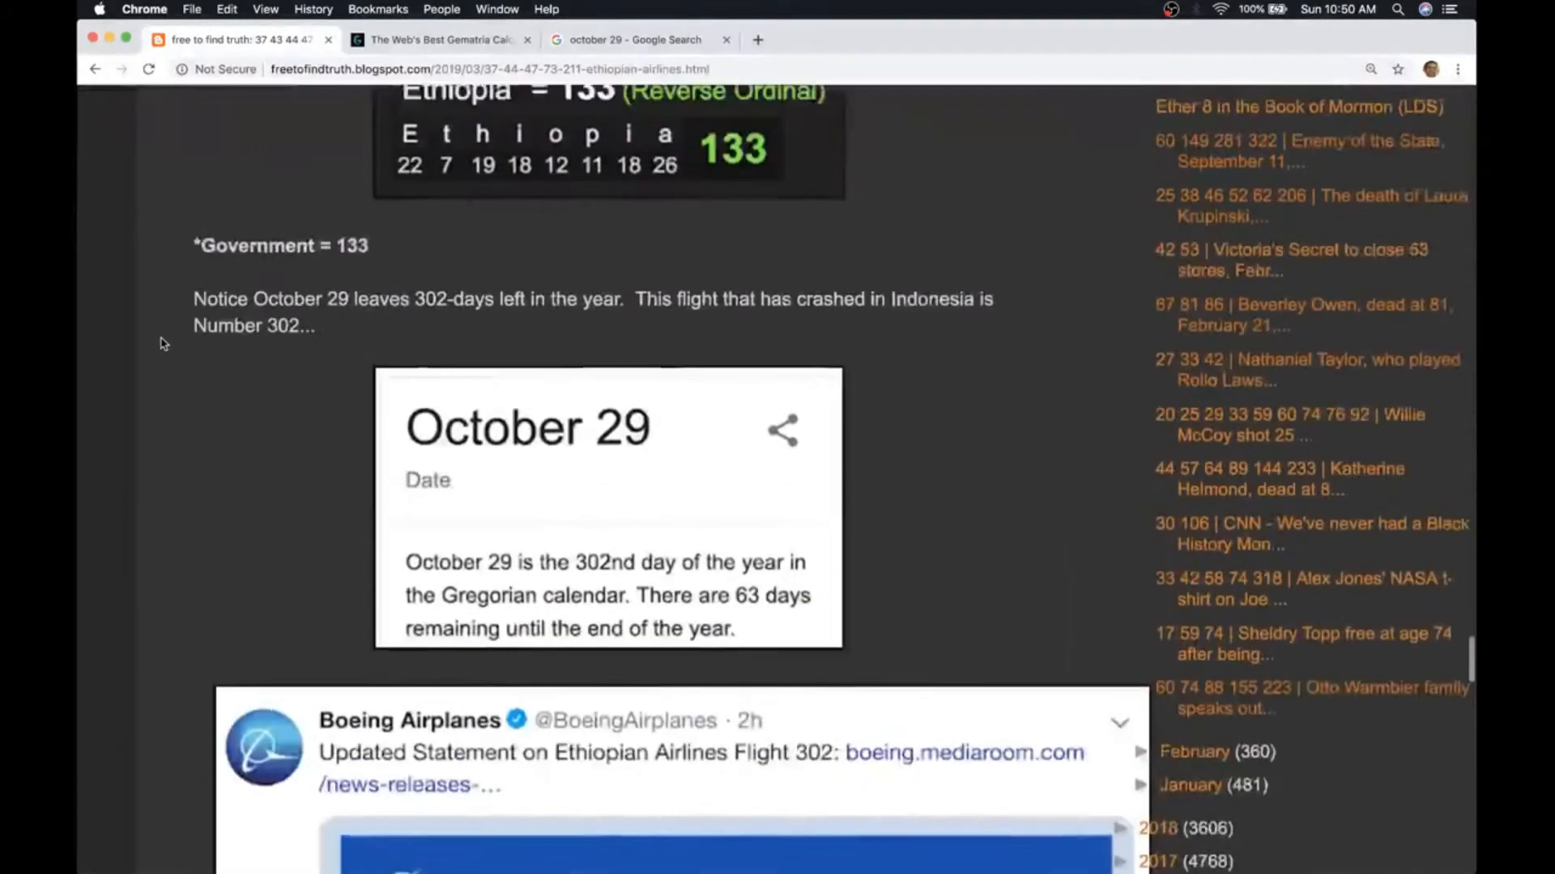
scroll(down, 3)
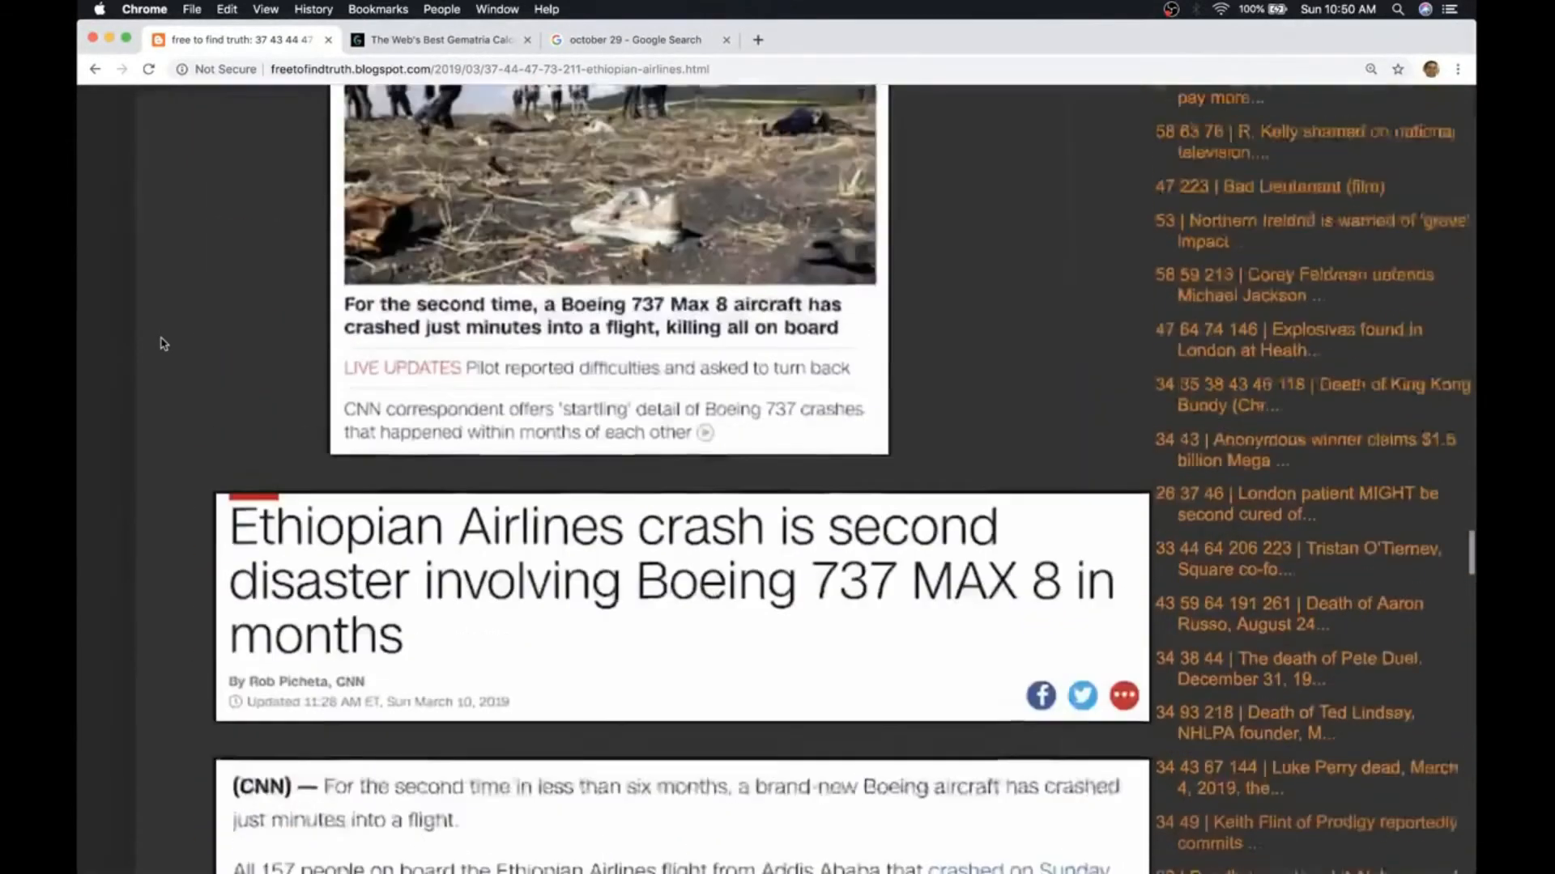
scroll(down, 3)
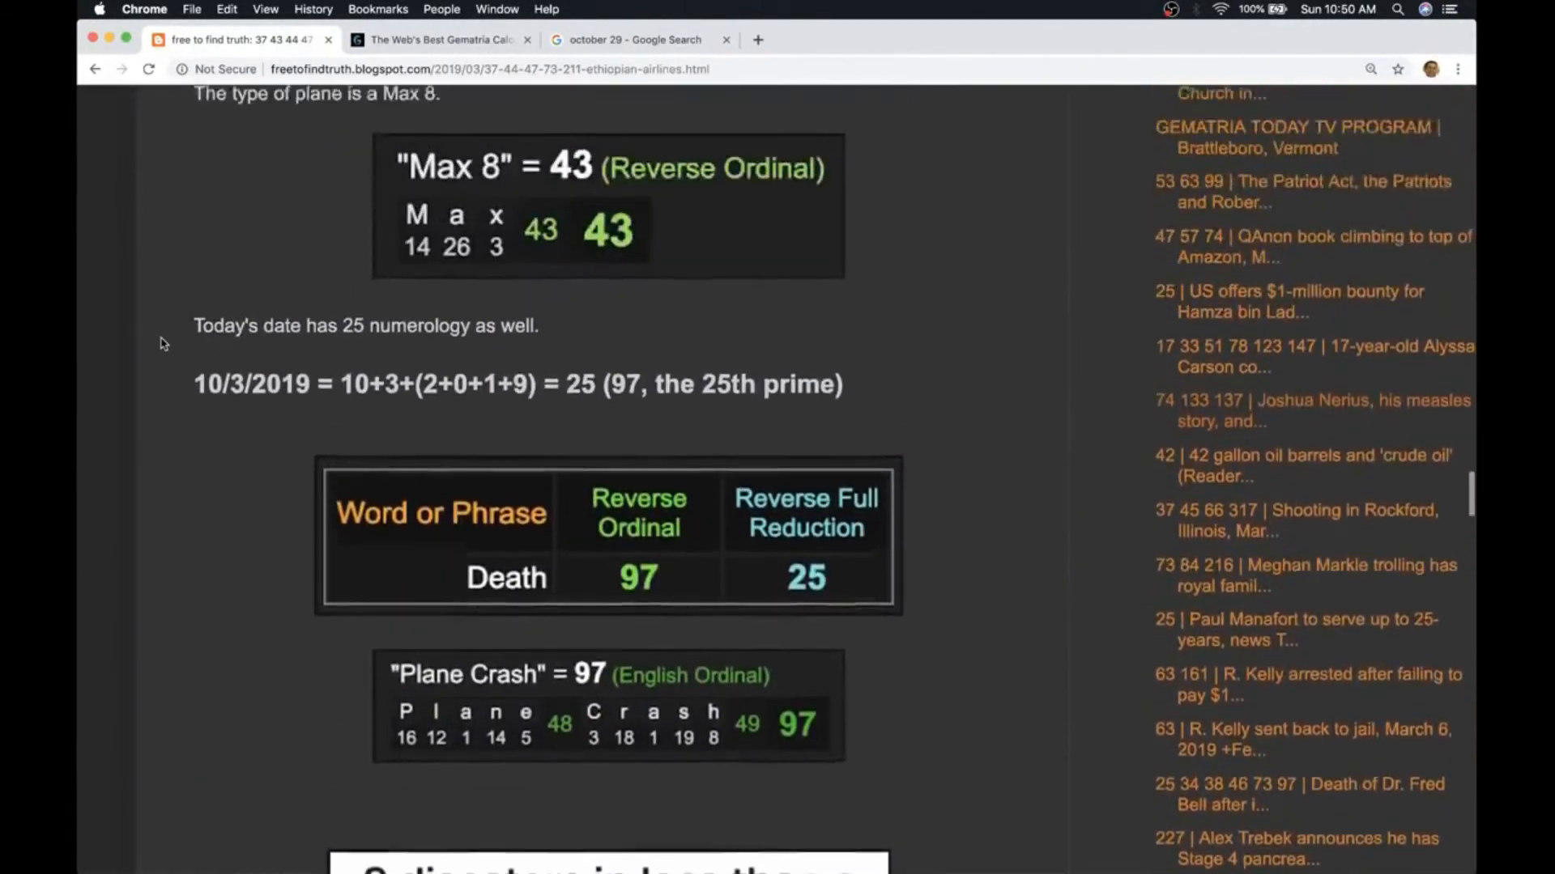
scroll(down, 3)
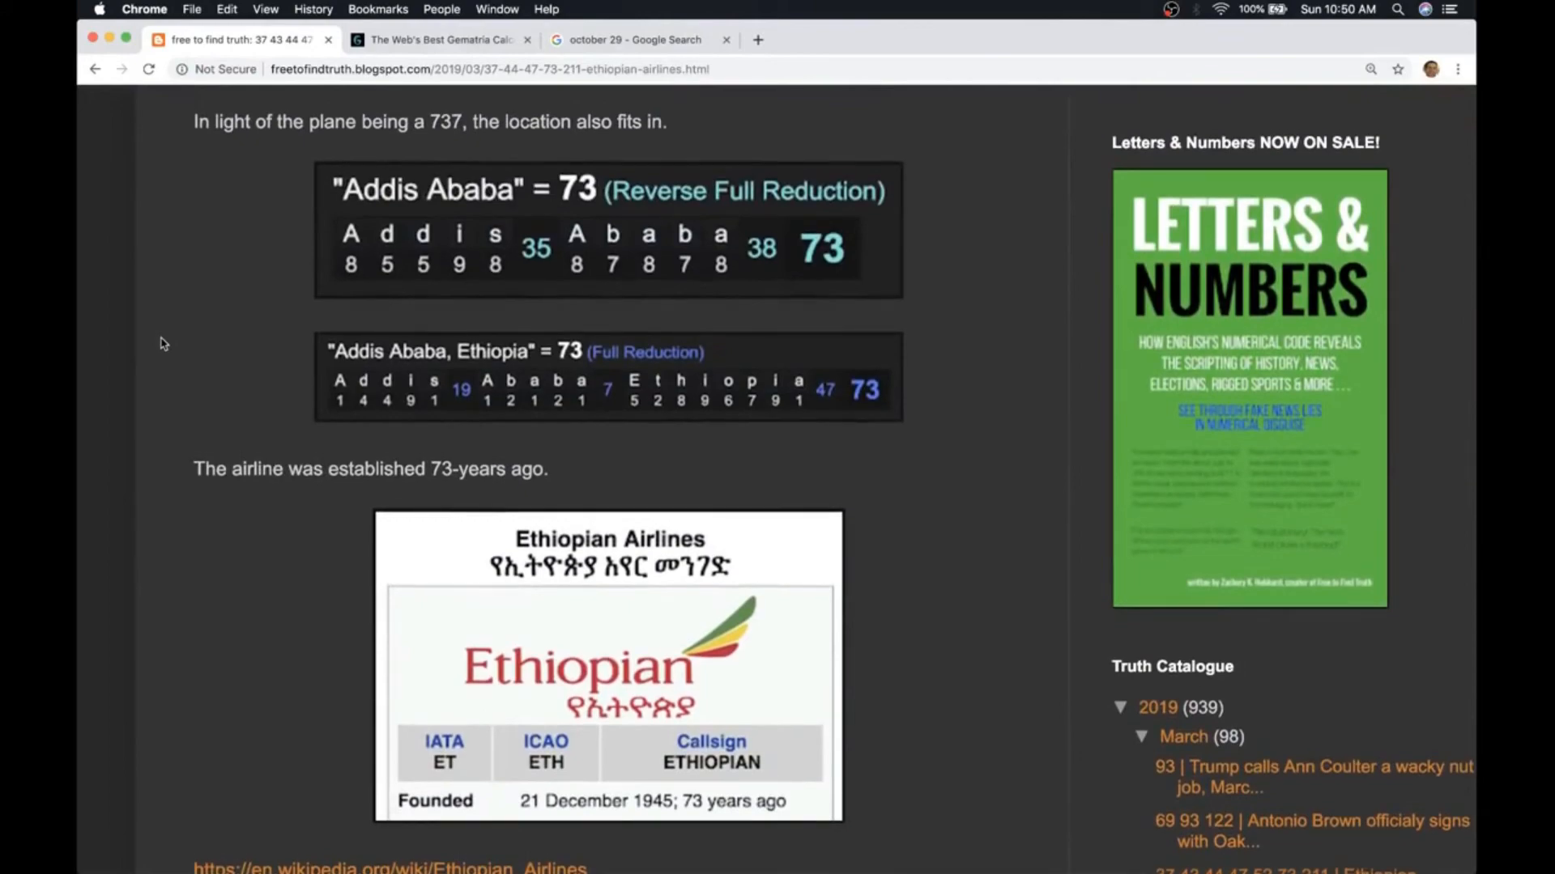
scroll(down, 3)
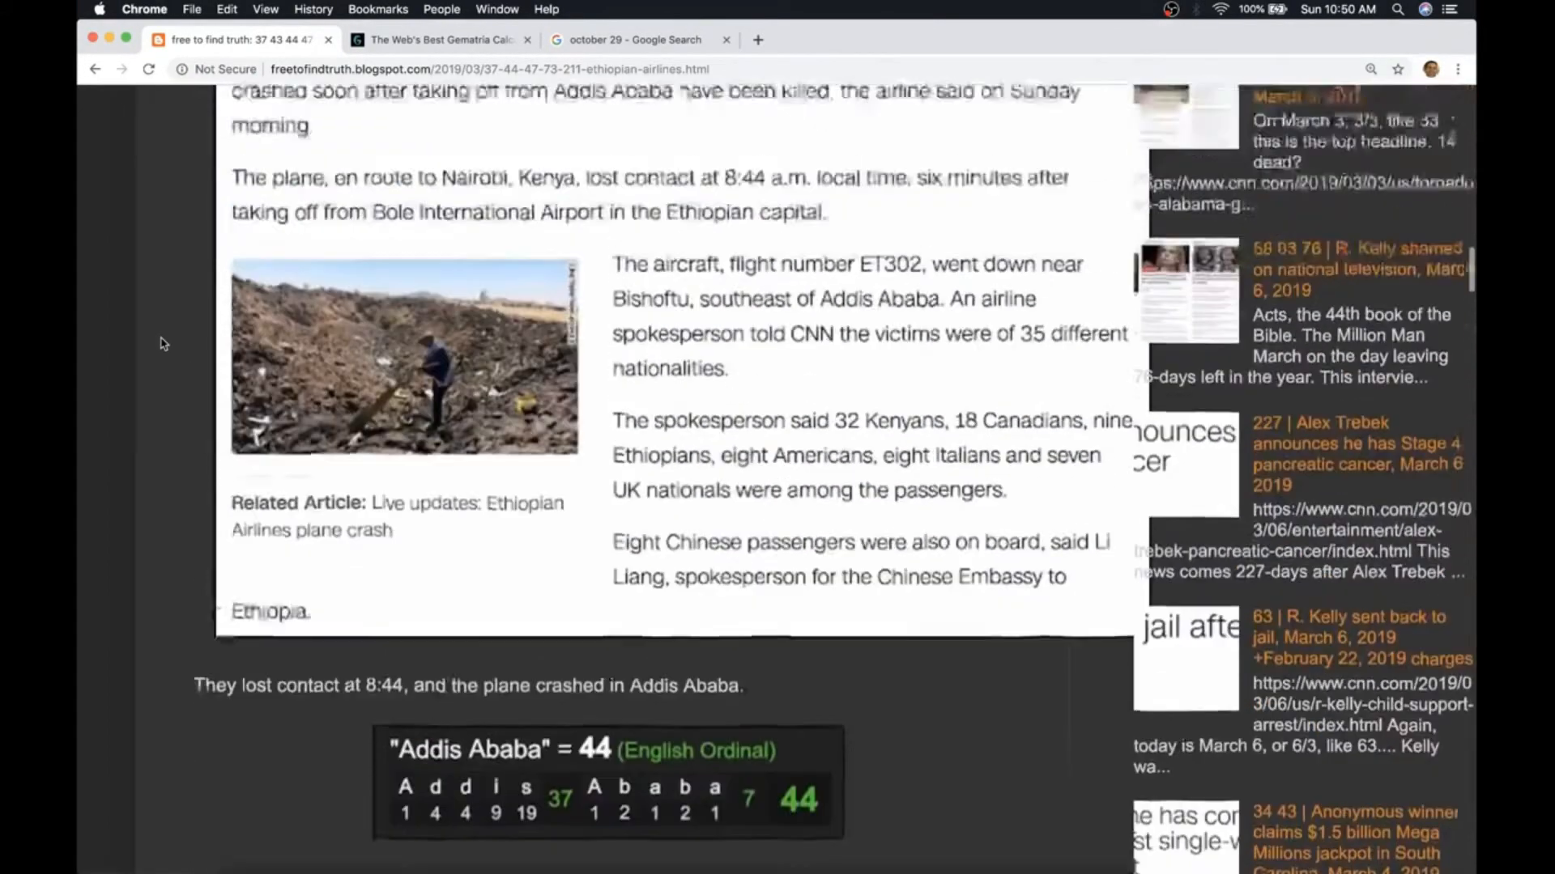
scroll(down, 3)
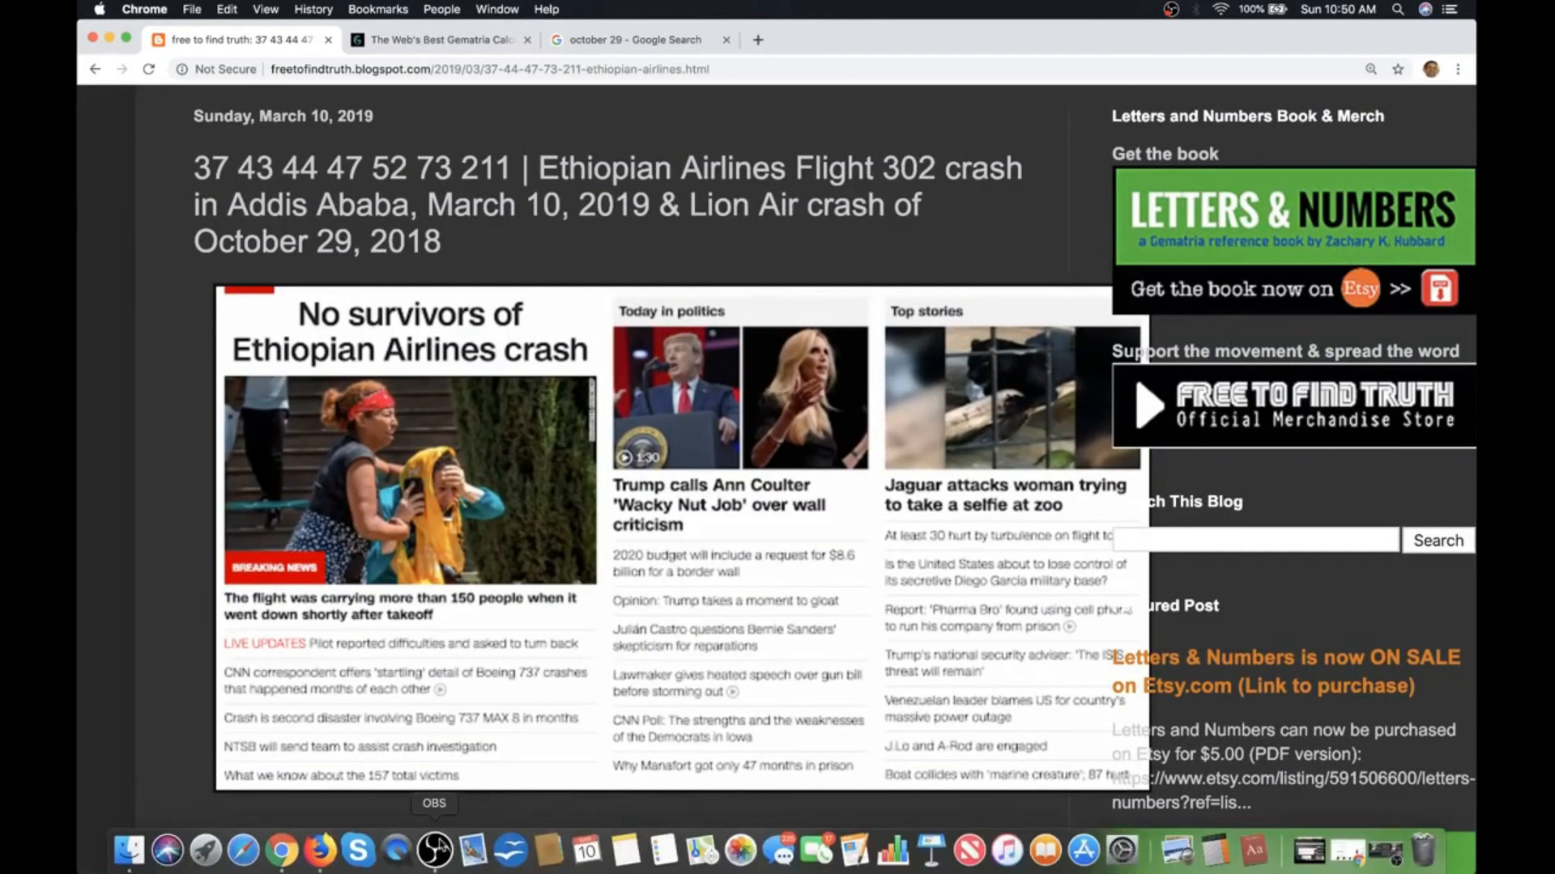
Step: Bring up the OBS Studio recording window from the Dock
click(434, 851)
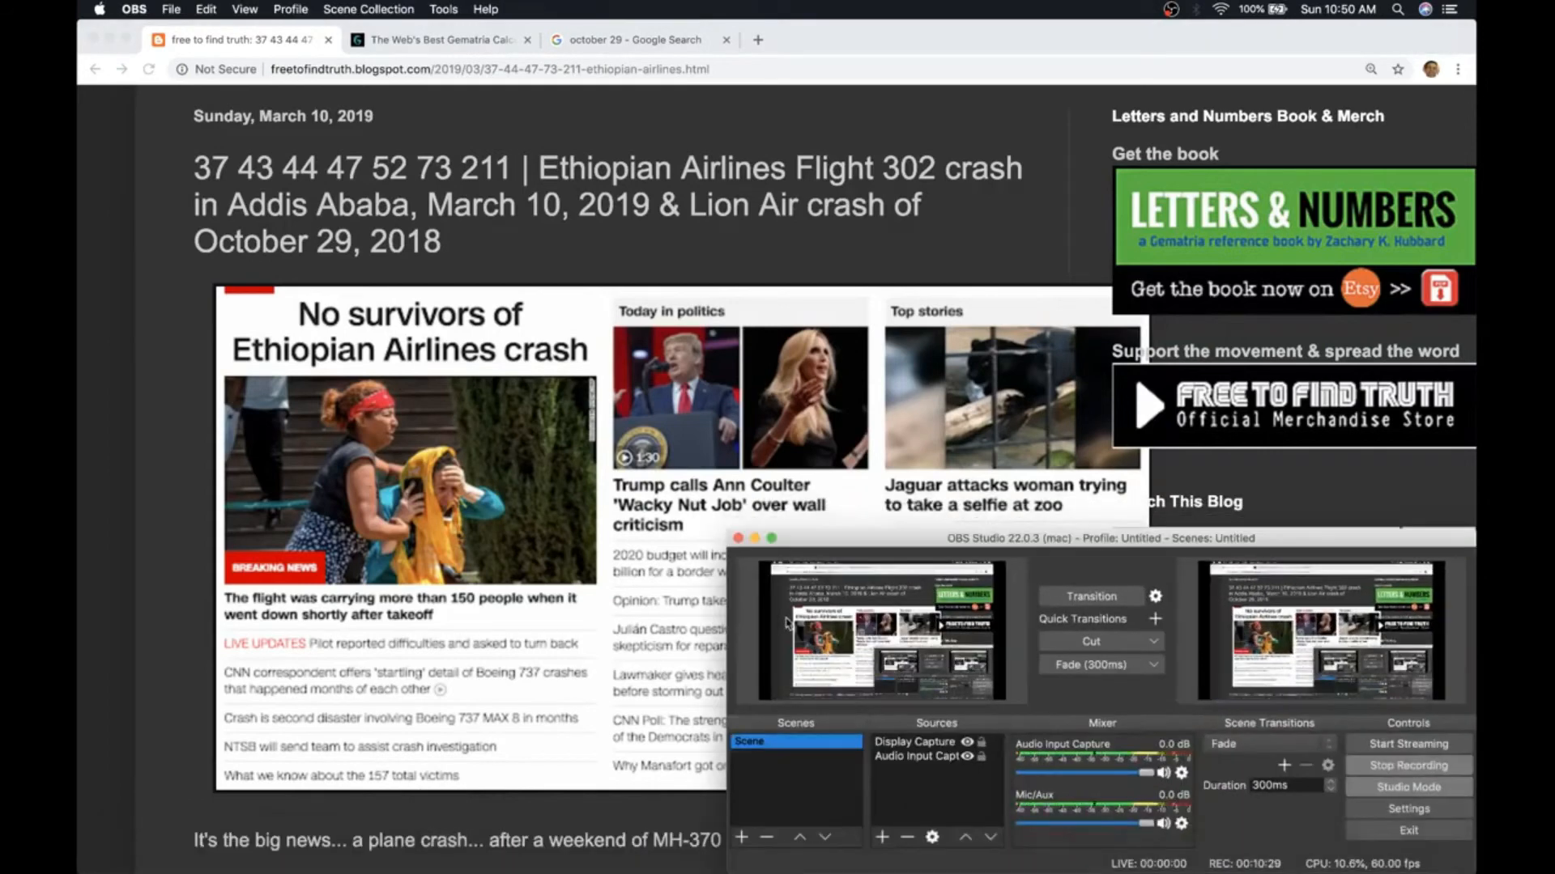